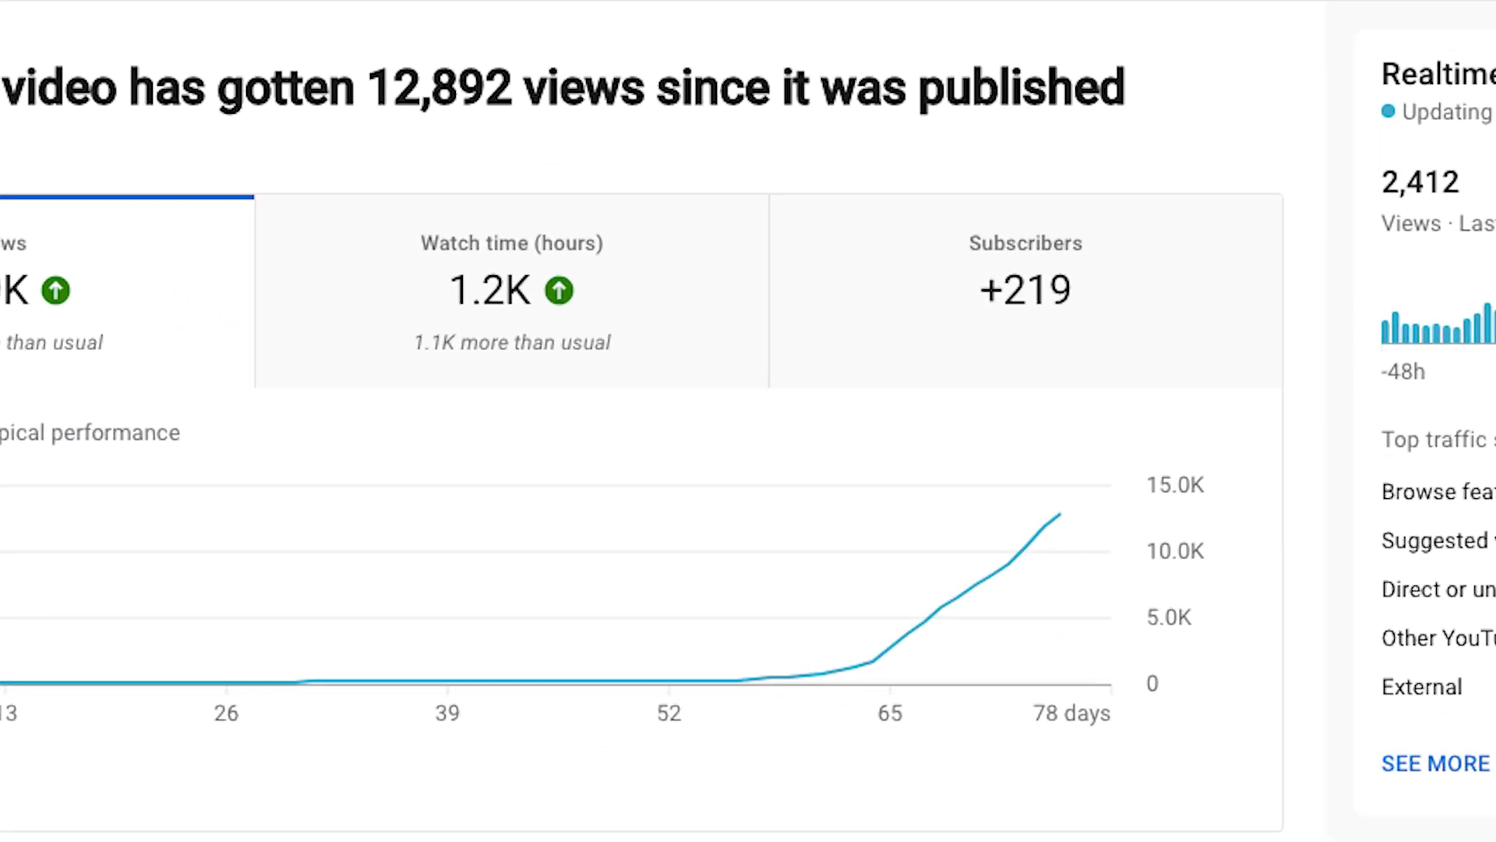
scroll(down, 3)
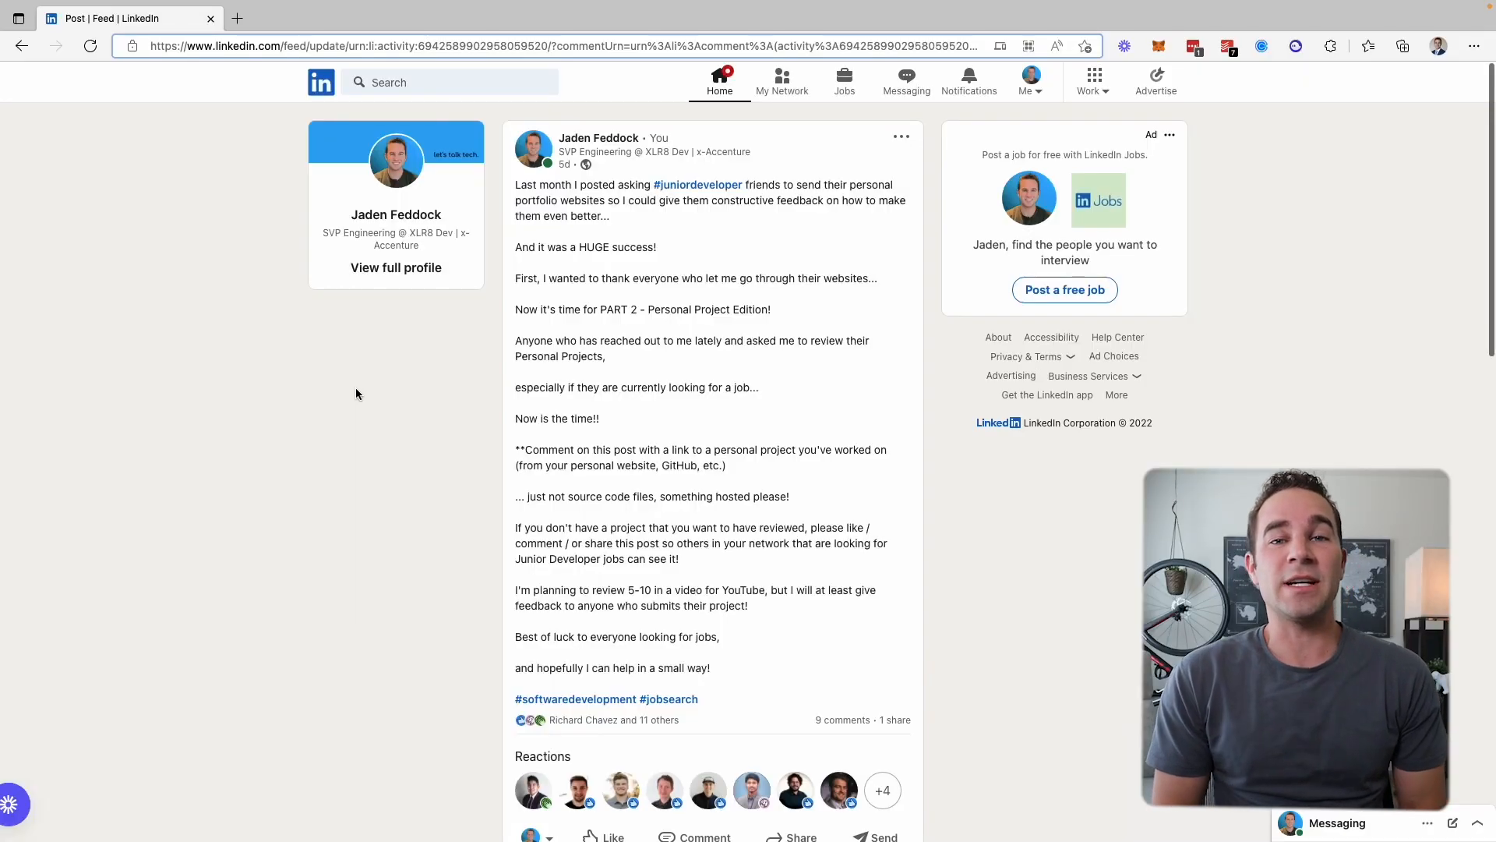
scroll(down, 3)
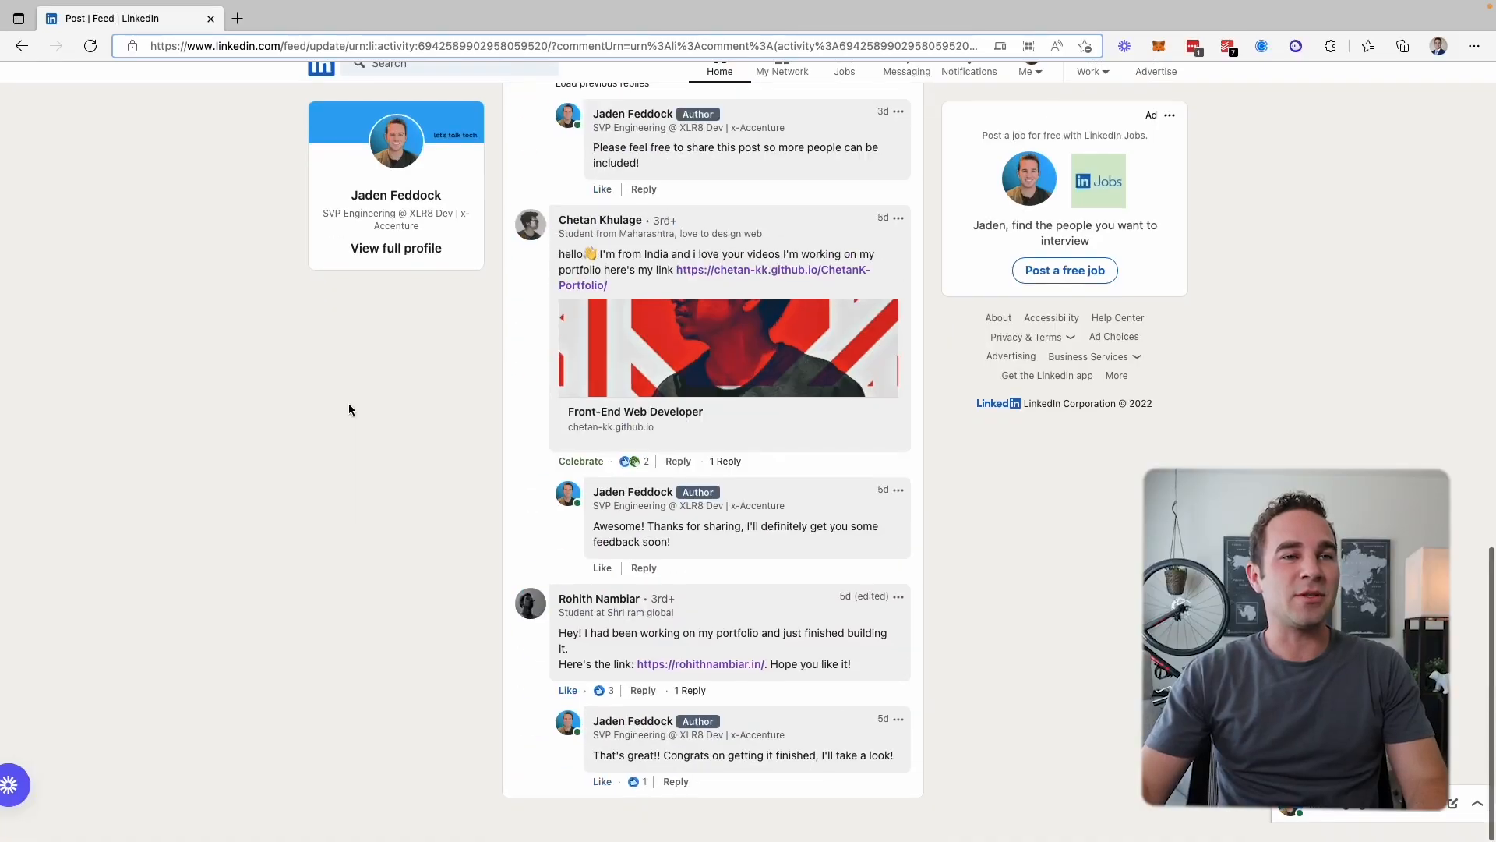
scroll(down, 3)
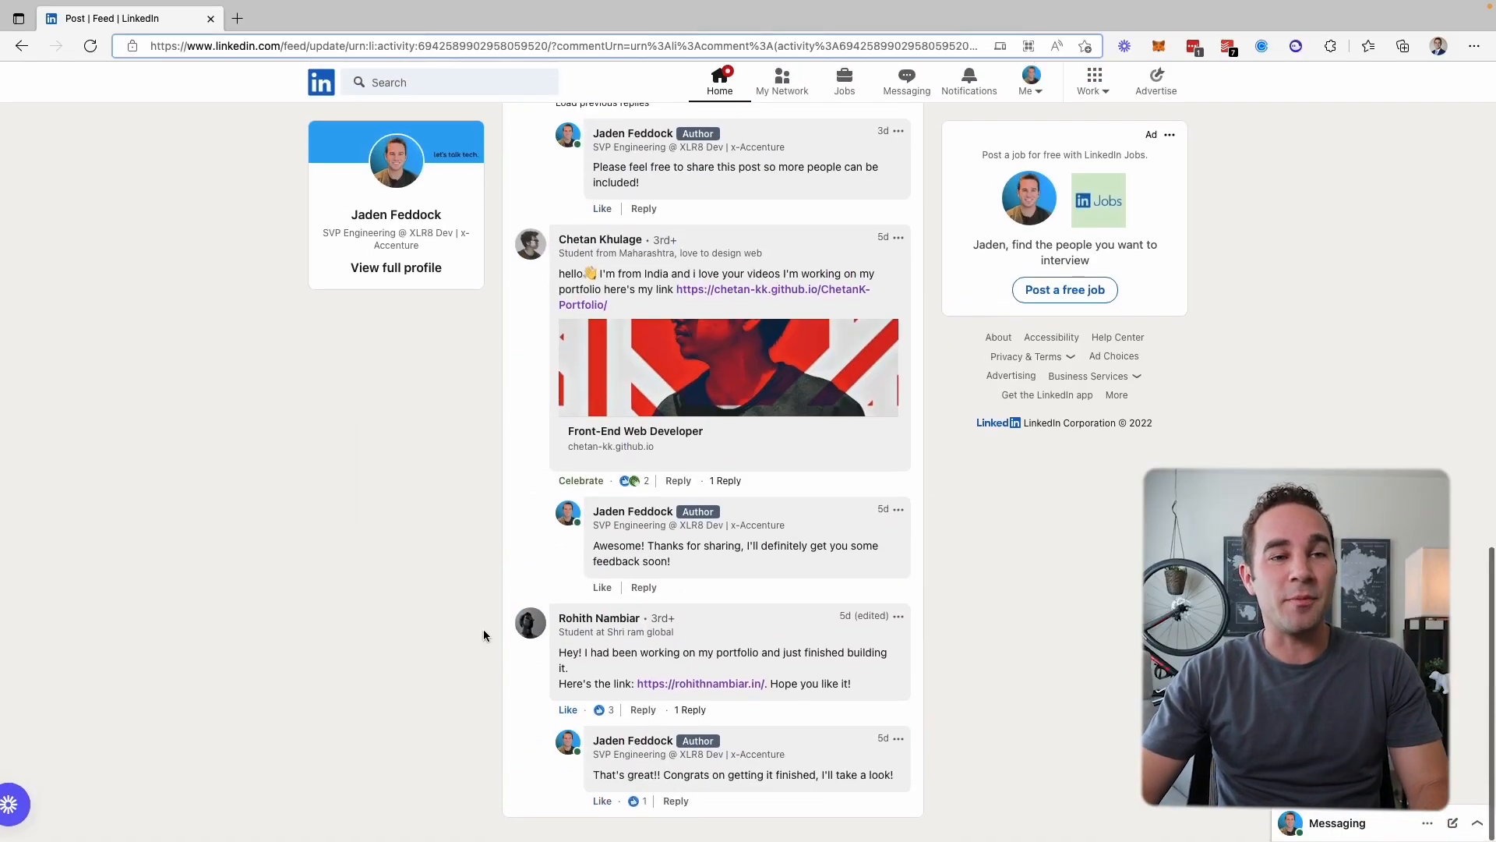
mouse_move(699, 684)
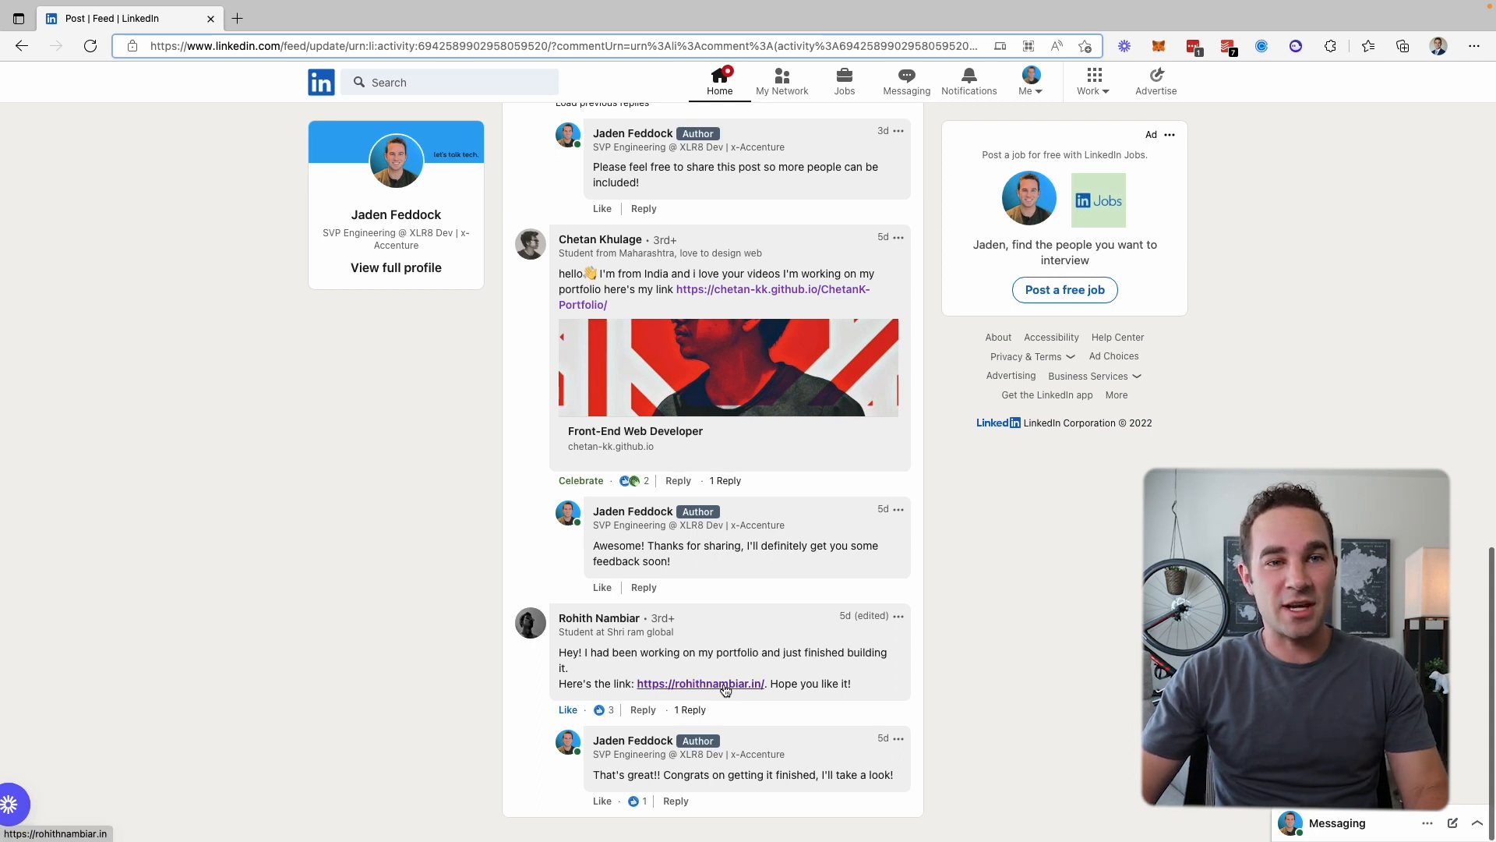
Open rohithnambiar.in and move from its name banner down to the About skills cloud
click(698, 683)
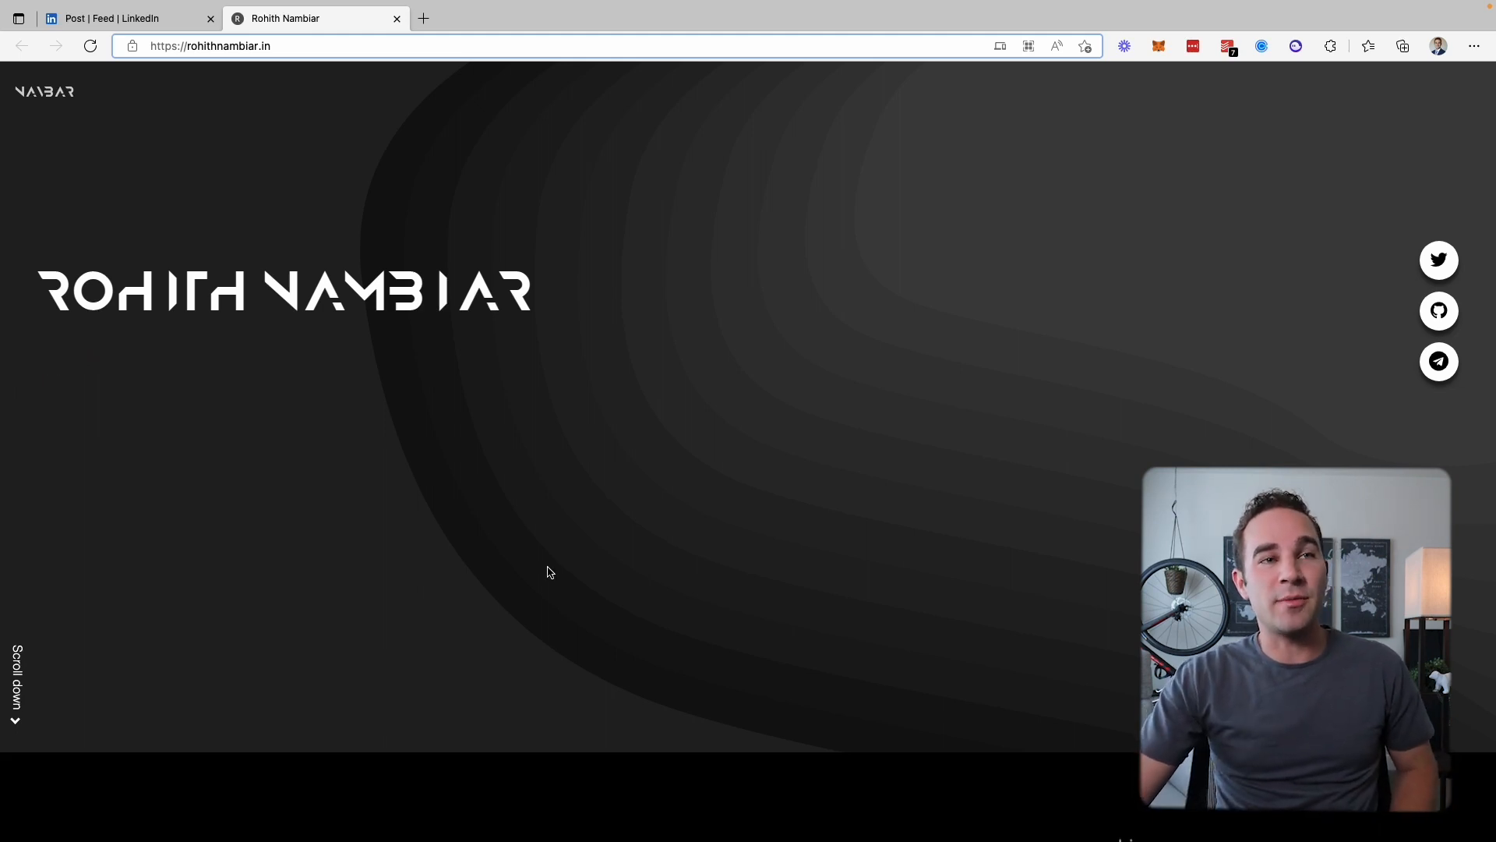
scroll(down, 3)
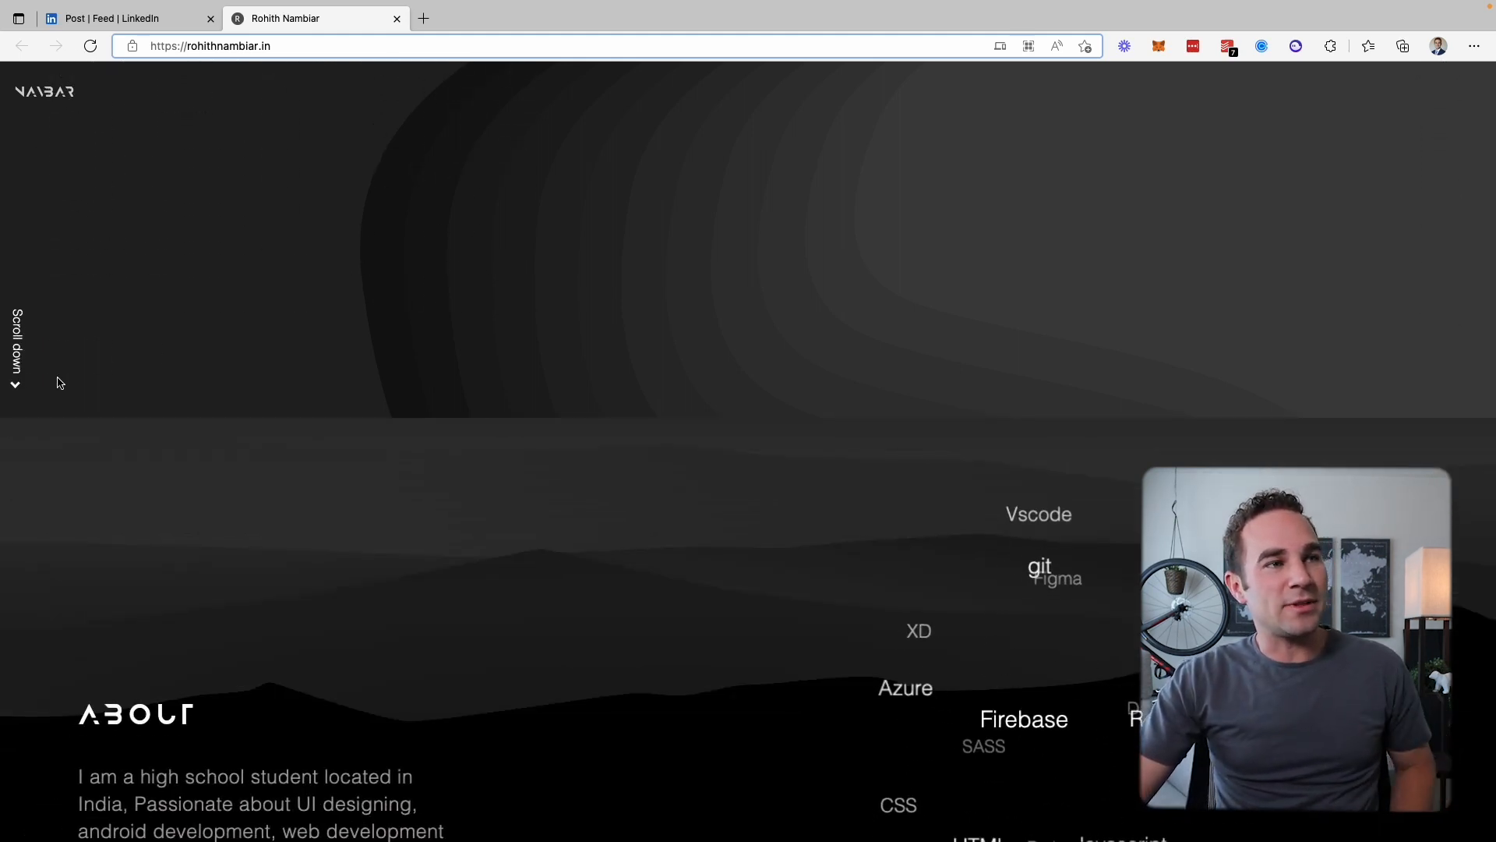
scroll(up, 3)
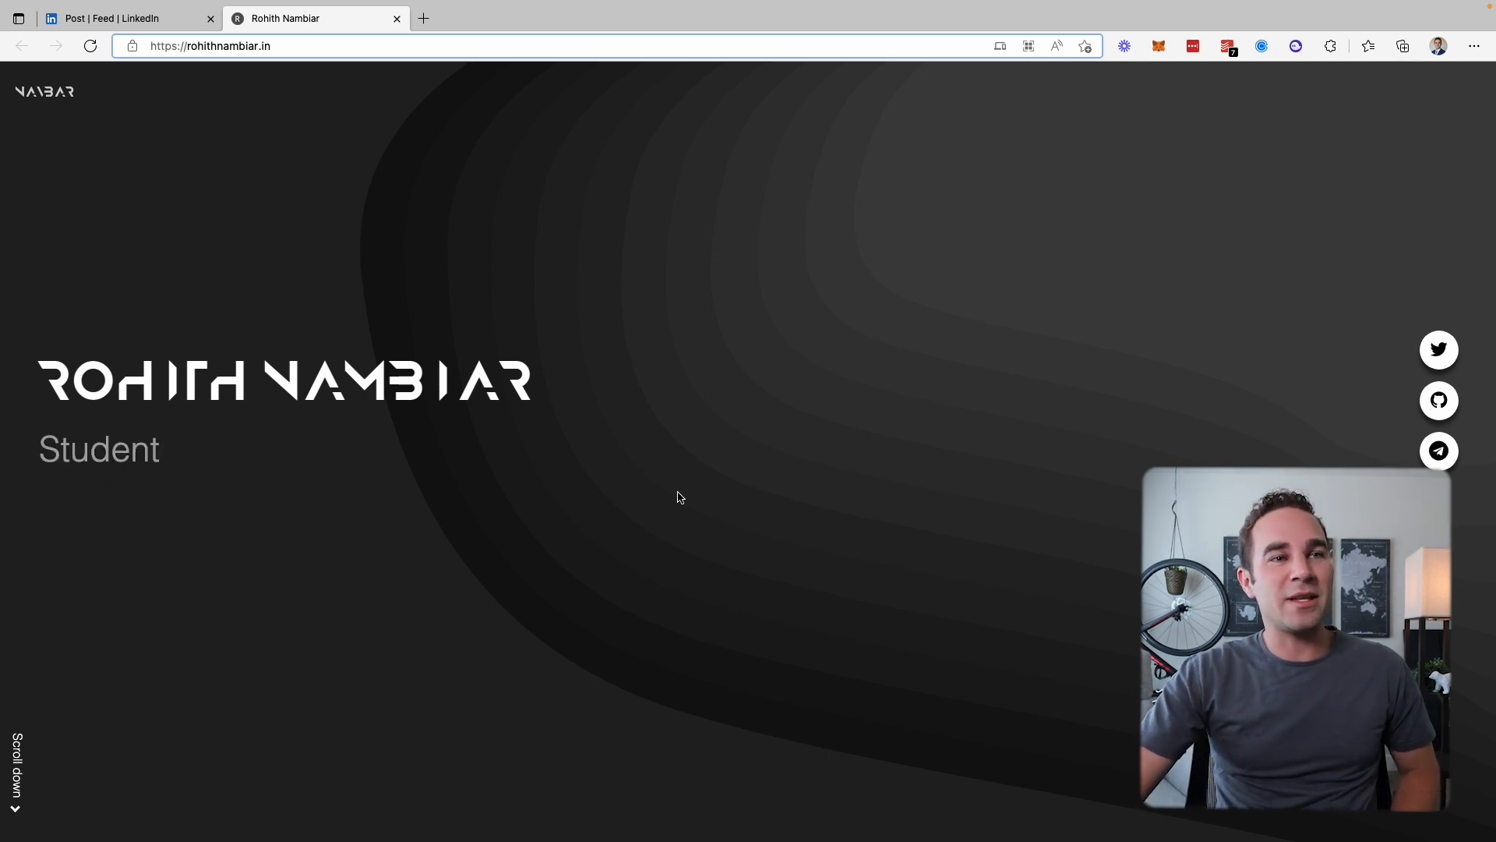
scroll(down, 3)
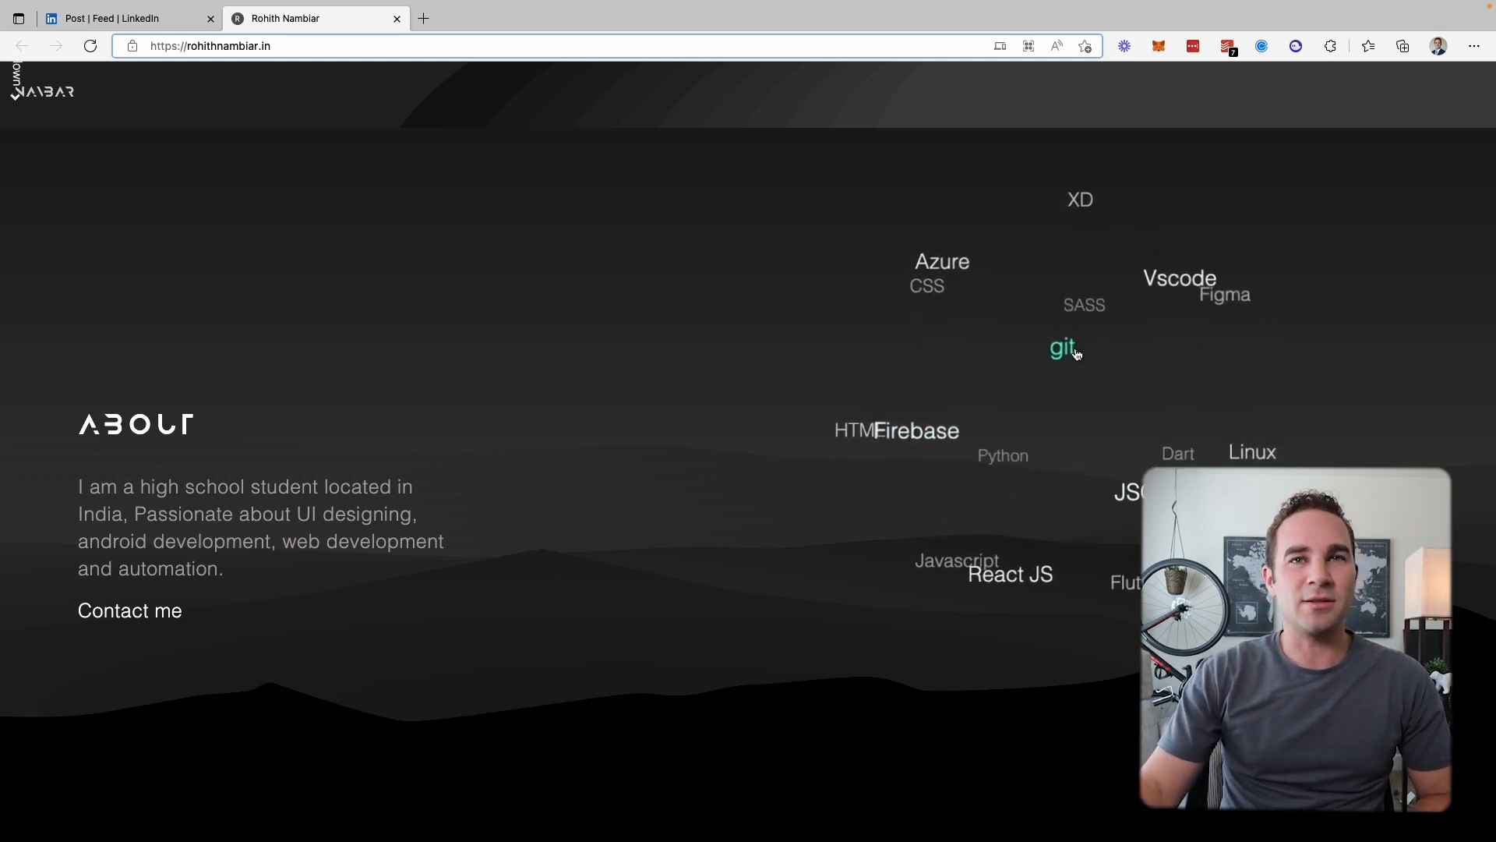
mouse_move(944, 578)
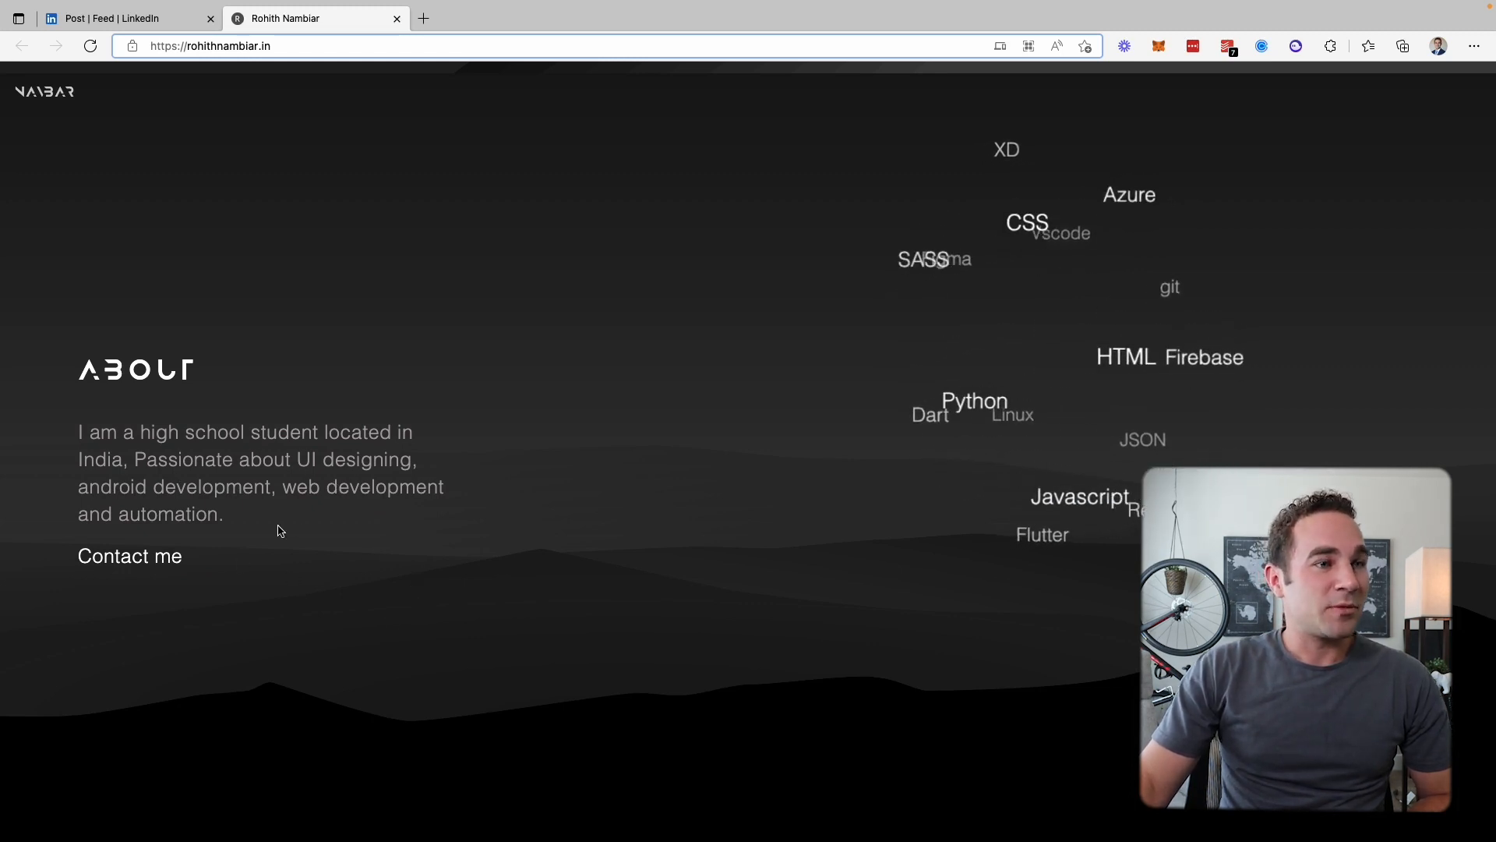
scroll(down, 3)
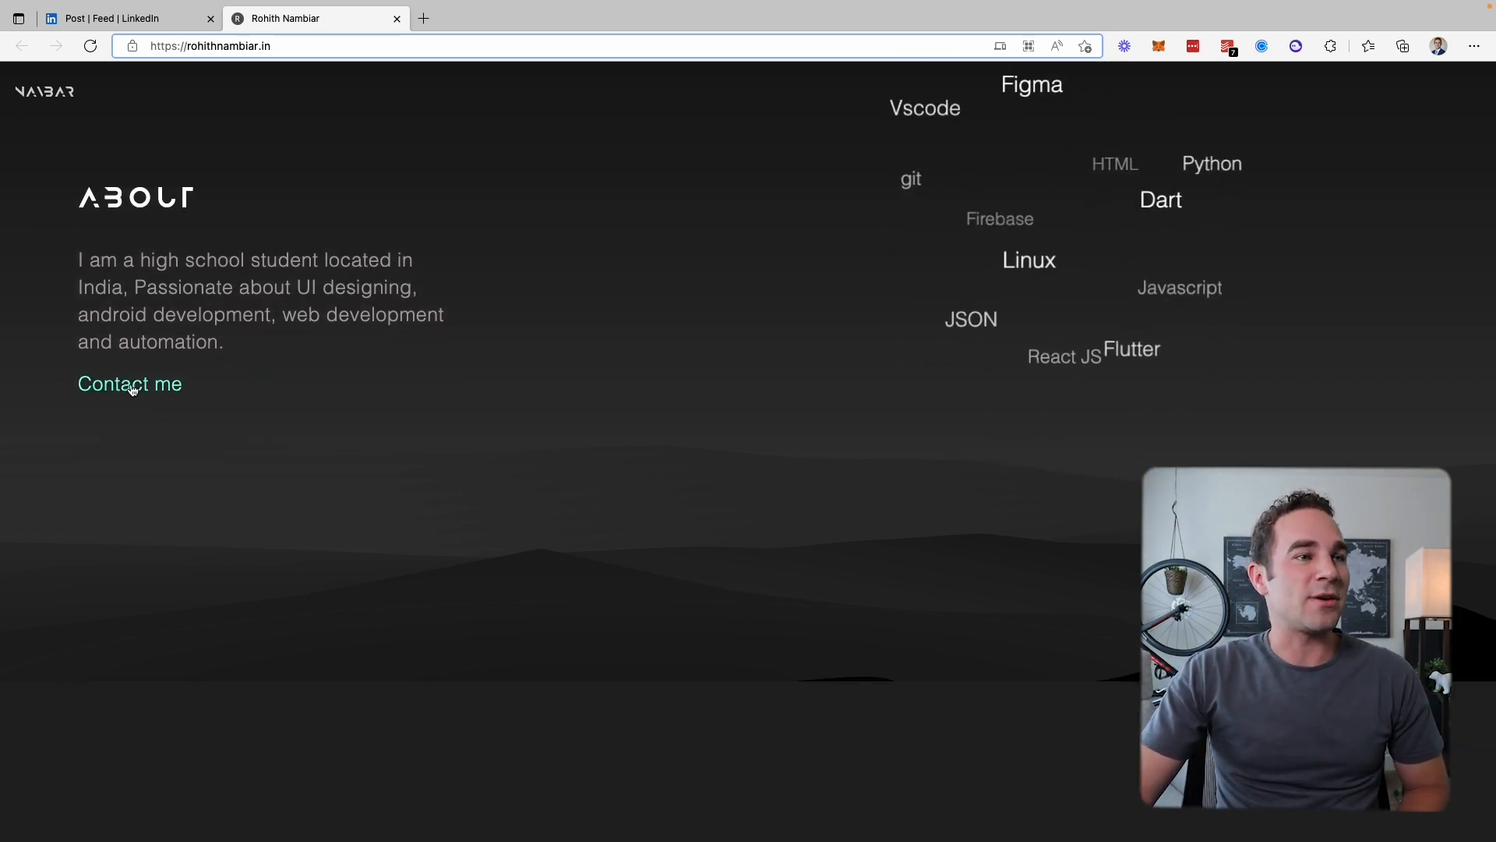
Jump to the portfolio's Contact form, then view the six project cards
click(128, 383)
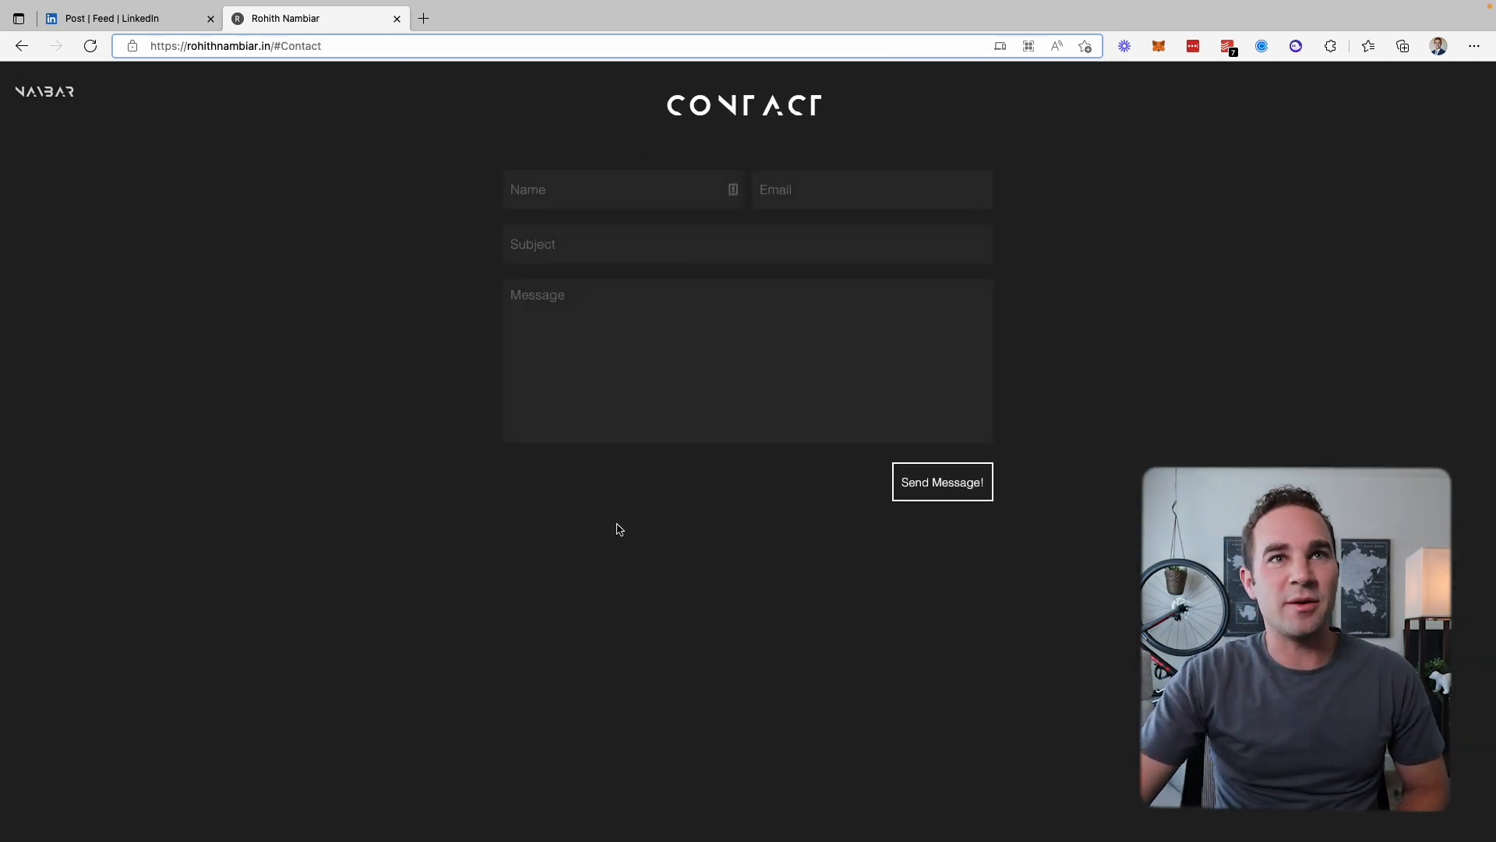
scroll(up, 3)
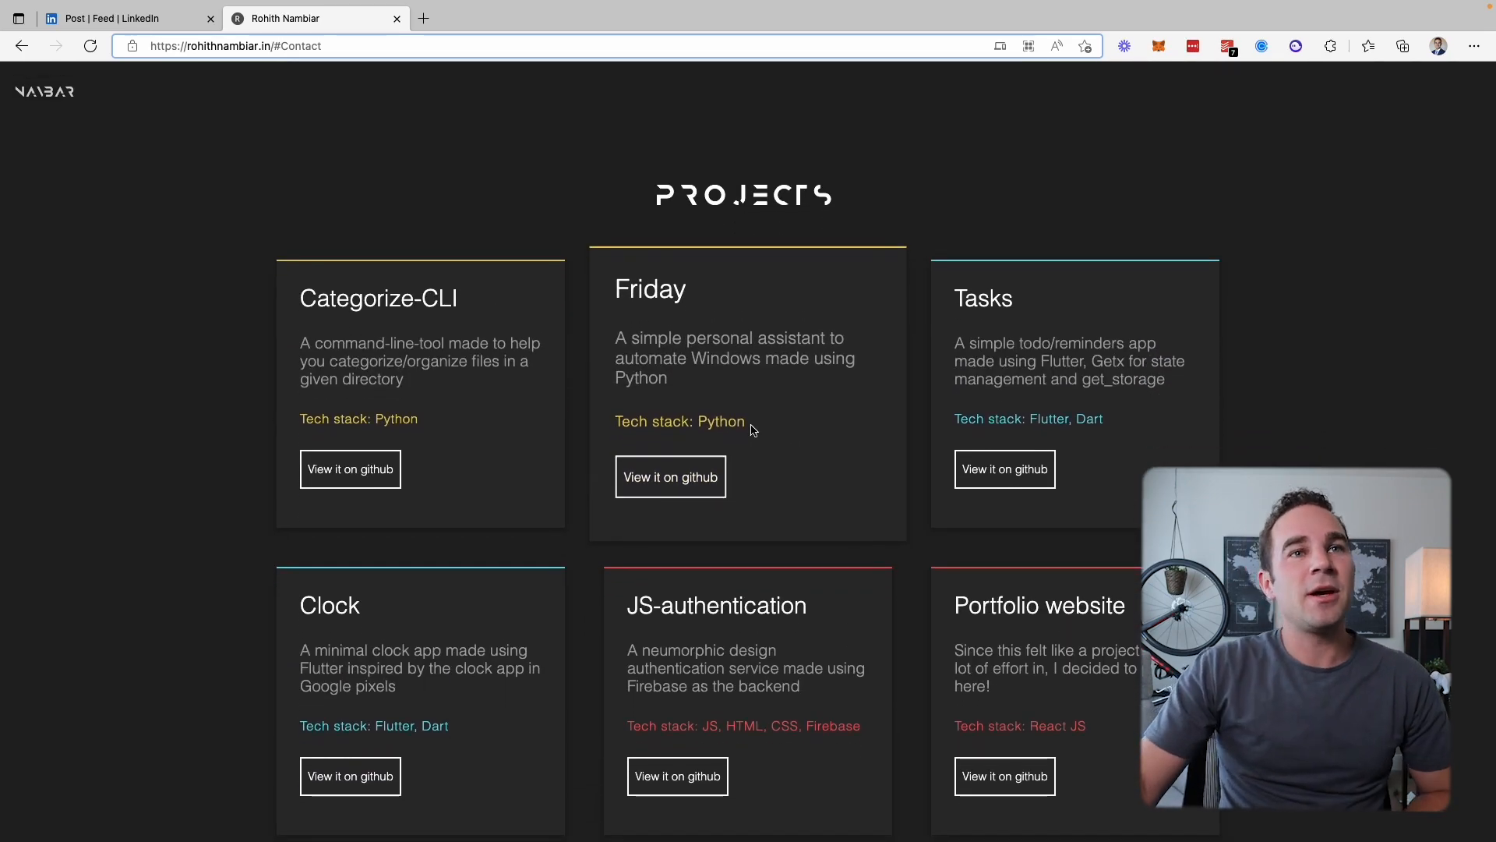
scroll(down, 3)
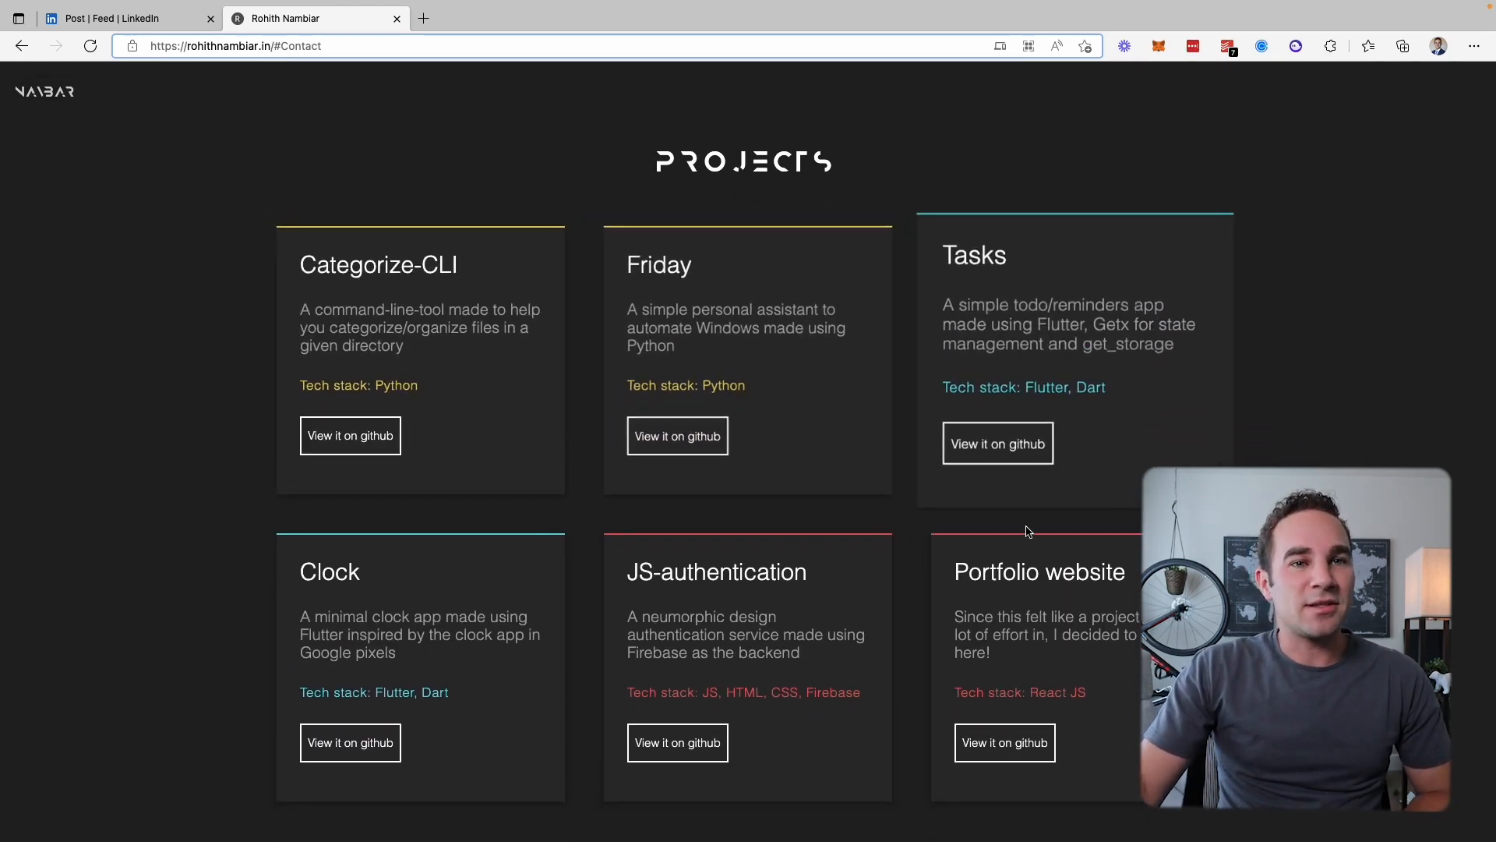
scroll(up, 3)
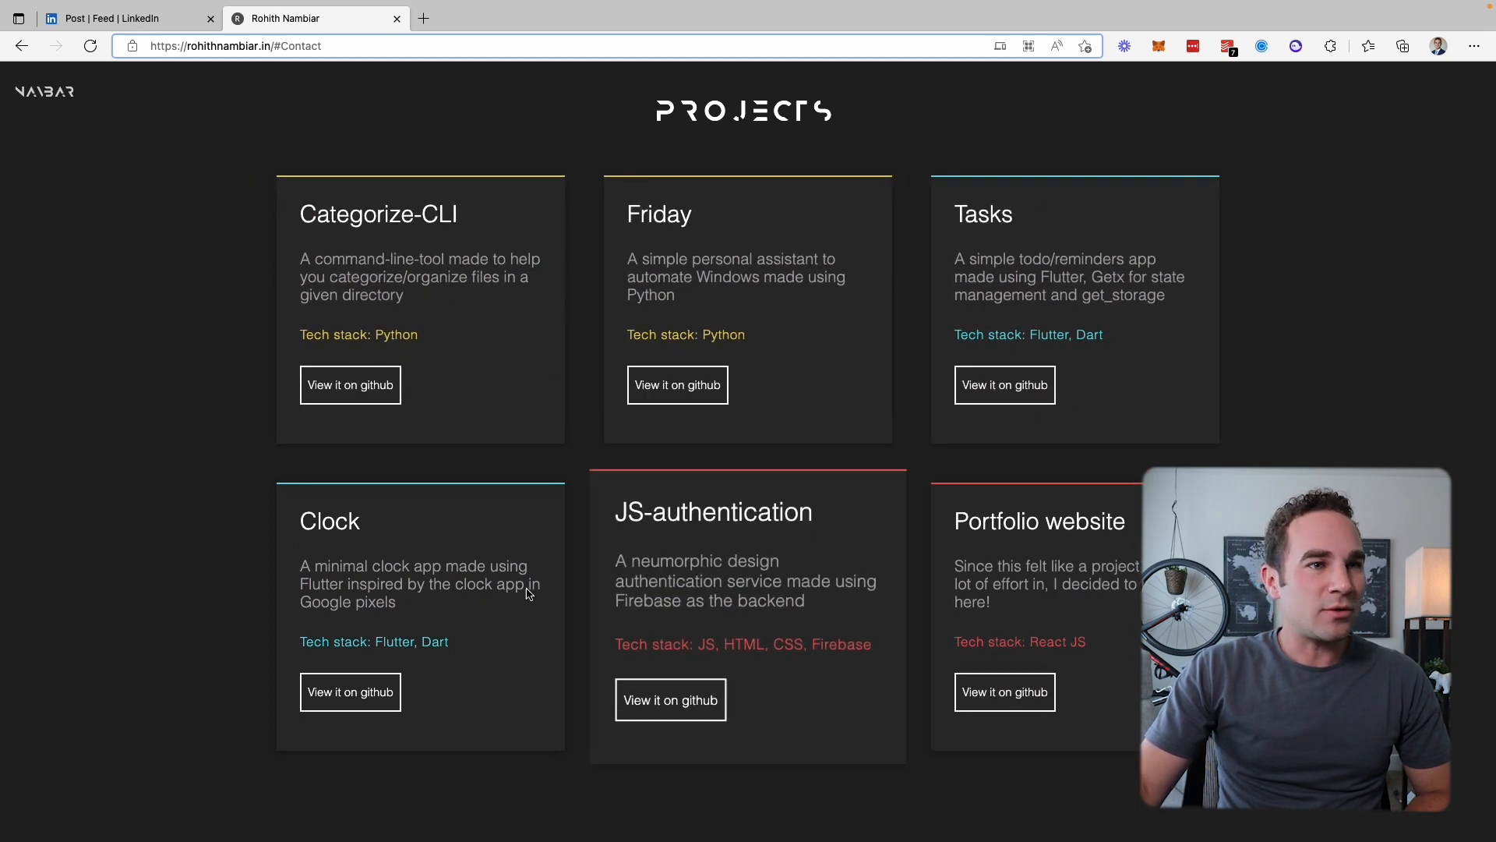
mouse_move(893, 513)
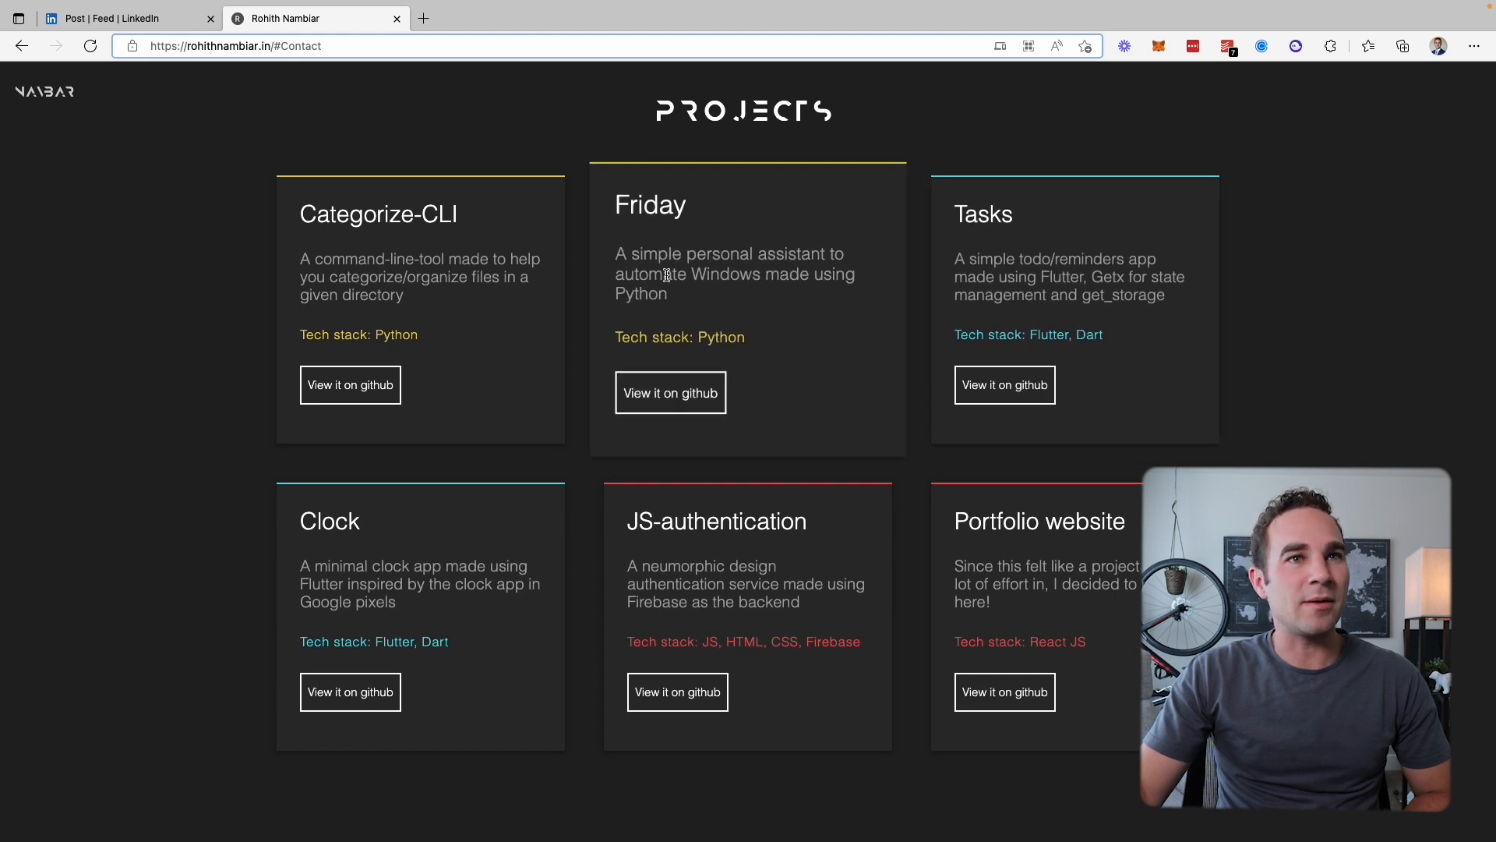
mouse_move(761, 305)
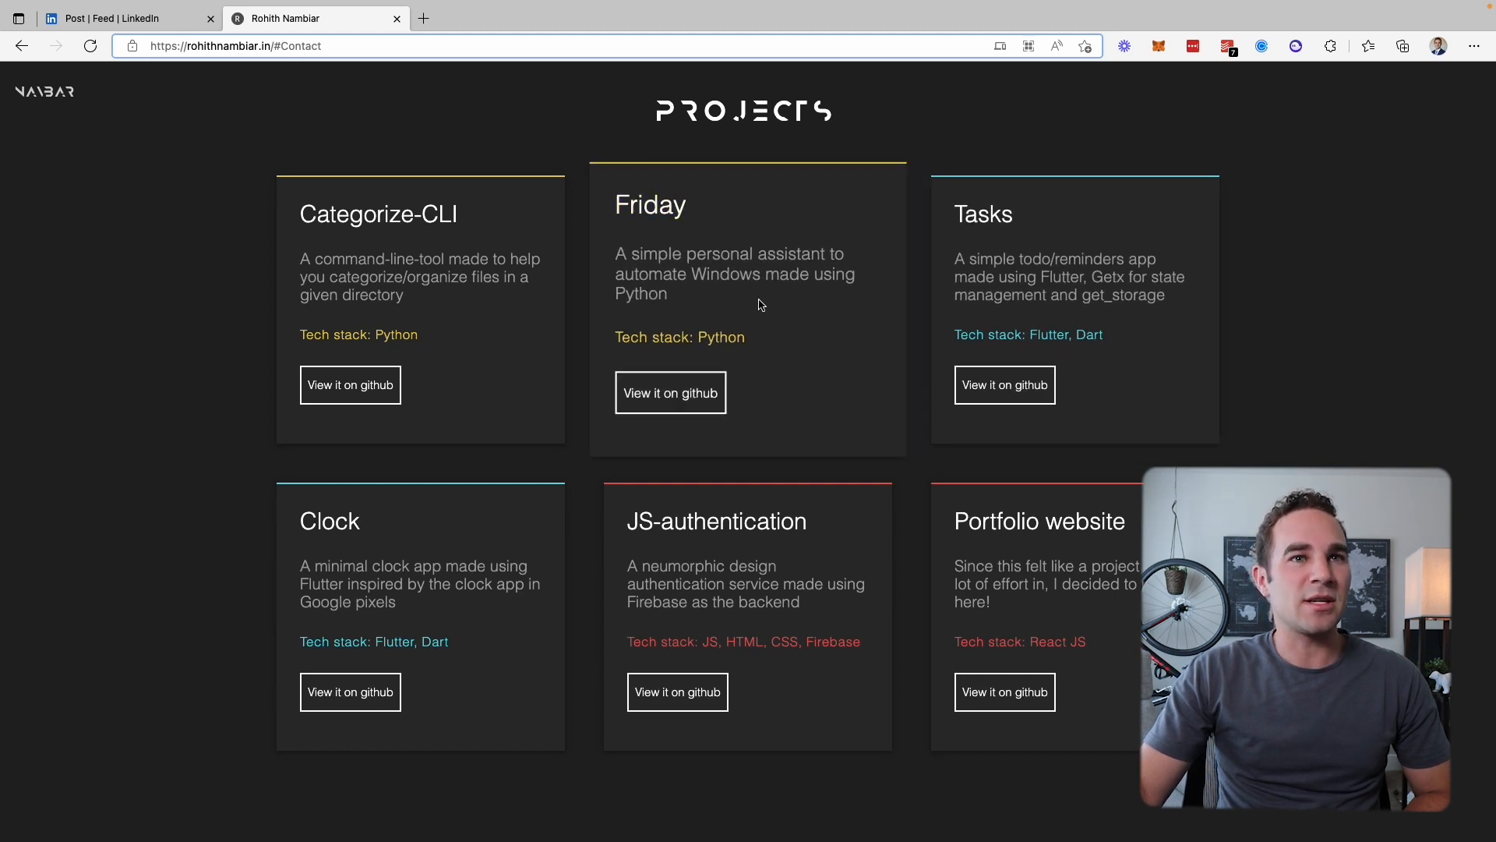
mouse_move(670, 391)
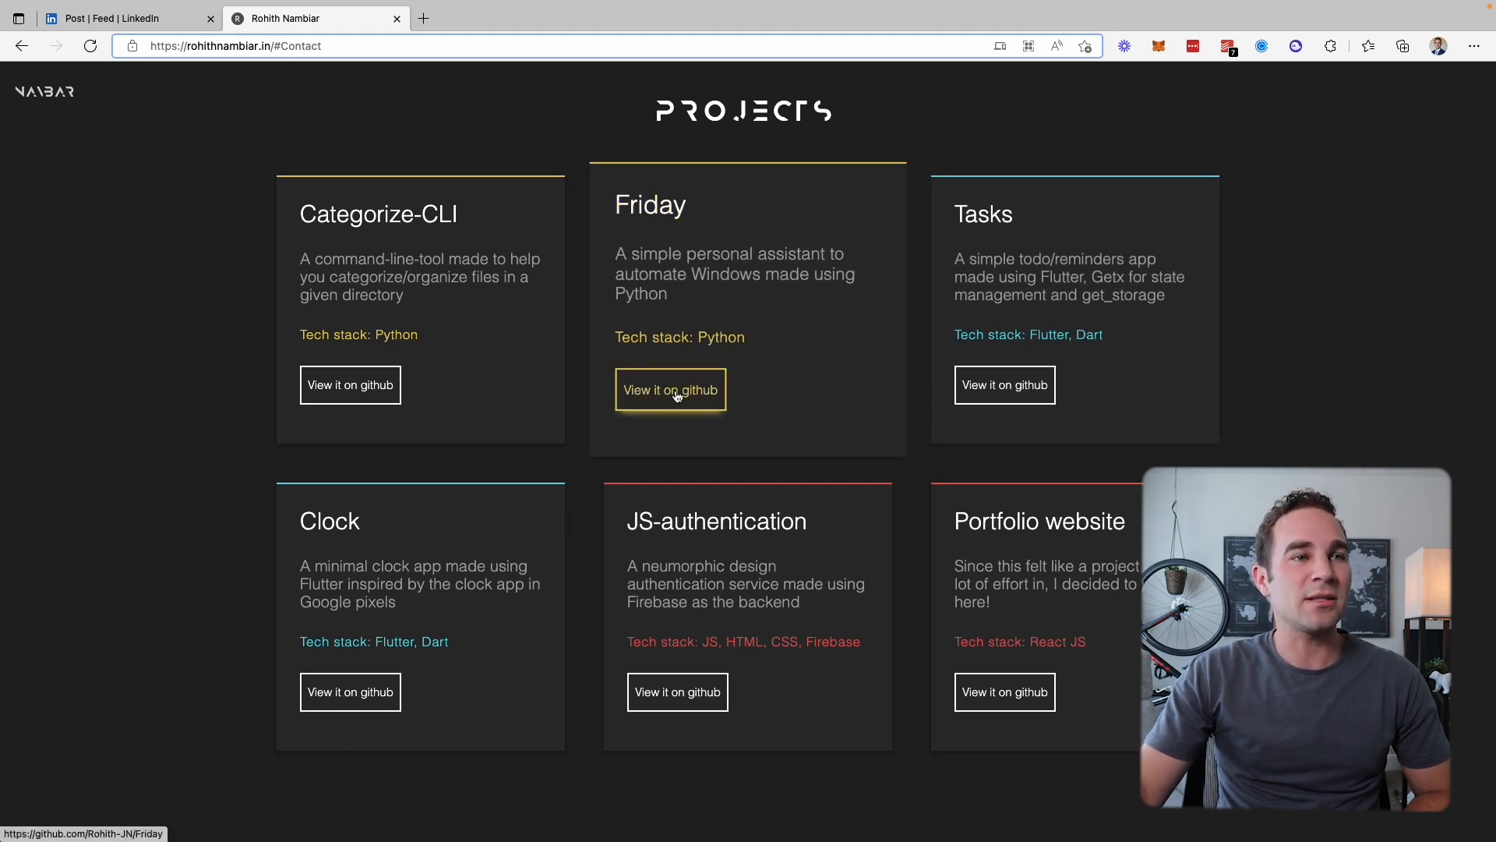
Open the Friday project's GitHub repository and read its README from top to bottom
click(670, 389)
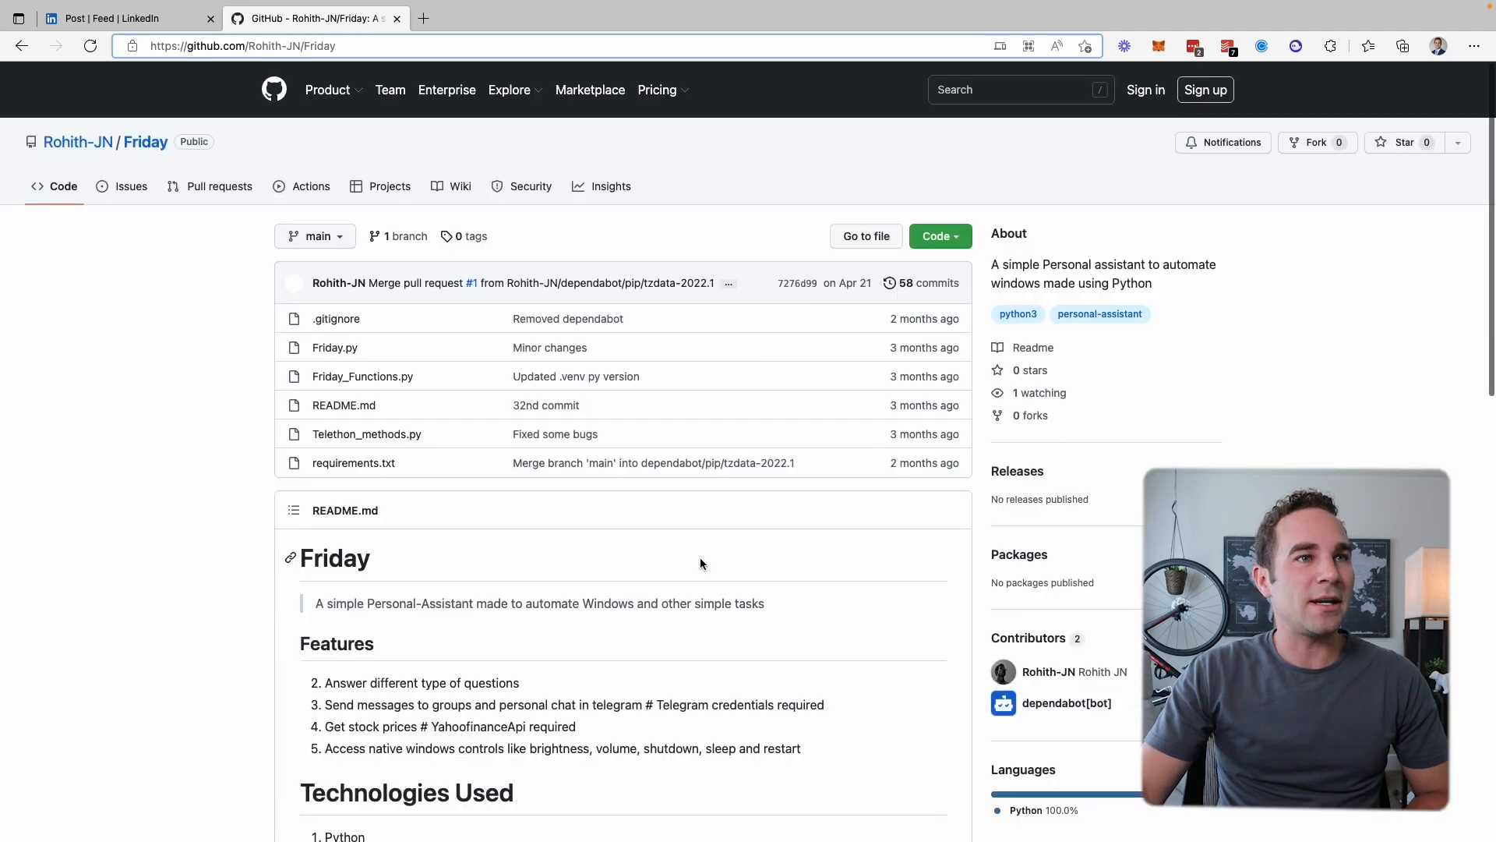
mouse_move(280, 341)
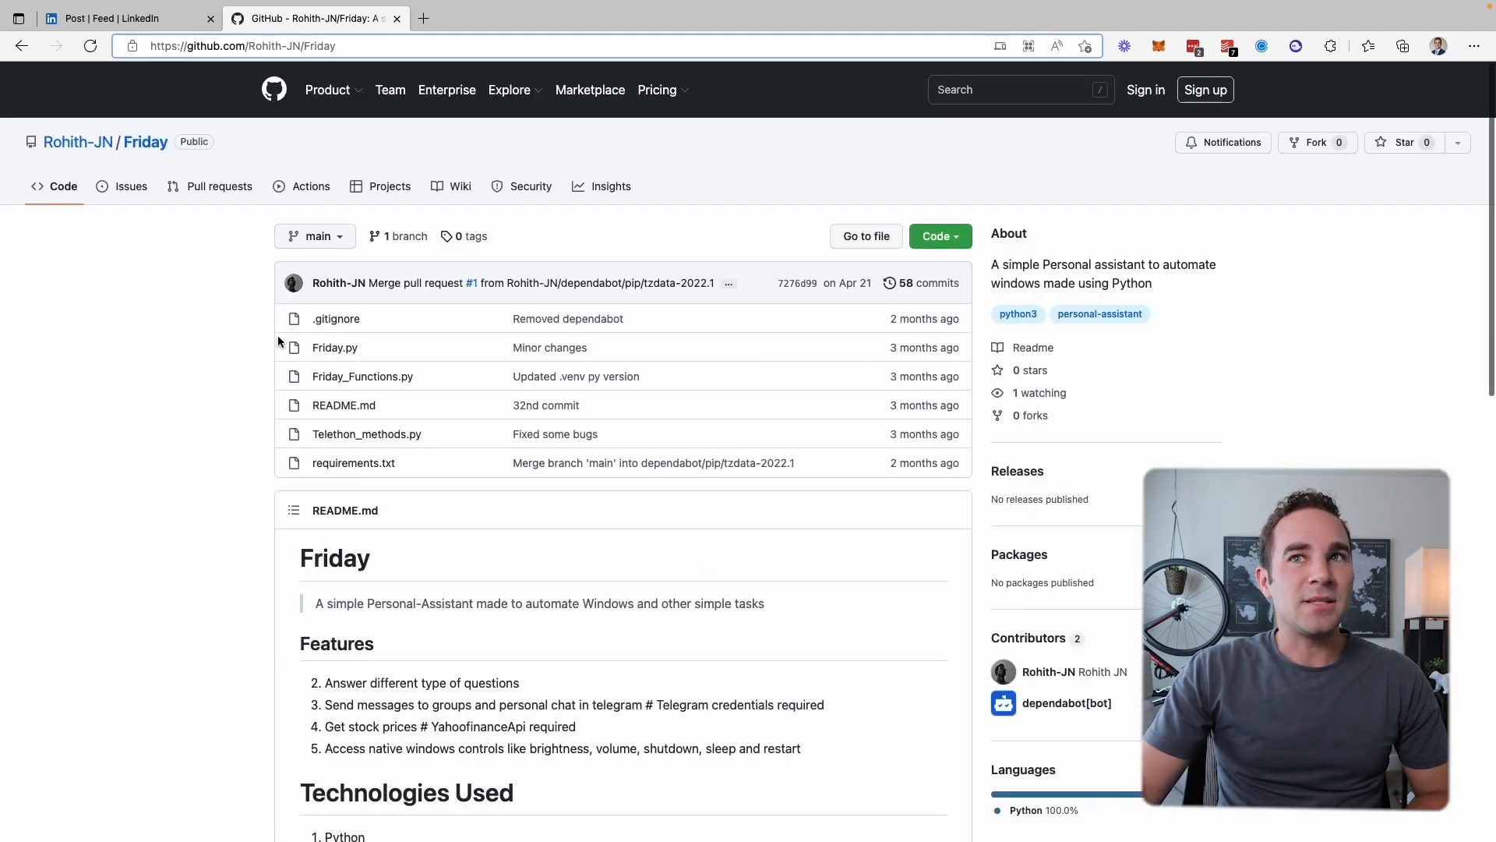
scroll(down, 3)
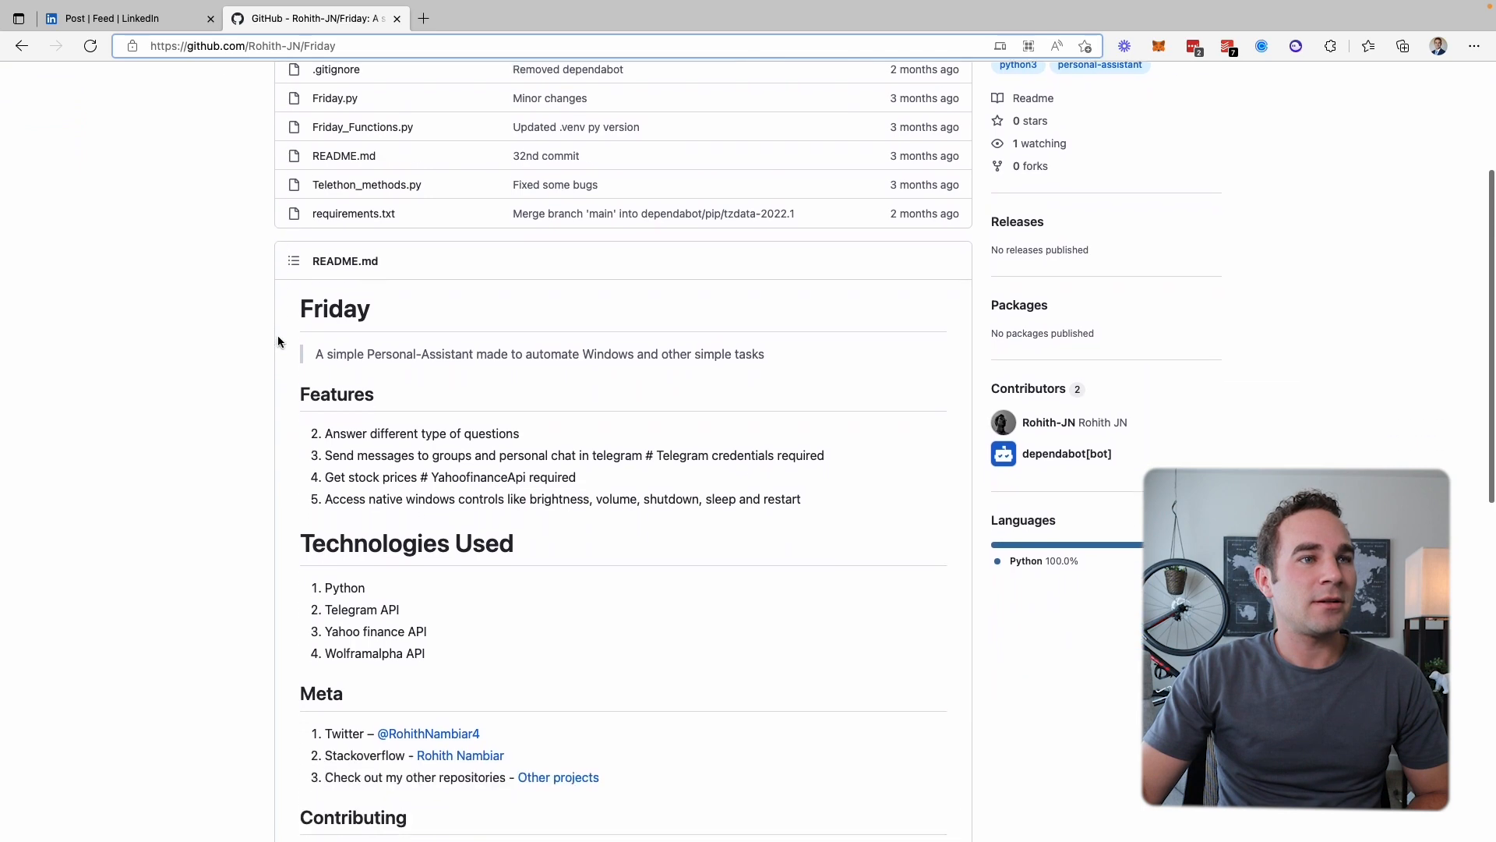
scroll(down, 3)
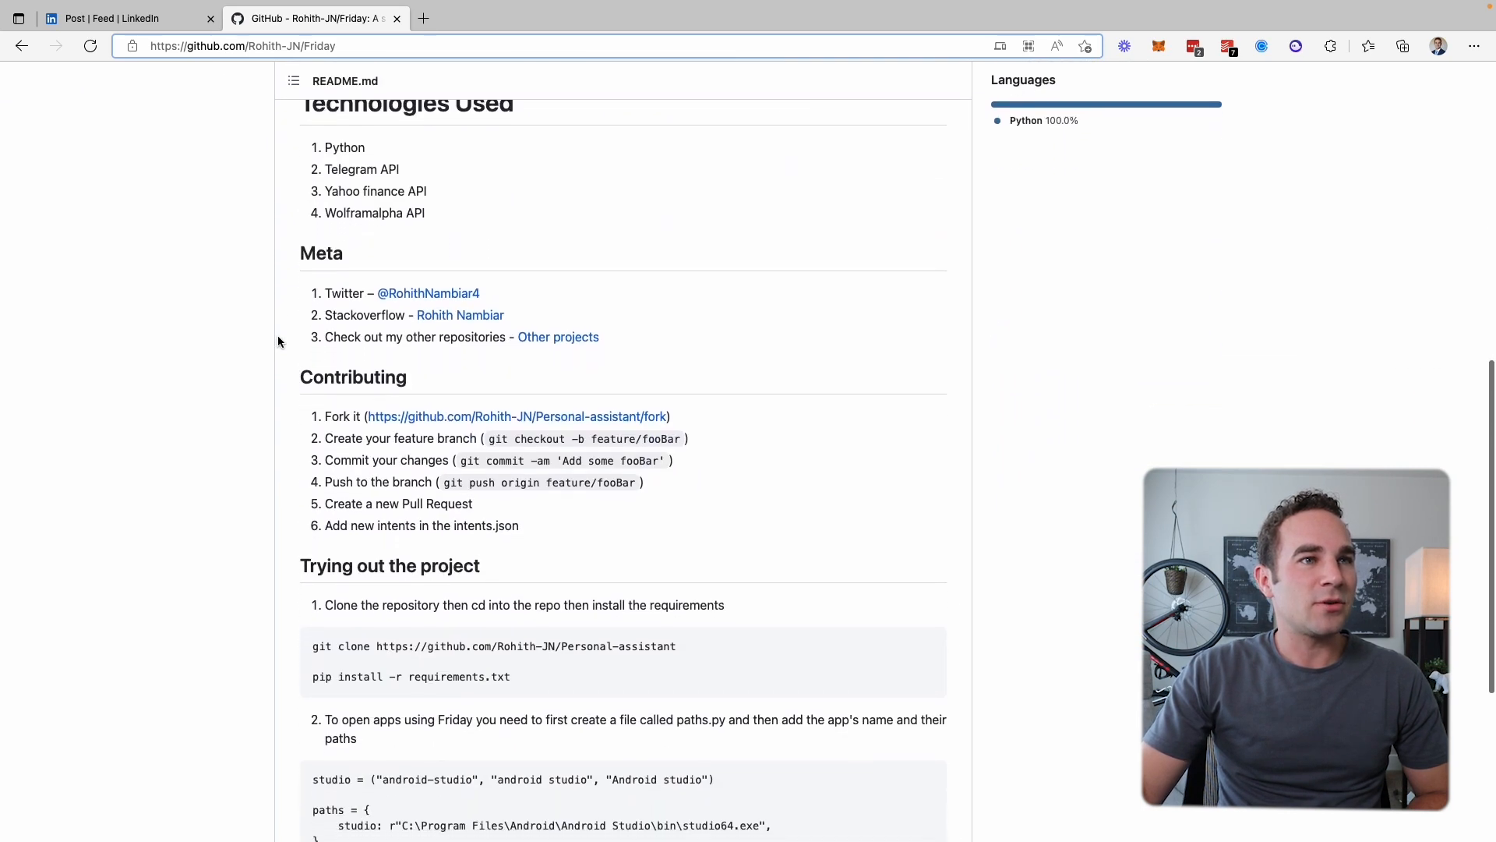
scroll(down, 3)
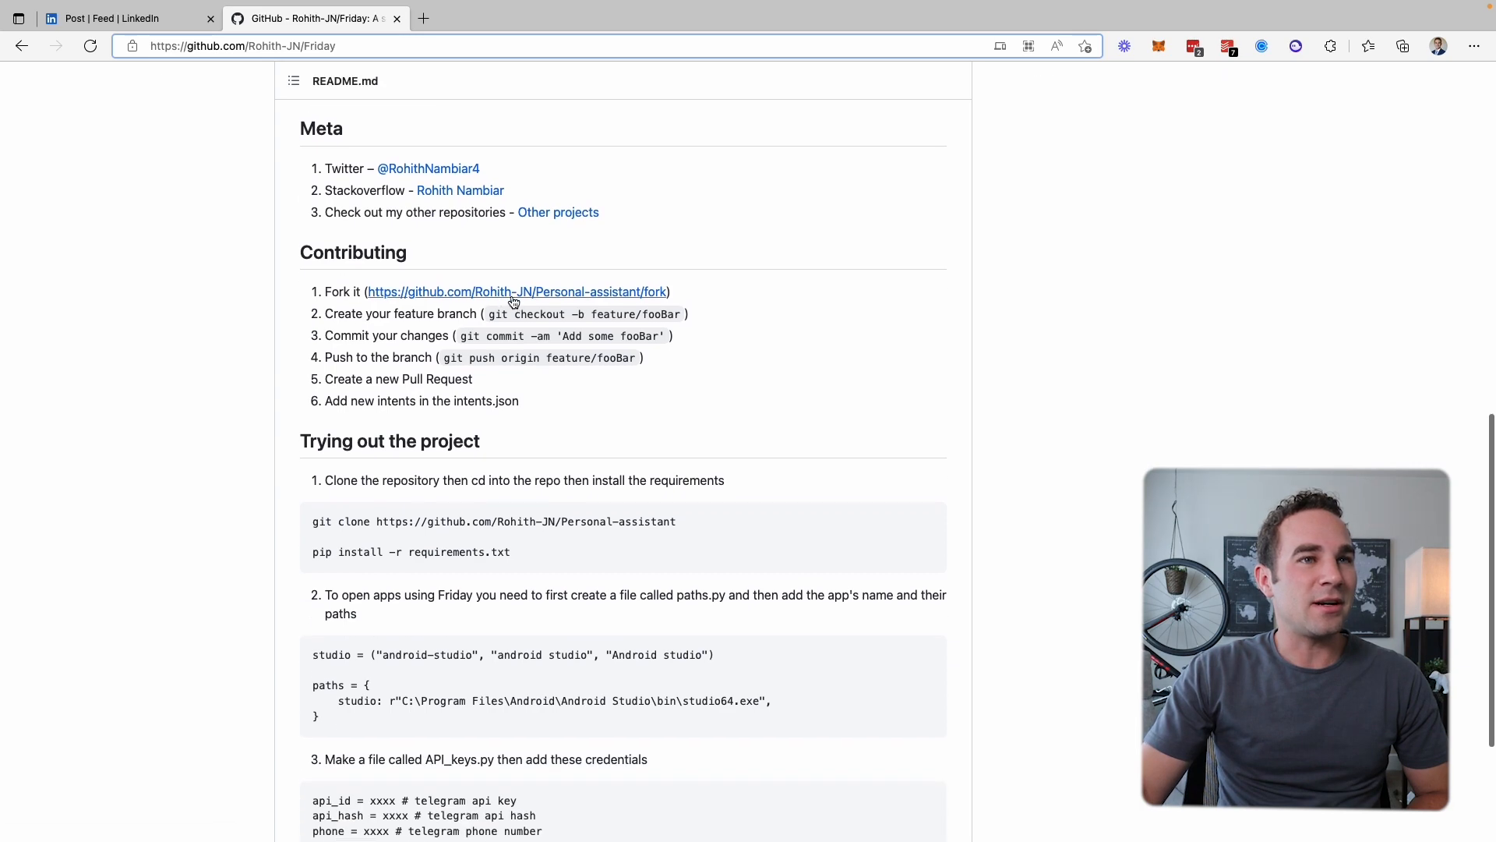
scroll(down, 3)
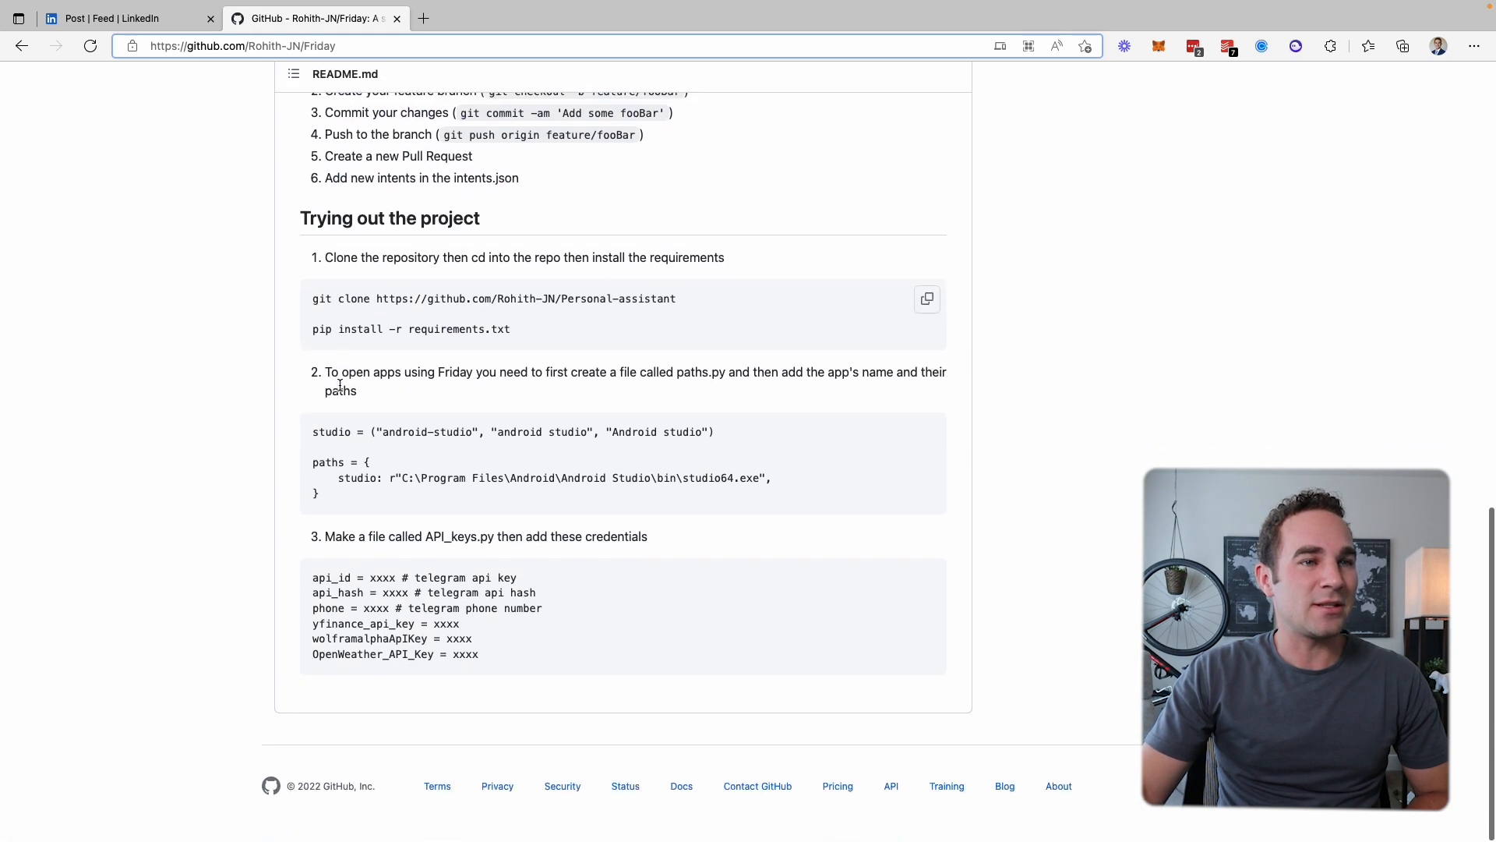
scroll(up, 3)
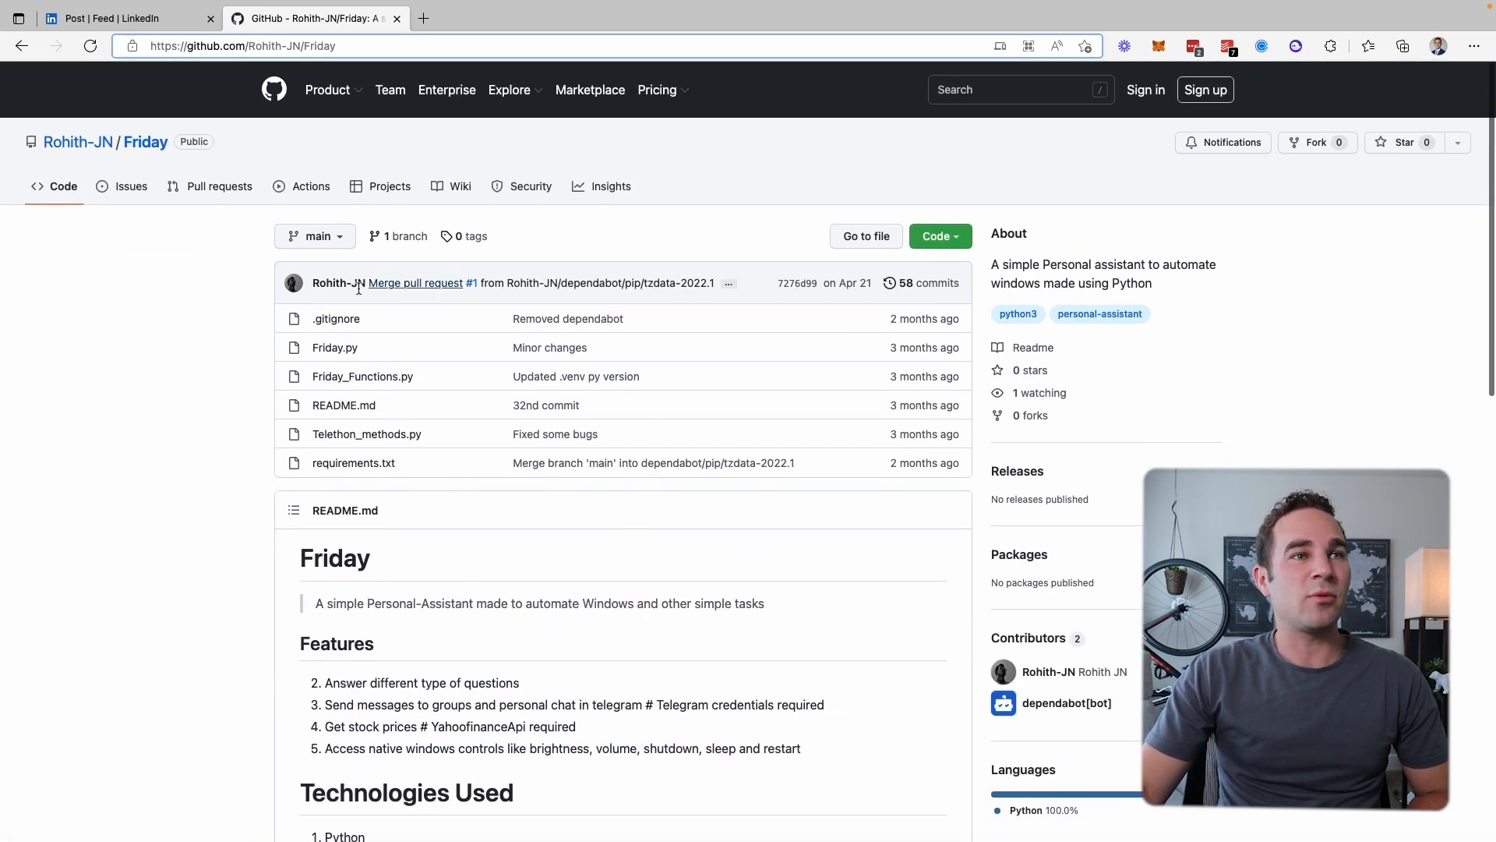
mouse_move(1182, 309)
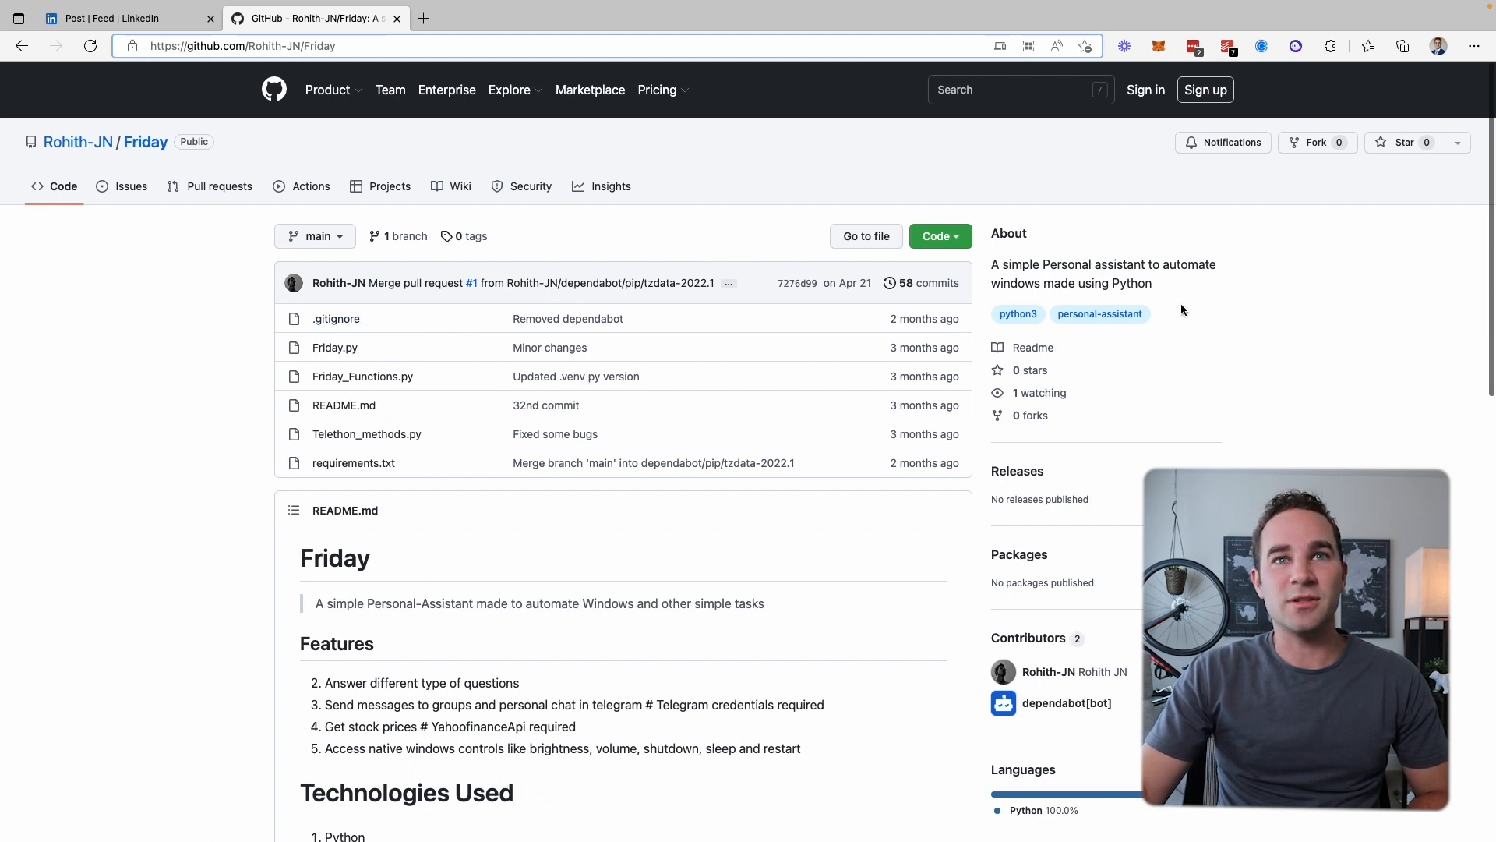
scroll(down, 3)
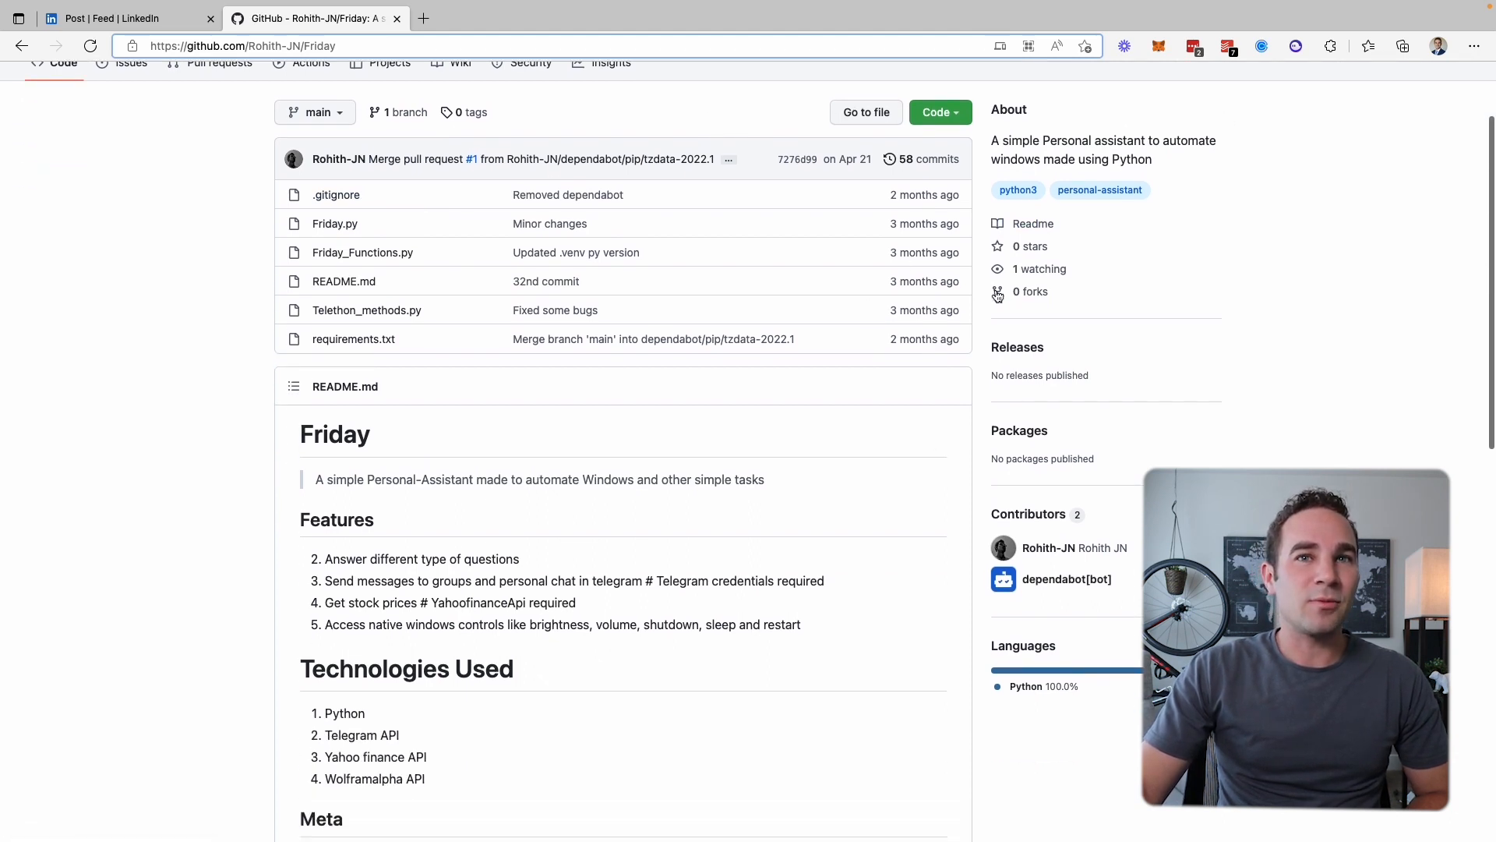
scroll(down, 3)
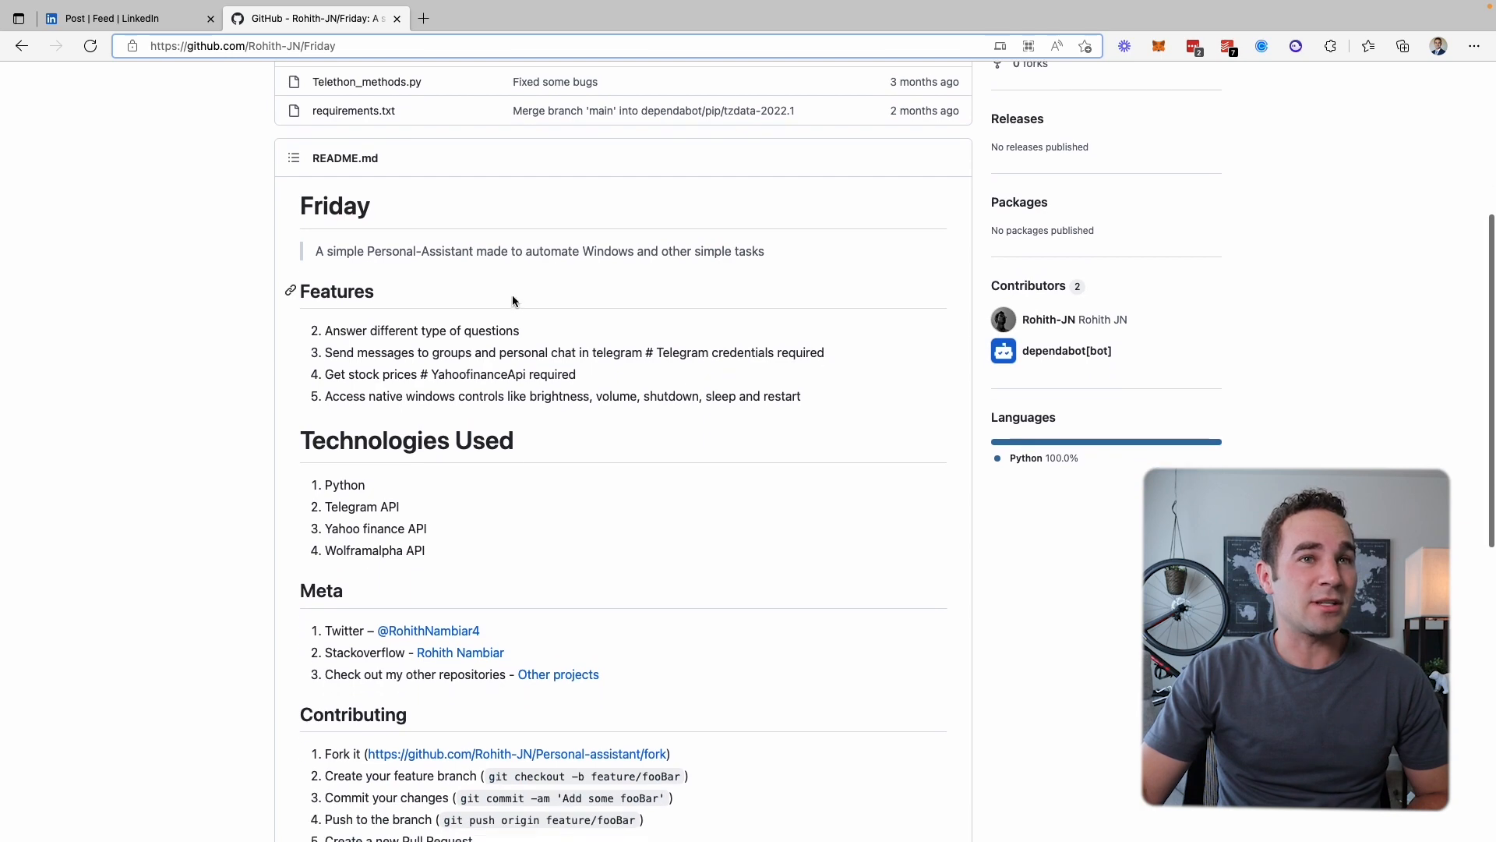
scroll(up, 3)
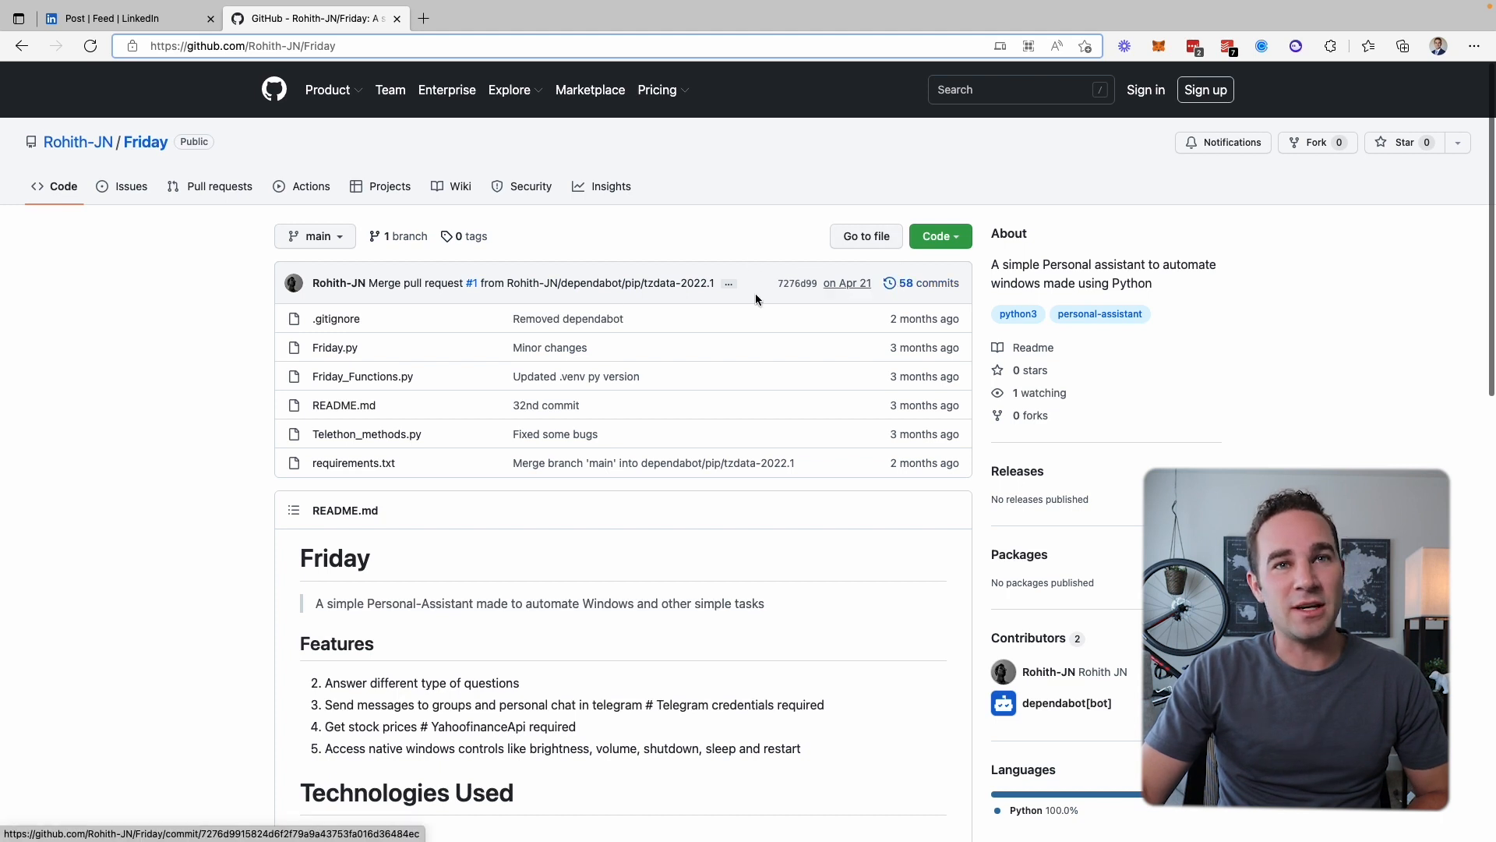
scroll(down, 3)
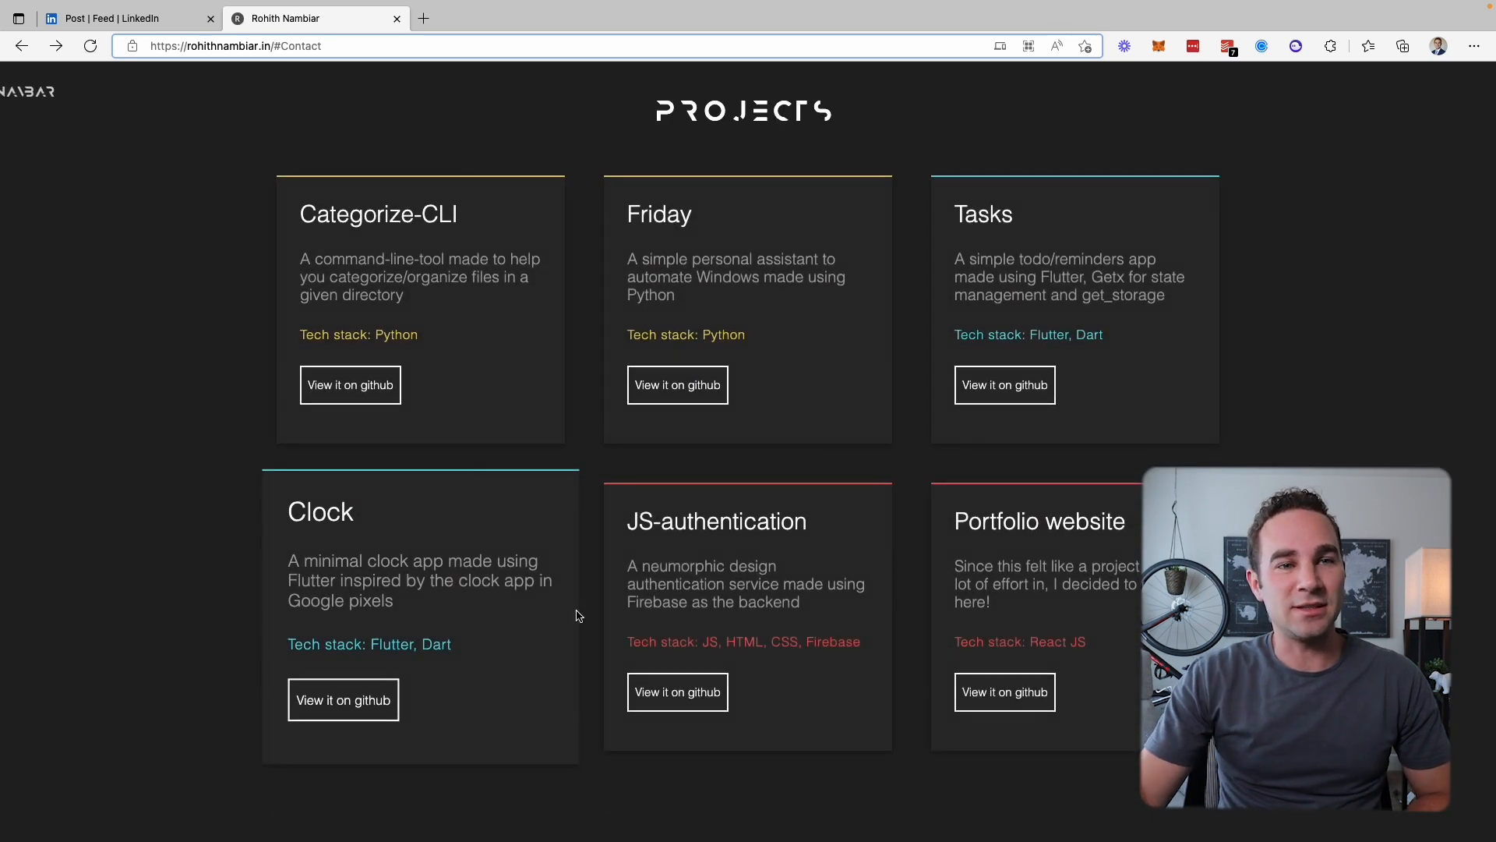
mouse_move(501, 468)
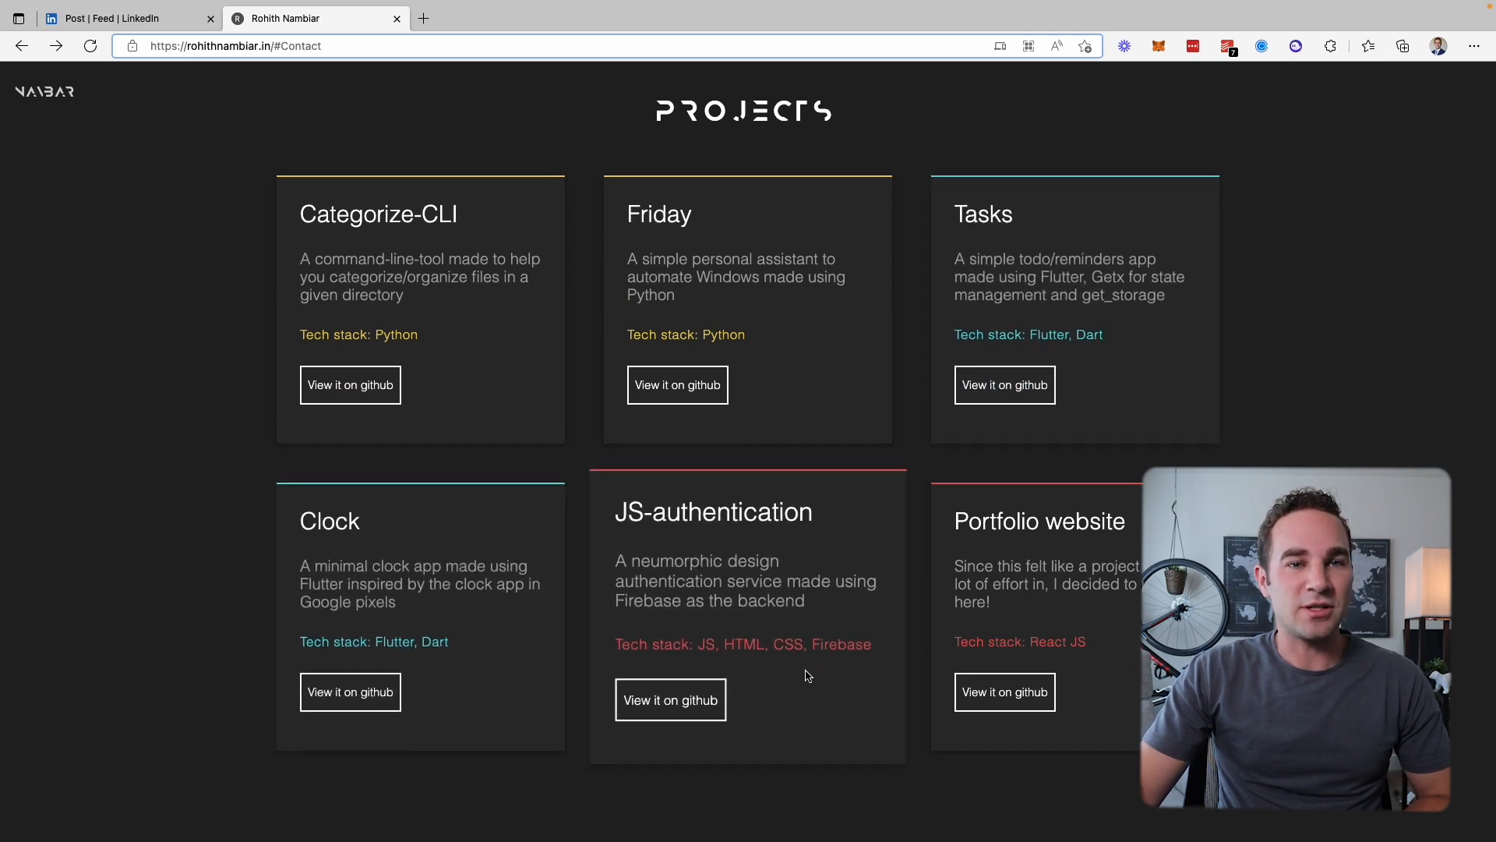
Scroll rohithnambiar.in past the About skills and project cards, then back to the name banner
scroll(down, 3)
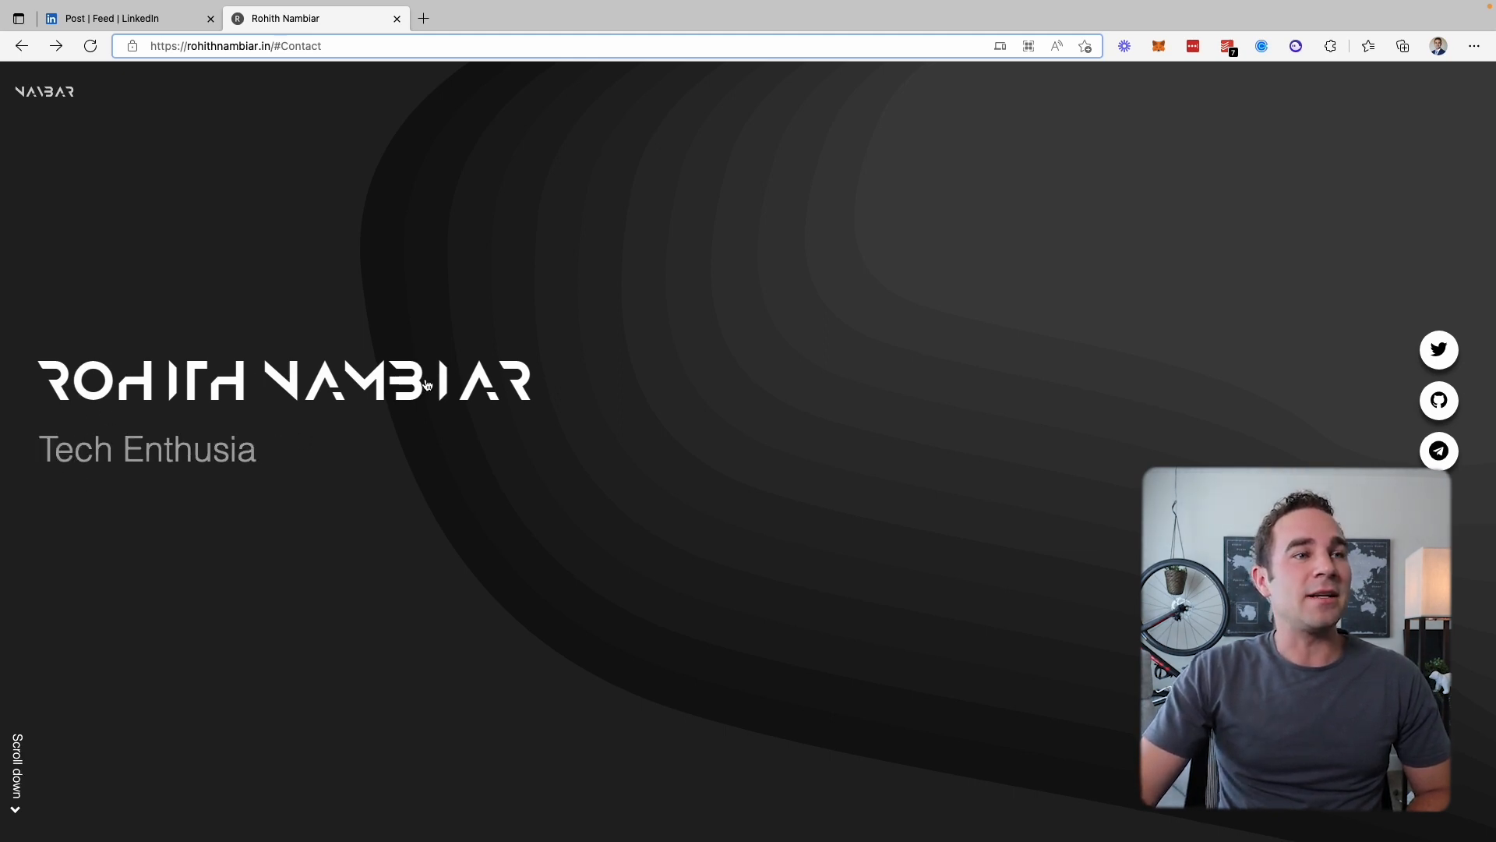
scroll(down, 3)
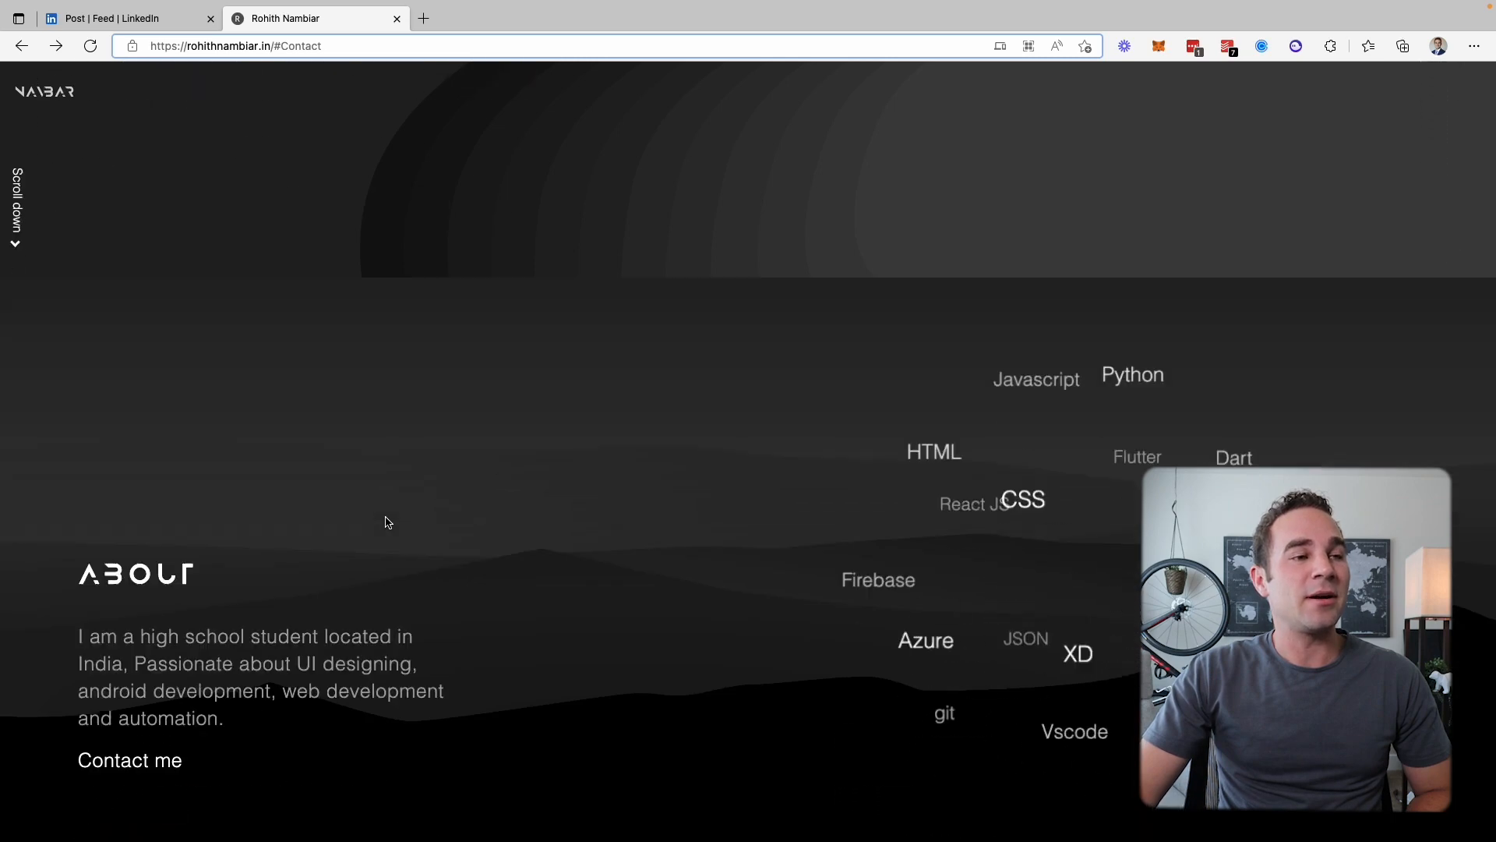
scroll(down, 3)
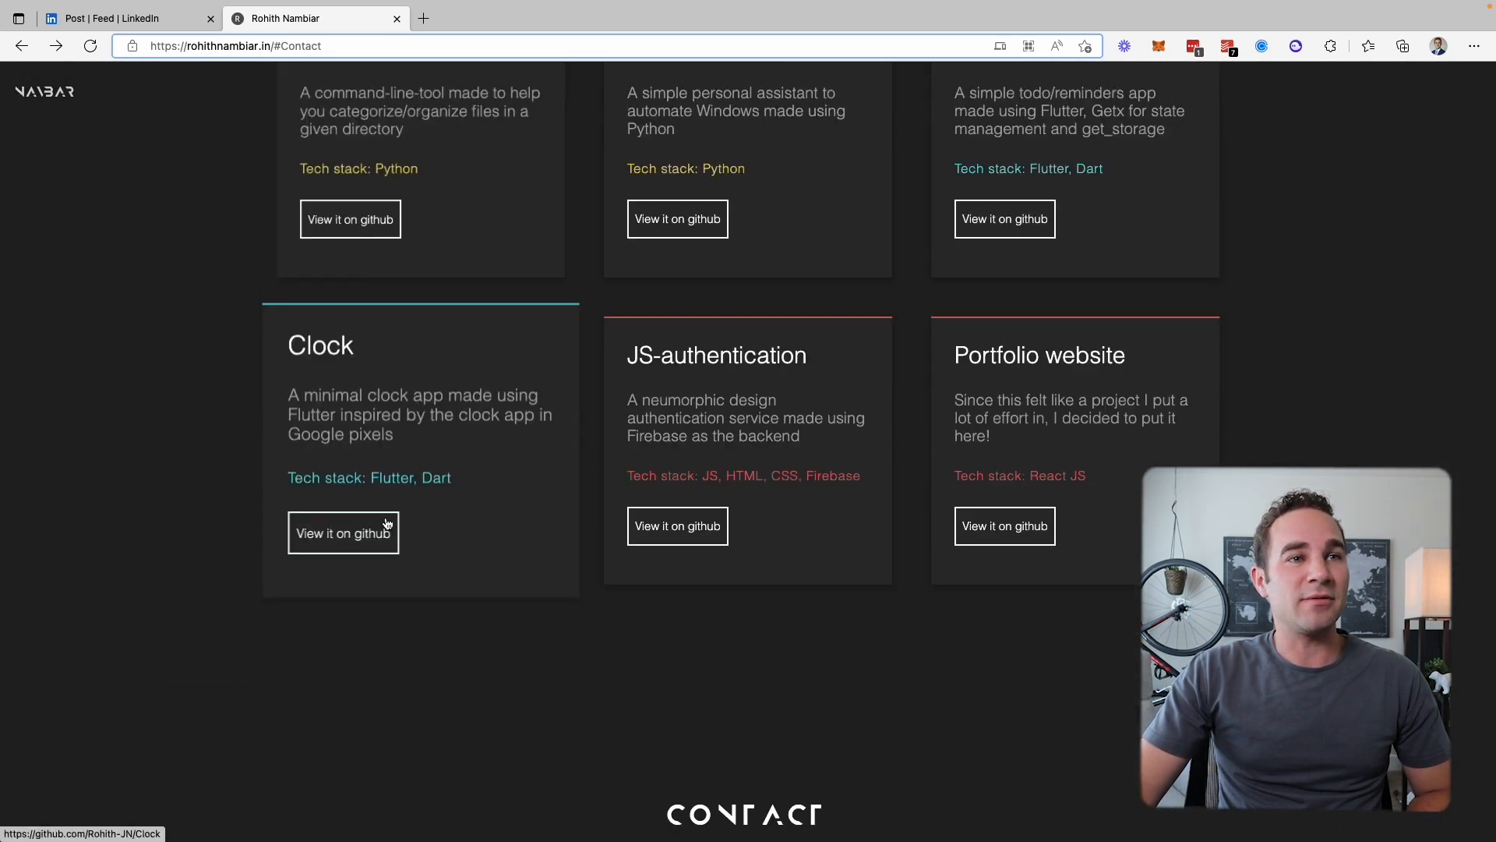
scroll(up, 3)
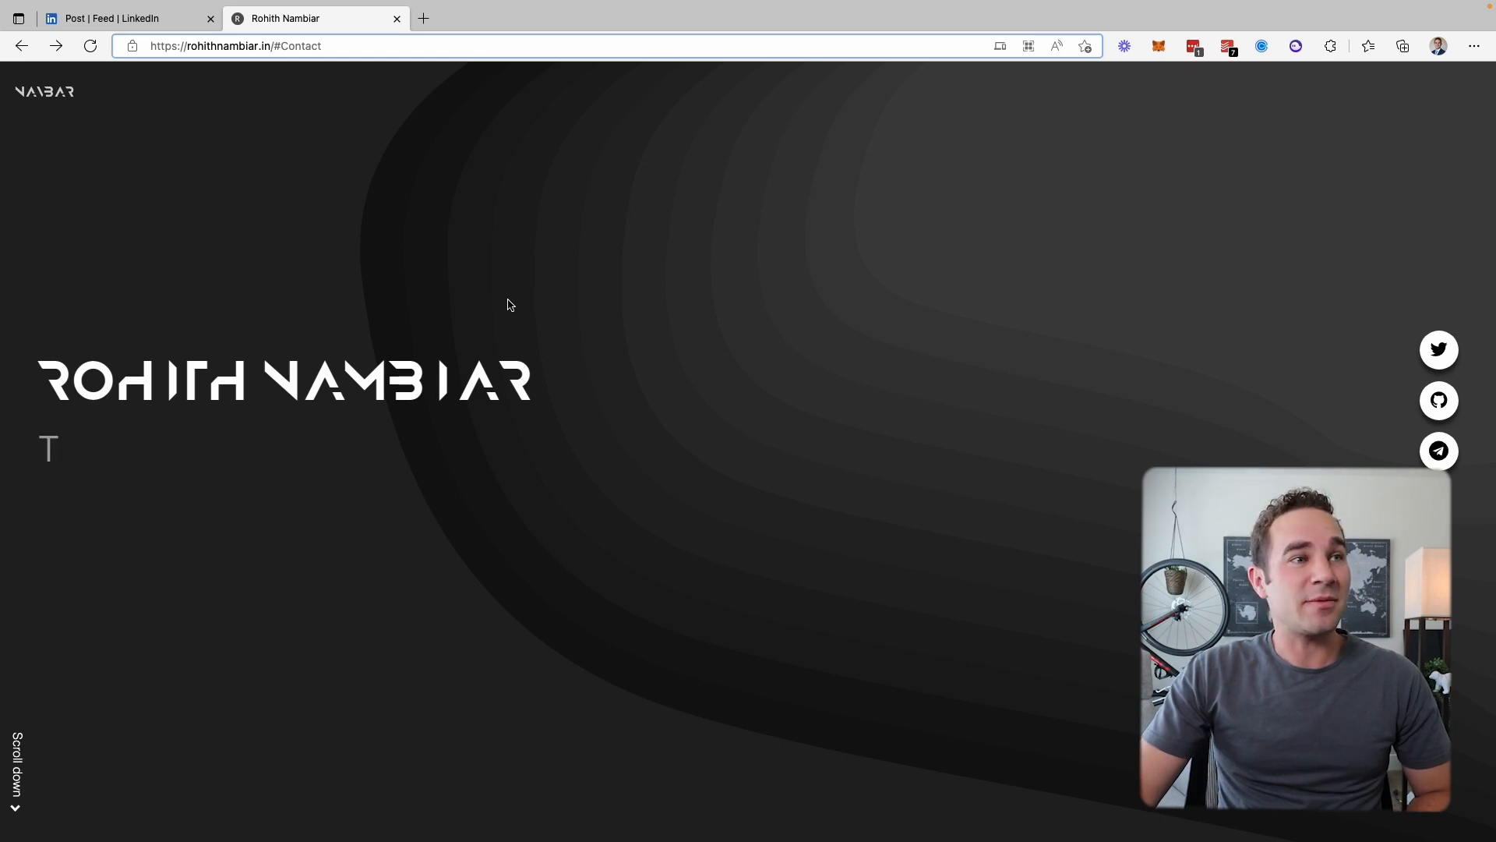
Return to the LinkedIn post's comments thread
click(128, 17)
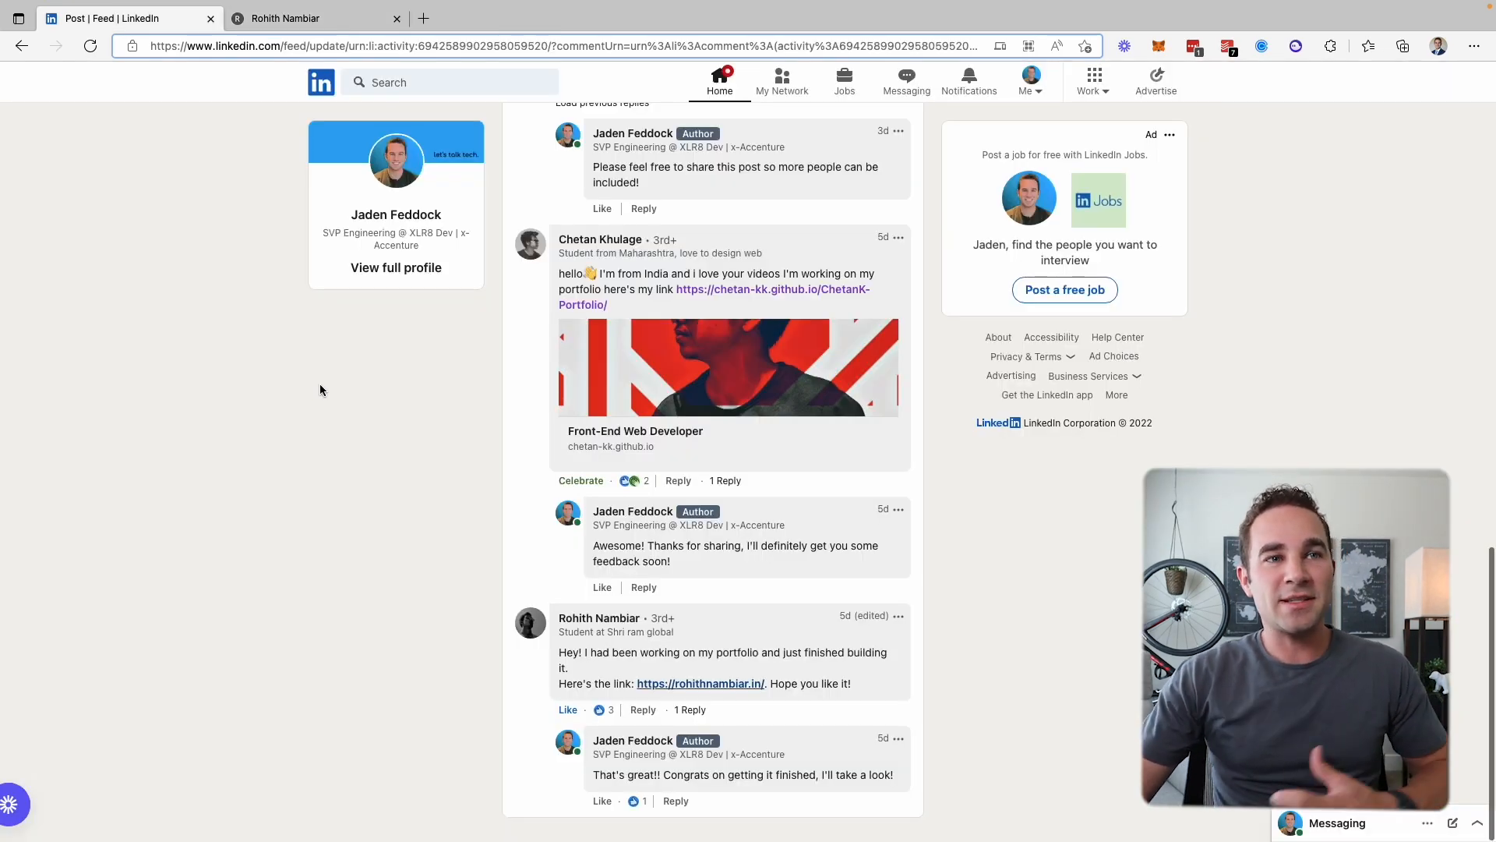
mouse_move(371, 358)
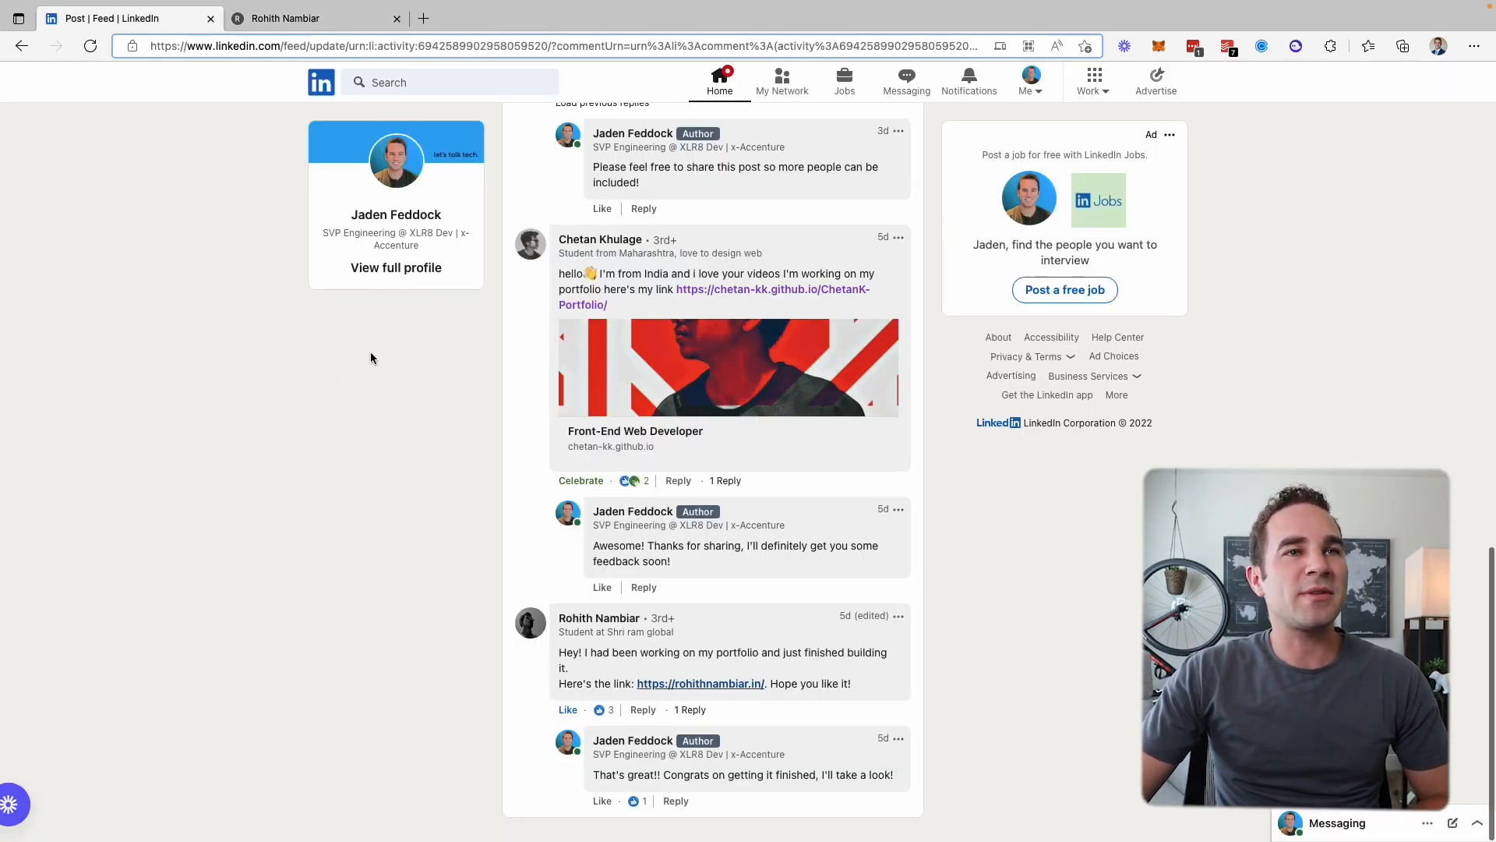
mouse_move(600, 238)
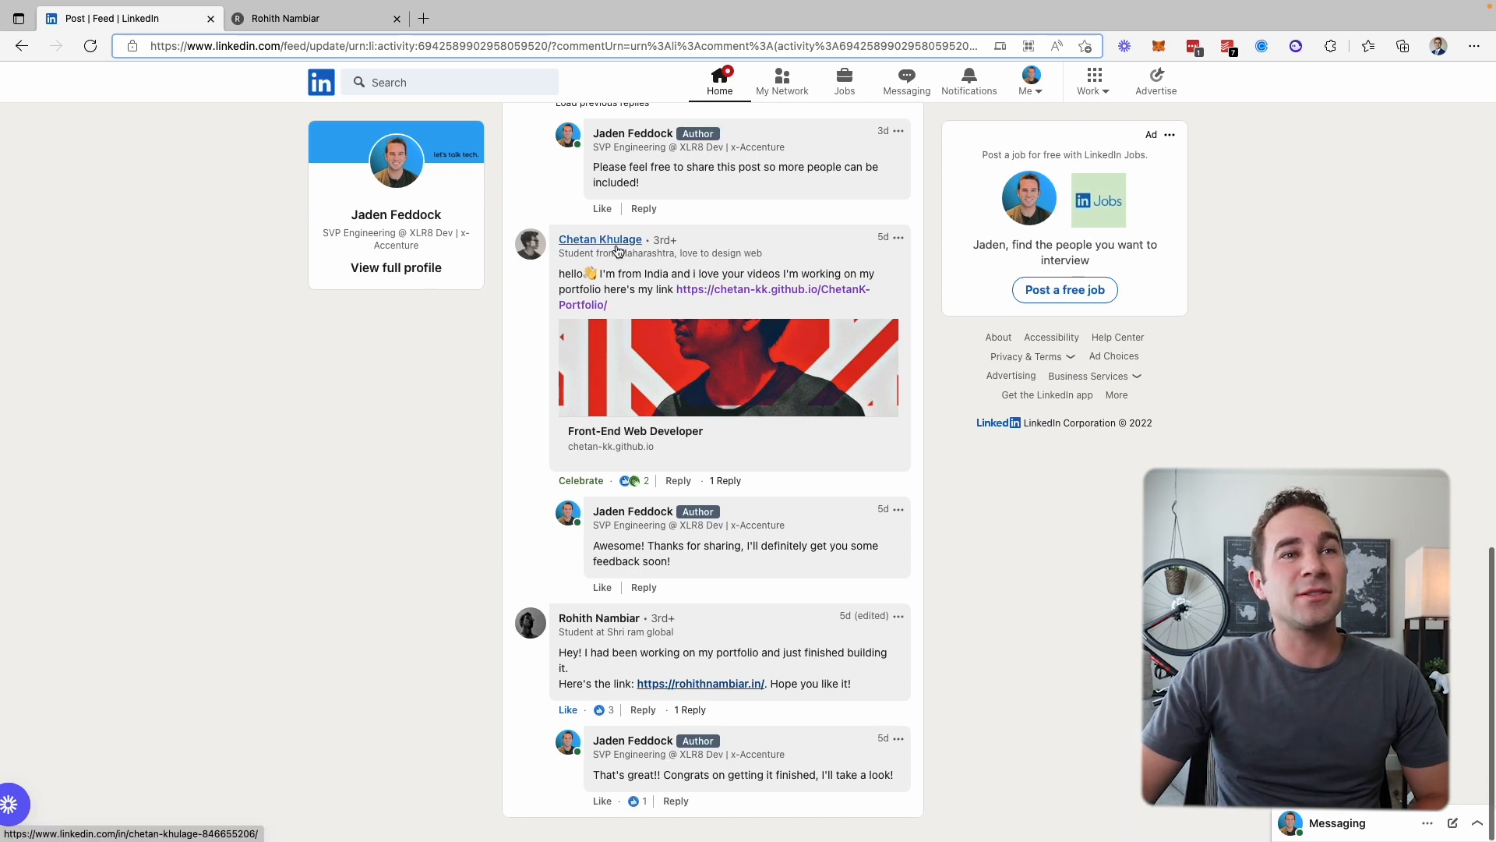
mouse_move(754, 286)
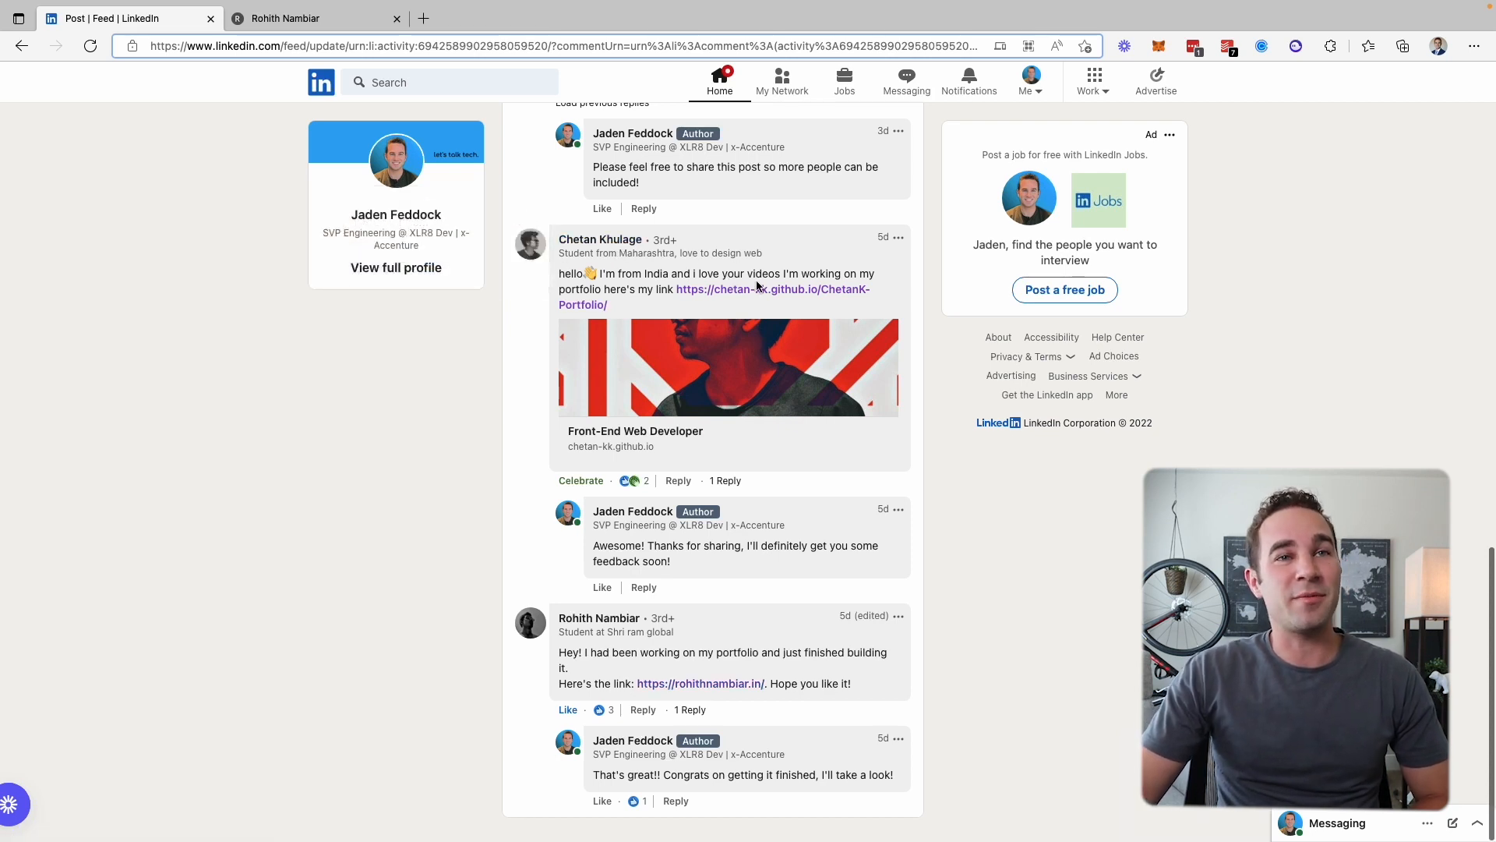
mouse_move(754, 294)
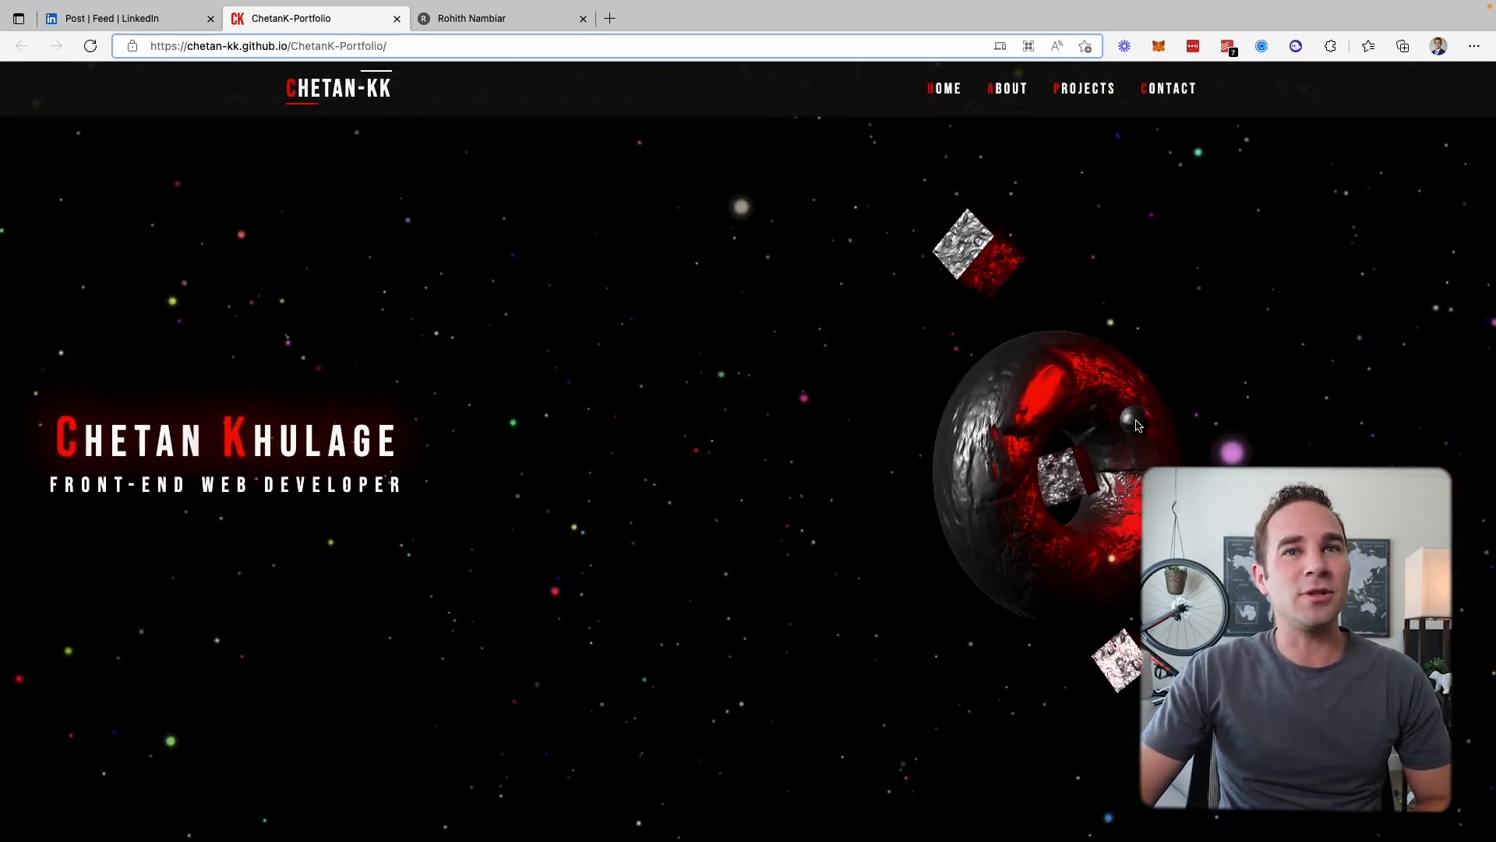
mouse_move(844, 668)
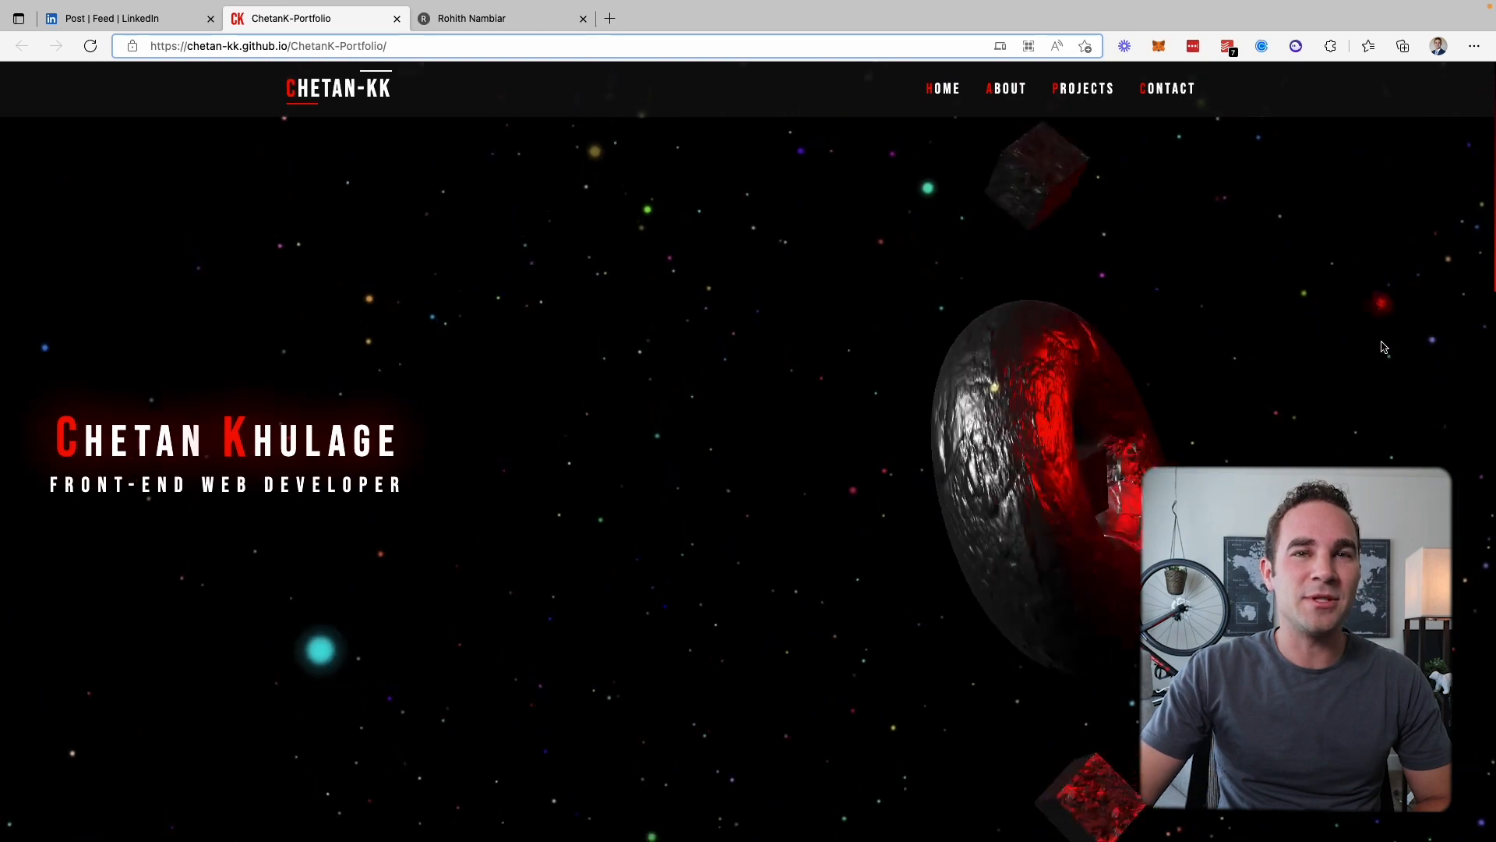
mouse_move(825, 618)
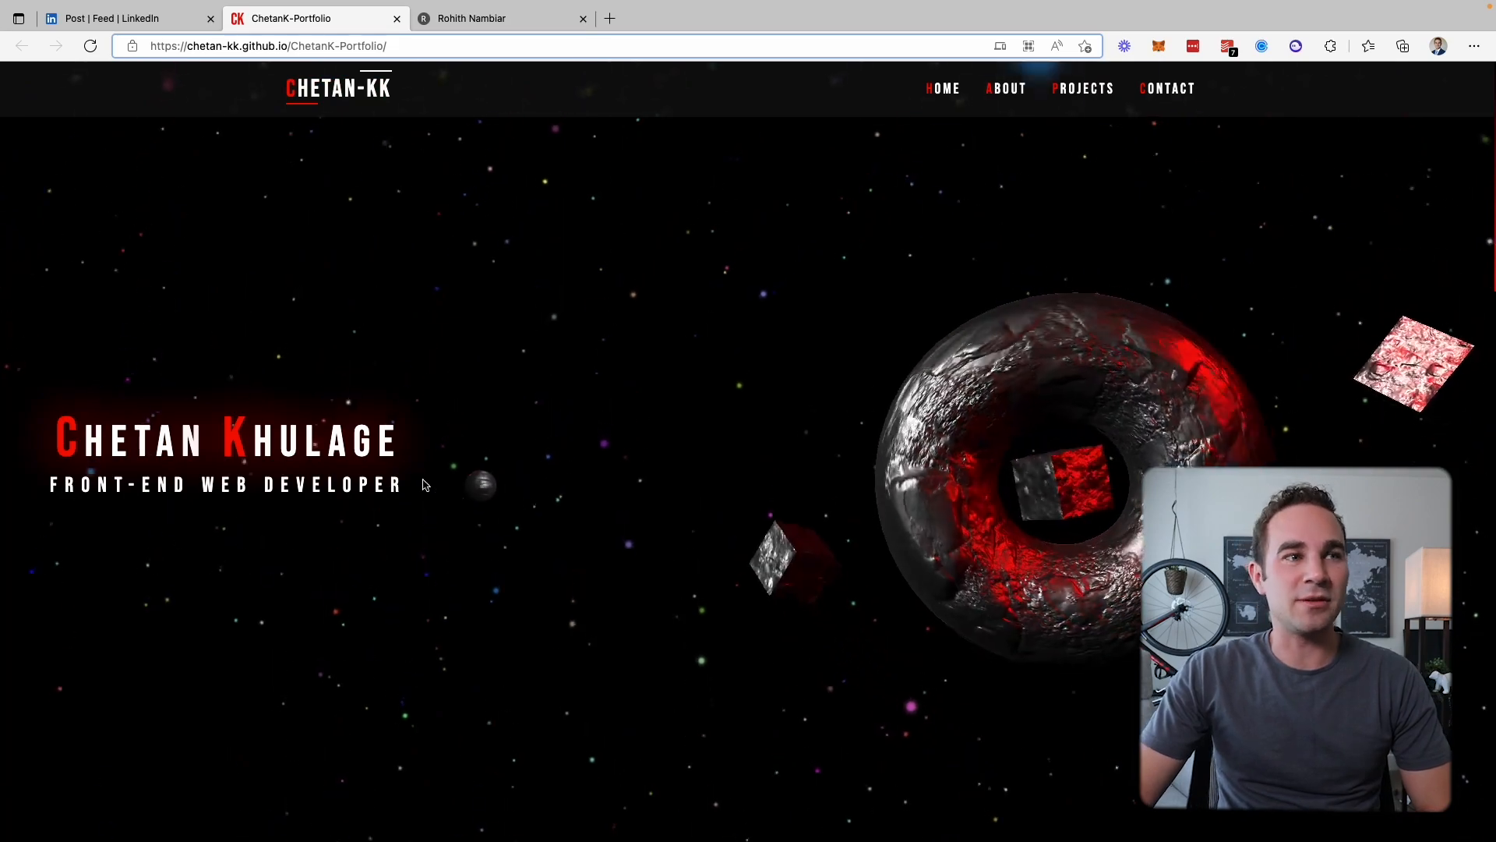
mouse_move(216, 600)
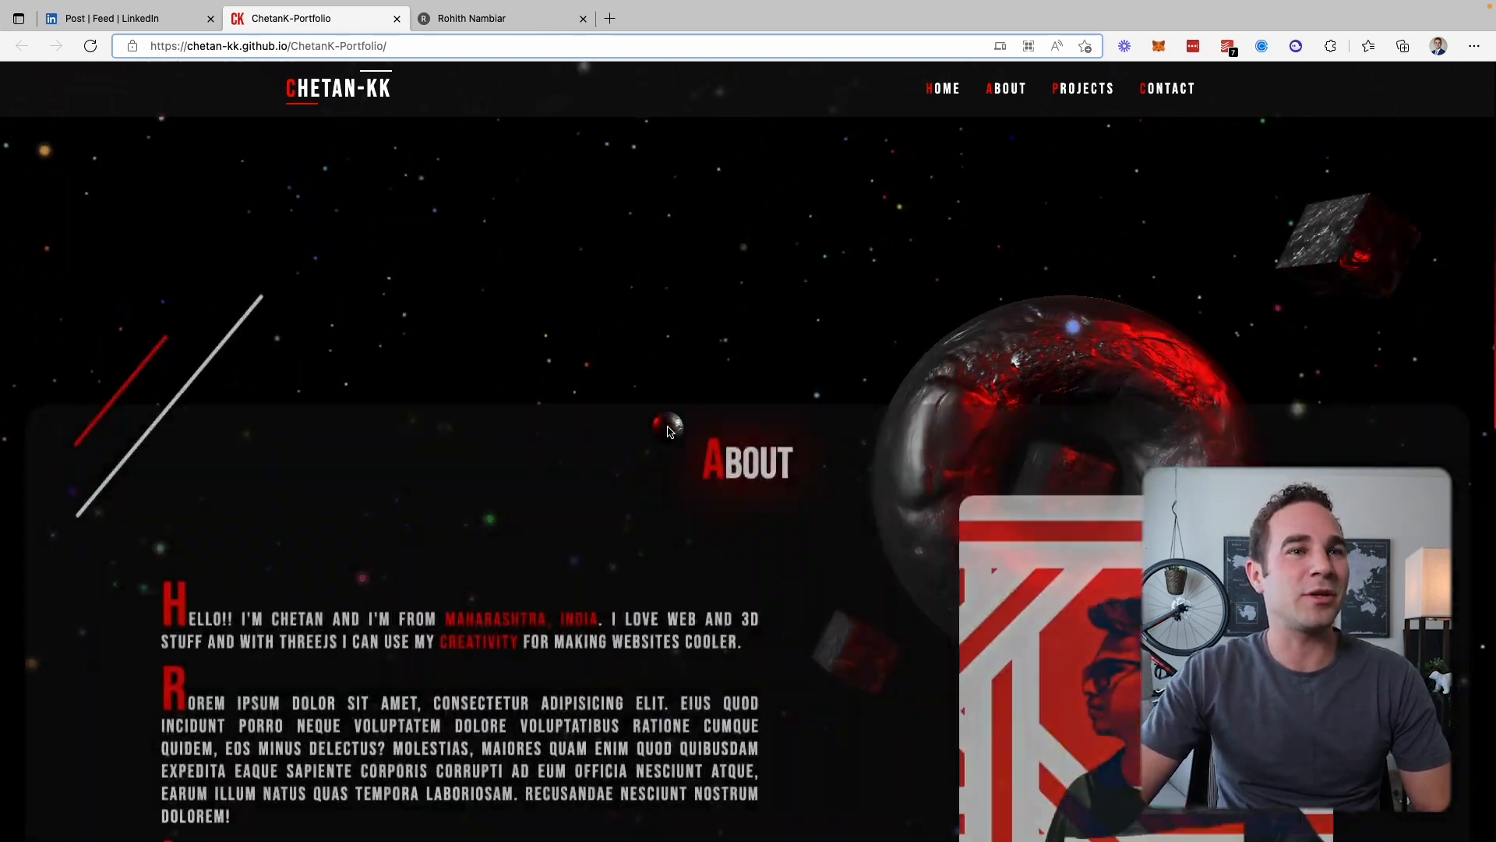
Scroll Chetan Khulage's About section down to the three Projects cards and Lets Talk form
scroll(down, 3)
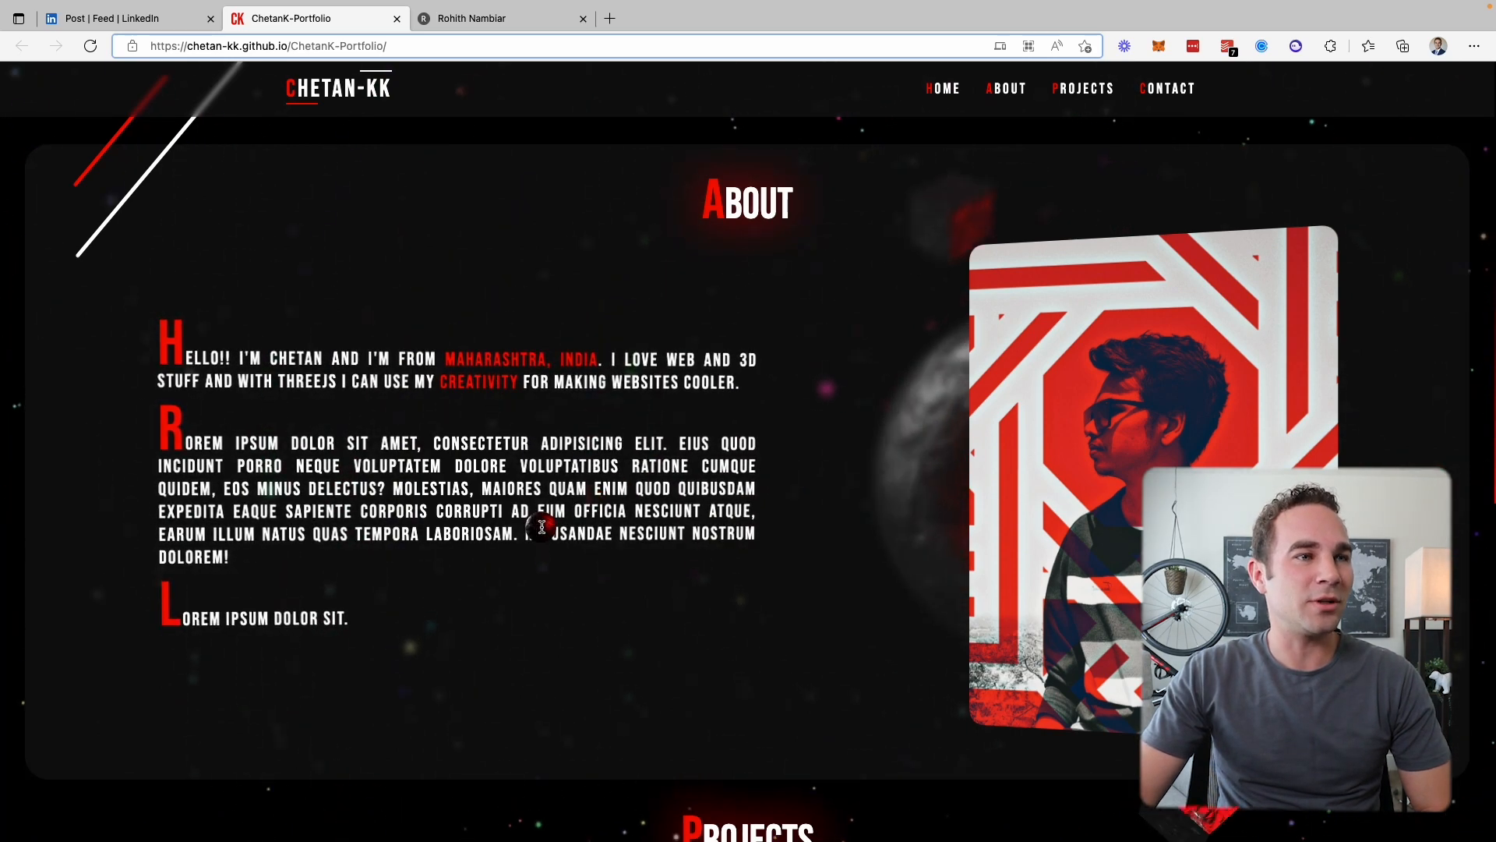
scroll(down, 3)
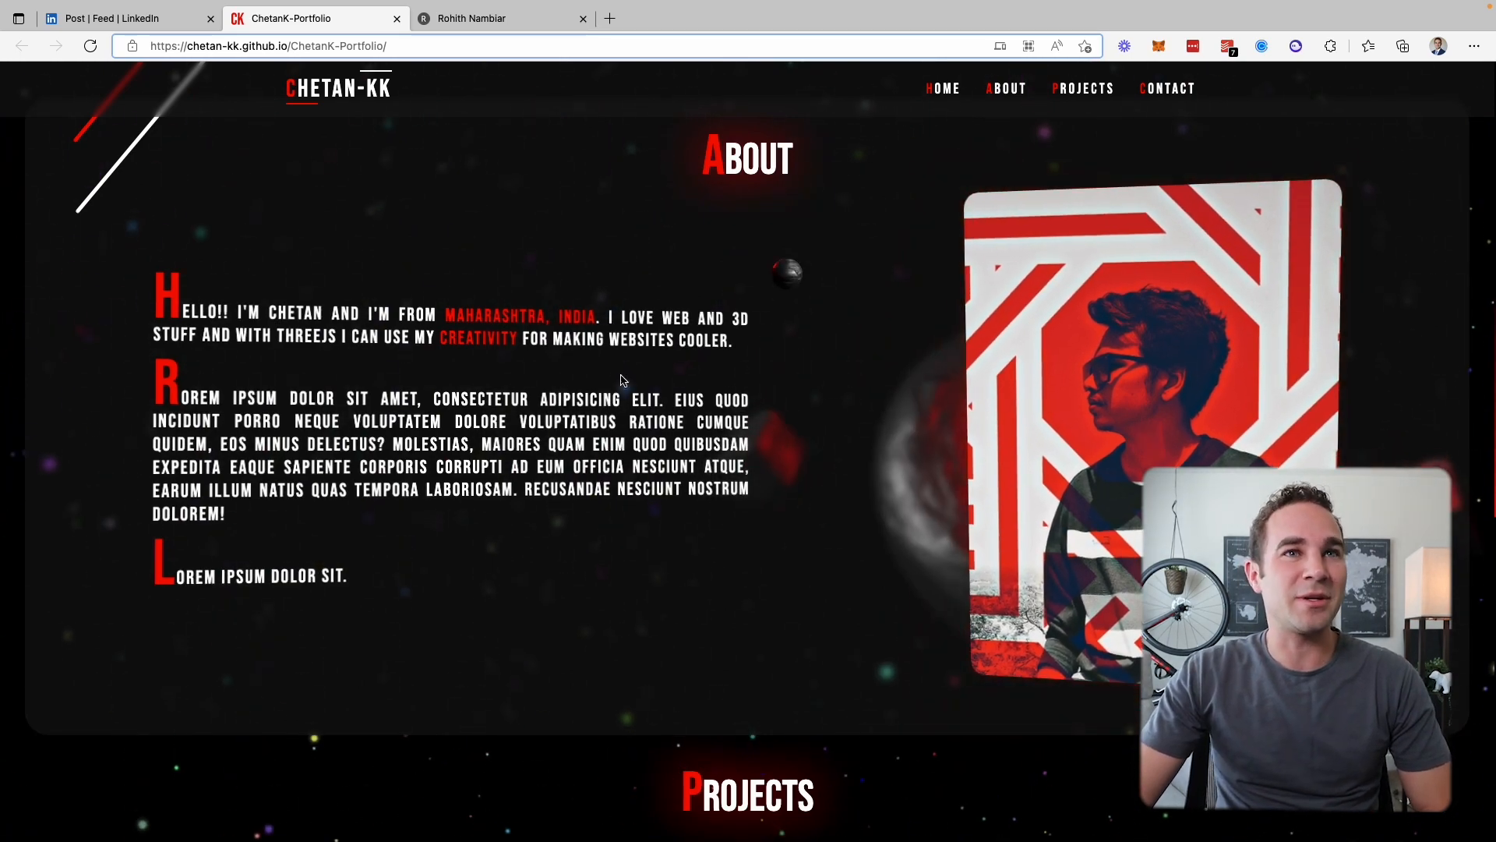
scroll(down, 3)
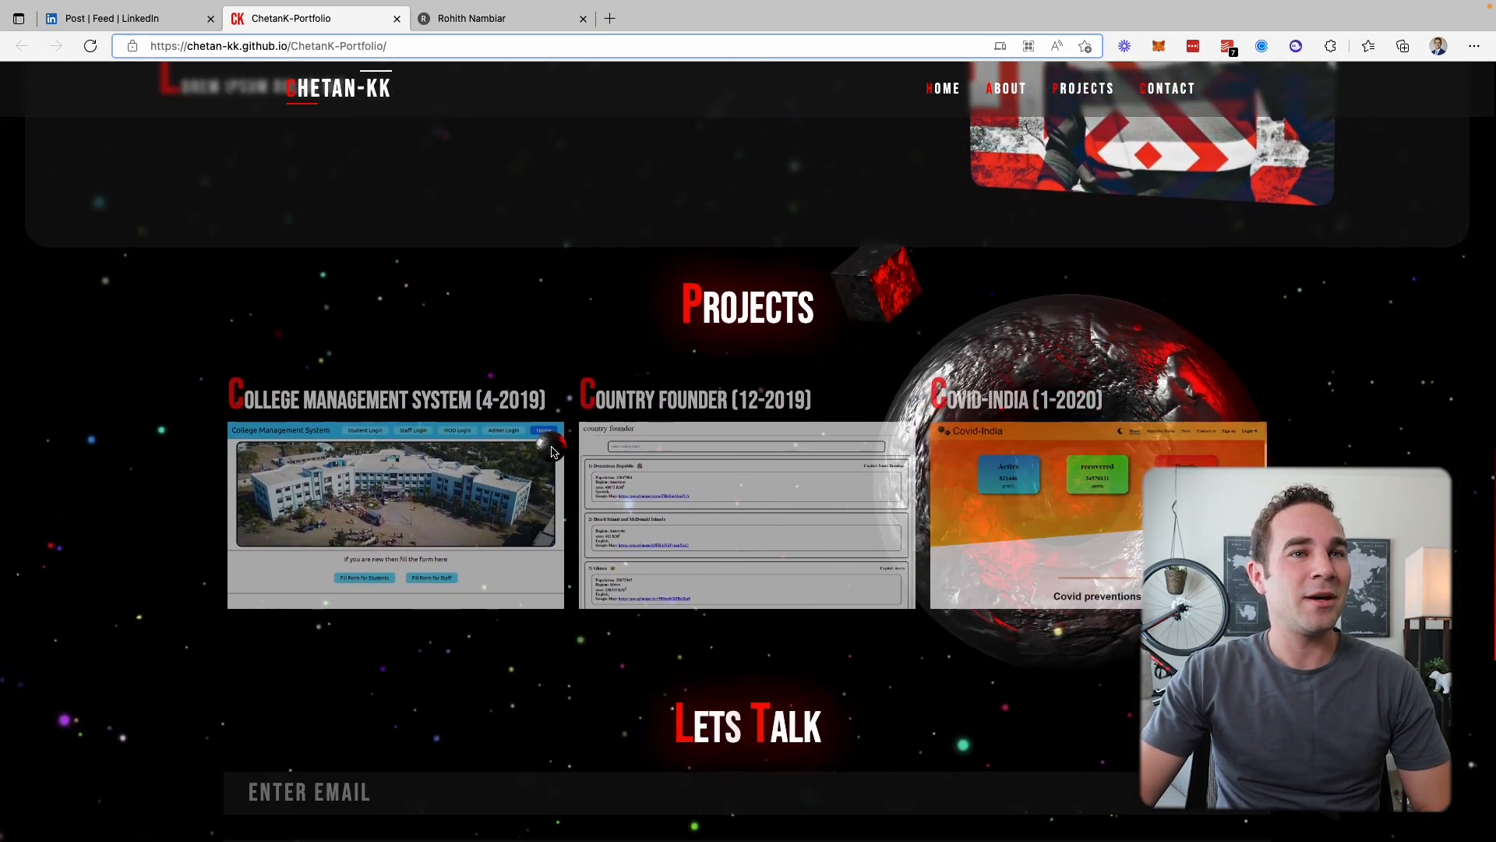
scroll(down, 3)
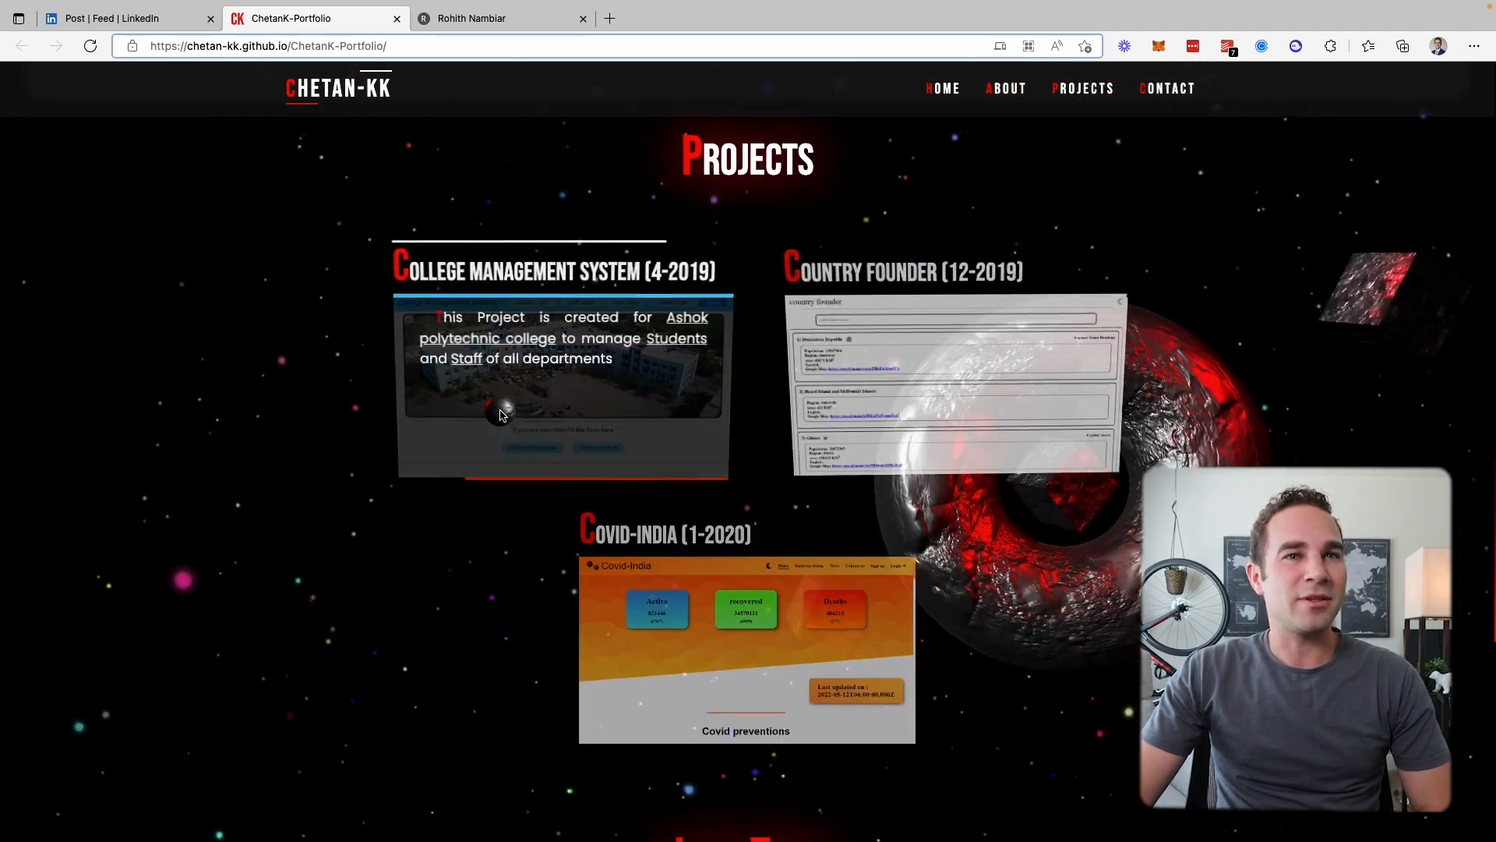
scroll(down, 3)
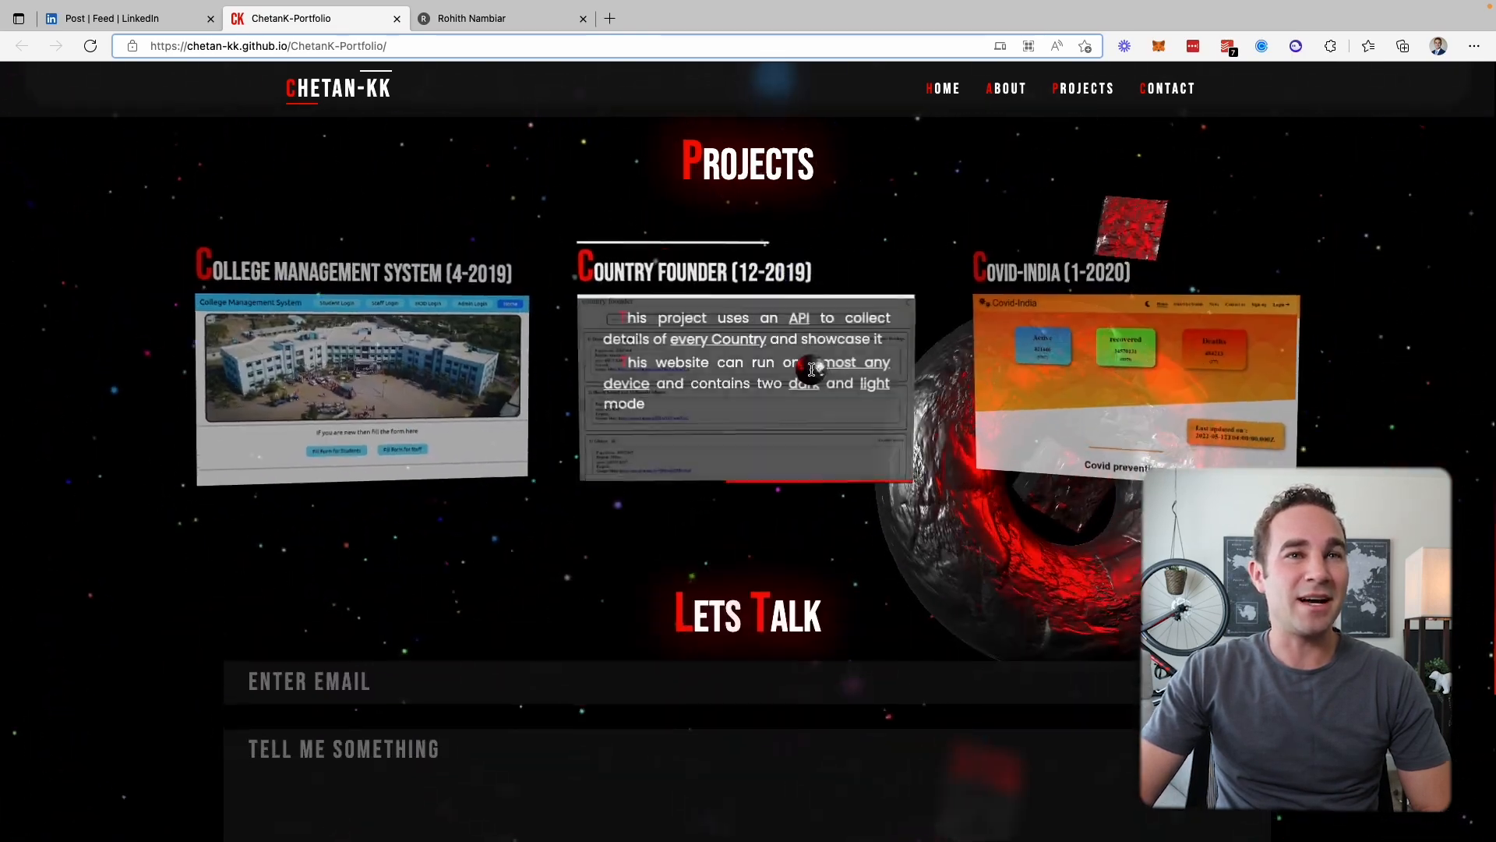
scroll(down, 3)
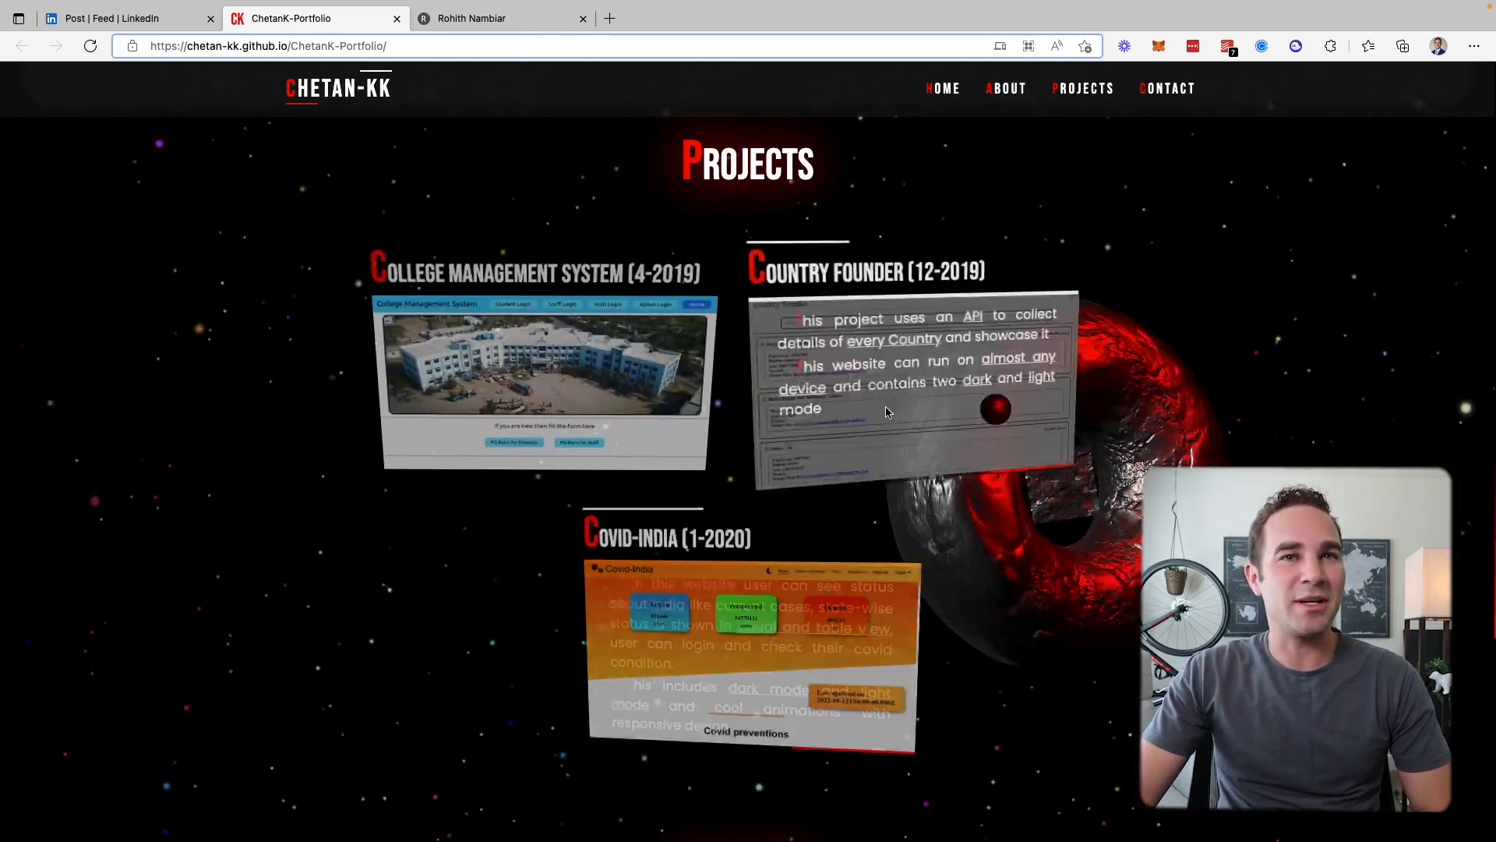
scroll(down, 3)
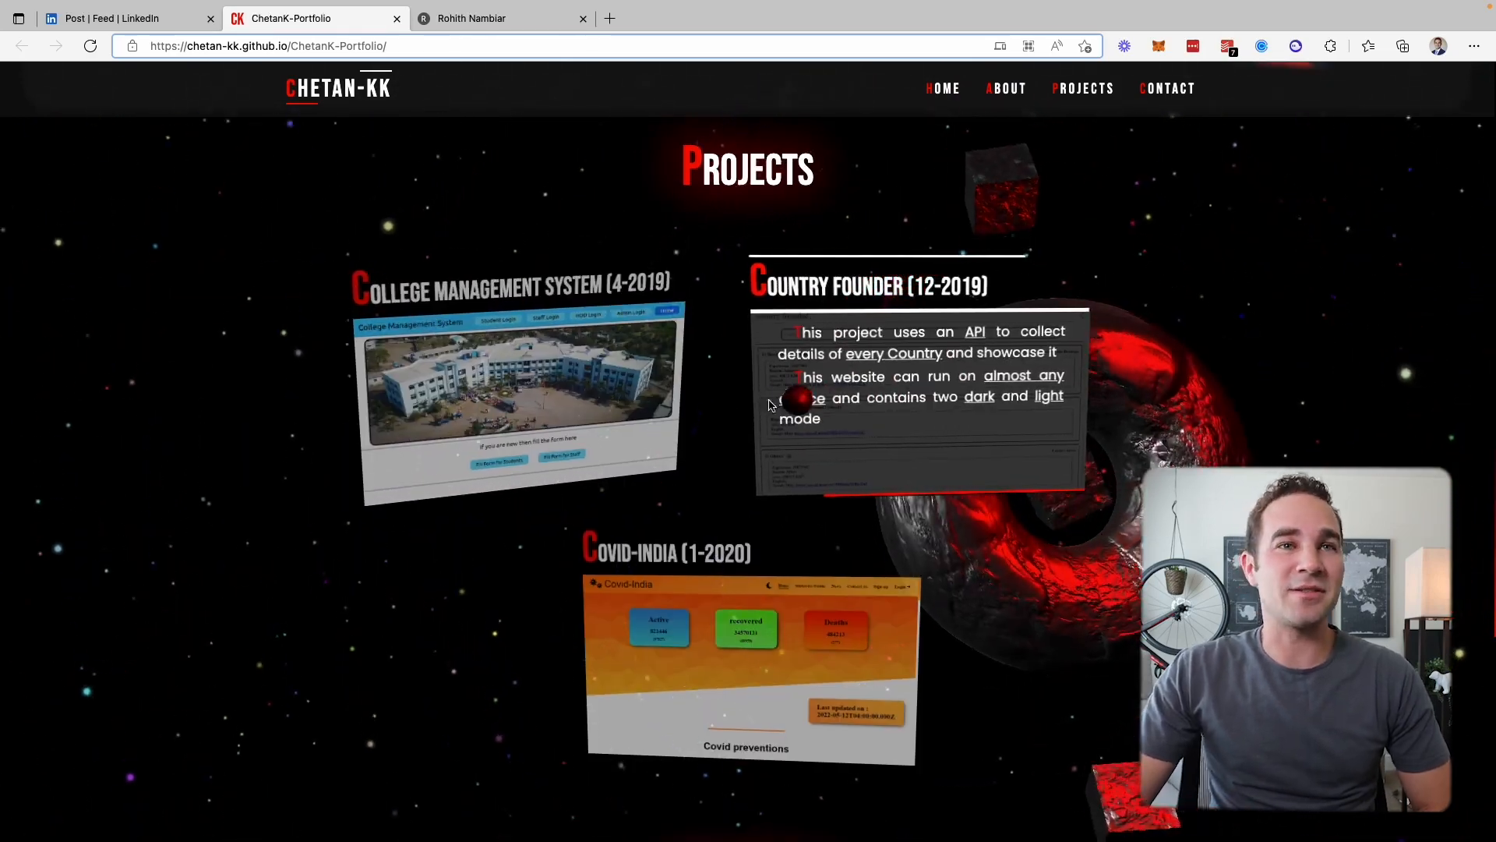
scroll(down, 3)
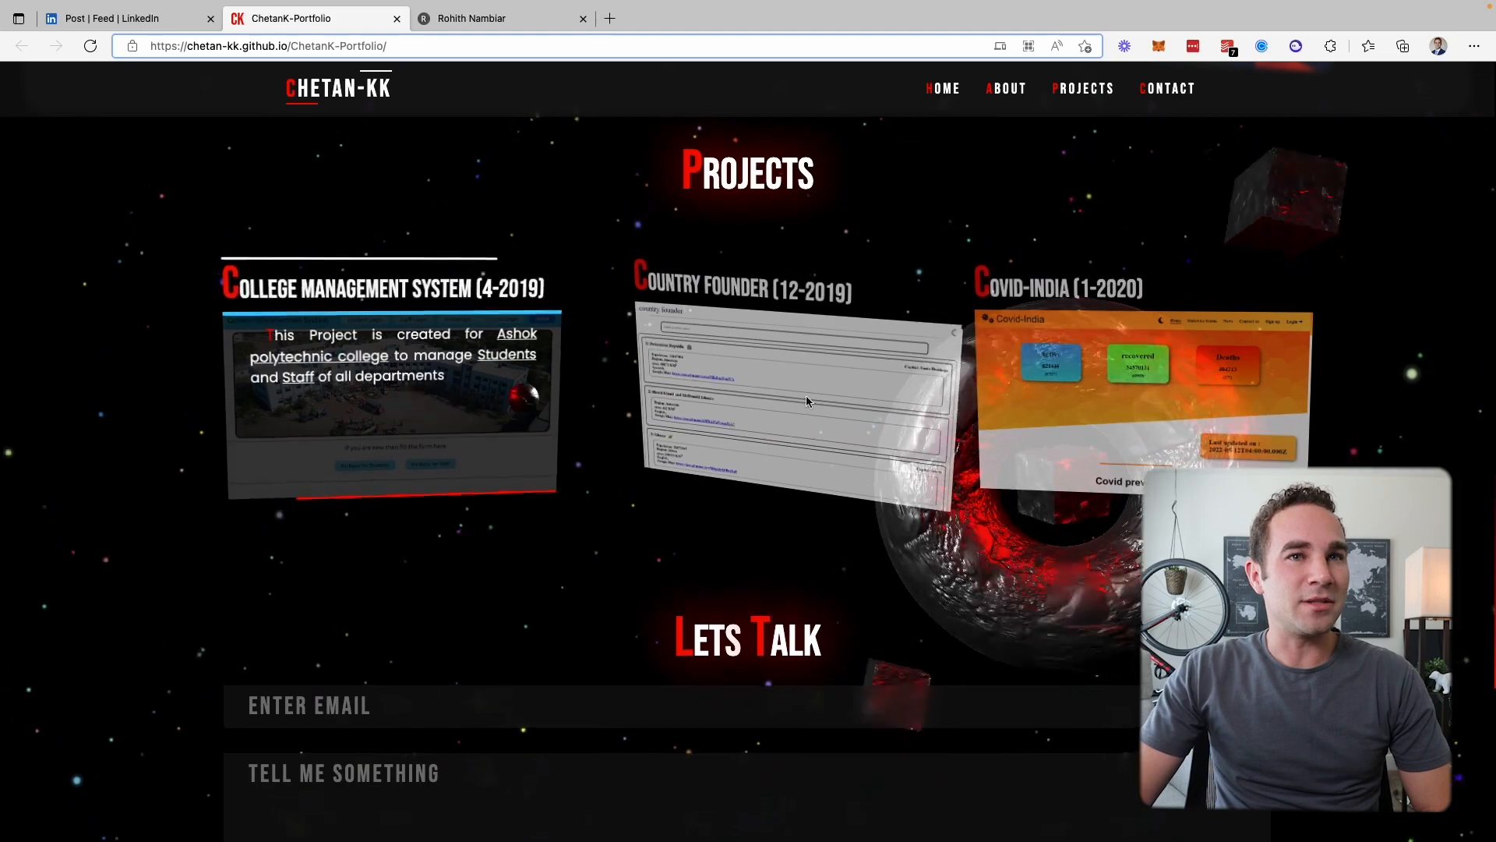
scroll(down, 3)
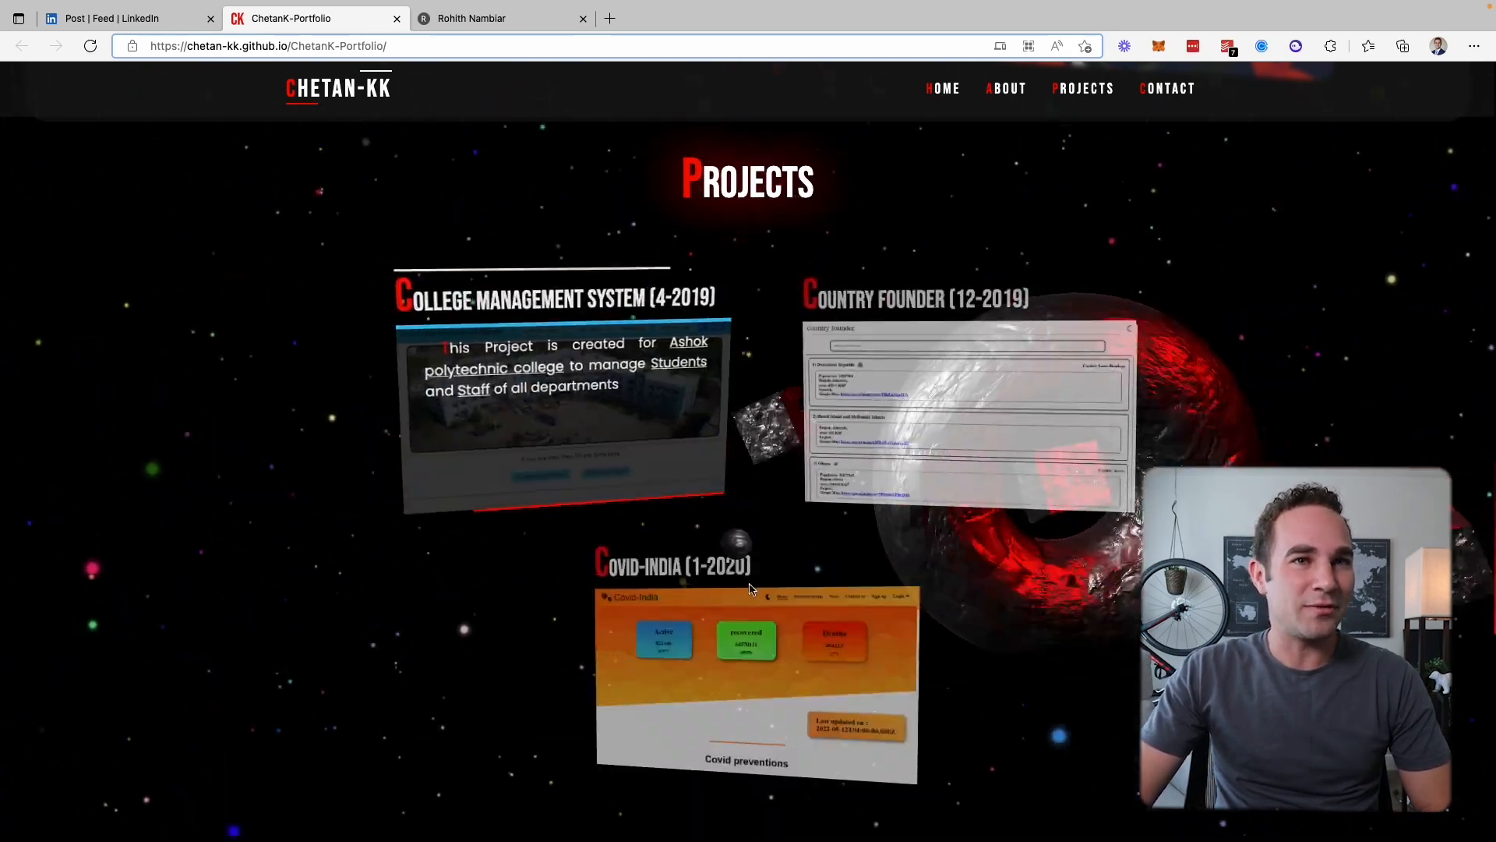
scroll(down, 3)
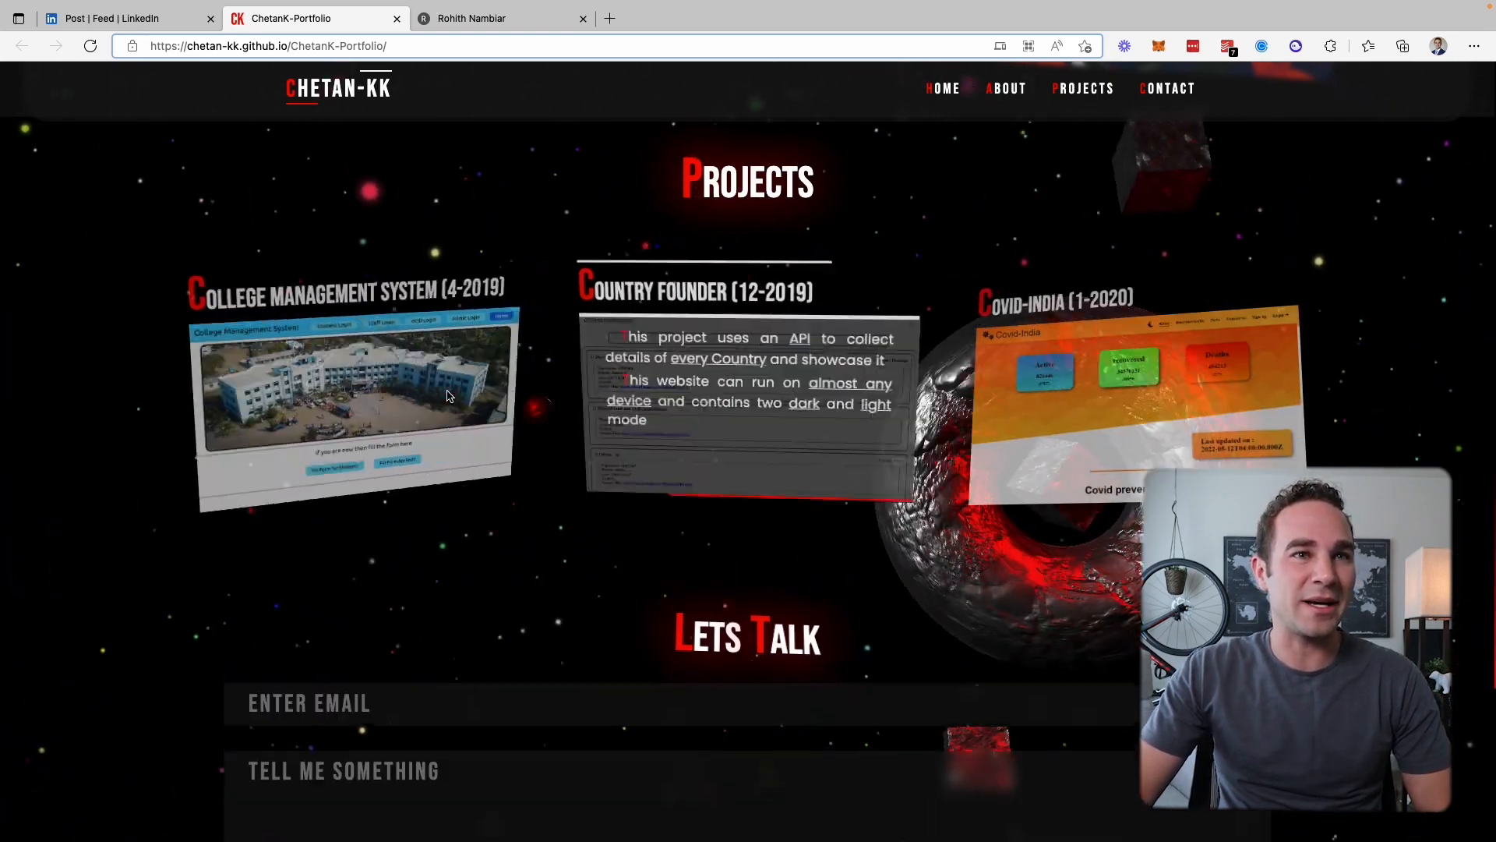
scroll(down, 3)
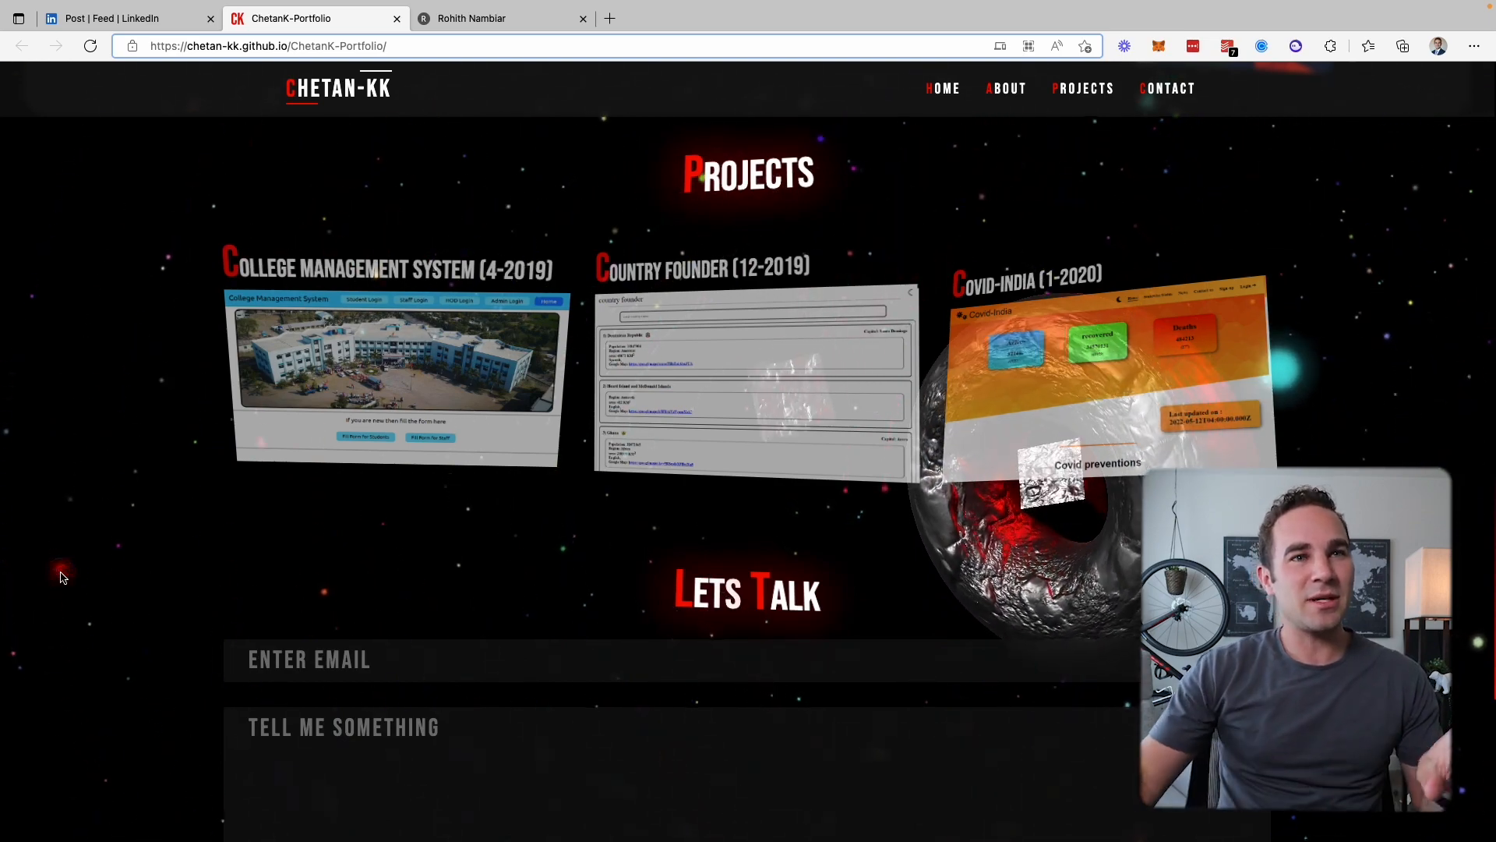
mouse_move(162, 672)
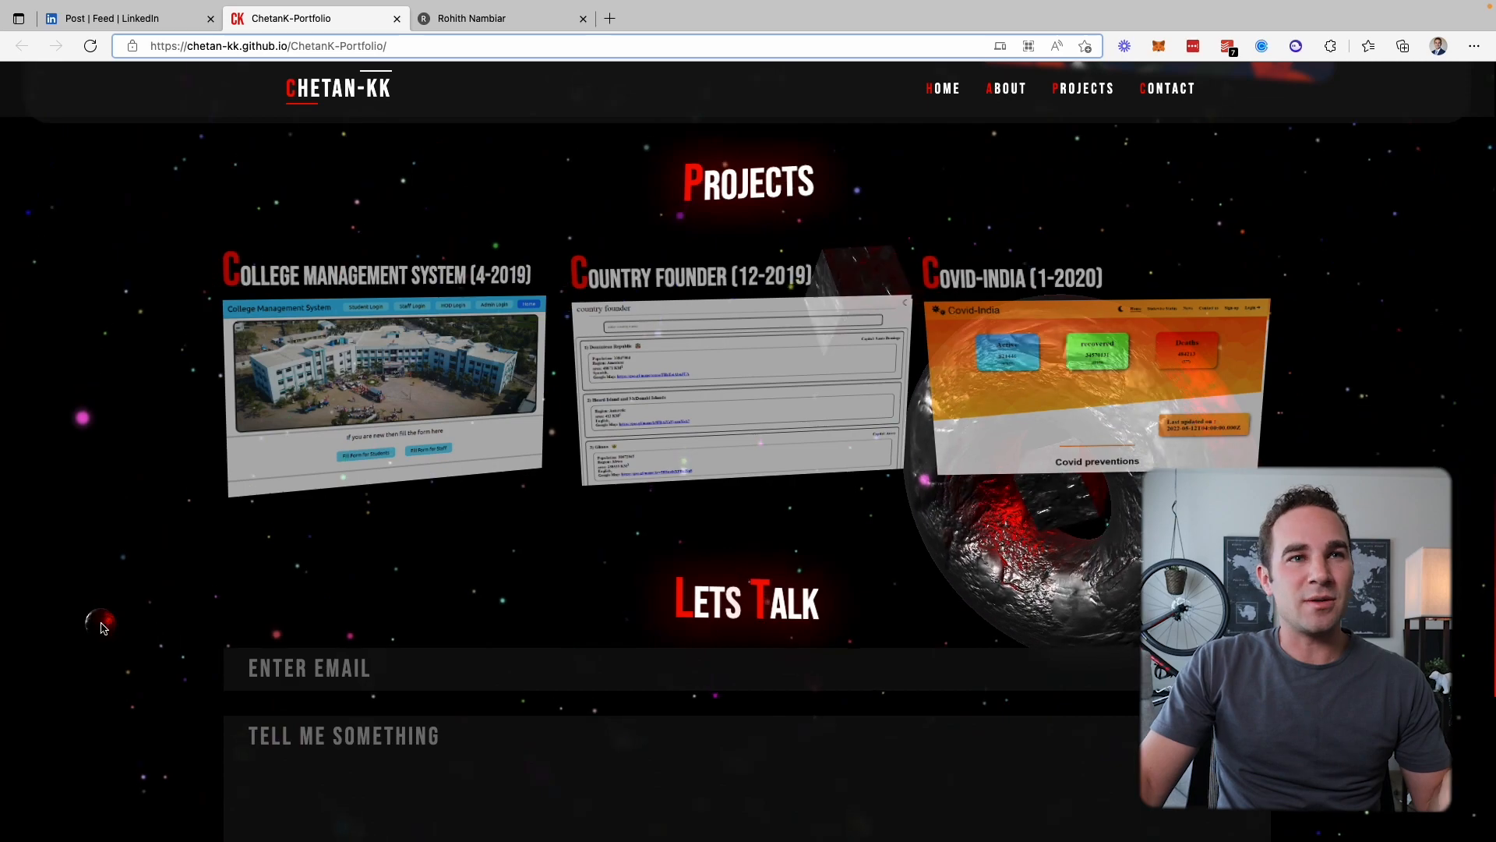
scroll(down, 3)
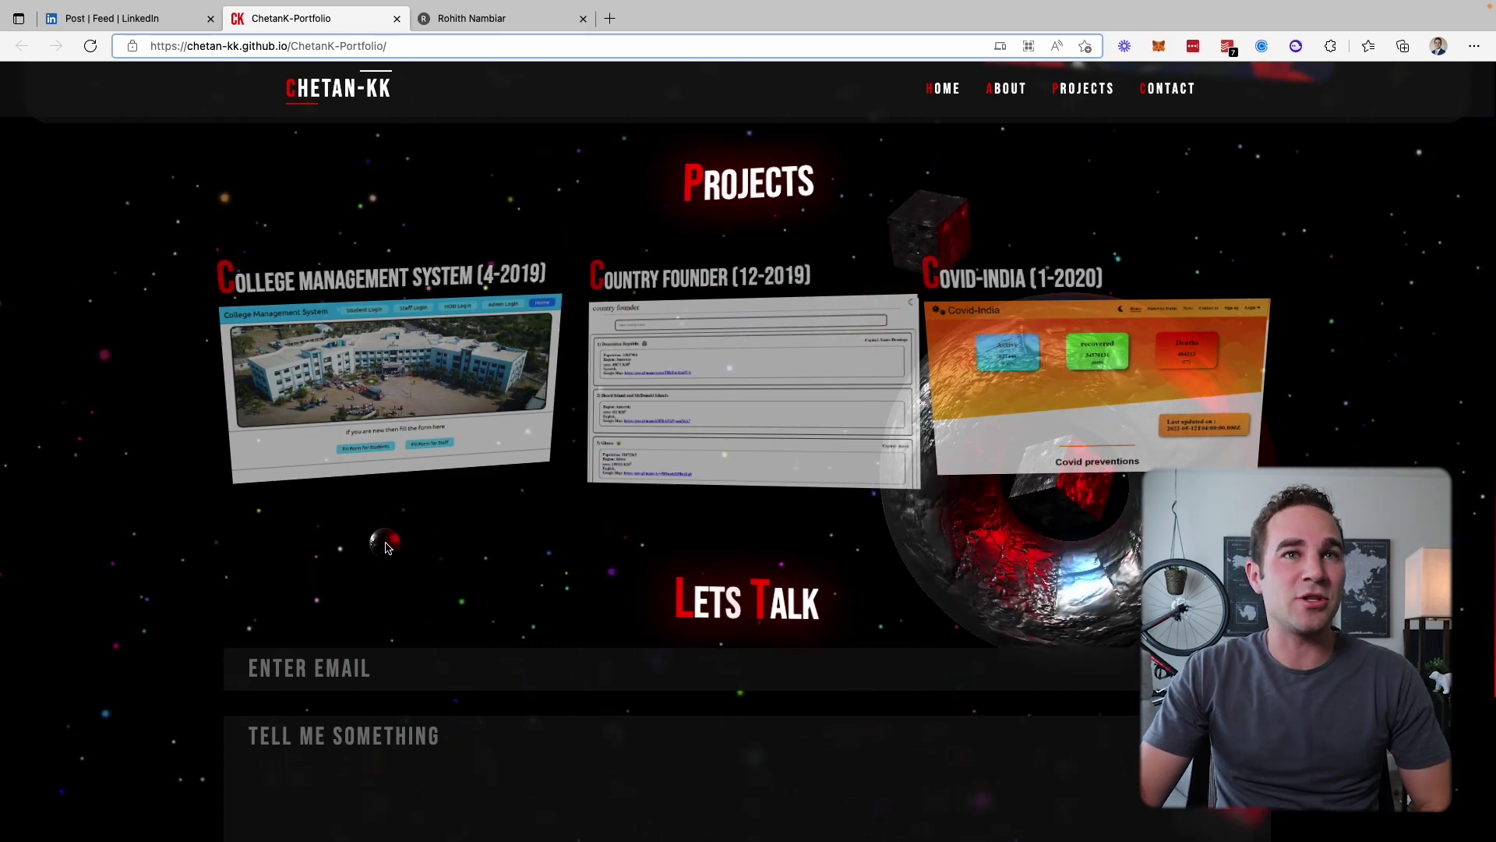
scroll(down, 3)
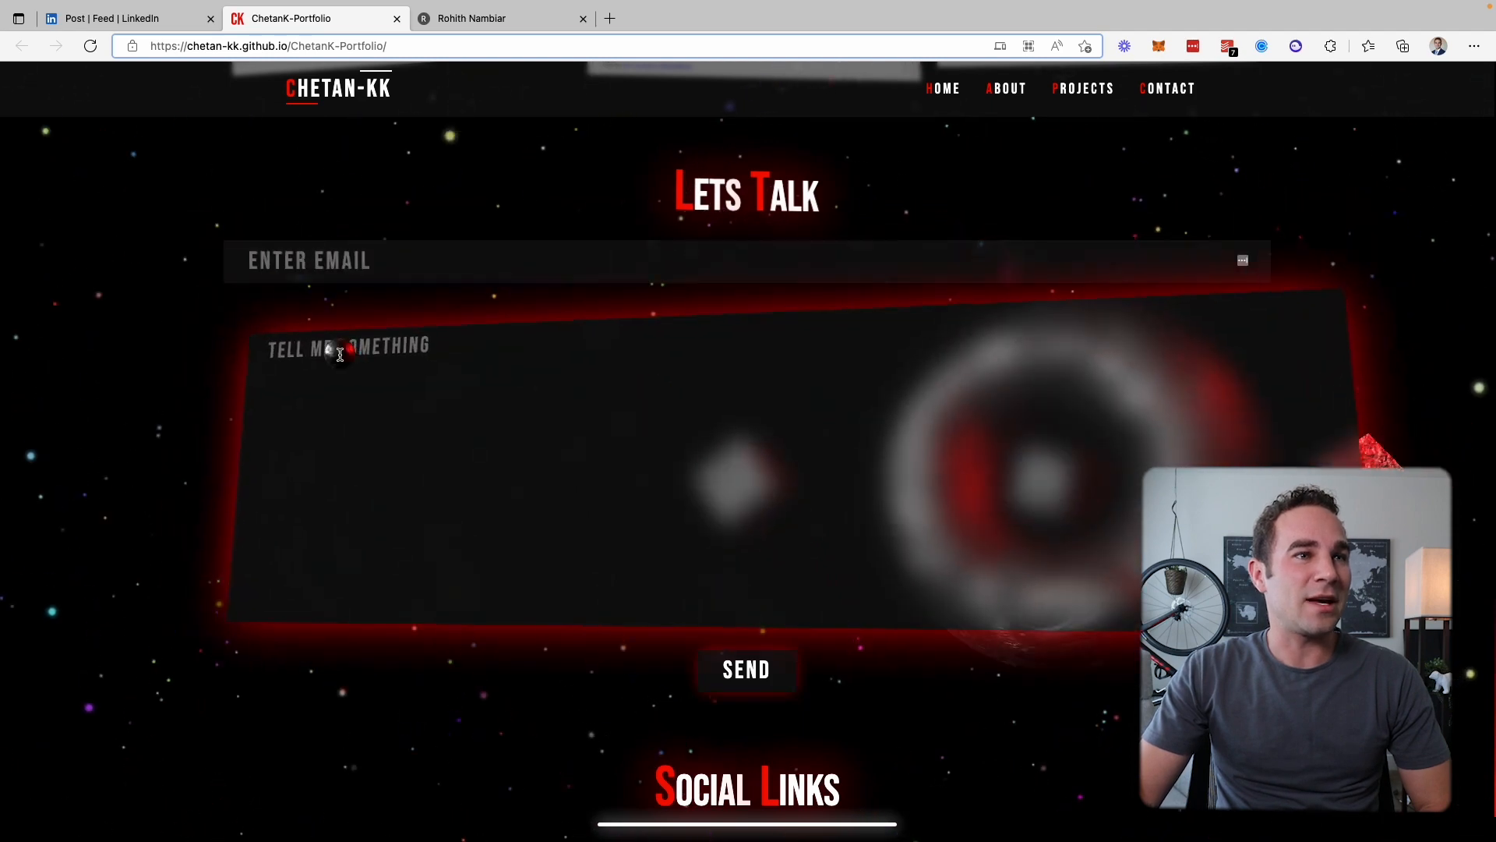
Send the empty Lets Talk form, then open Chetan's Stack Overflow profile from Social Links
scroll(down, 3)
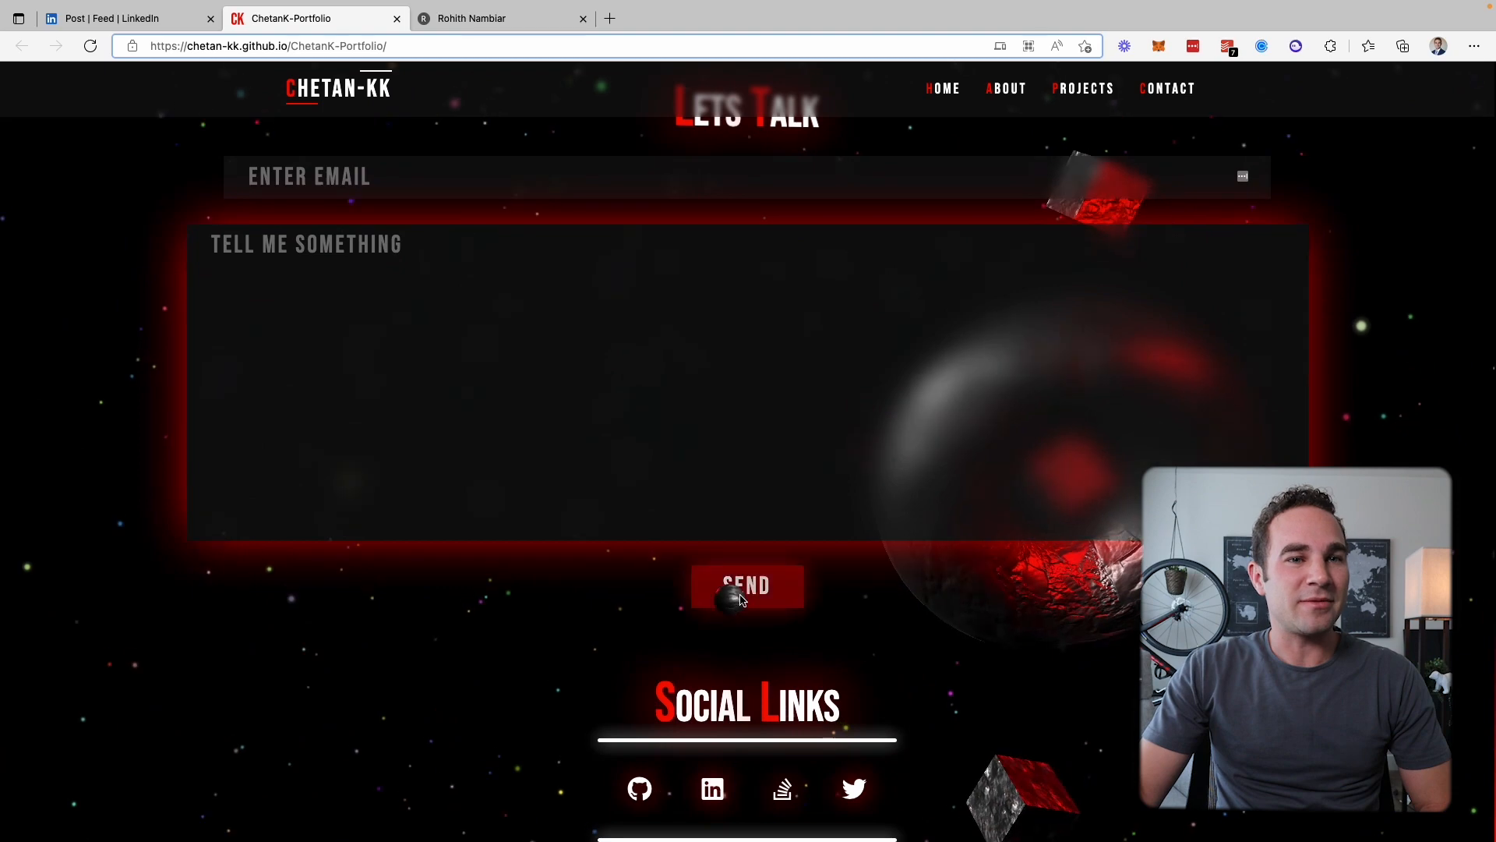
click(747, 583)
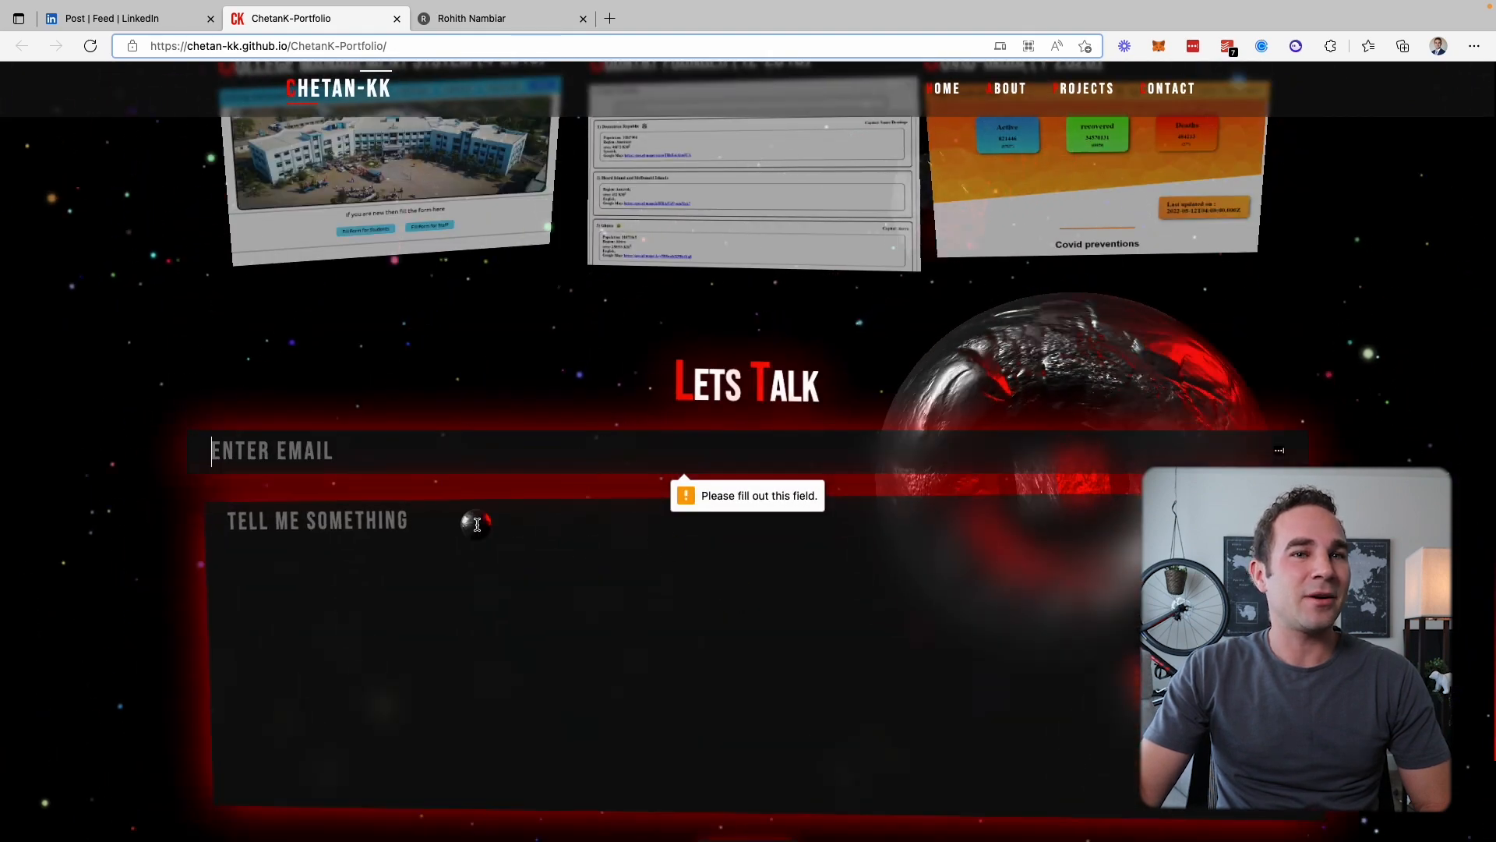
scroll(down, 3)
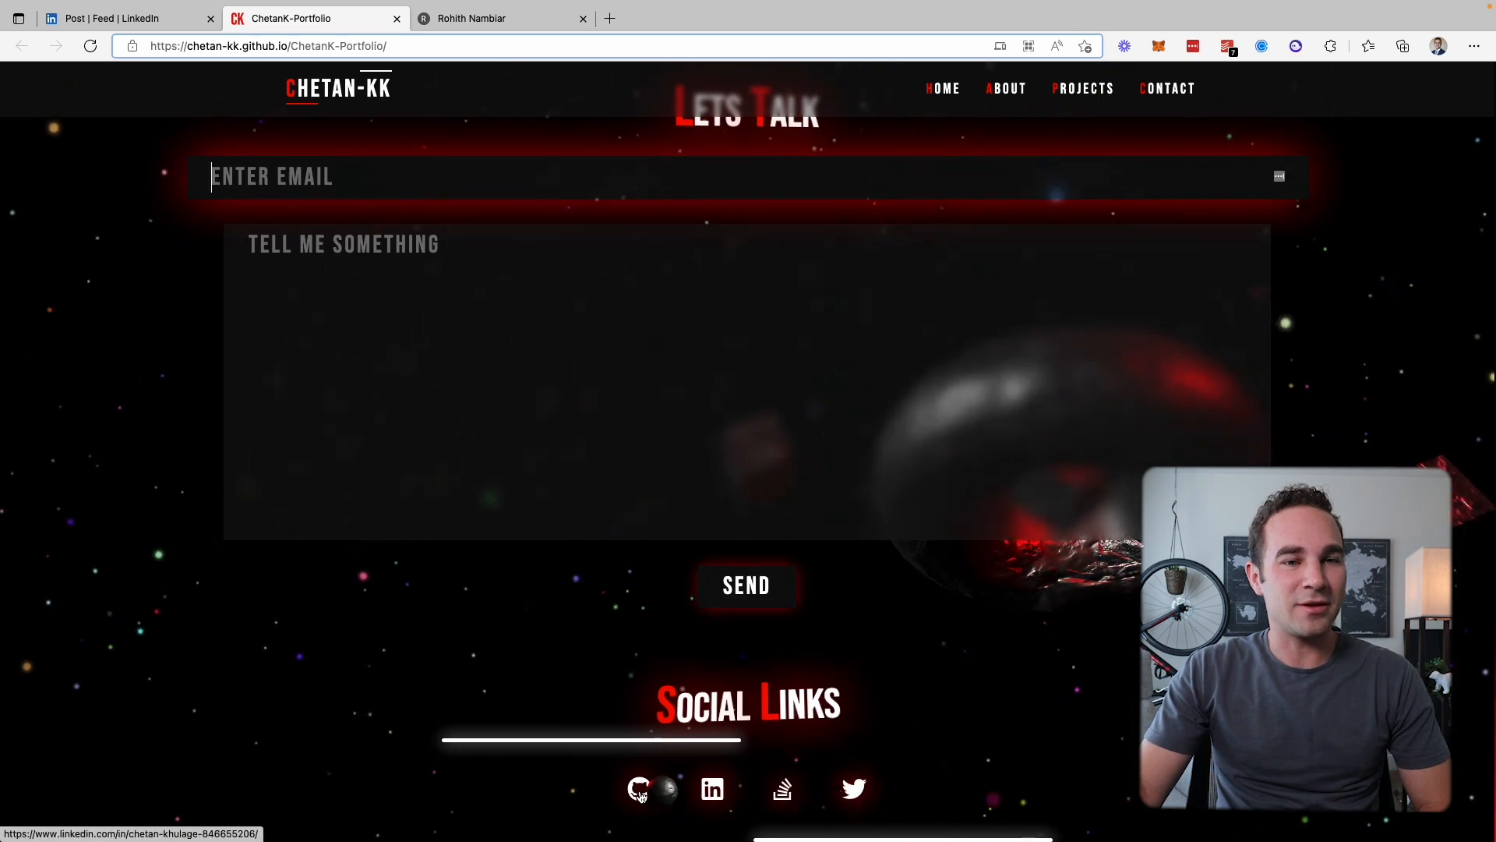
click(781, 788)
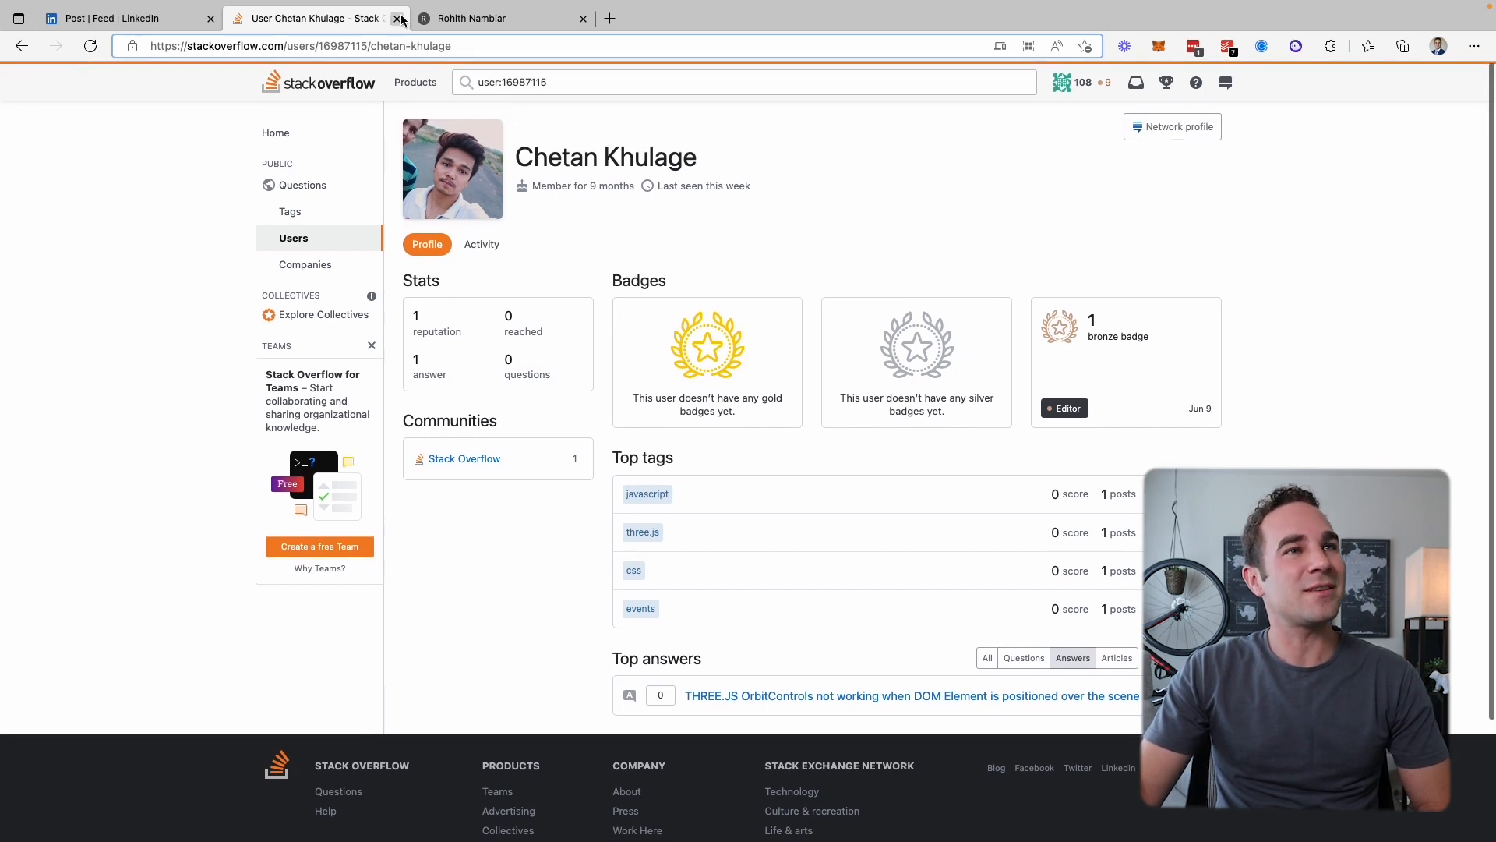
mouse_move(398, 18)
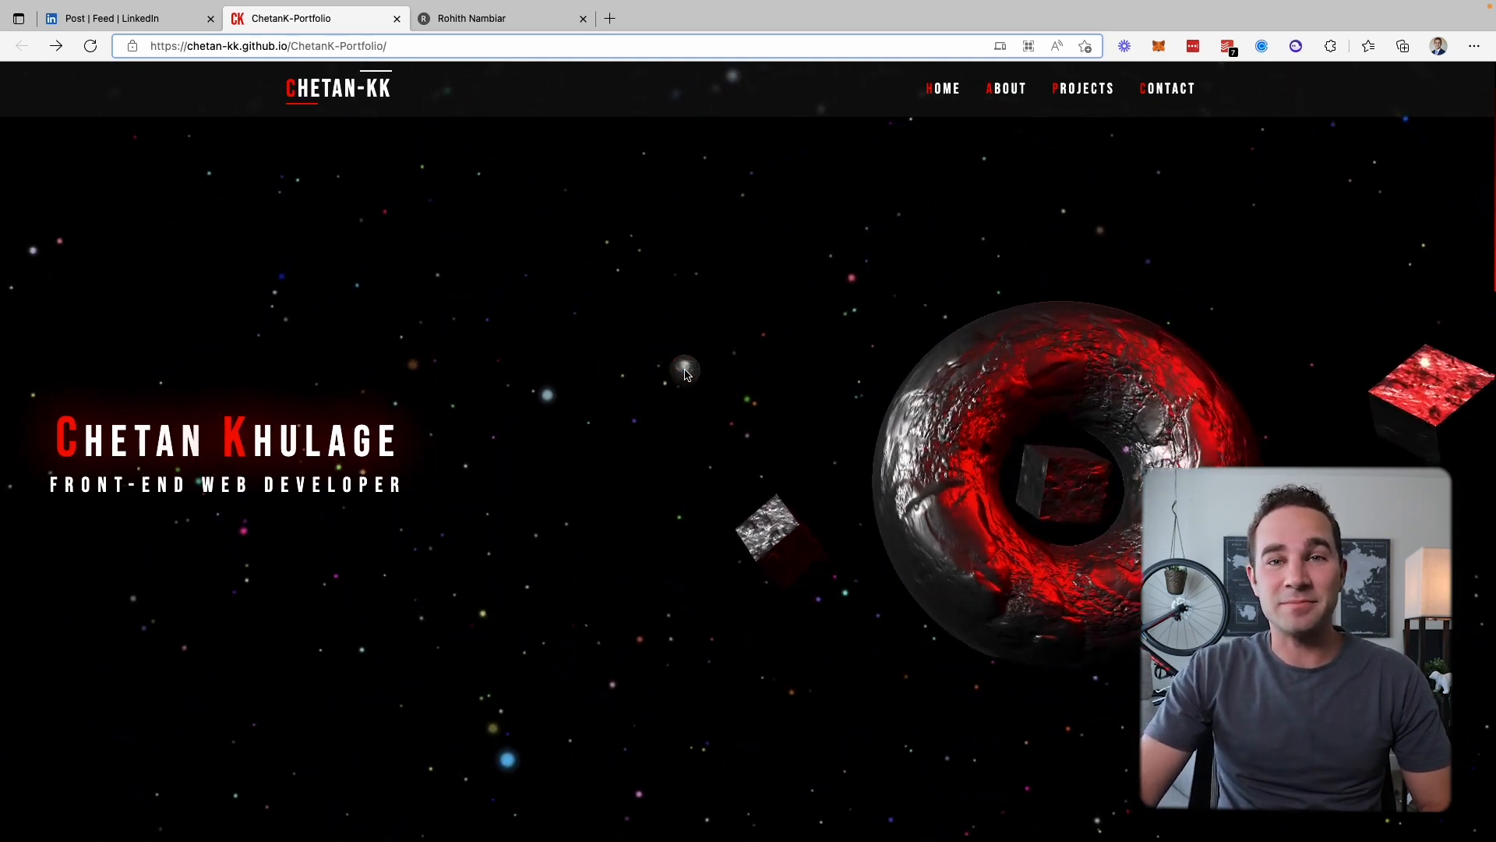
Close the reviewed portfolio and open the arbaazsumar.com link from the next comment
click(129, 18)
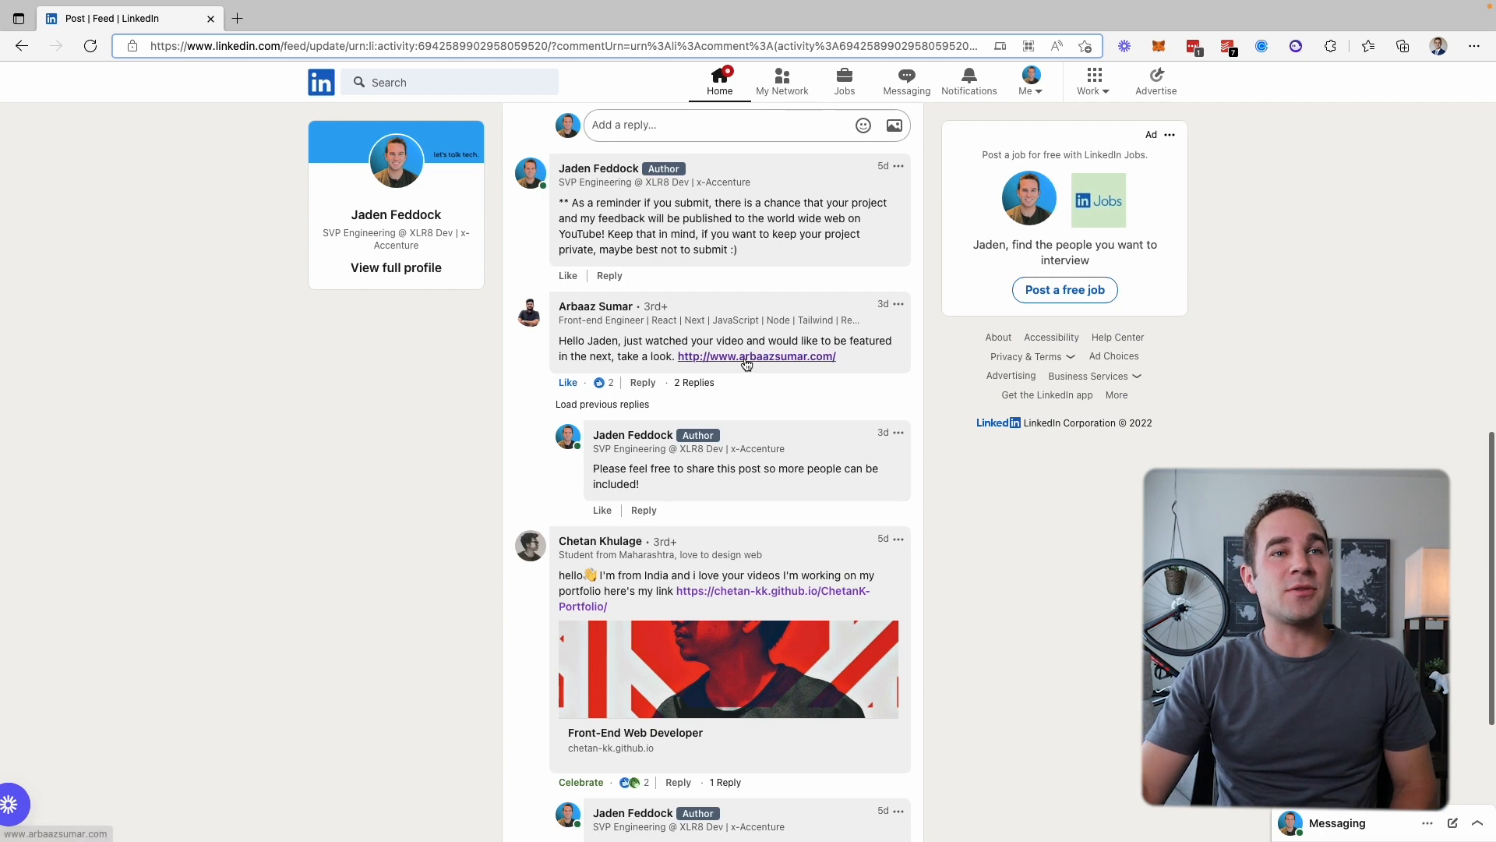
click(756, 356)
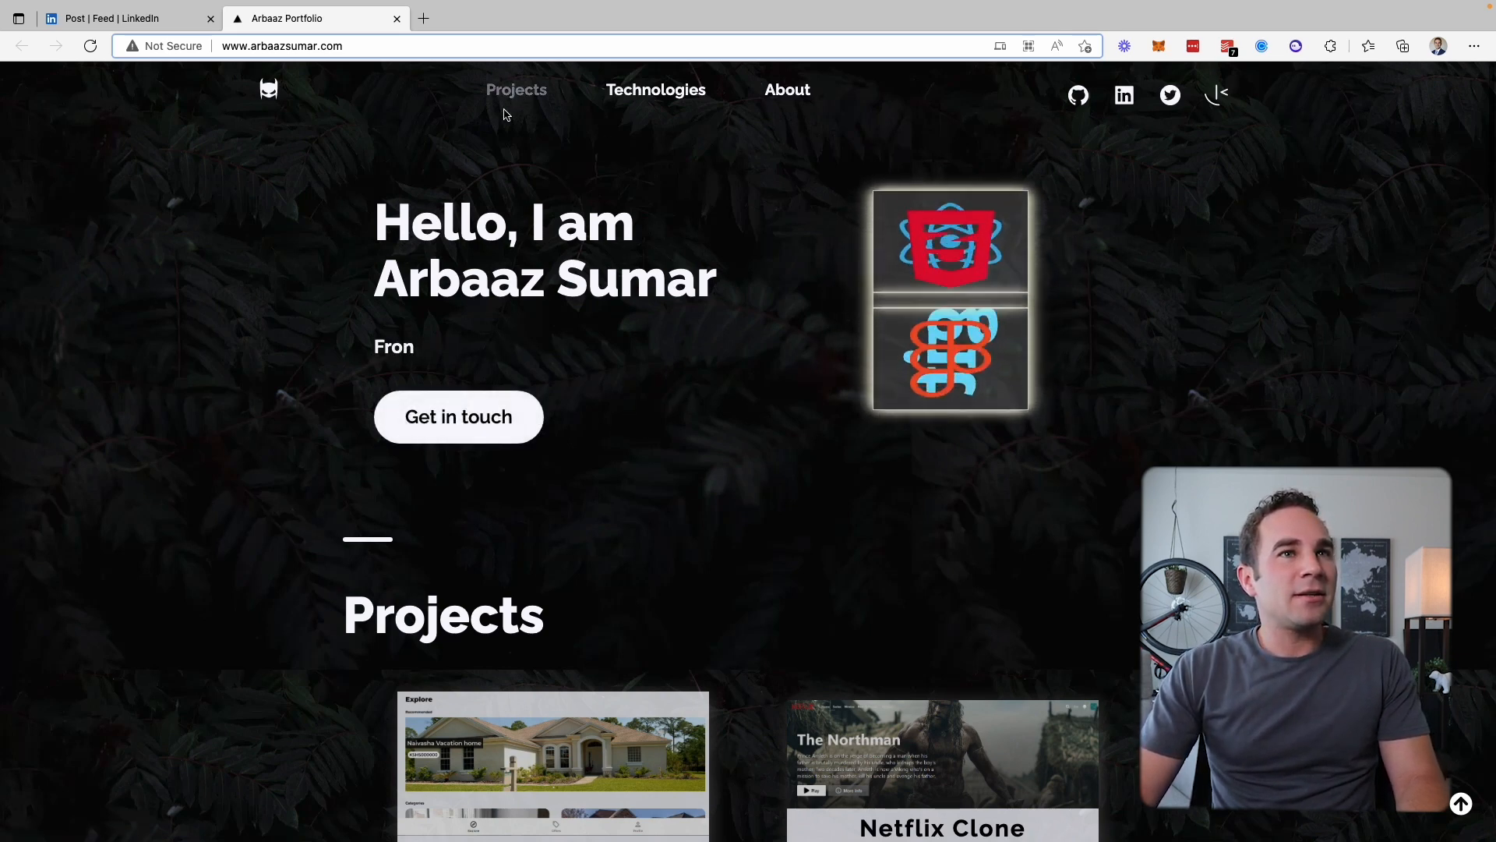
Scroll Arbaaz Sumar's portfolio to the House Market App, Netflix Clone, blog and password generator cards
scroll(down, 3)
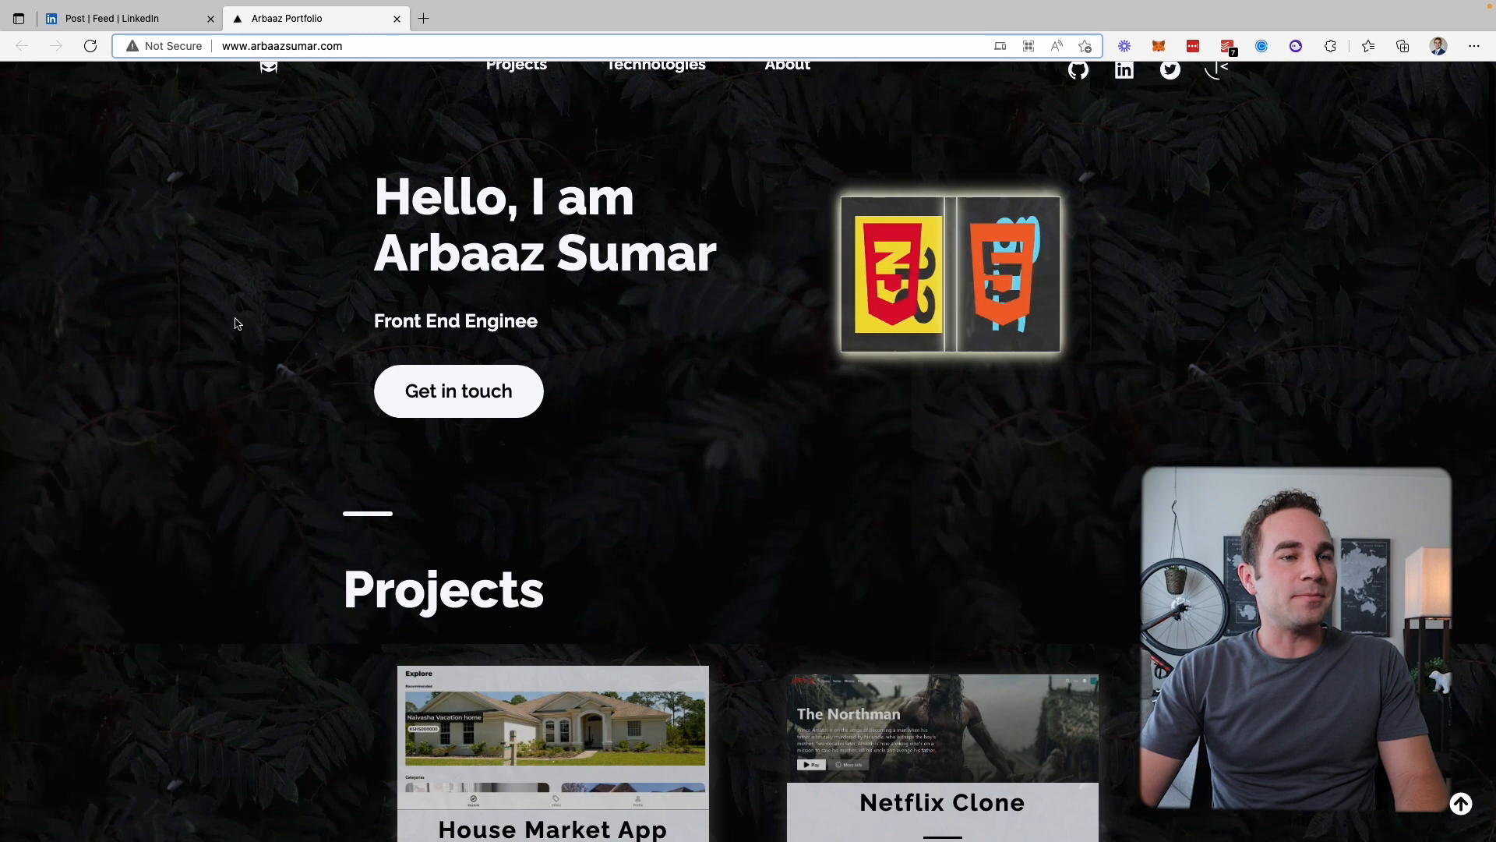
scroll(down, 3)
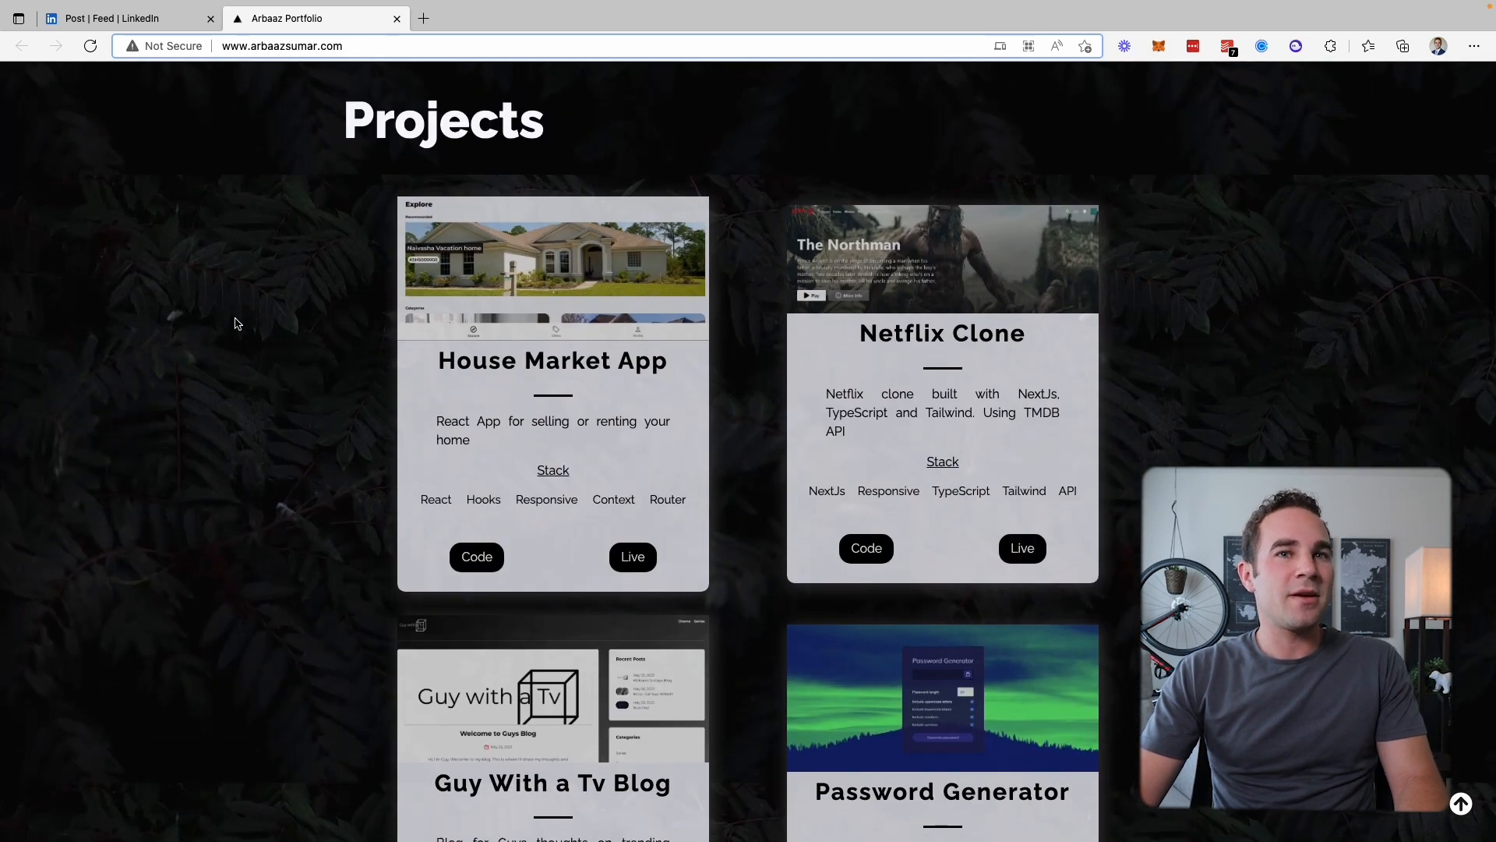
scroll(down, 3)
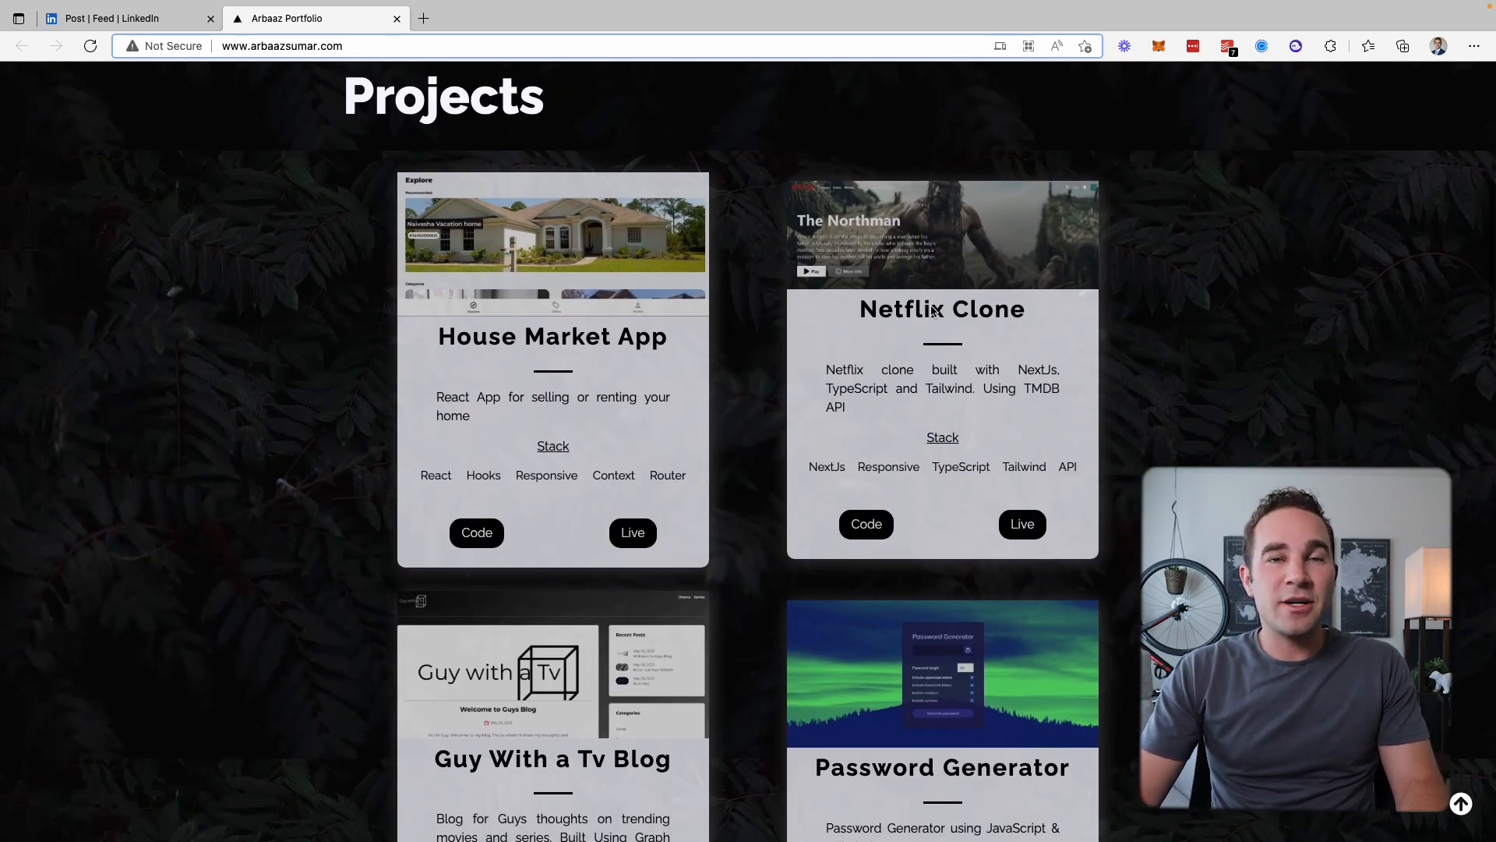
mouse_move(856, 256)
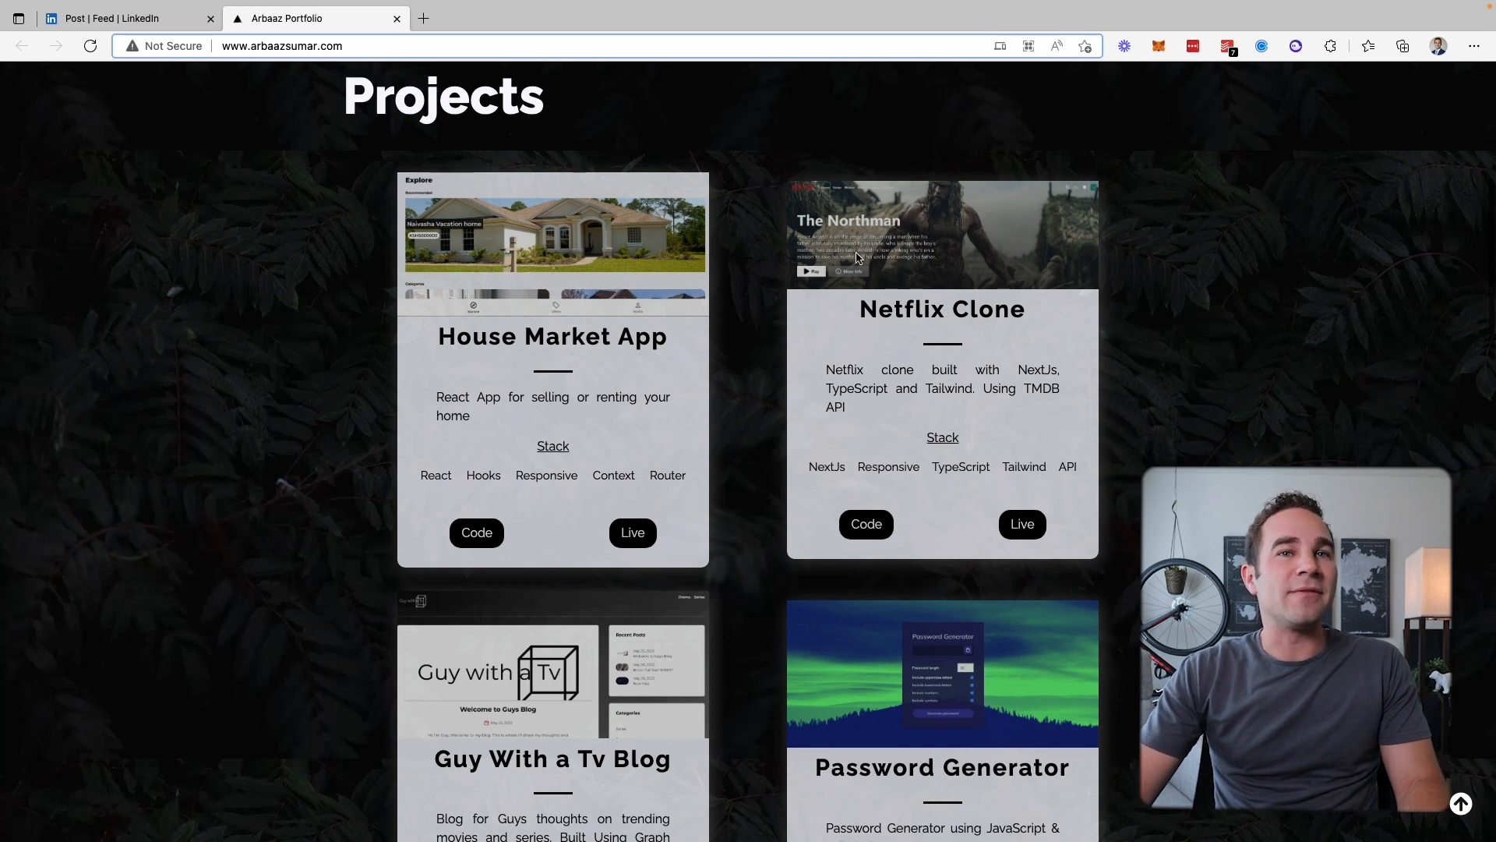
mouse_move(930, 490)
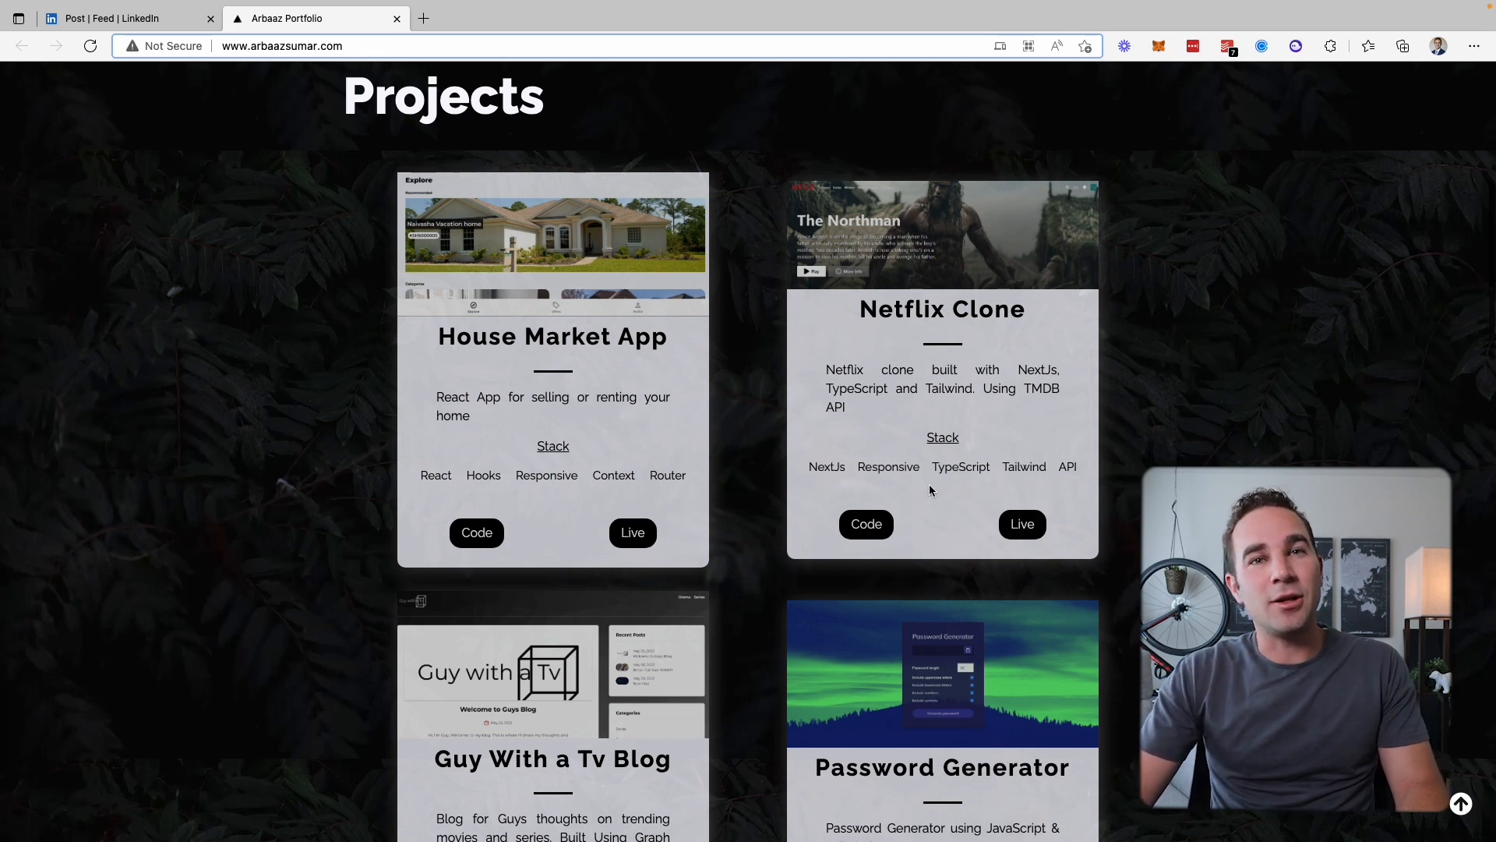
mouse_move(989, 332)
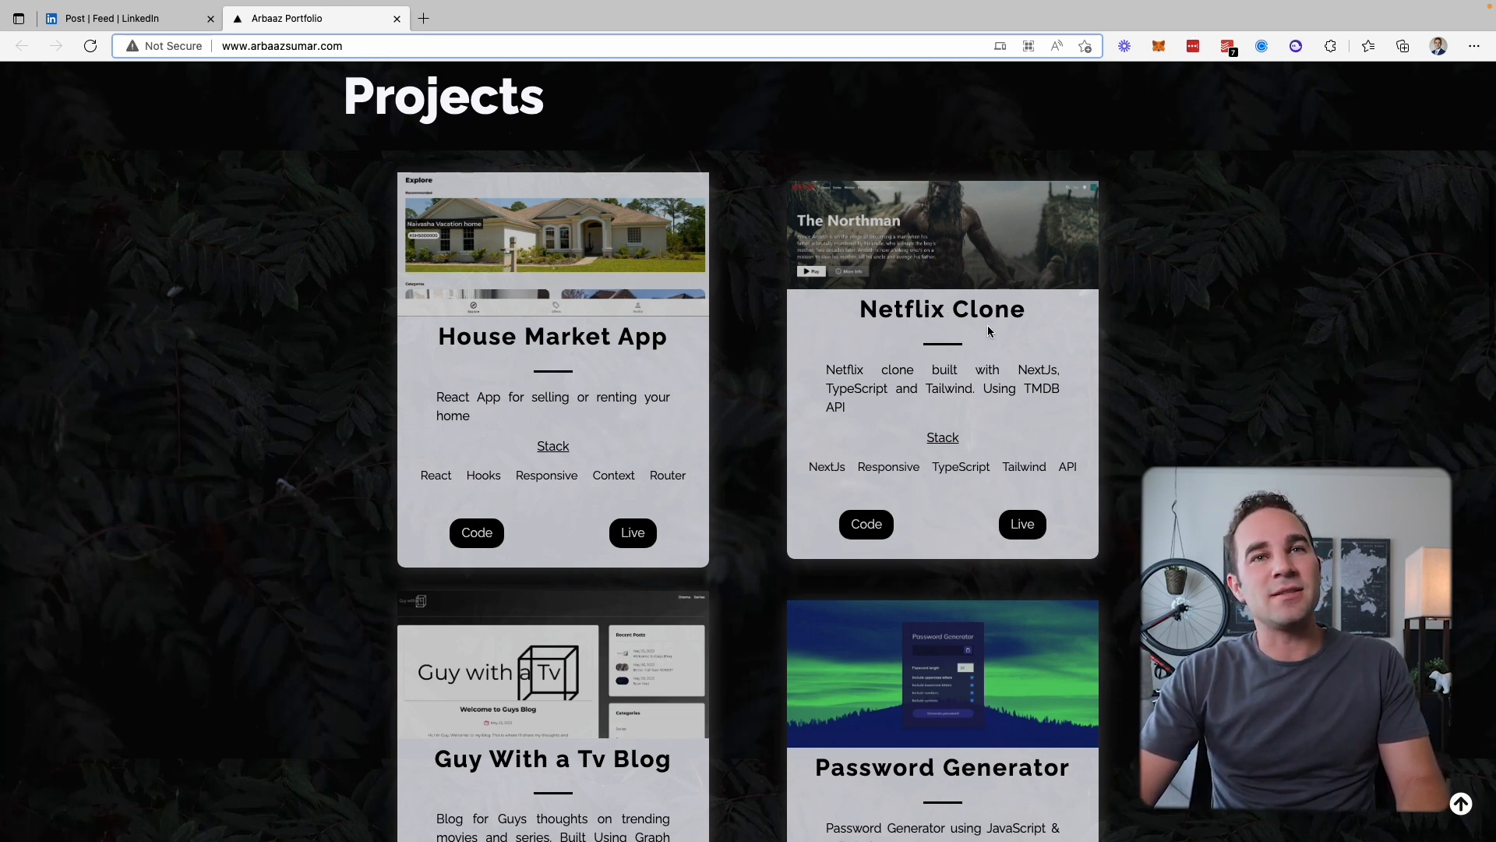
mouse_move(744, 318)
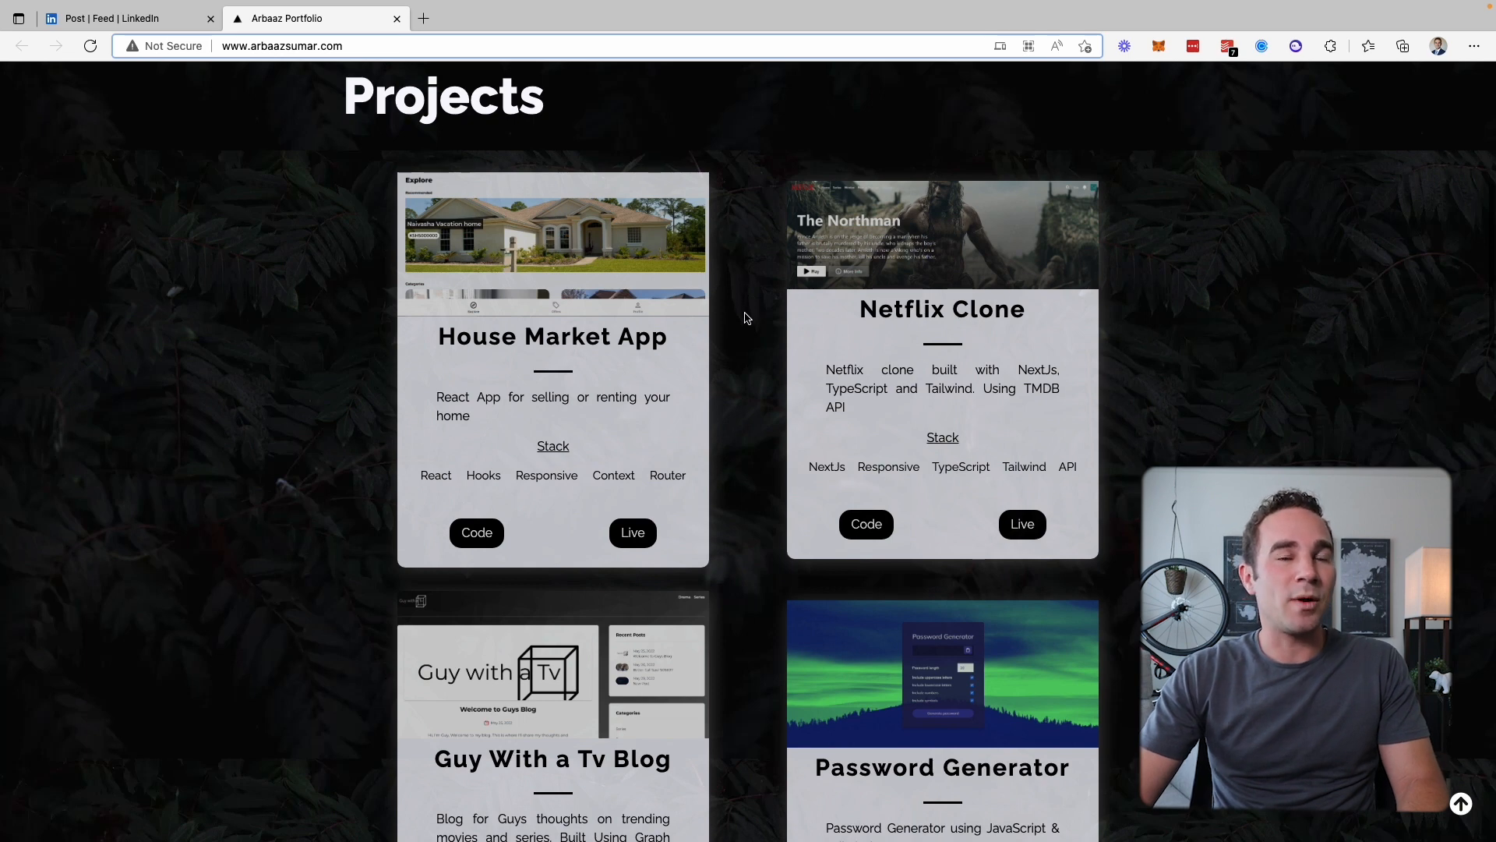
mouse_move(735, 383)
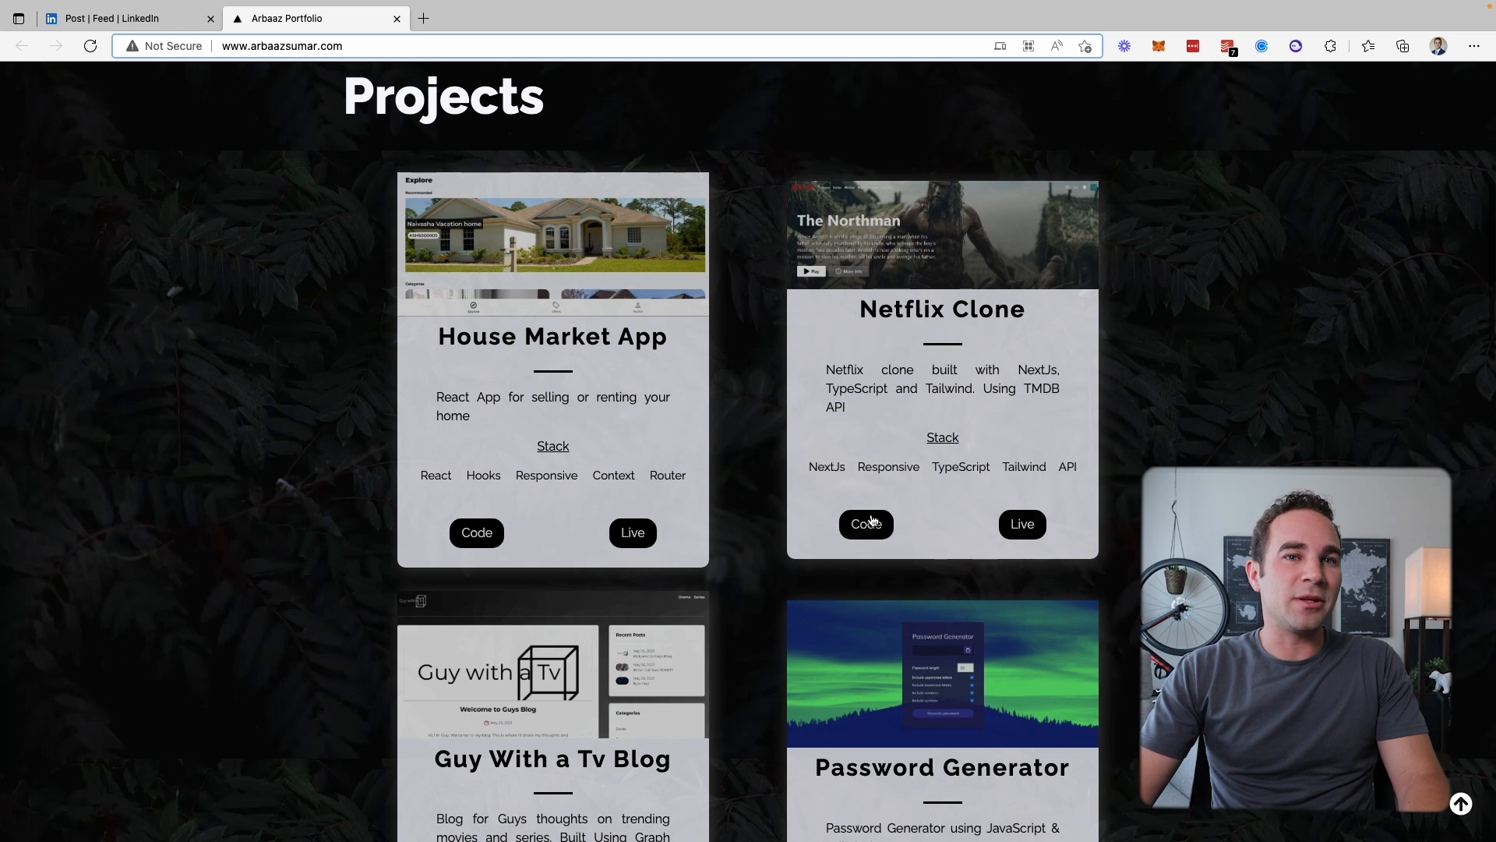
mouse_move(774, 382)
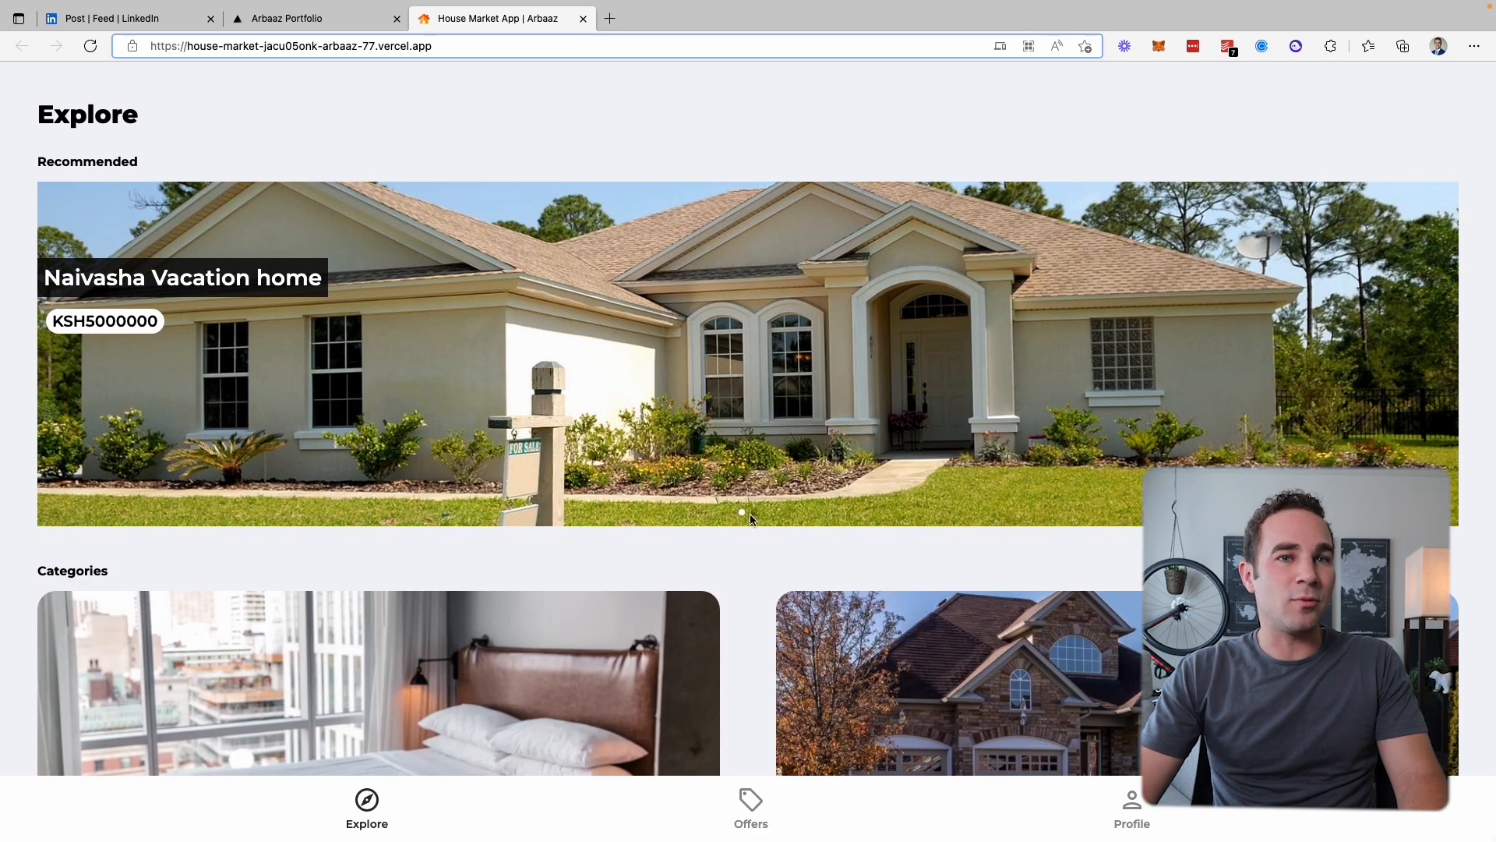
Check House Market App's Places for rent listings, then scroll back through Arbaaz's portfolio projects
scroll(down, 3)
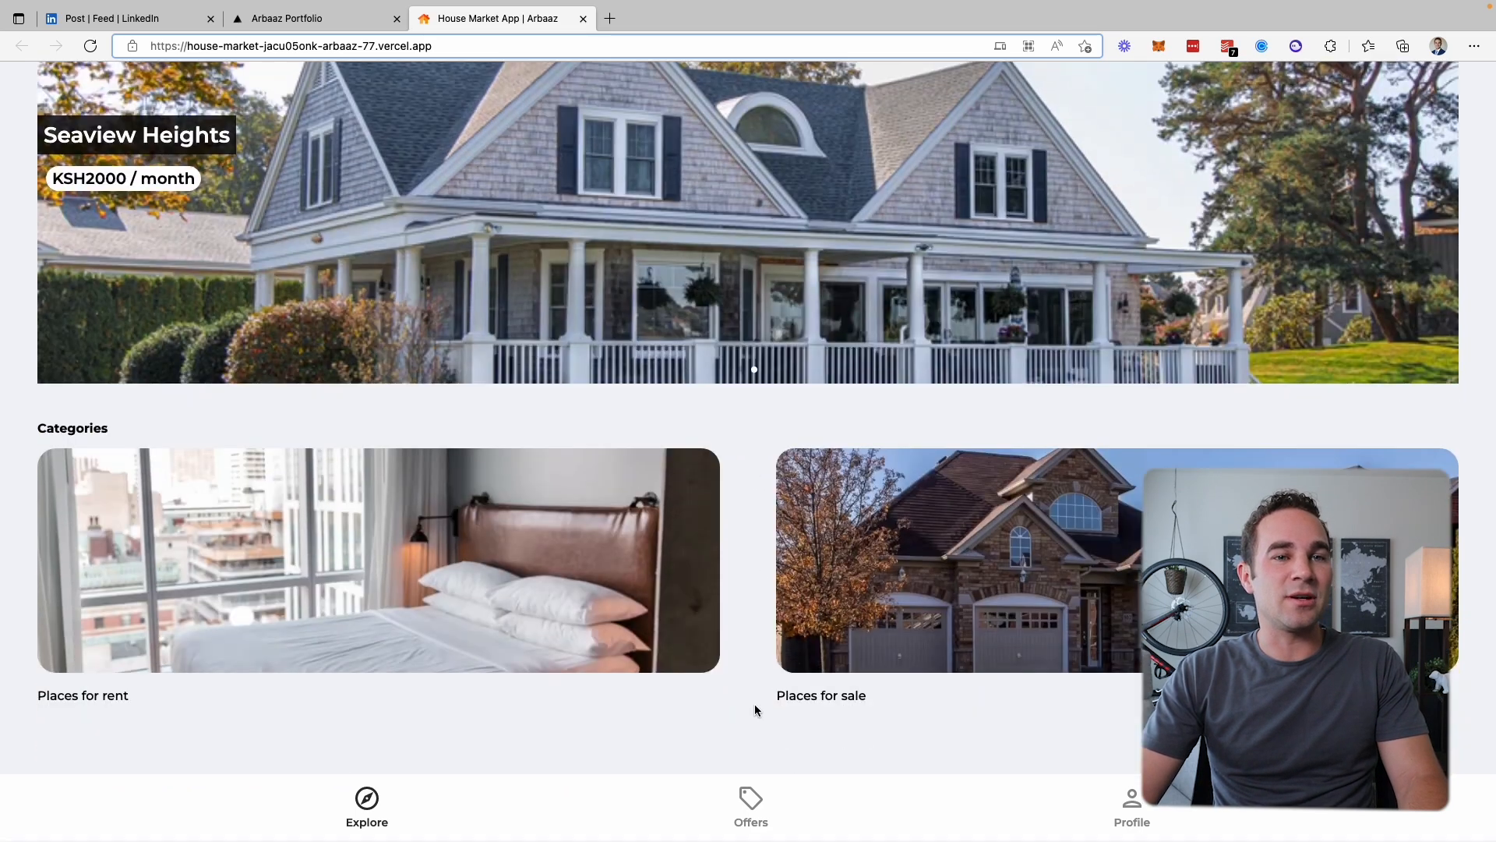
click(377, 560)
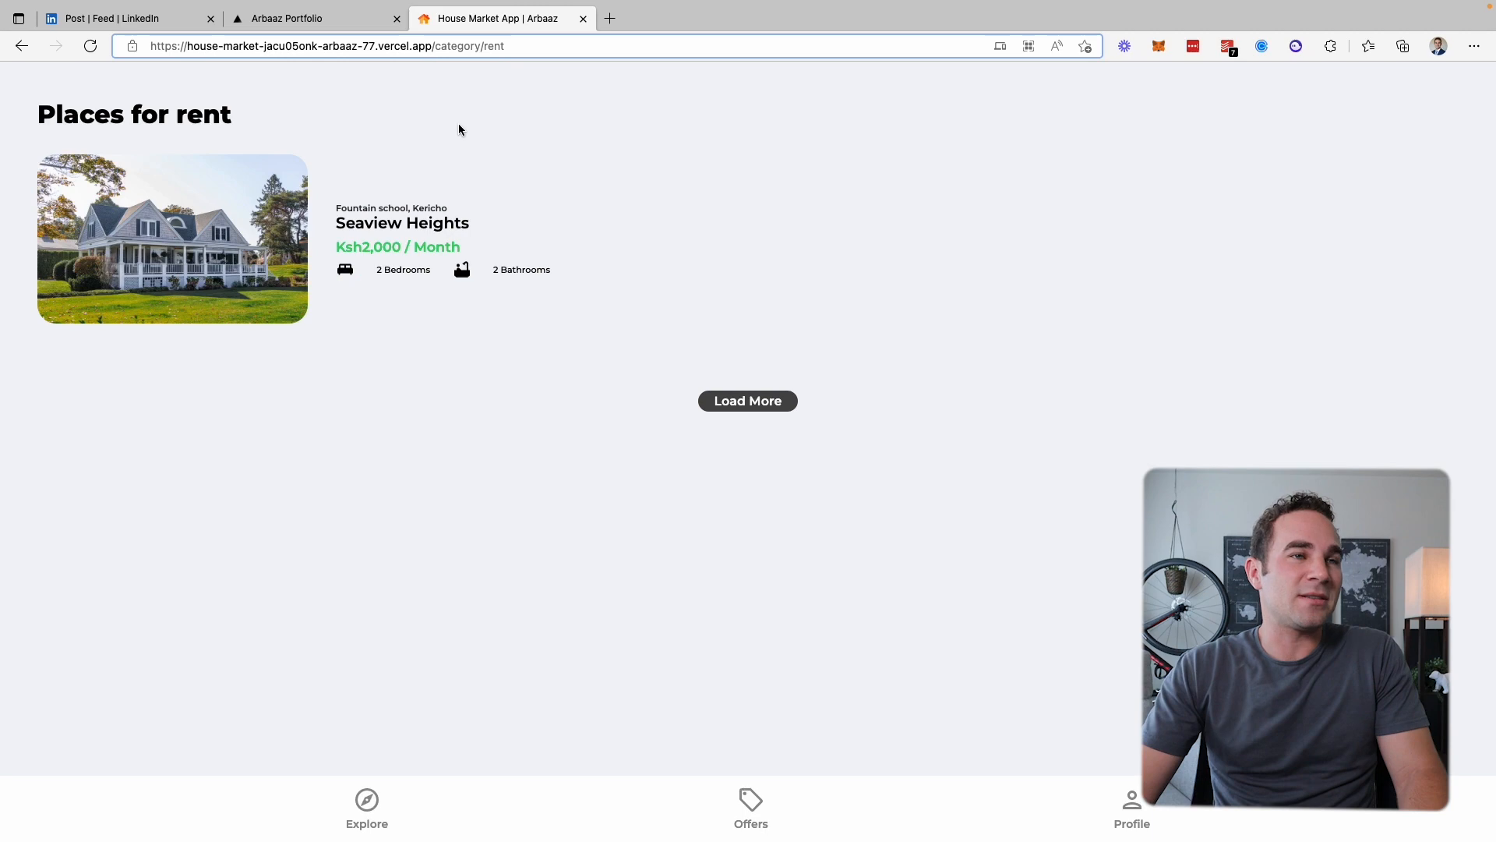
click(315, 18)
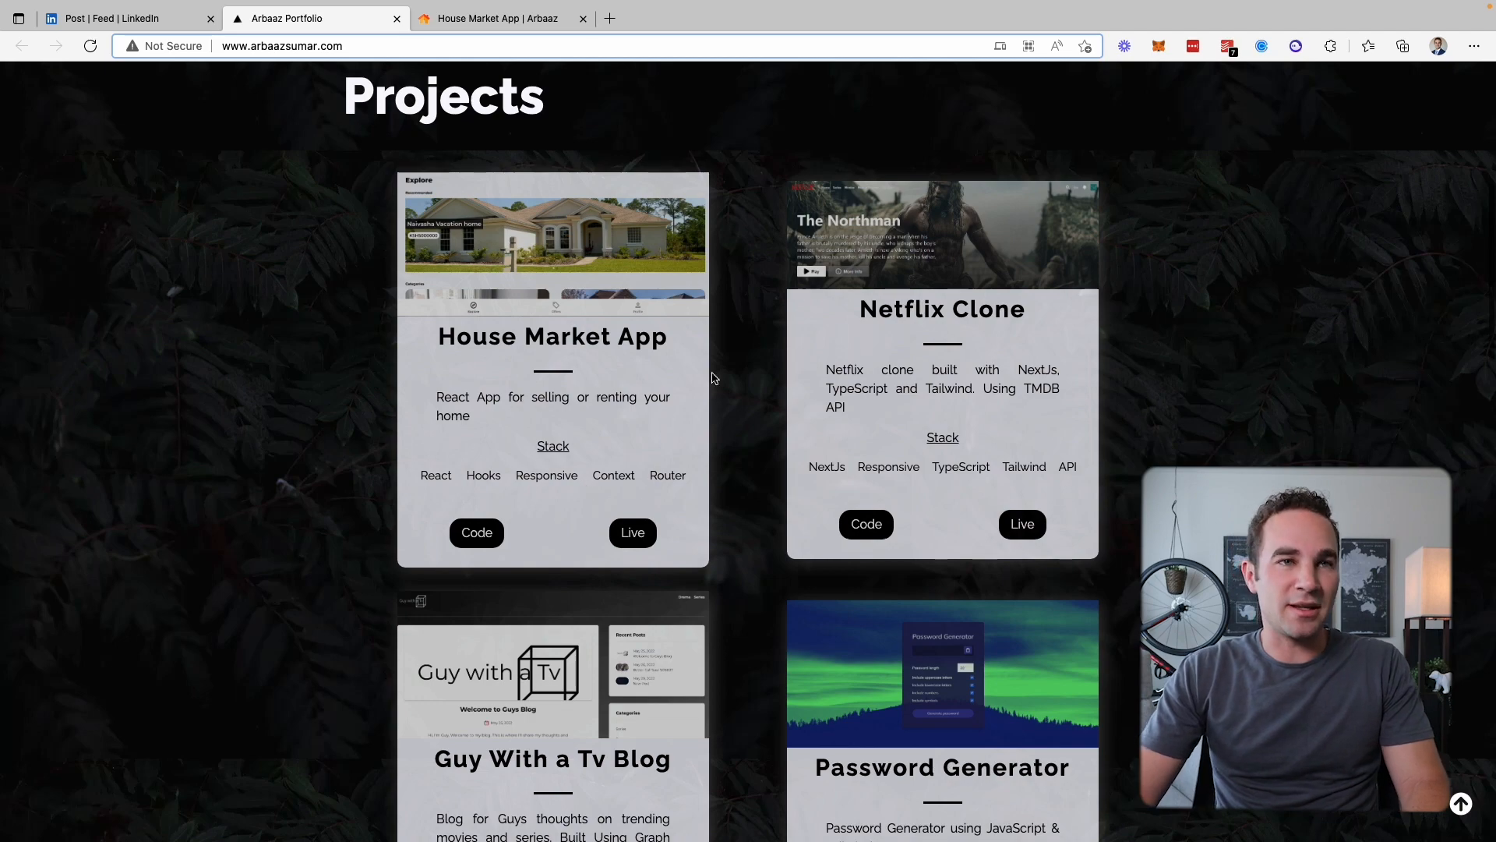
scroll(down, 3)
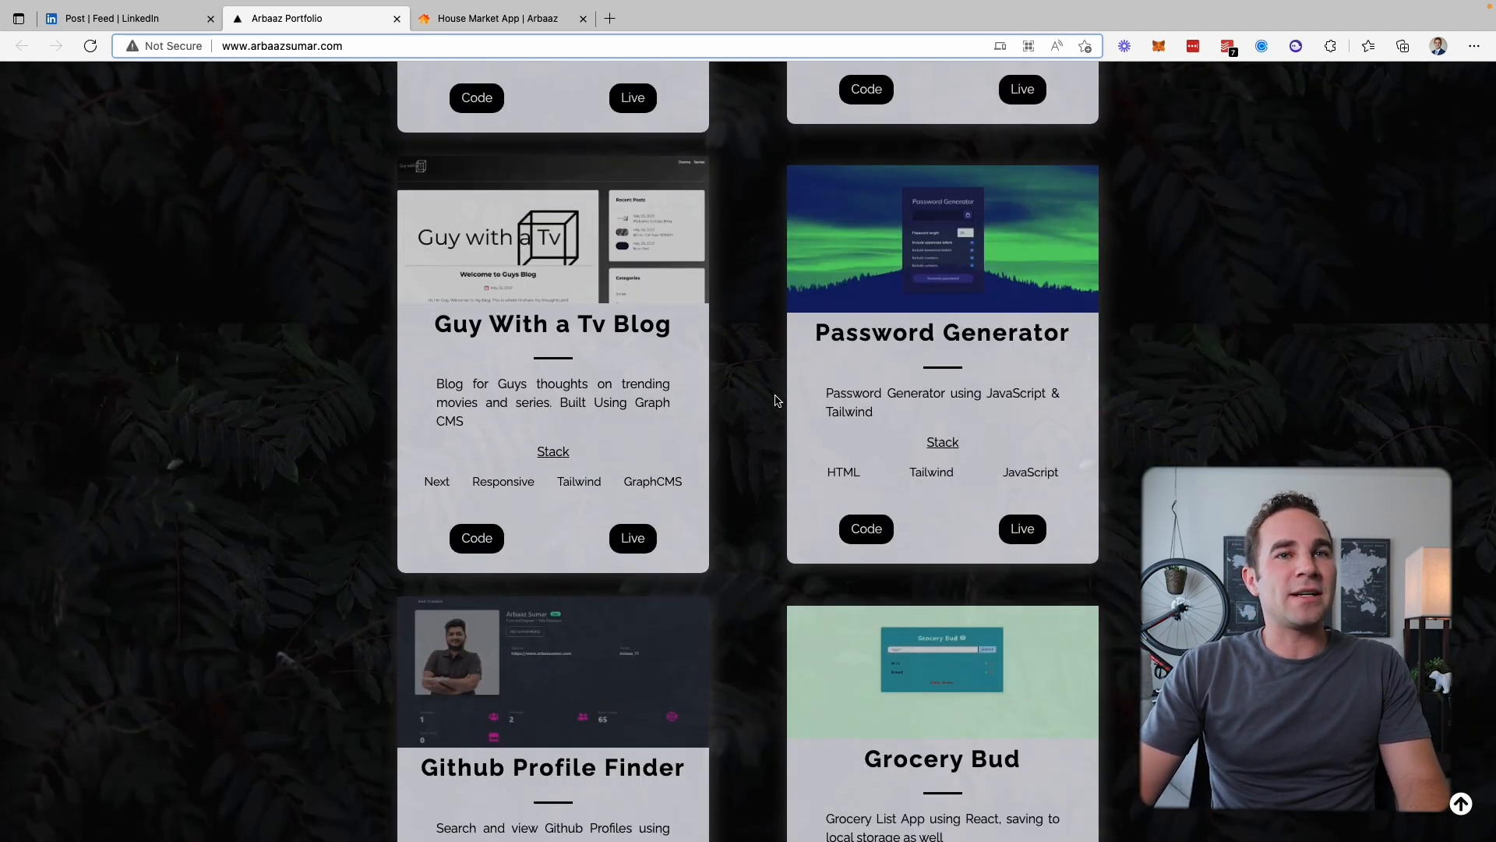
scroll(down, 3)
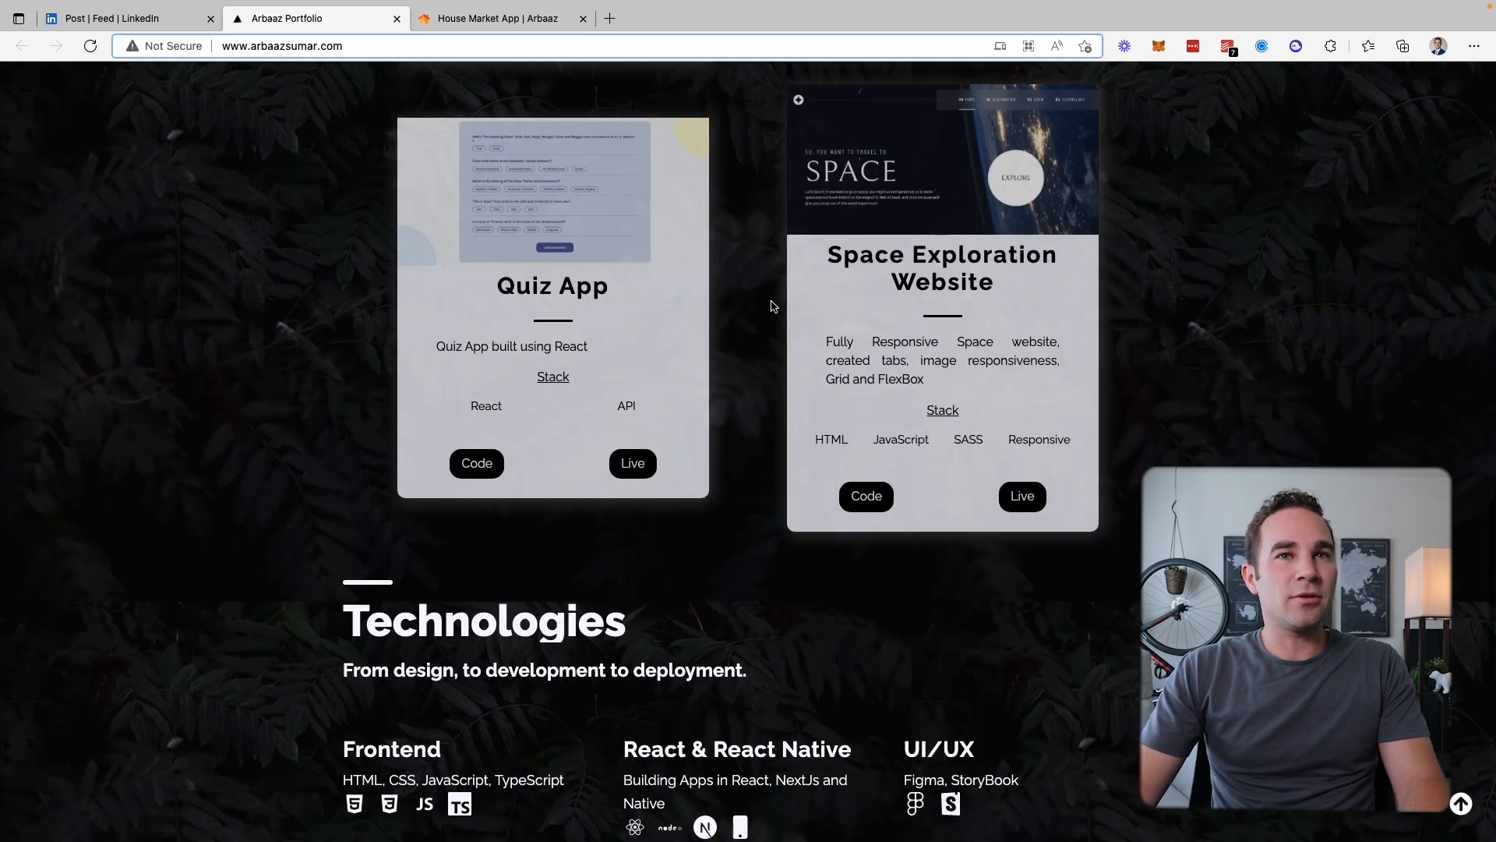
scroll(up, 3)
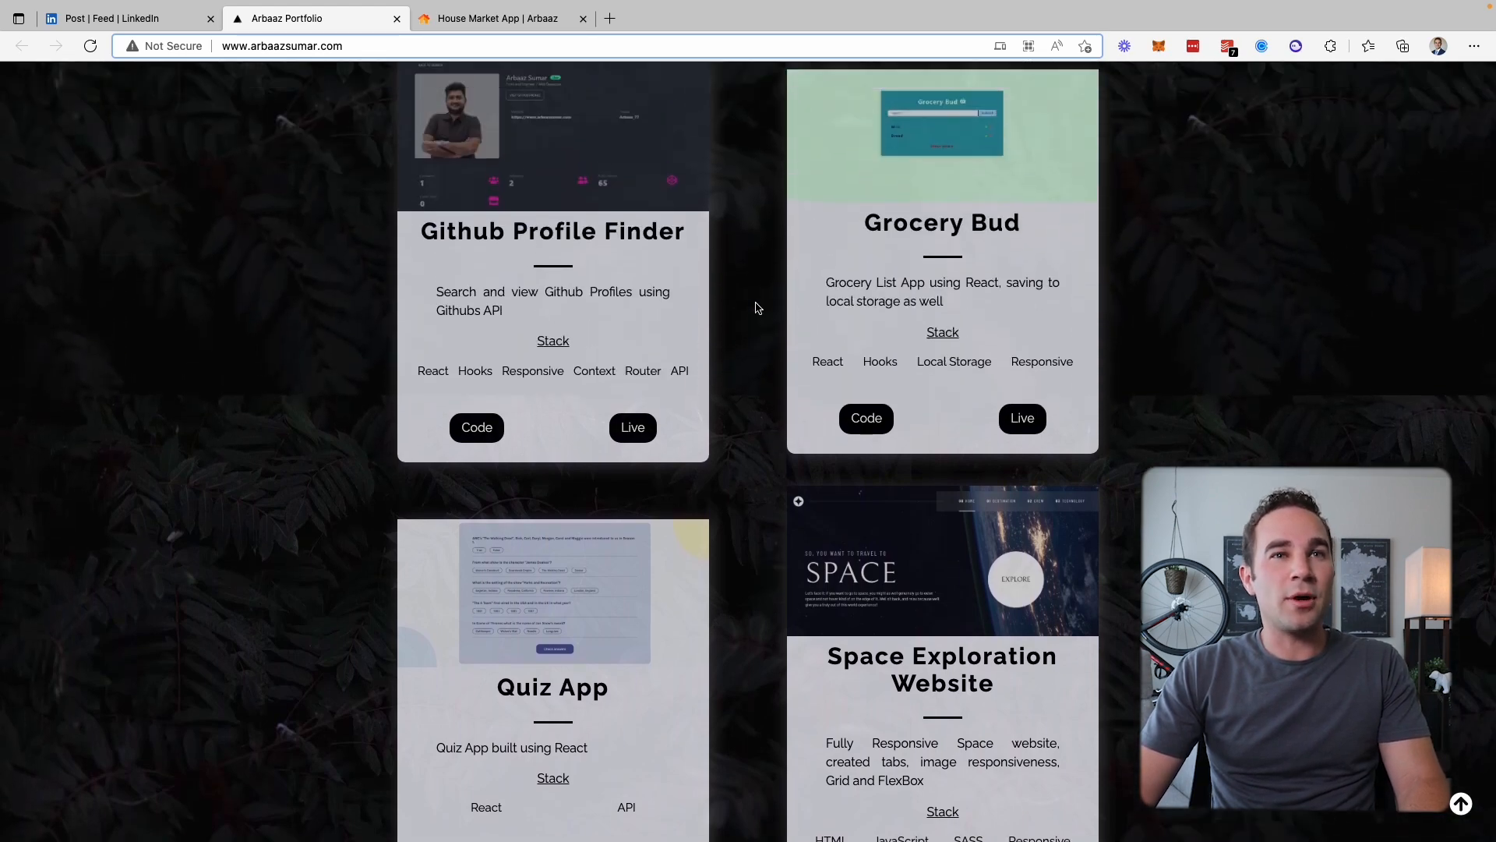
scroll(up, 3)
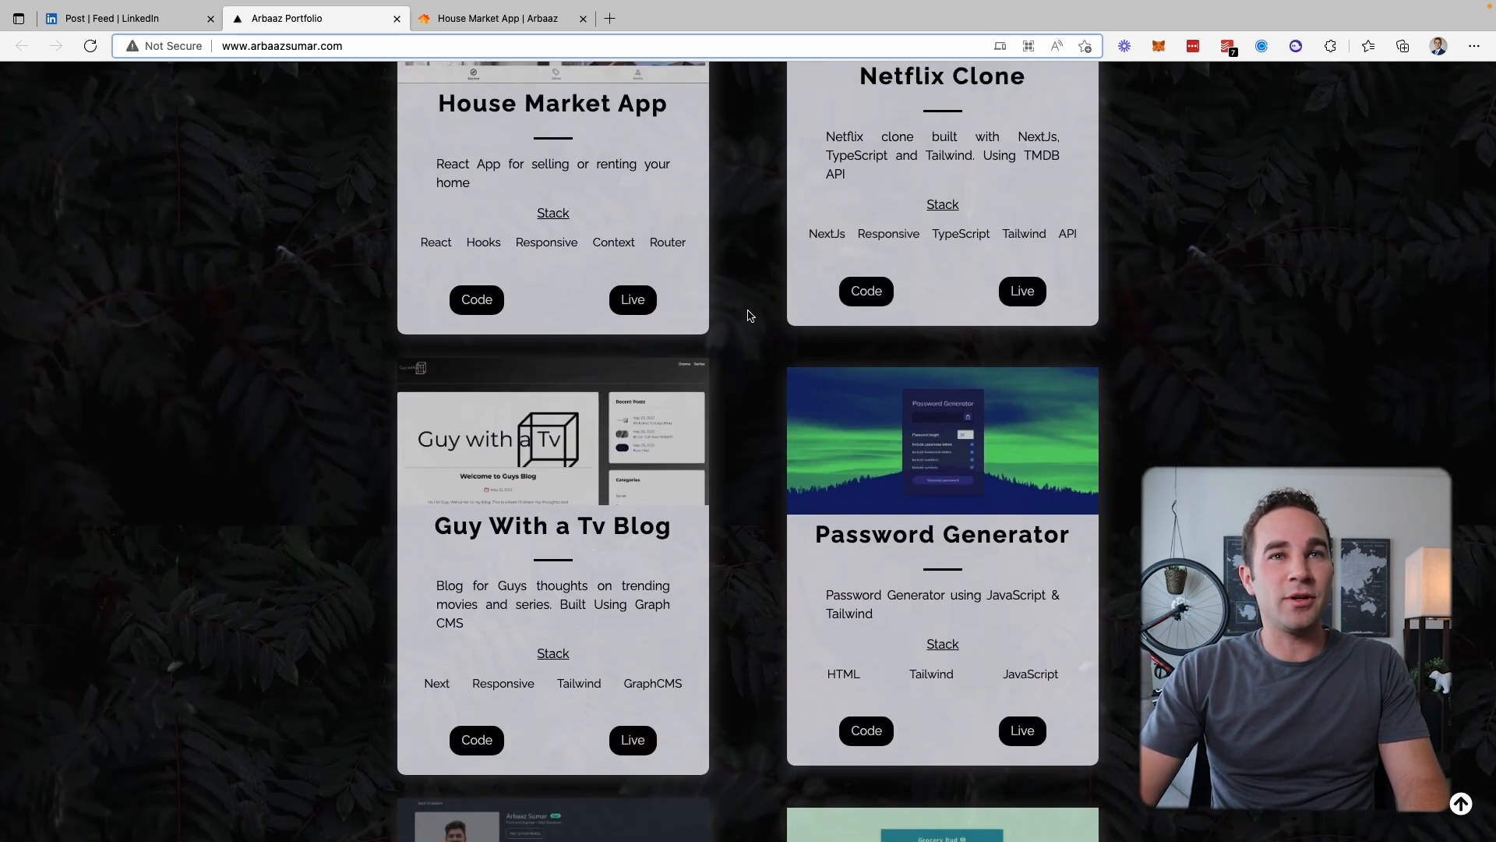
scroll(up, 3)
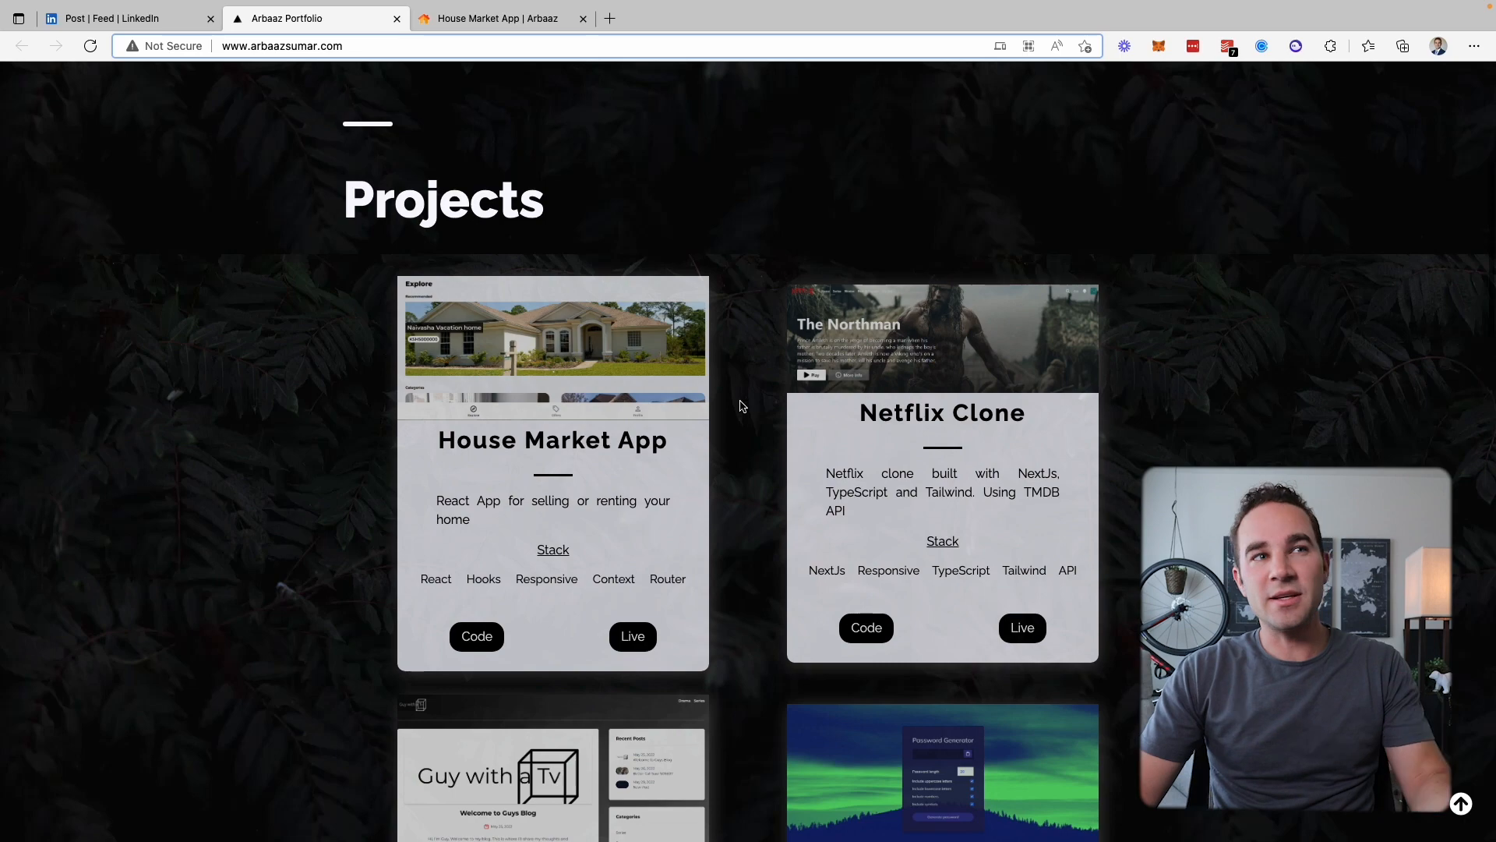
mouse_move(620, 489)
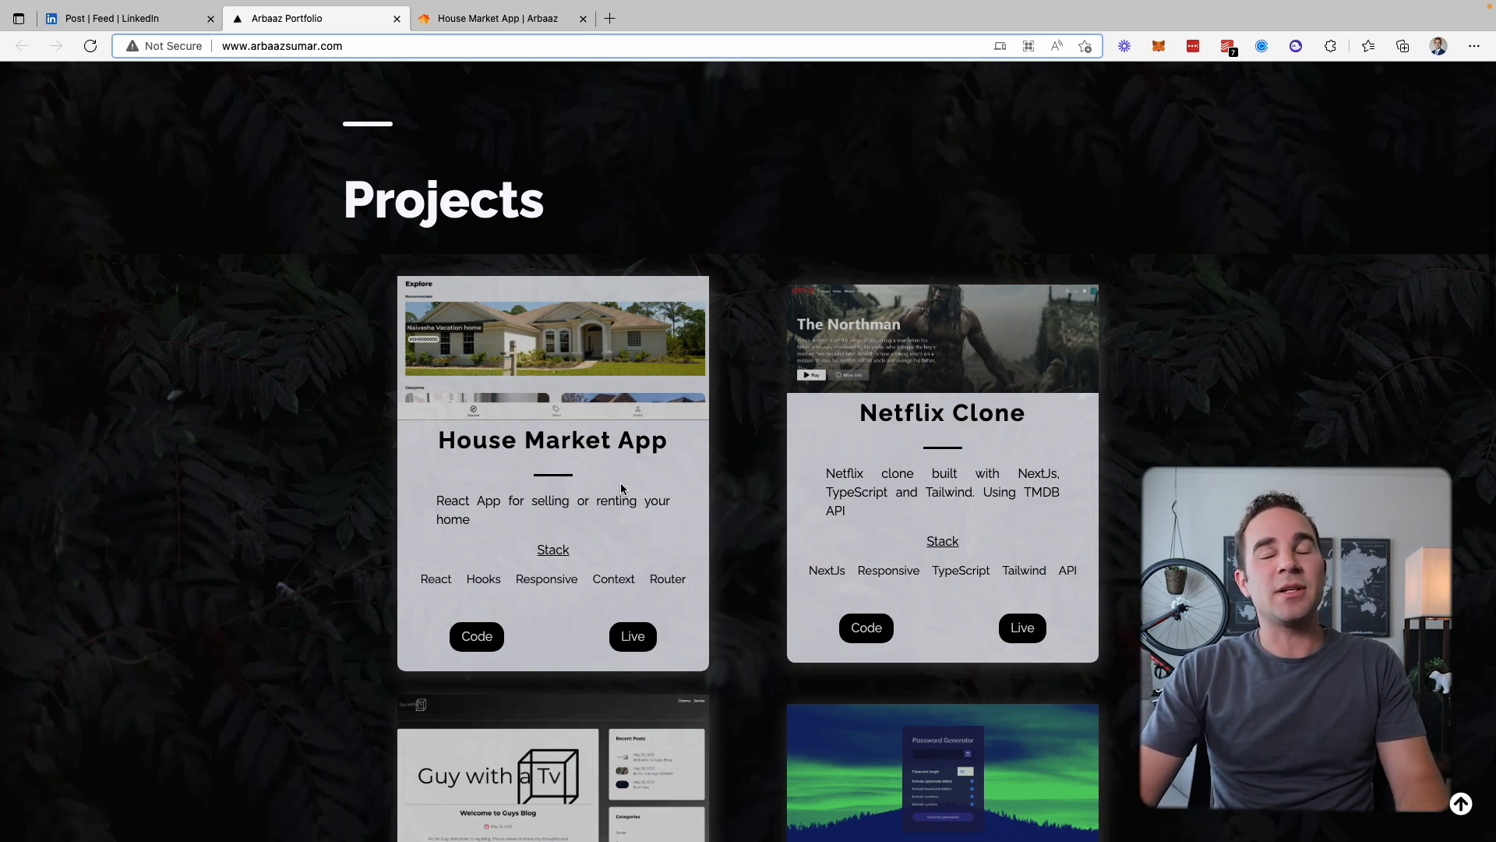
mouse_move(816, 357)
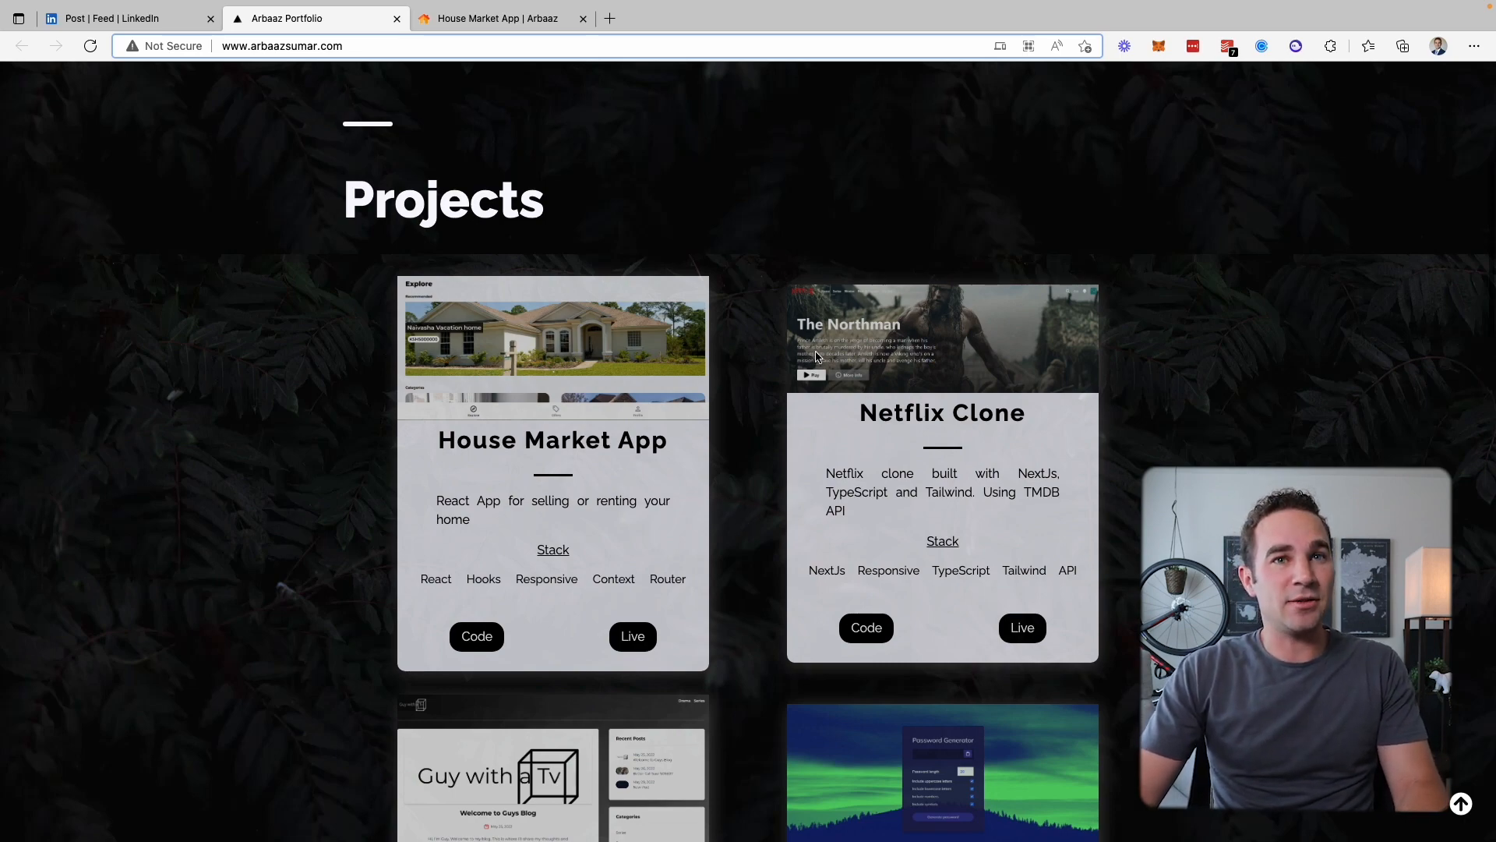
Scroll down the project cards, back up to the top of Projects, then on to Technologies and About Me
scroll(down, 3)
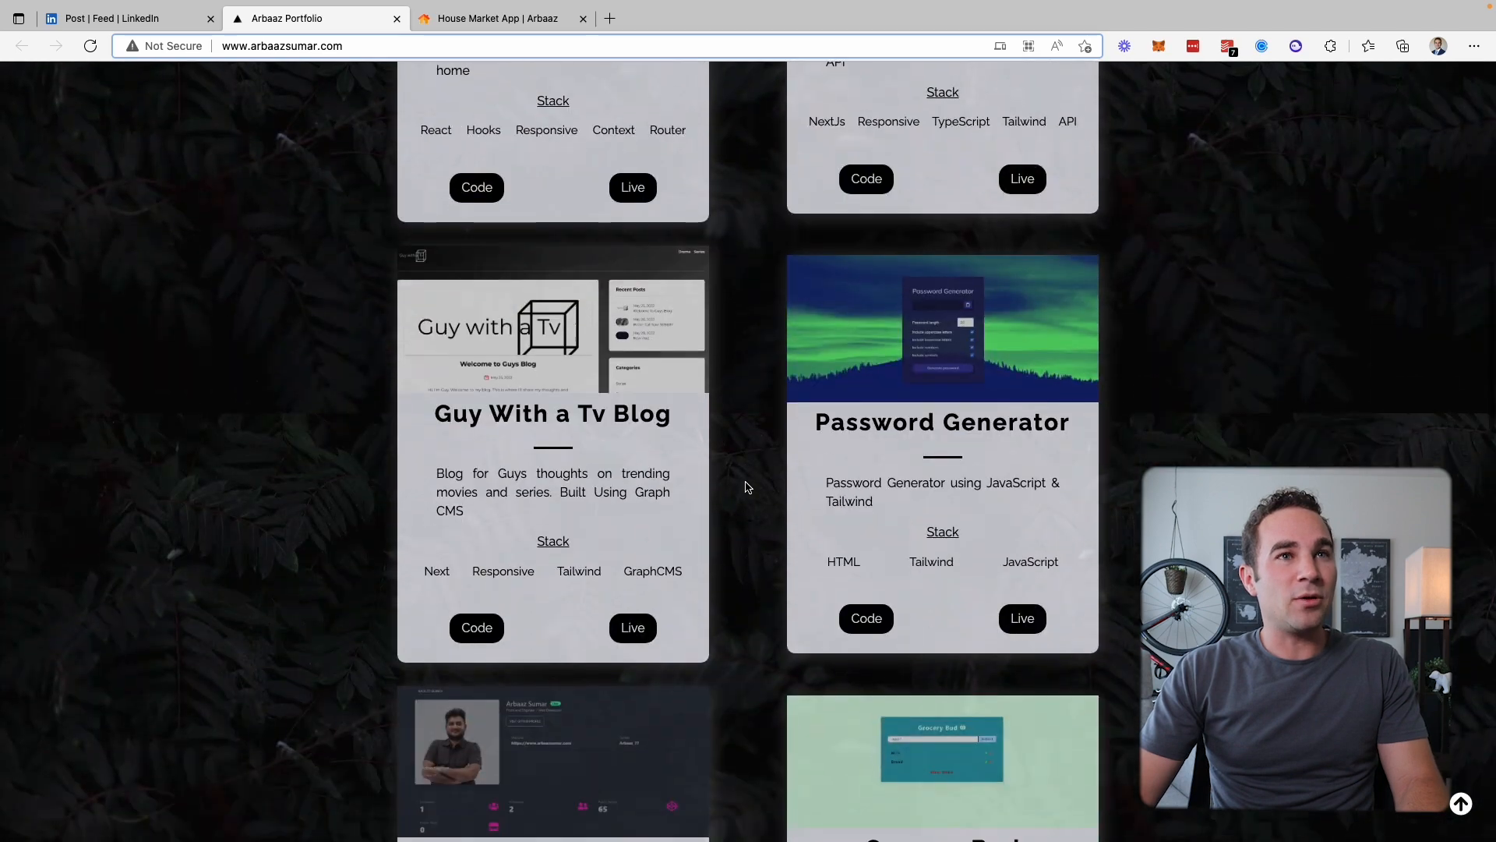
scroll(down, 3)
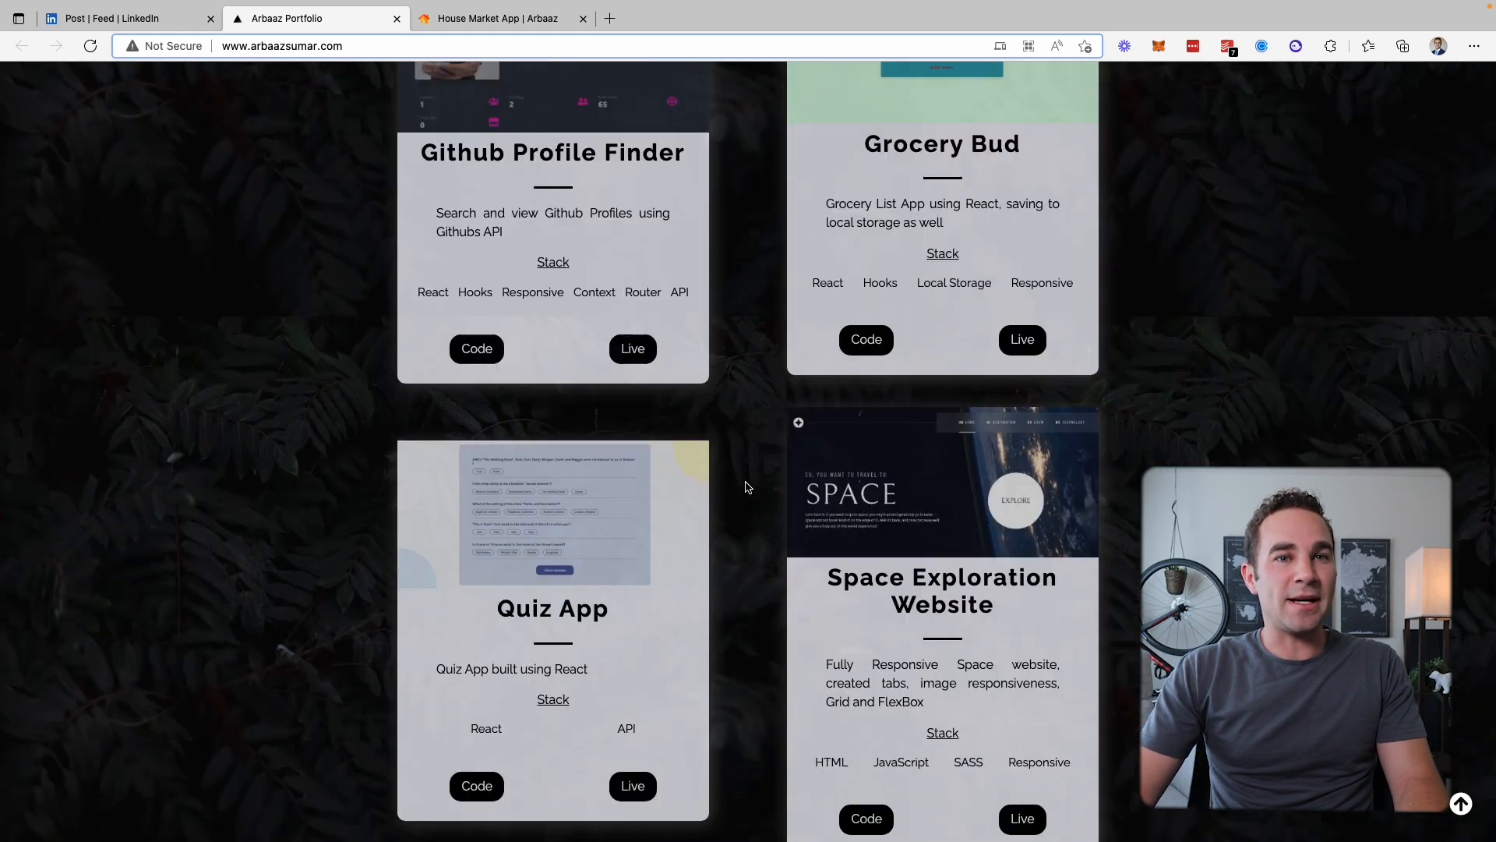
scroll(down, 3)
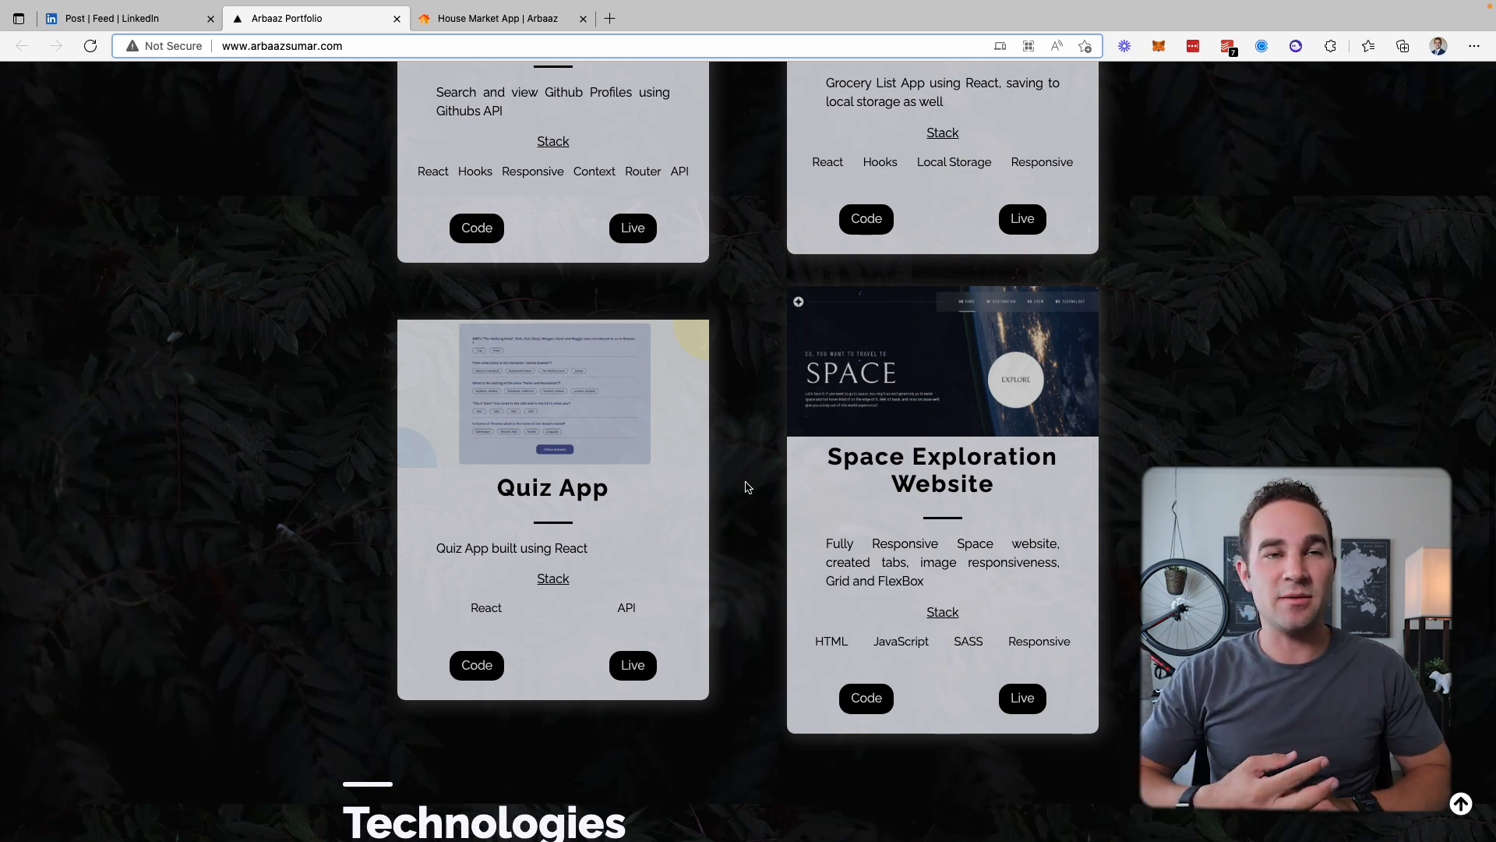
mouse_move(786, 411)
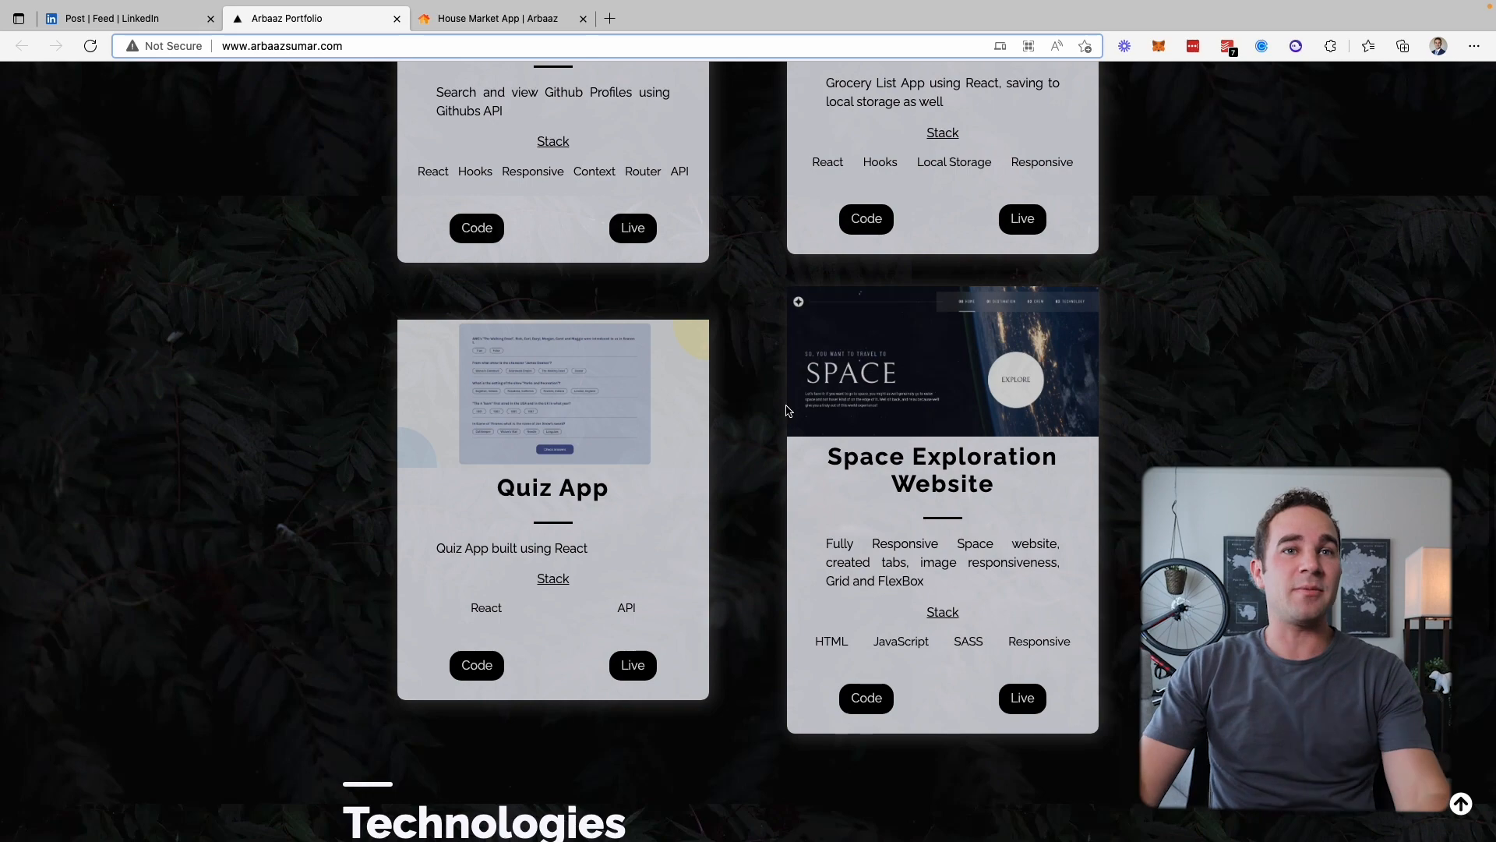
scroll(up, 3)
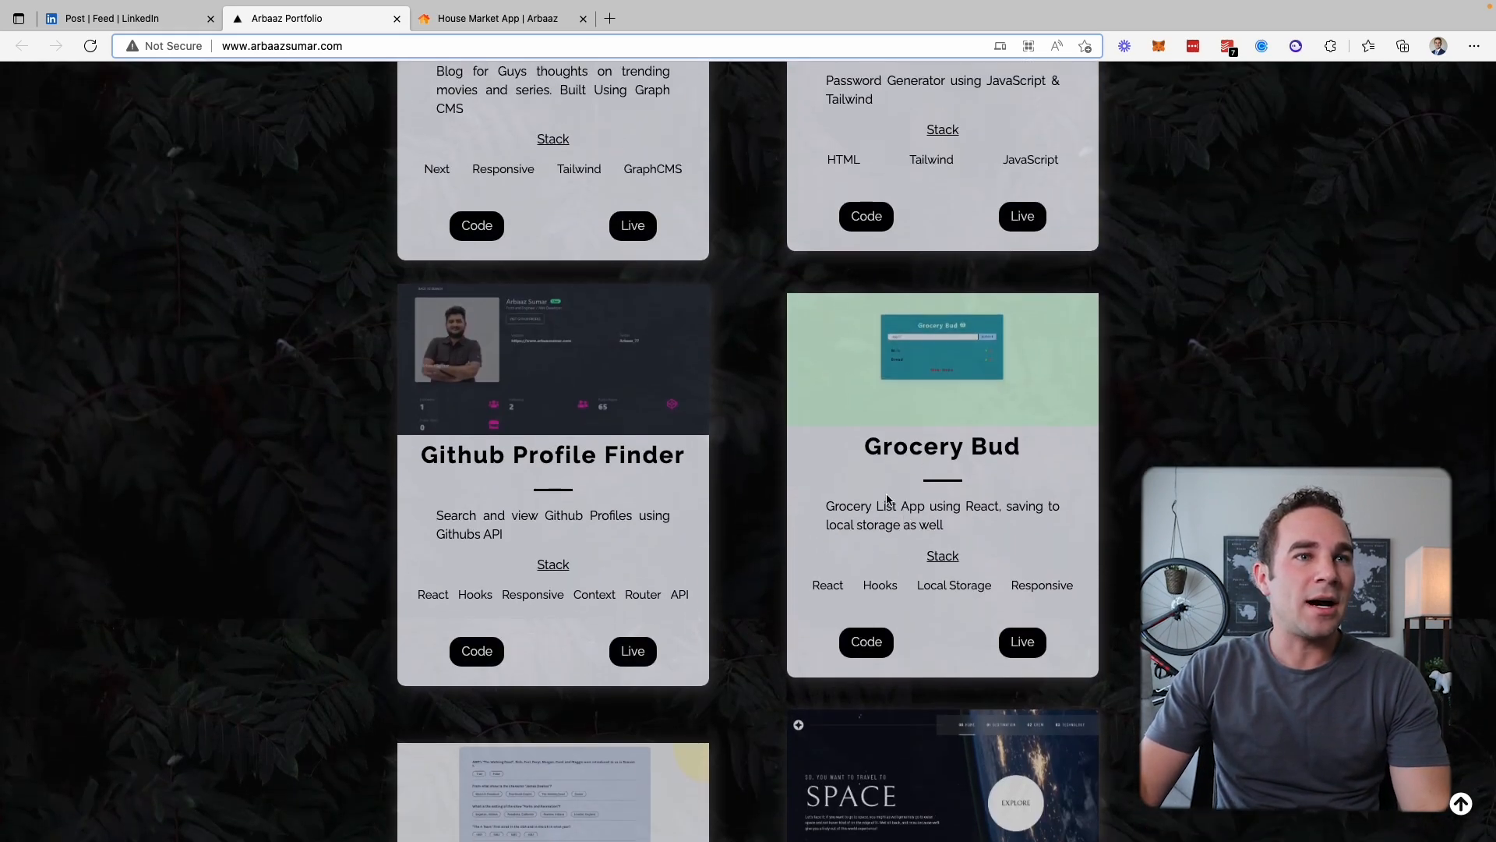
scroll(up, 3)
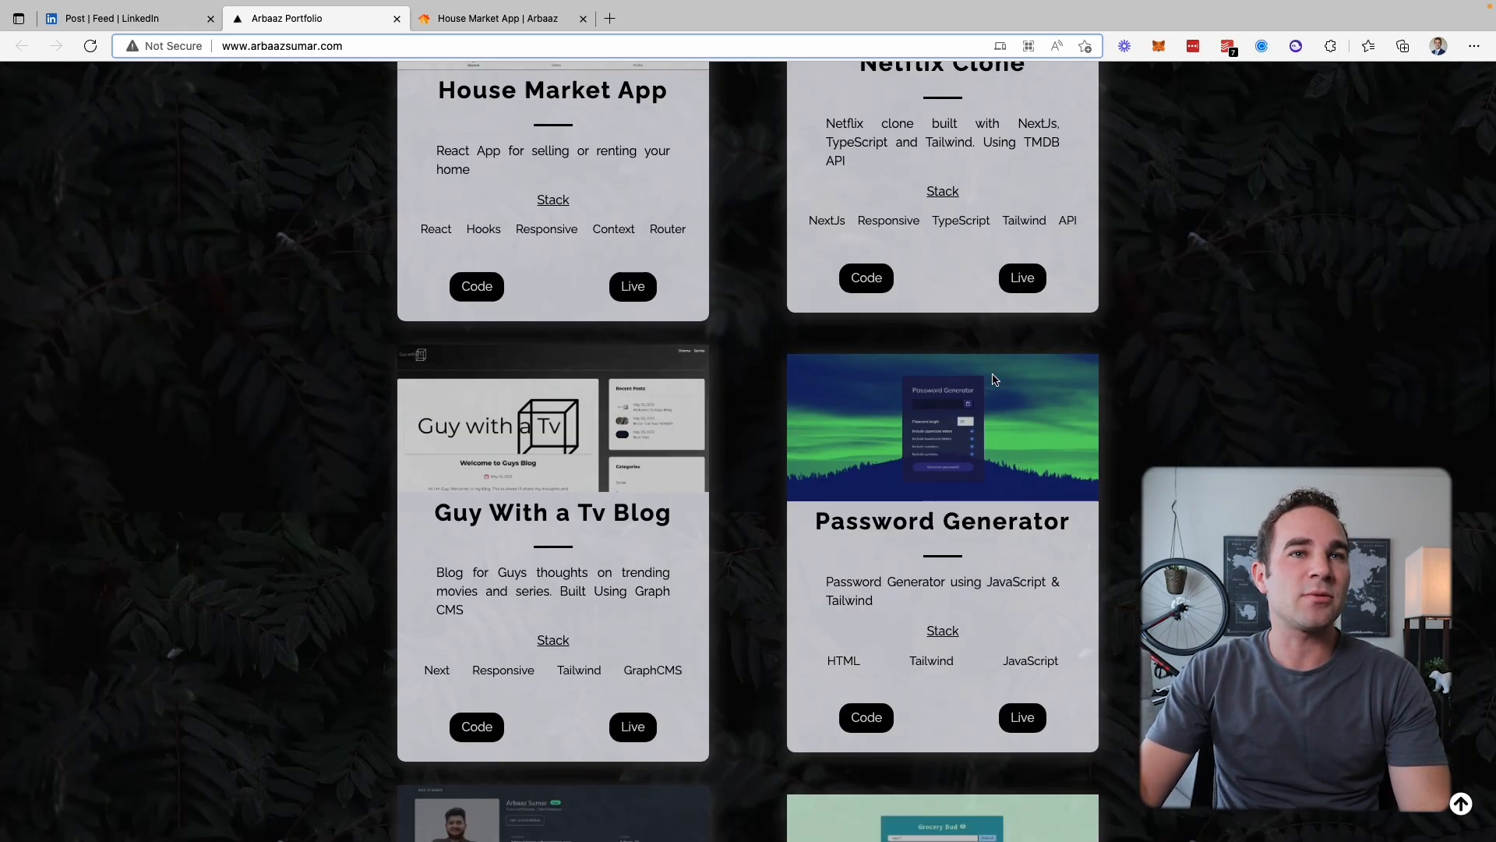
scroll(up, 3)
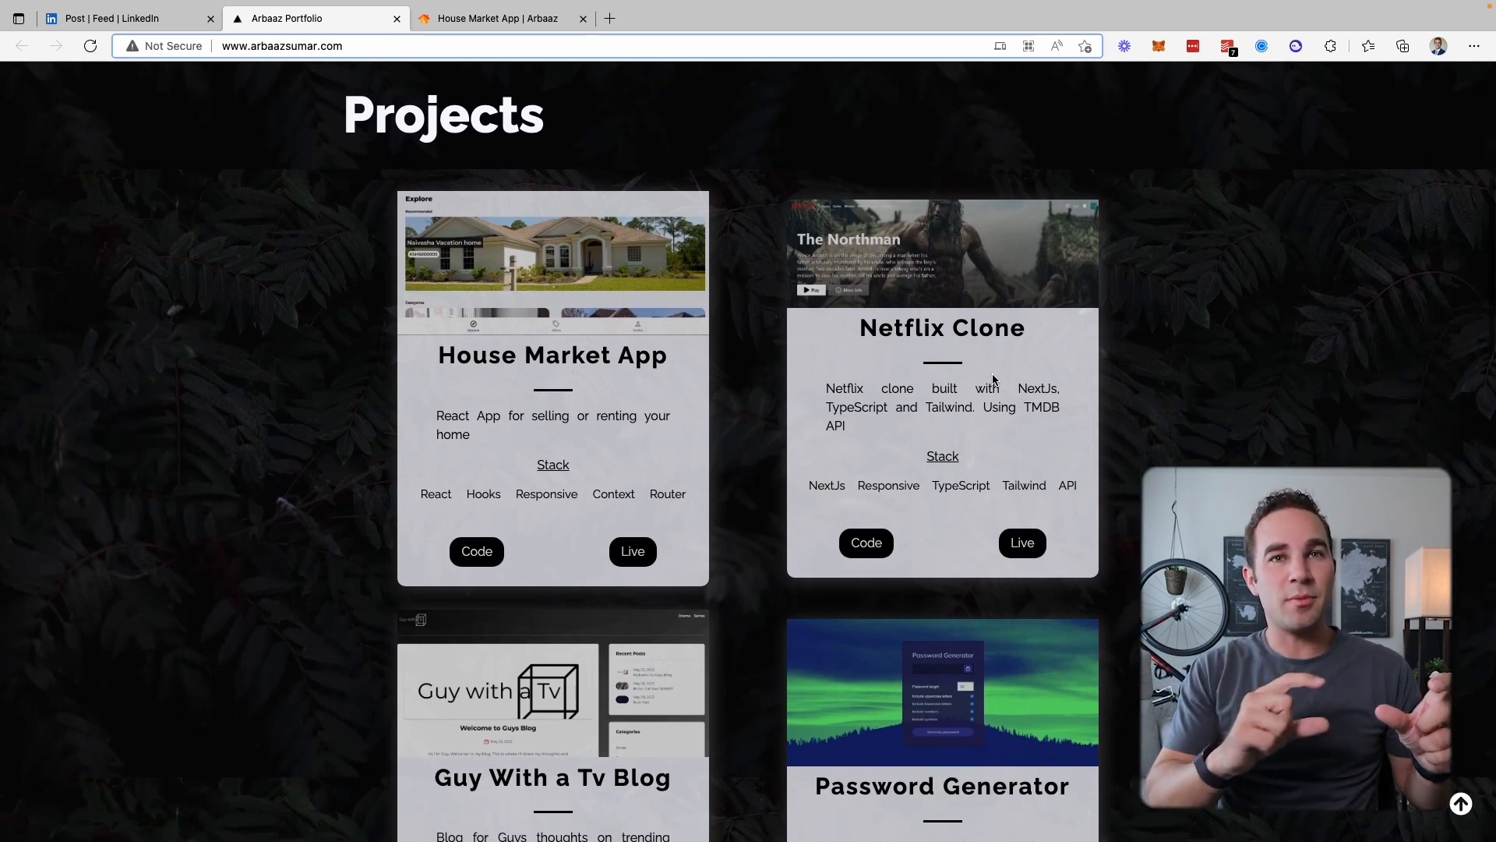
scroll(down, 3)
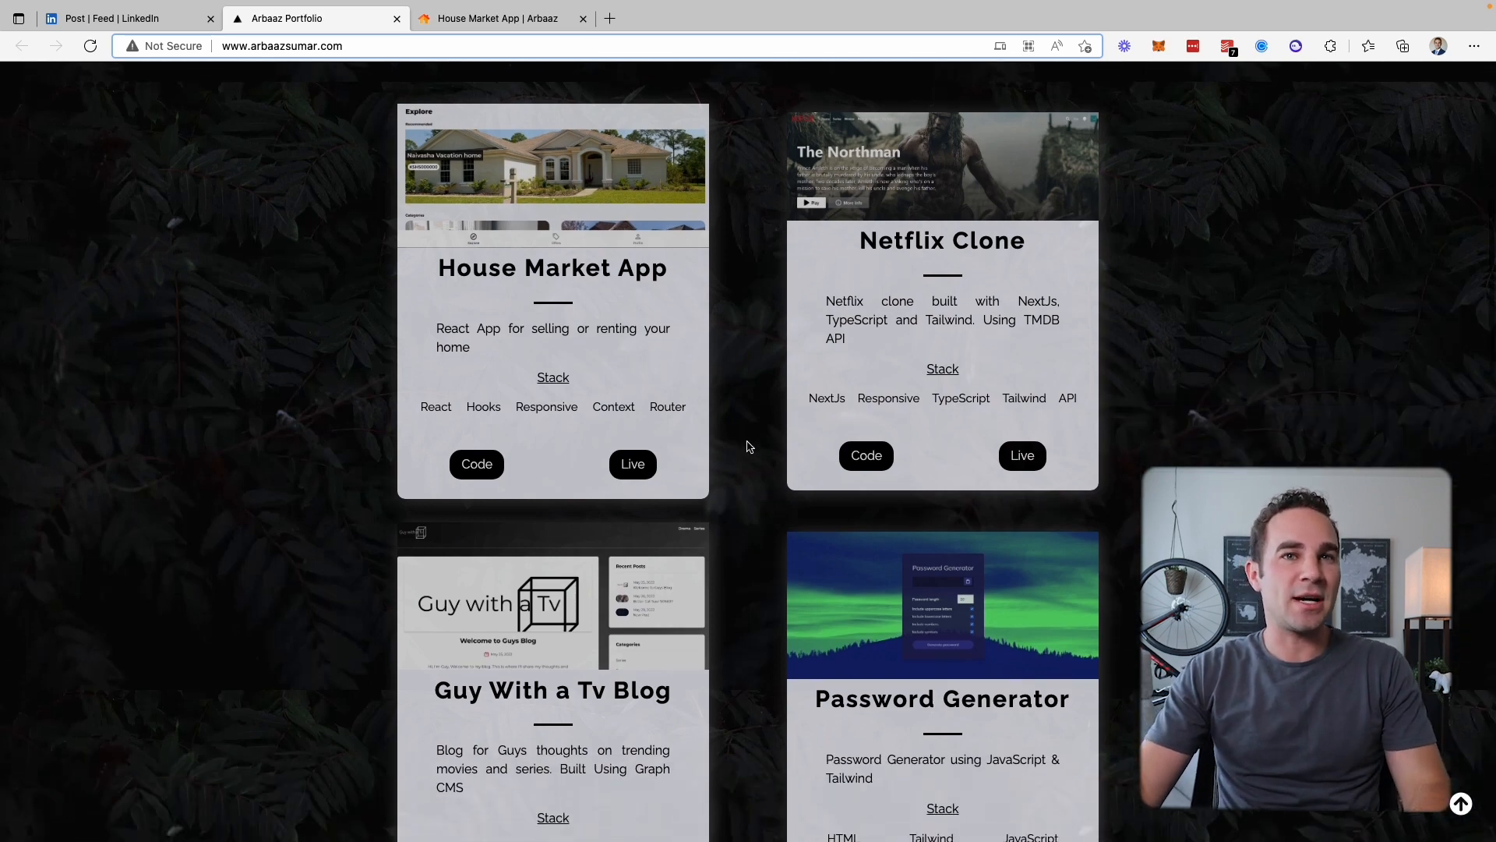
scroll(down, 3)
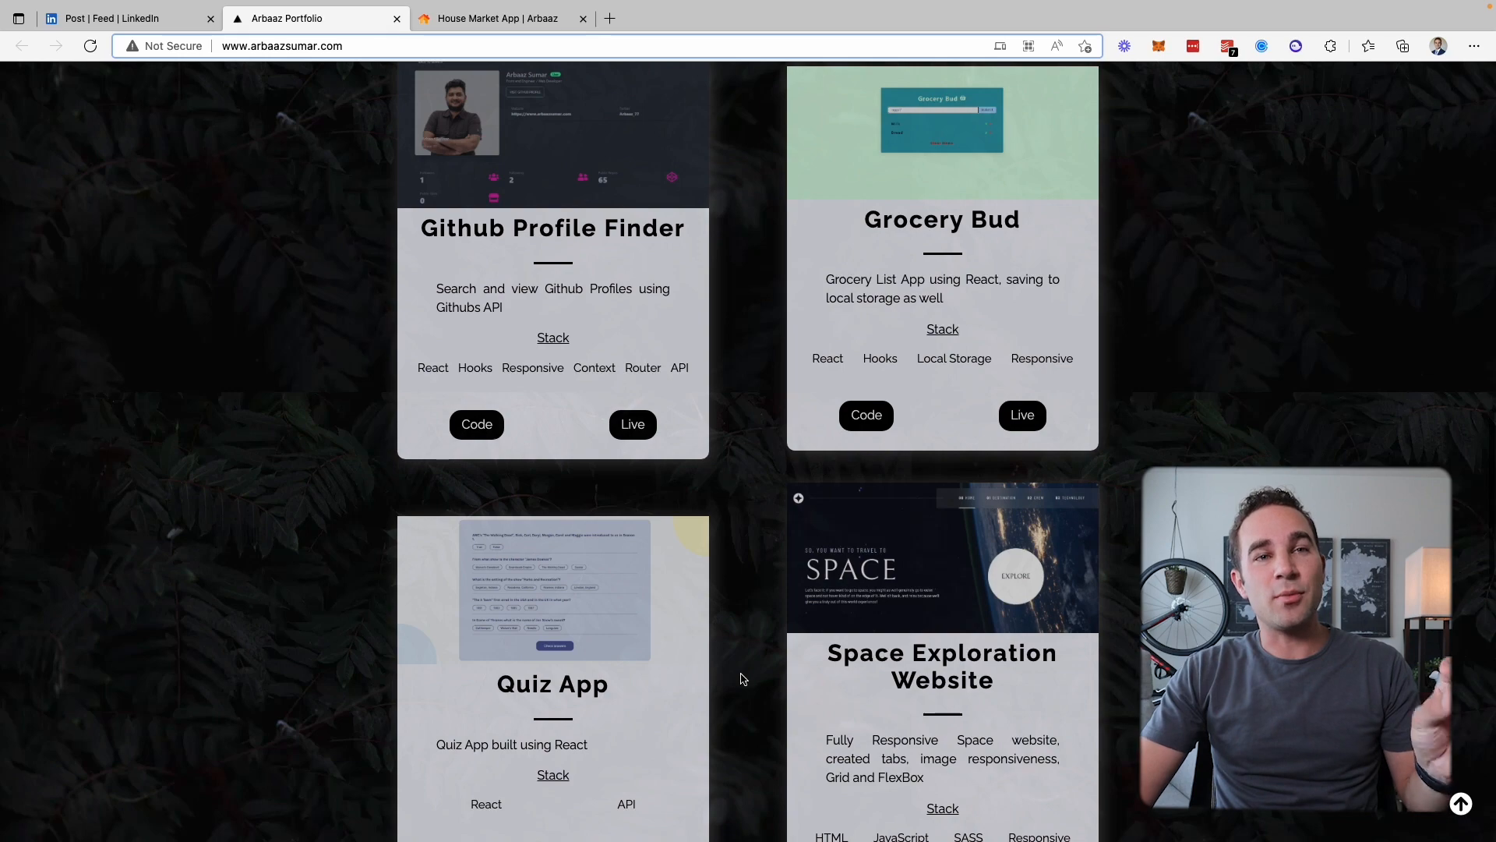
scroll(down, 3)
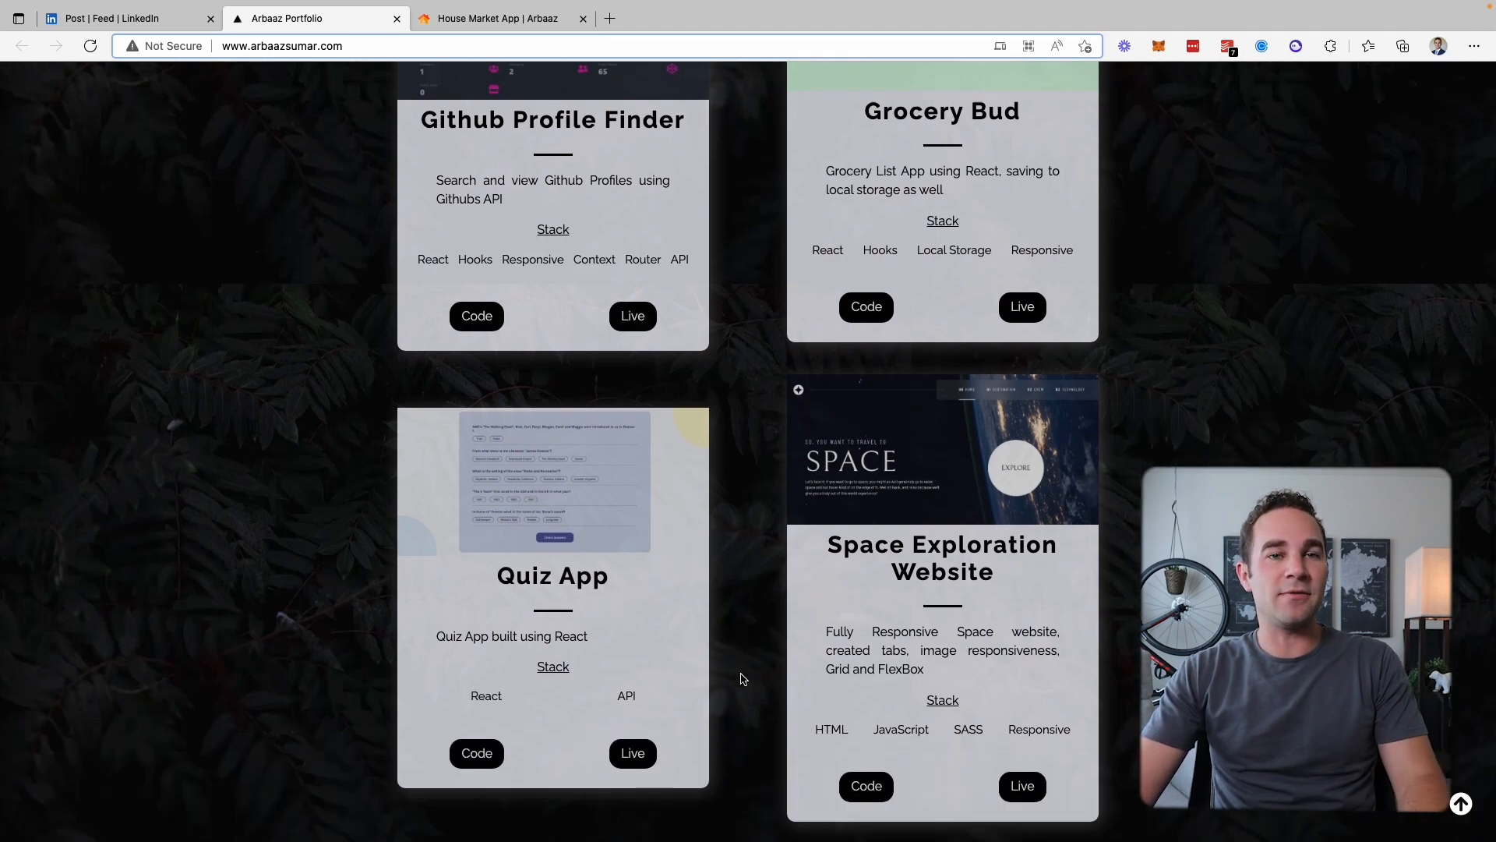
scroll(down, 3)
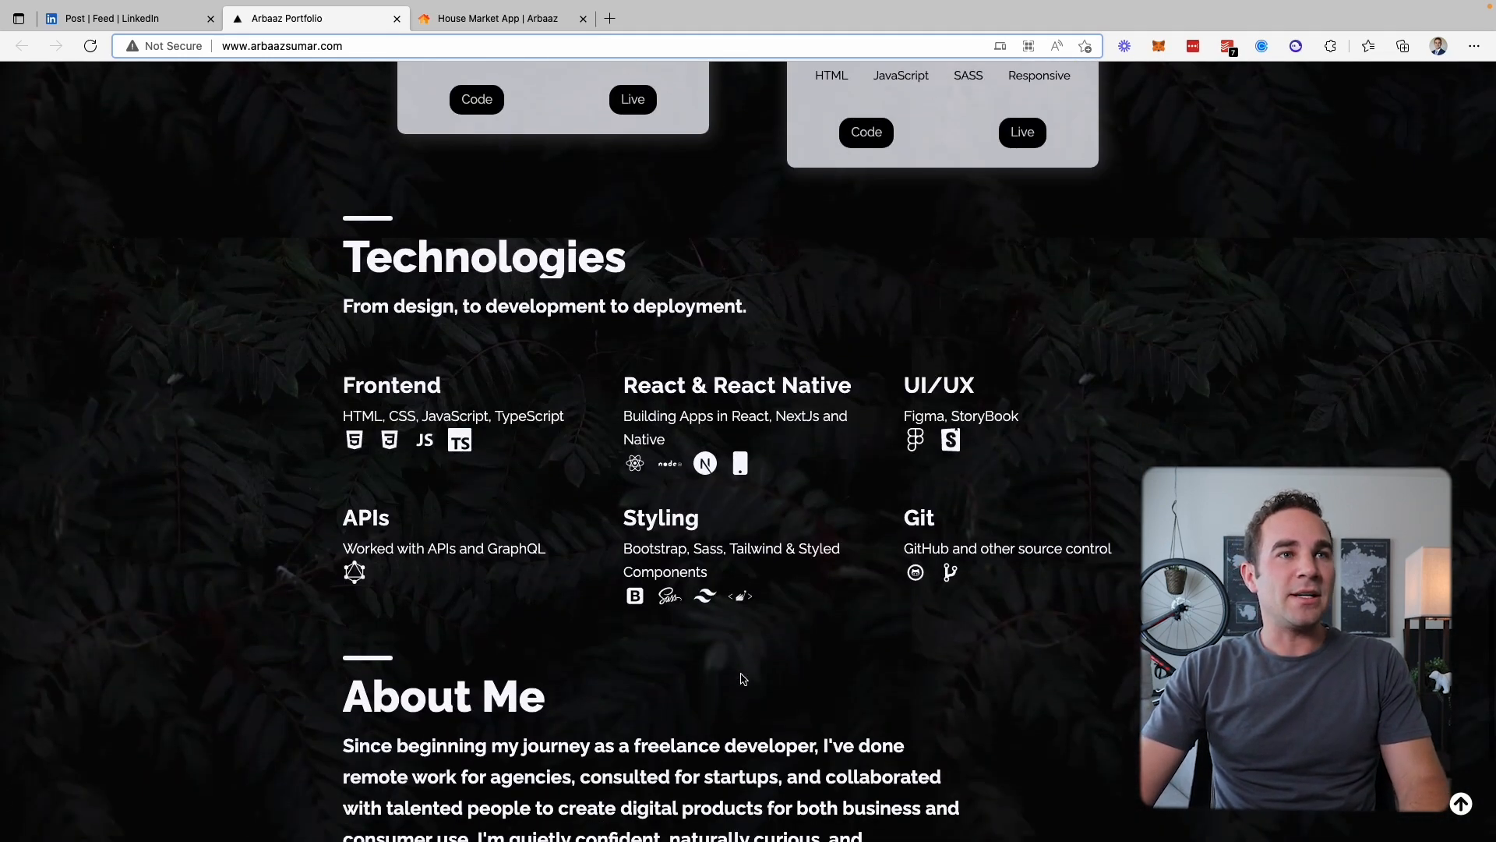
scroll(down, 3)
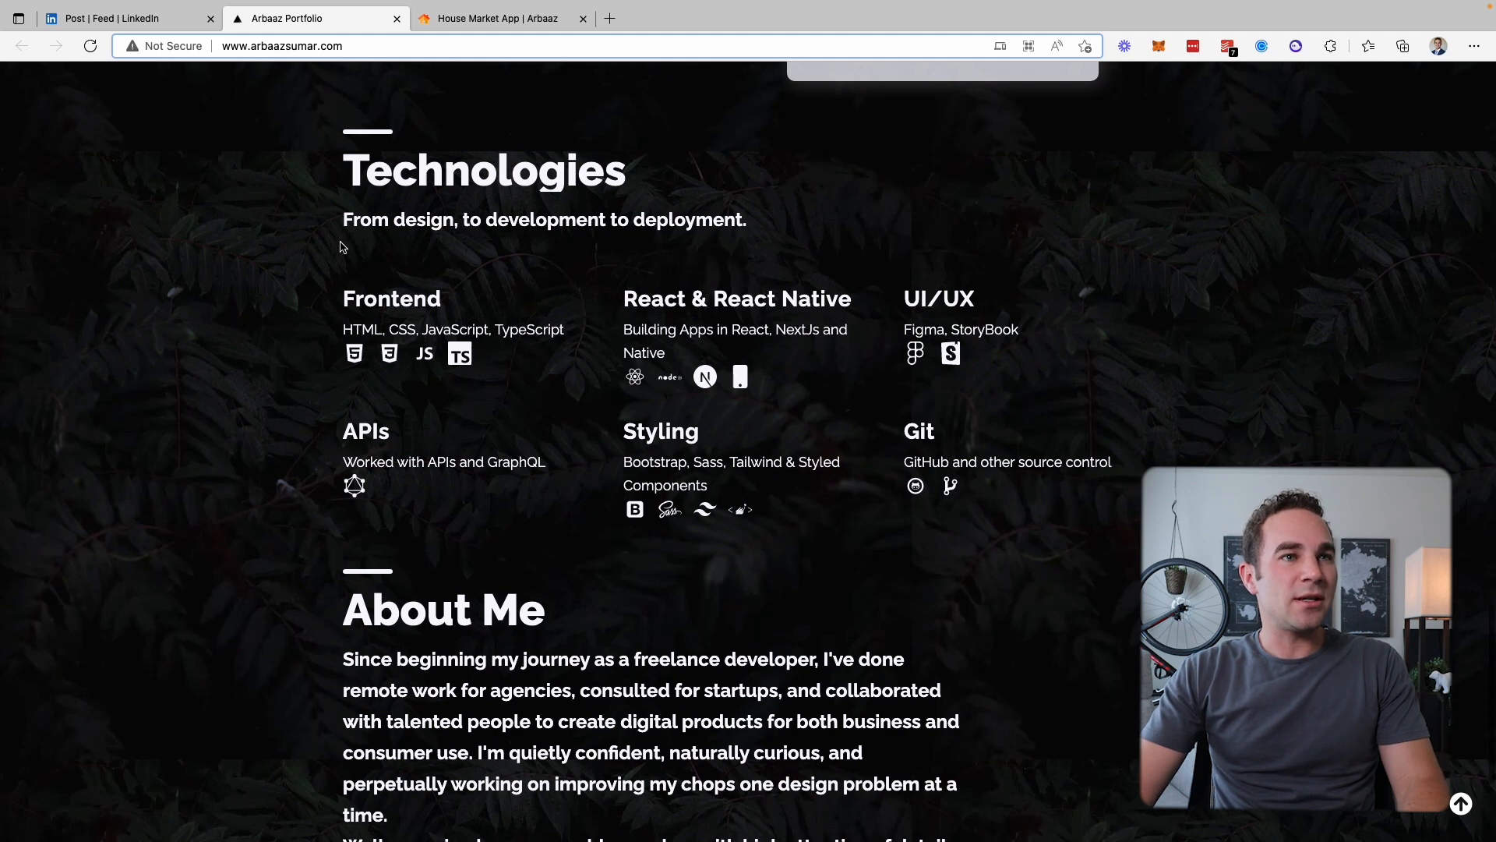
scroll(down, 3)
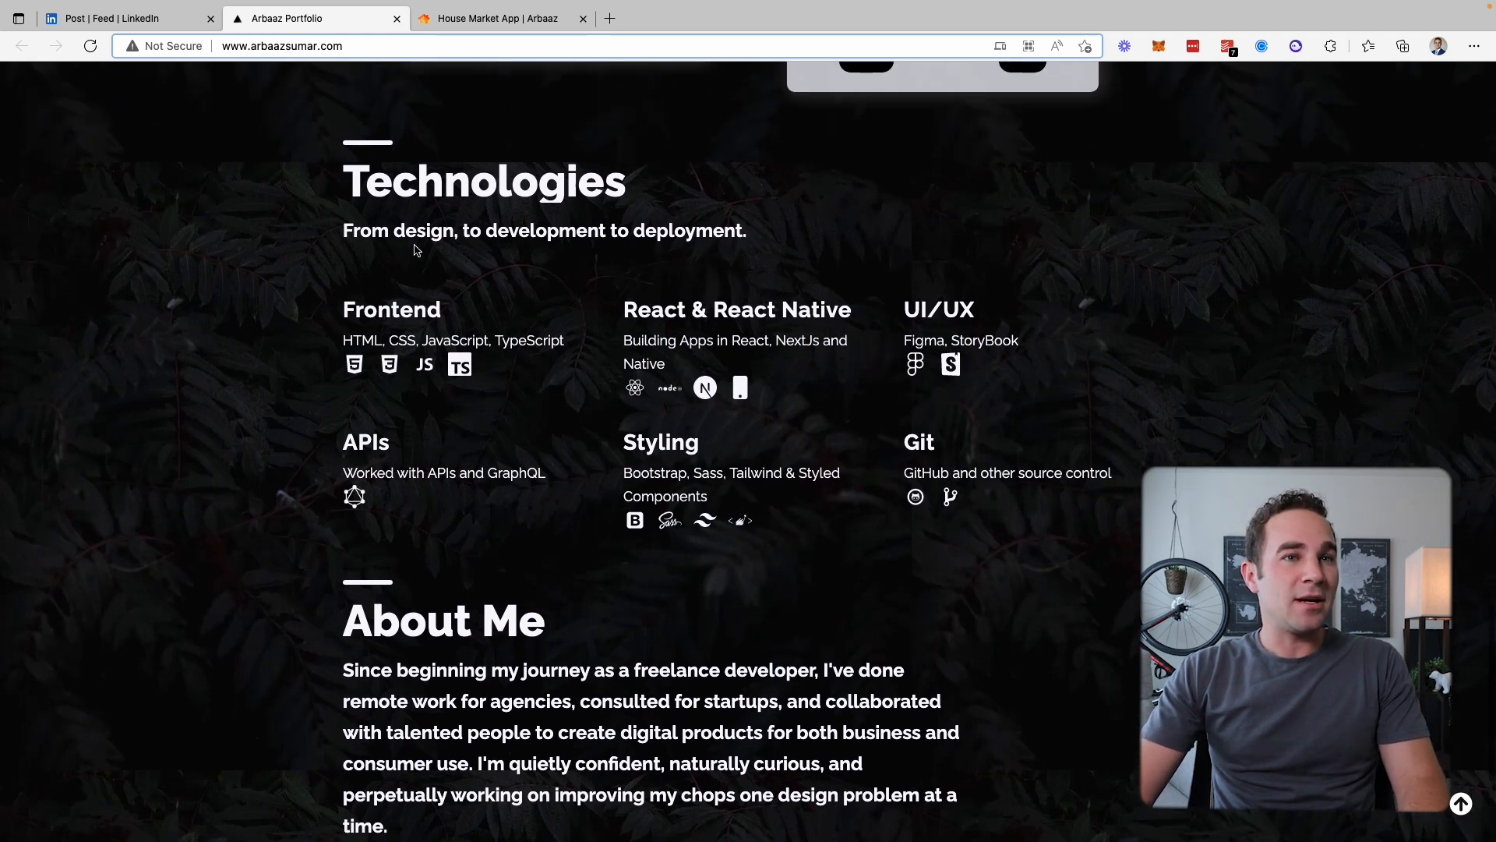
scroll(down, 3)
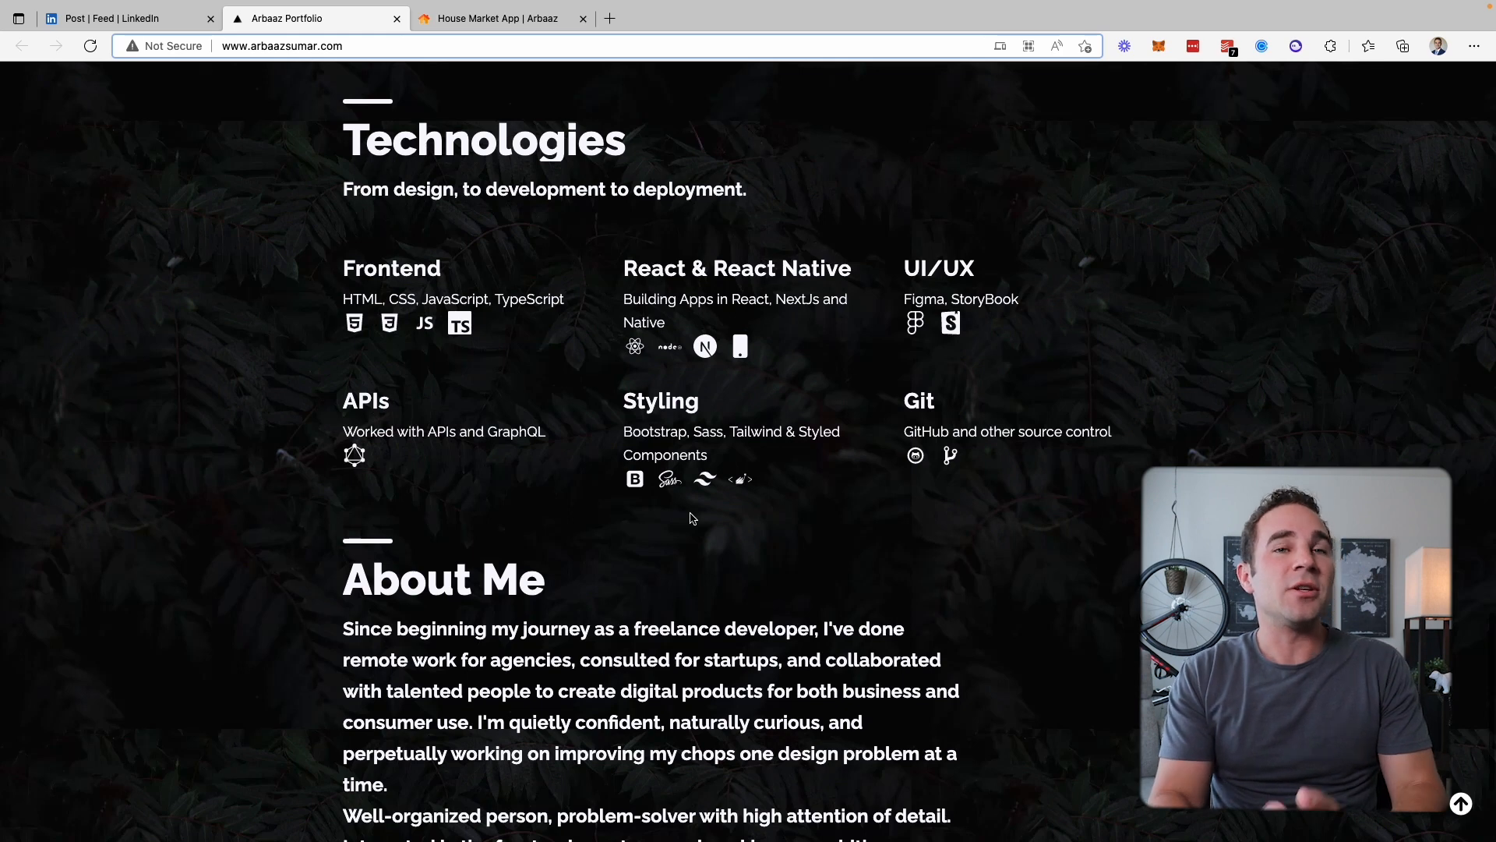
mouse_move(748, 471)
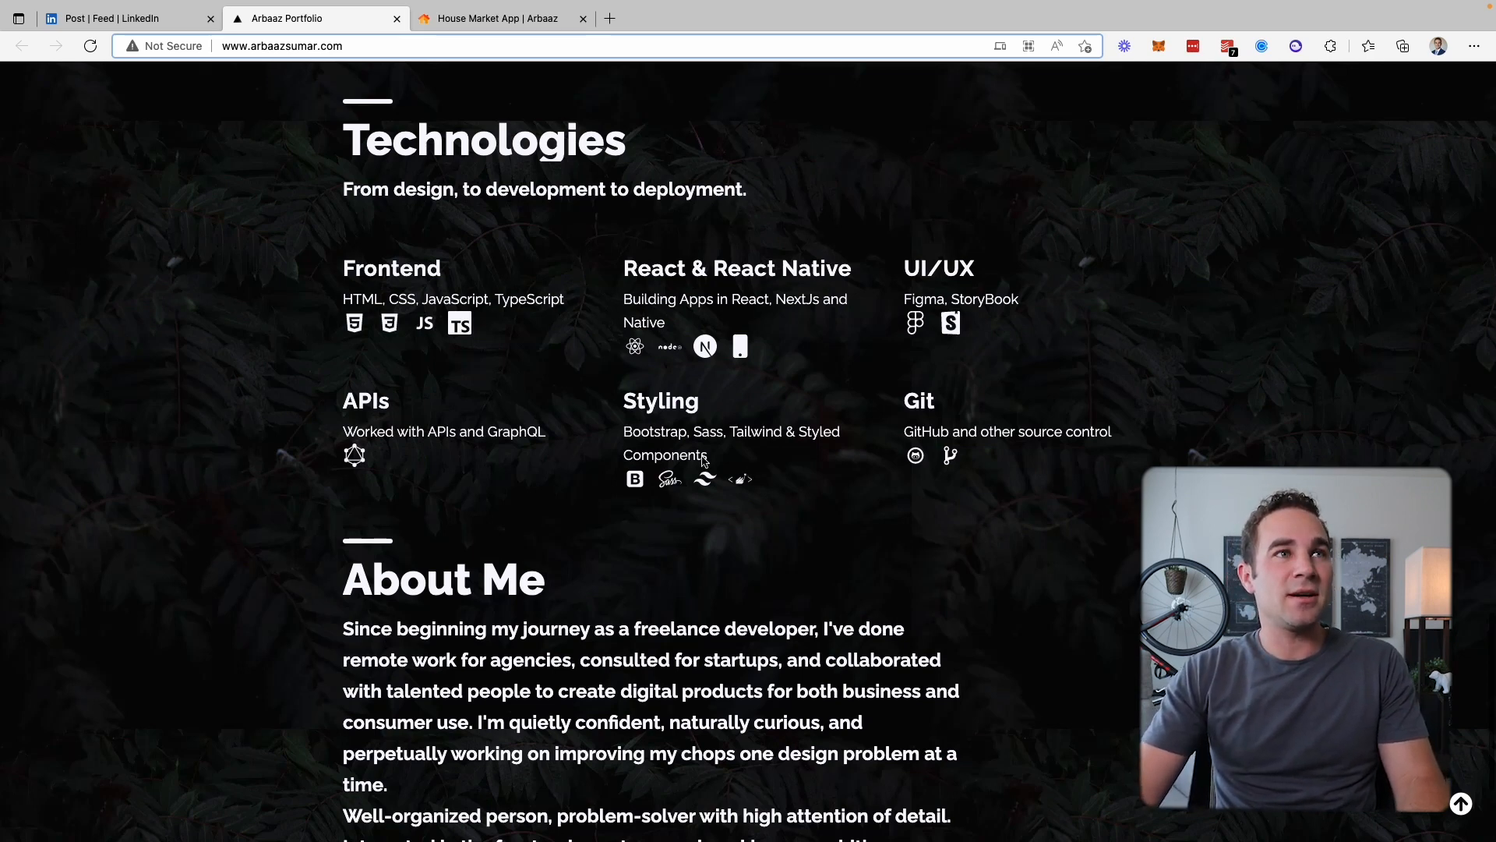
mouse_move(459, 324)
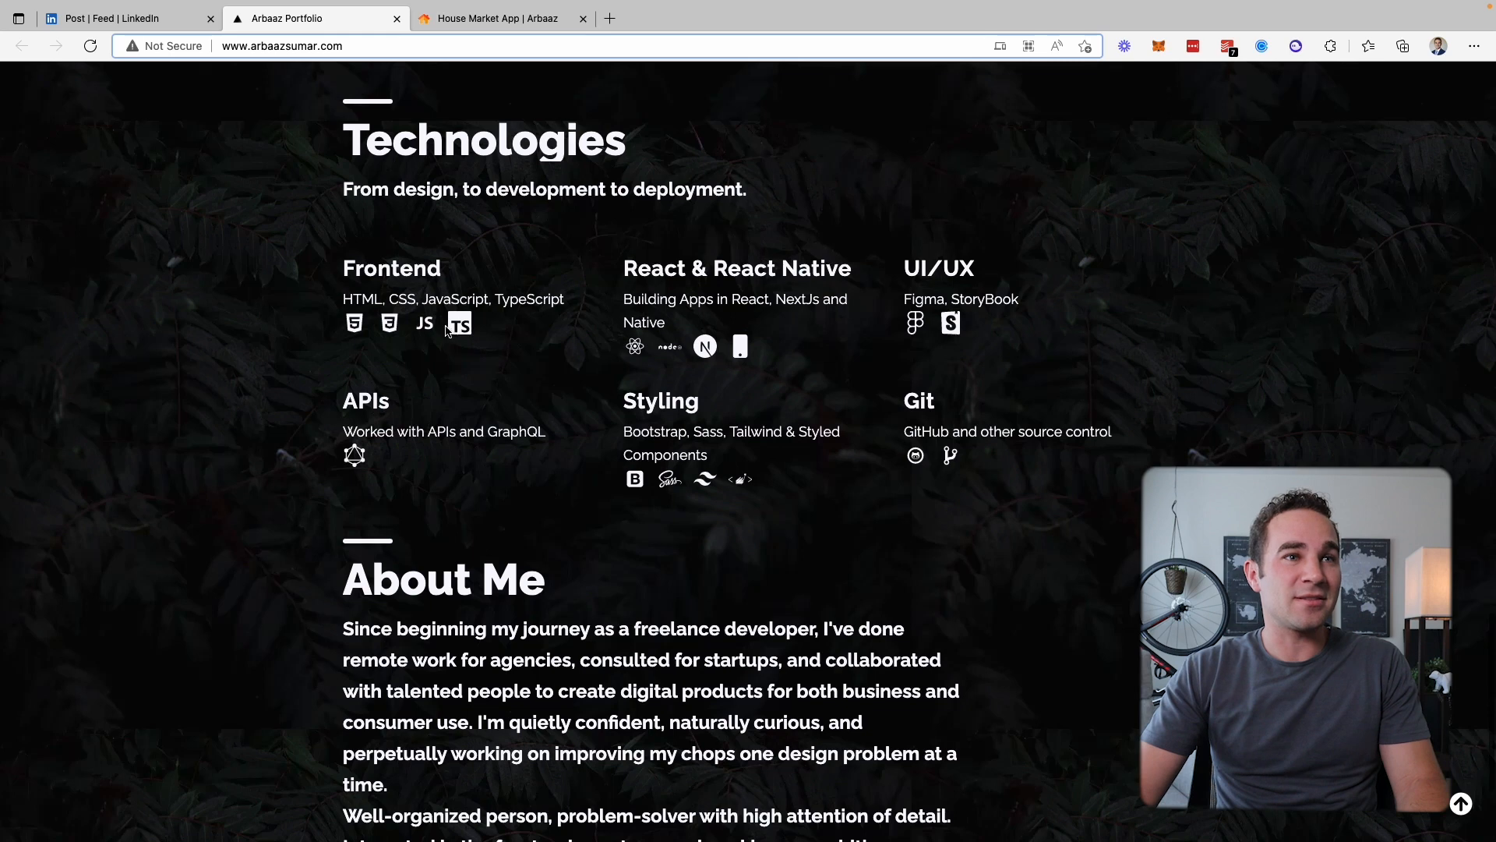
double_click(362, 299)
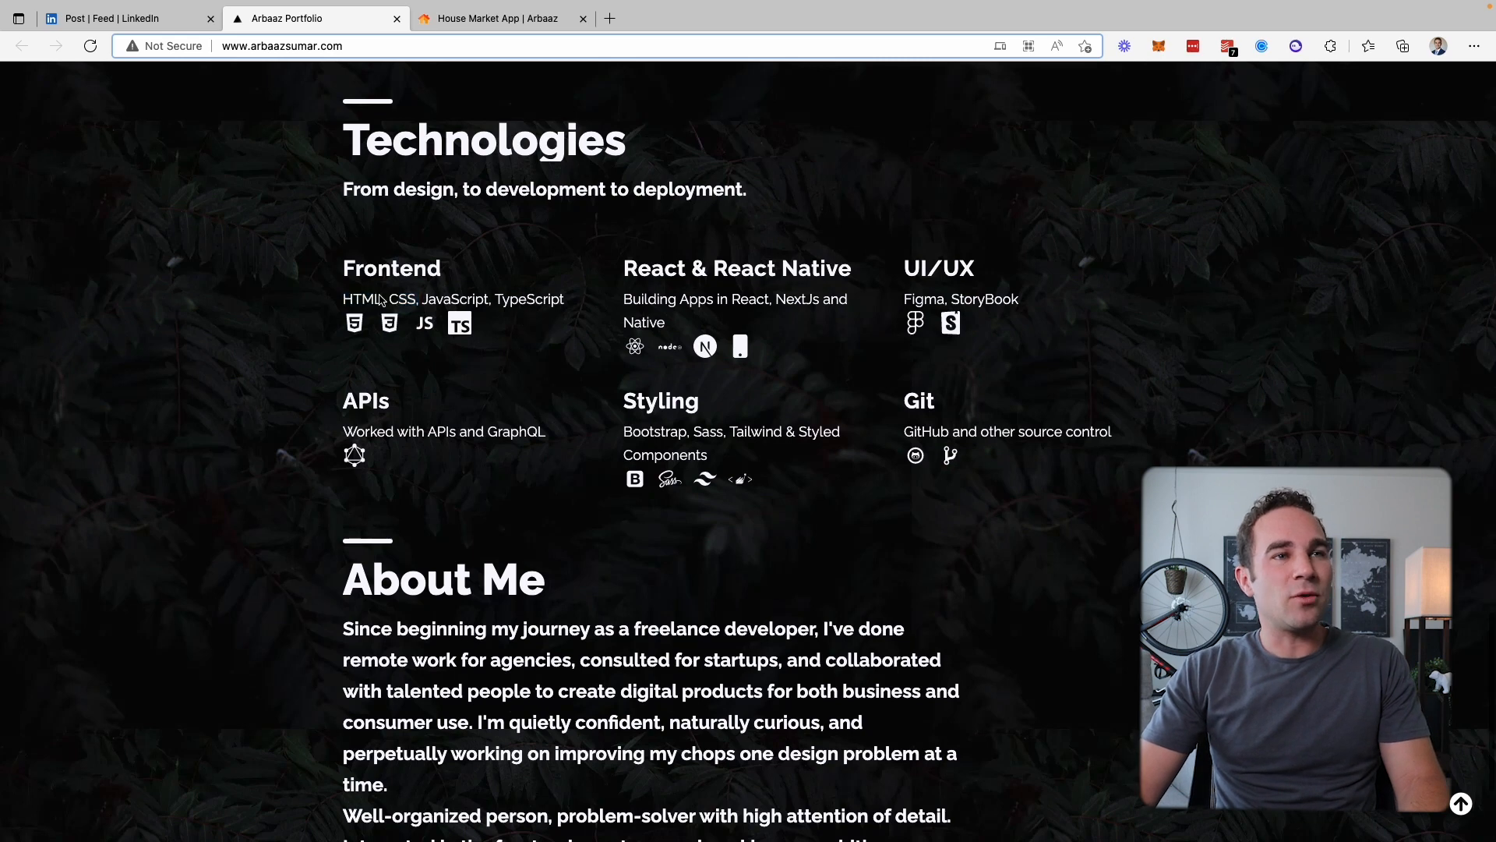
mouse_move(880, 428)
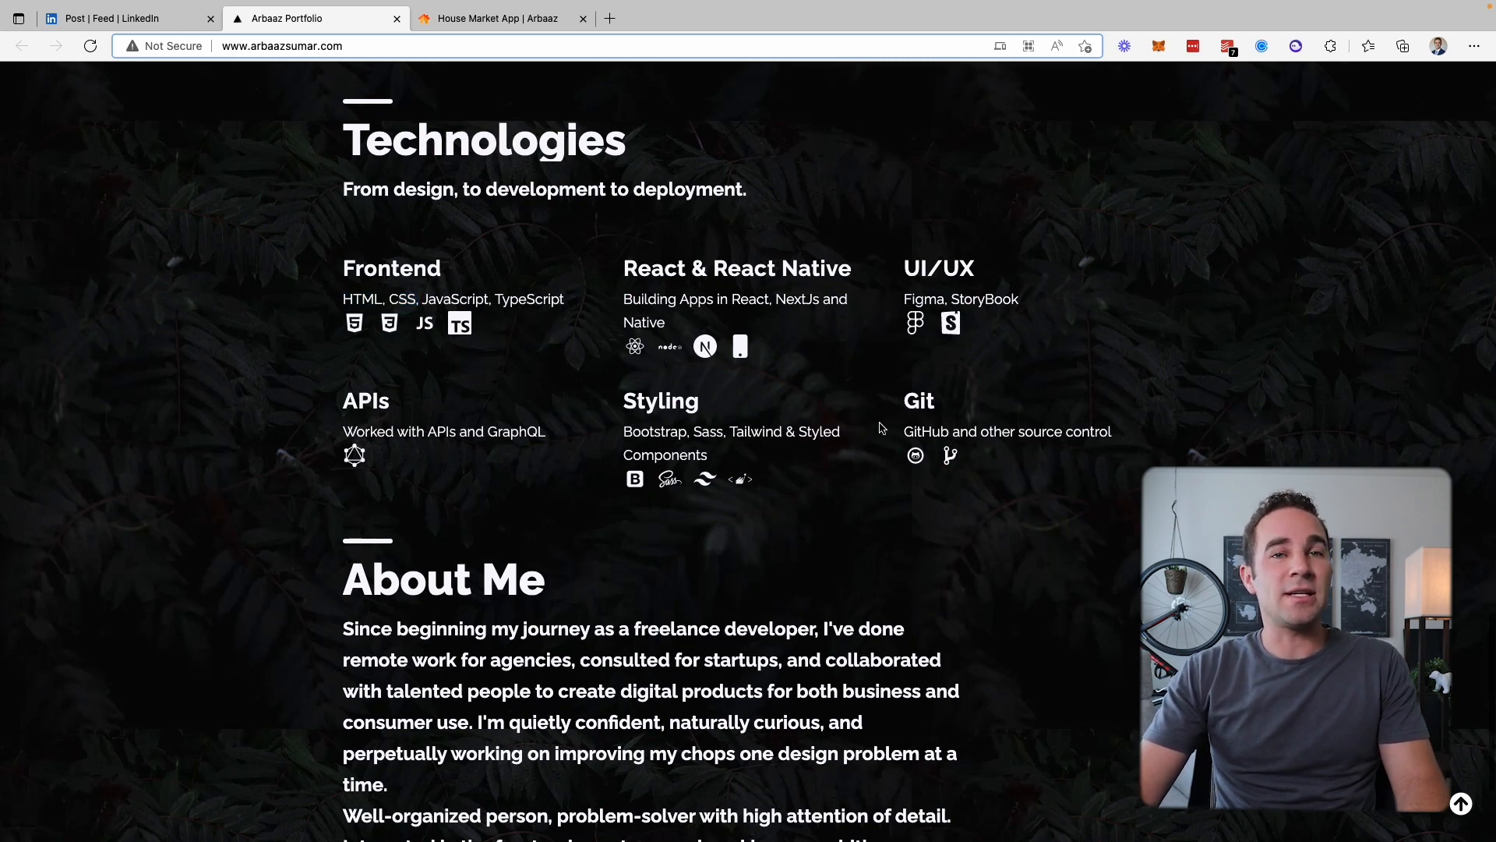
mouse_move(854, 439)
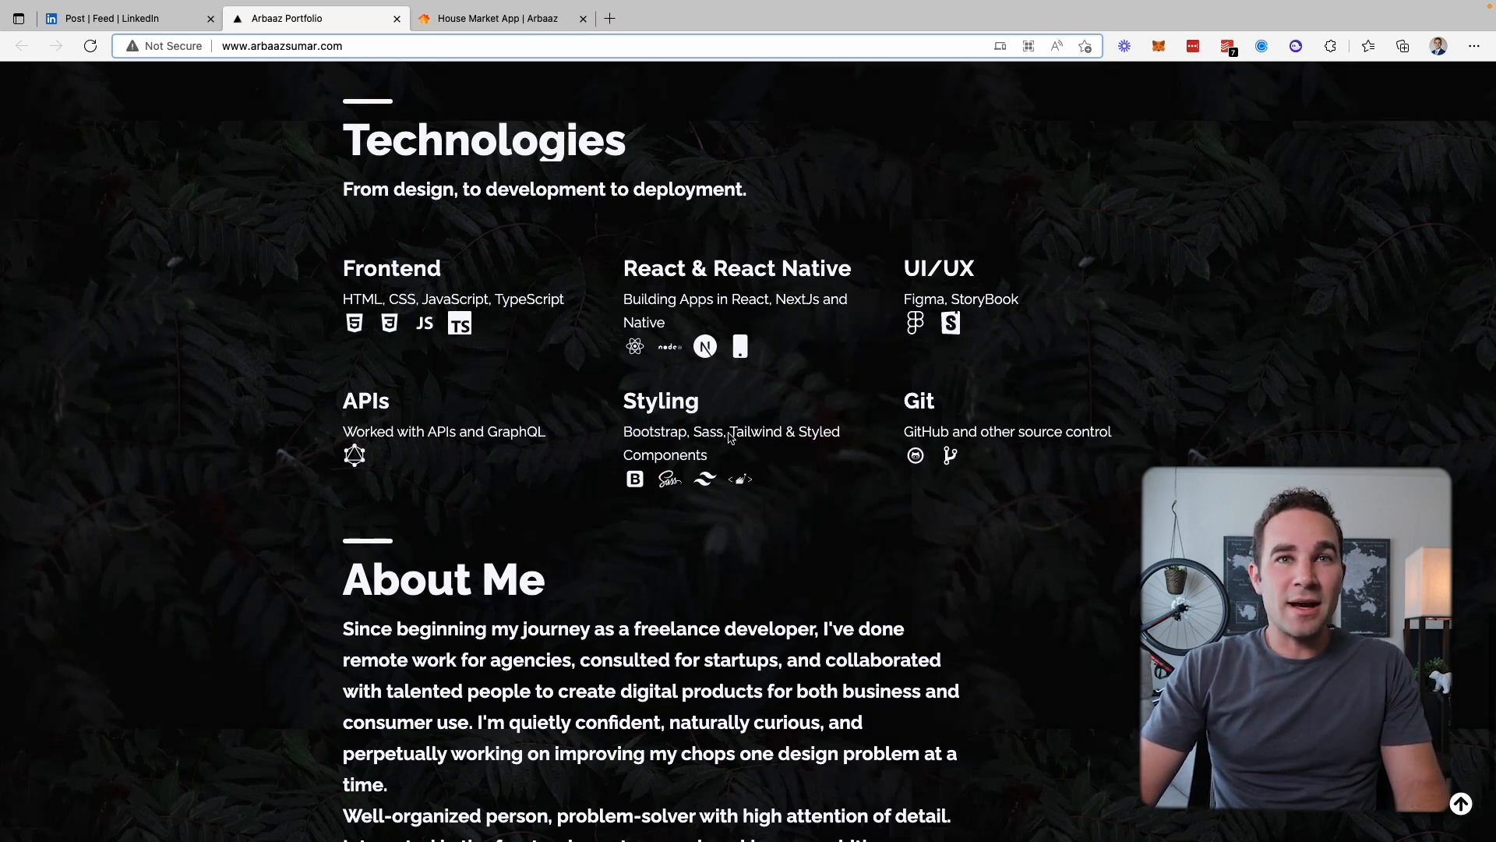
mouse_move(961, 276)
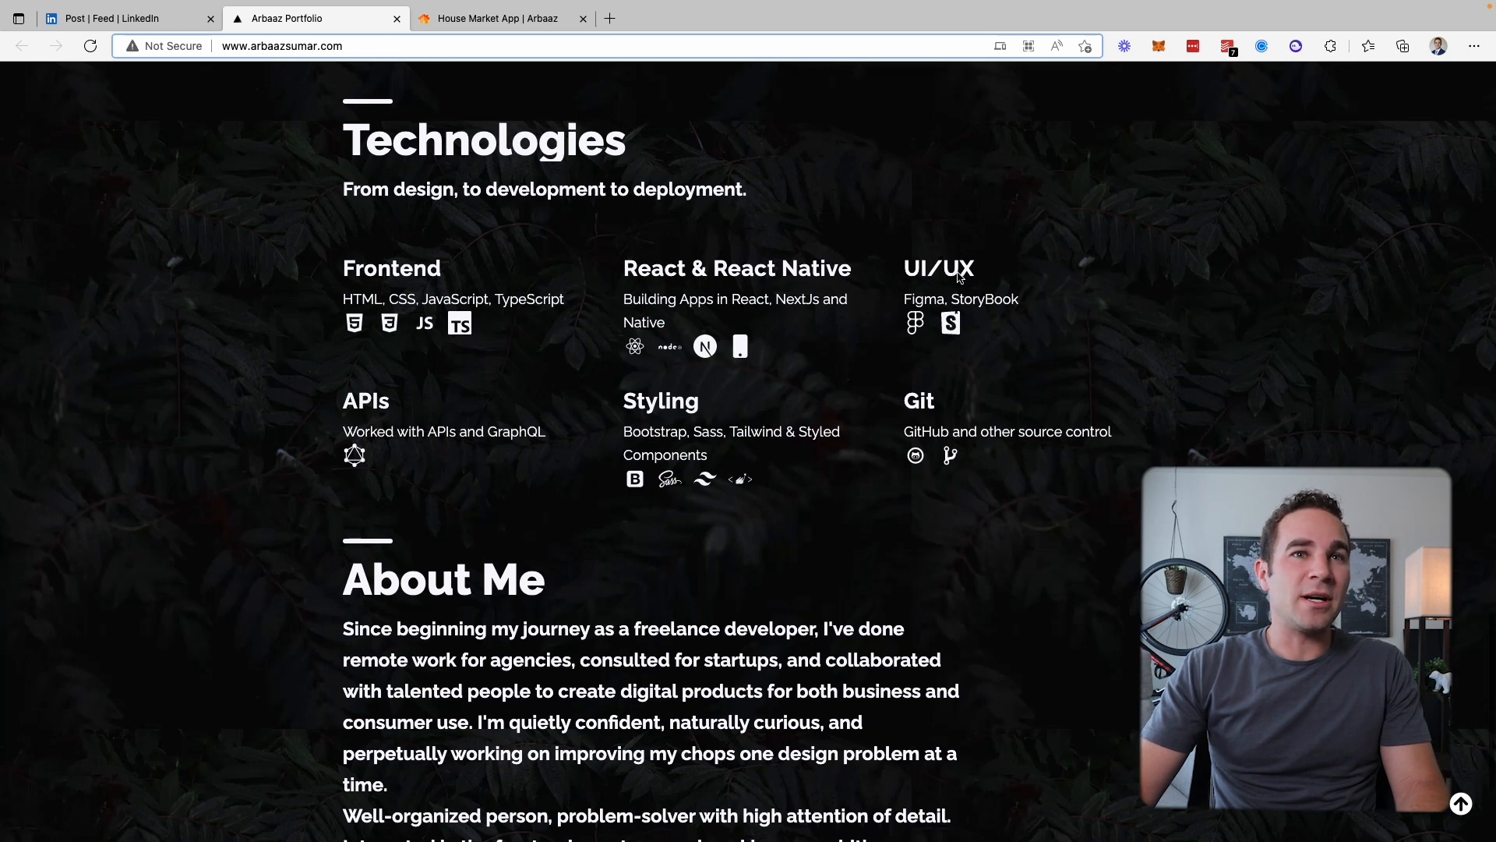
mouse_move(834, 287)
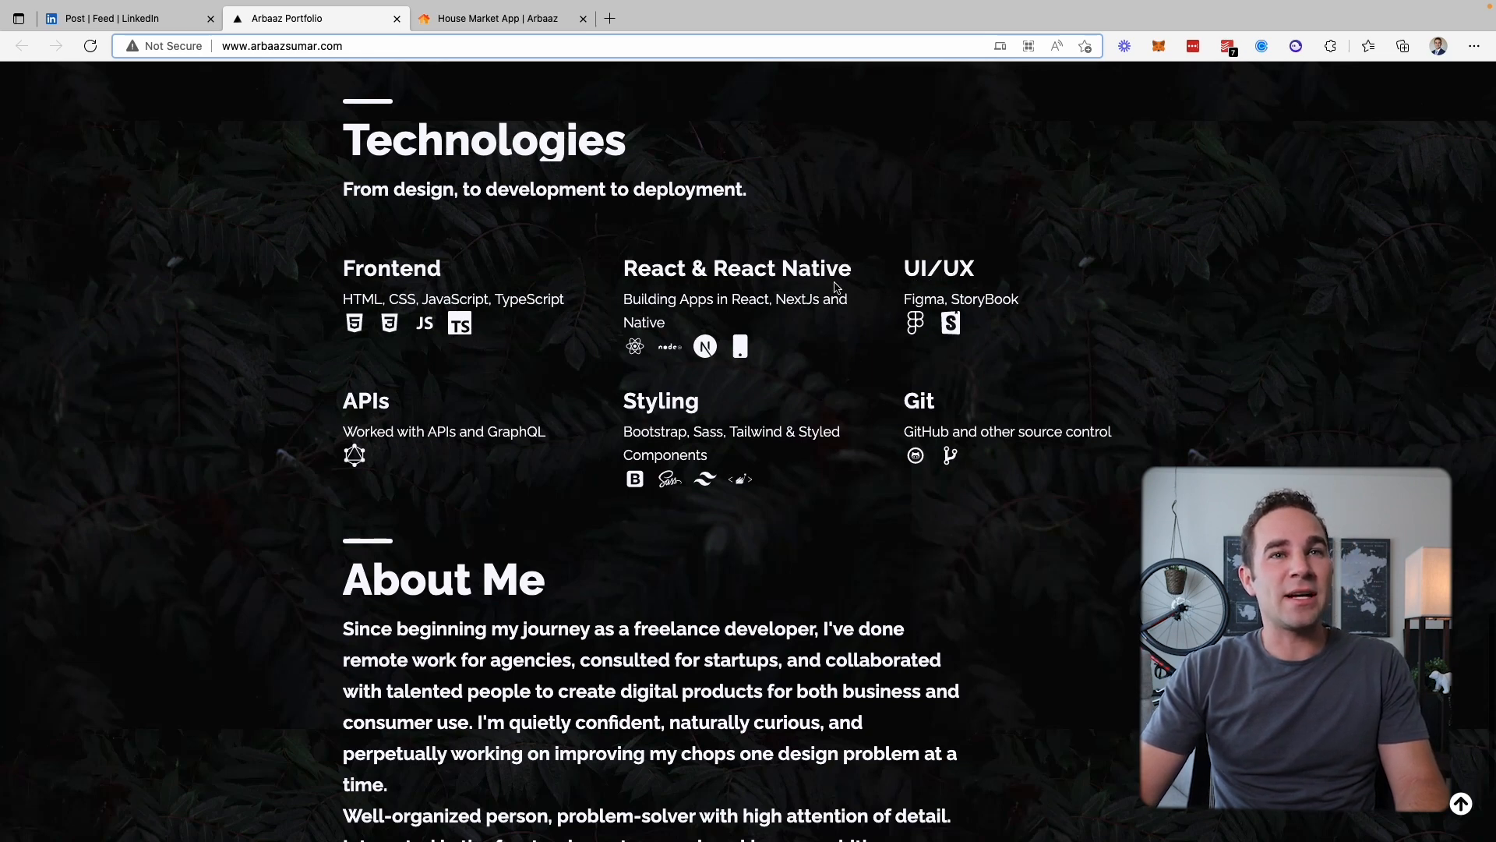
mouse_move(832, 408)
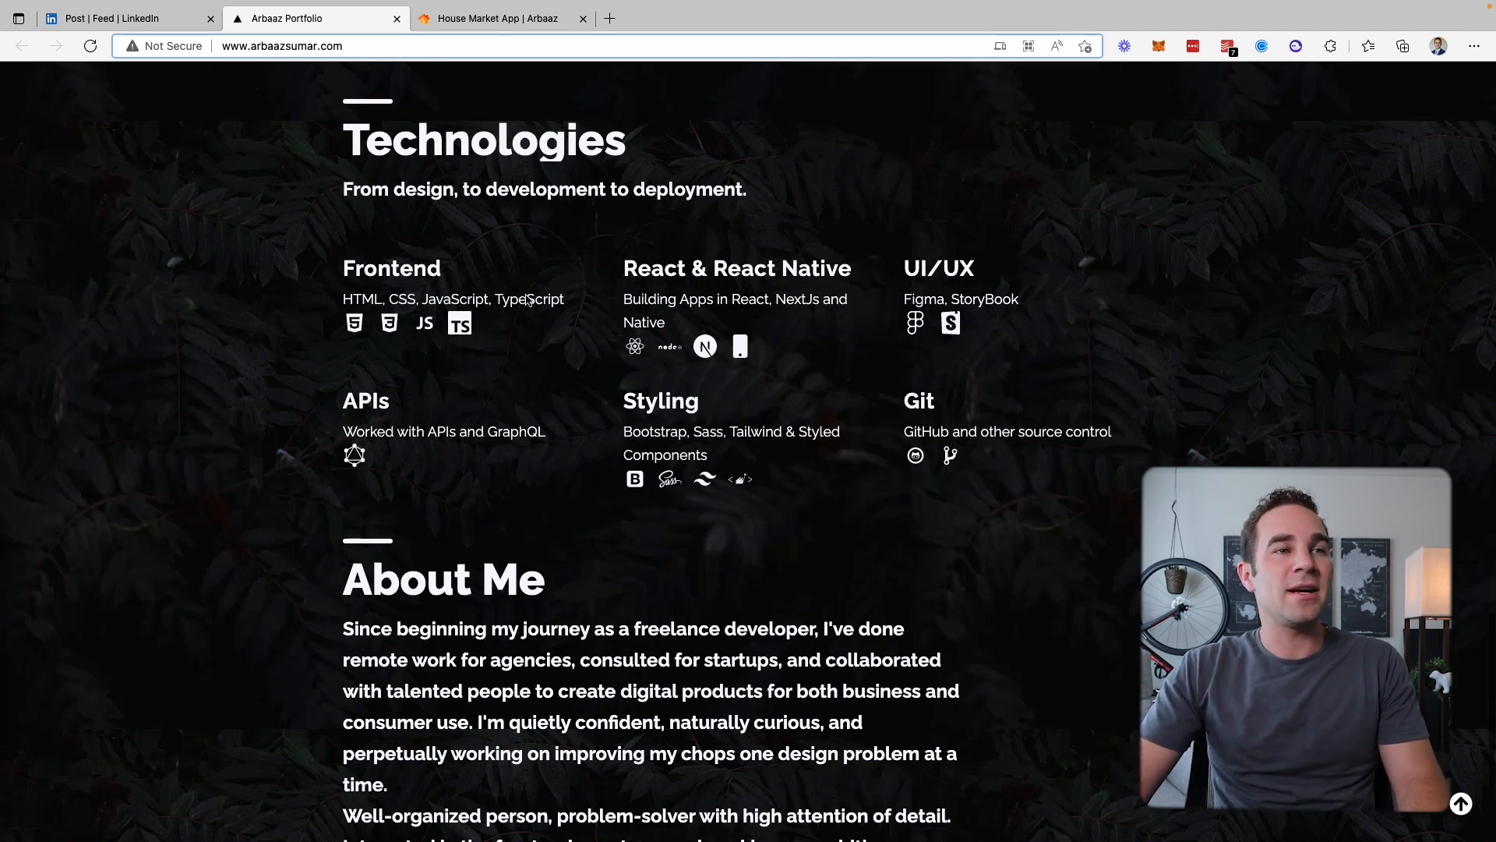
mouse_move(586, 379)
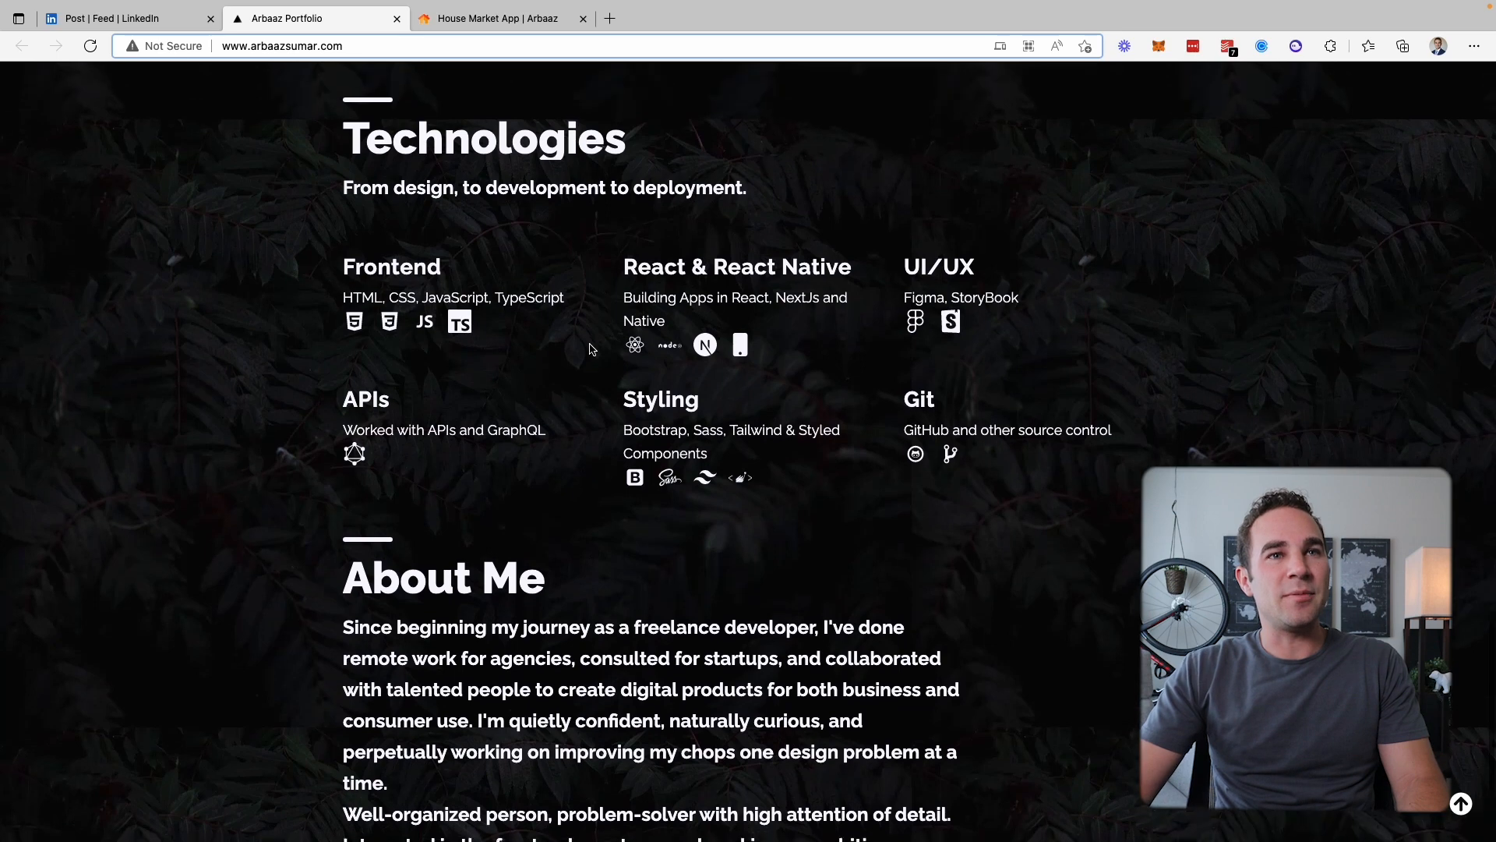
scroll(down, 3)
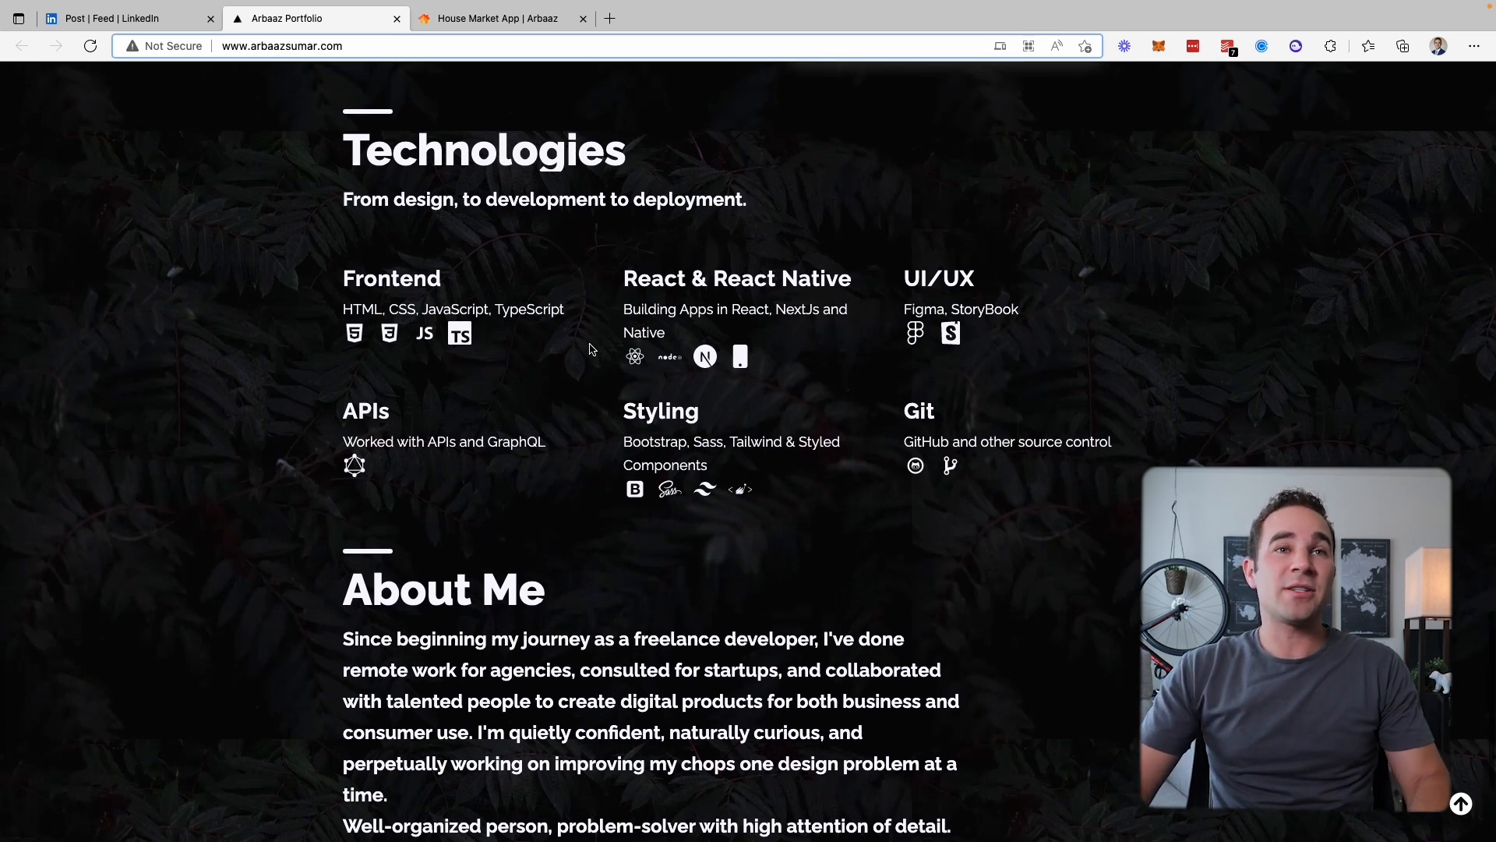
scroll(down, 3)
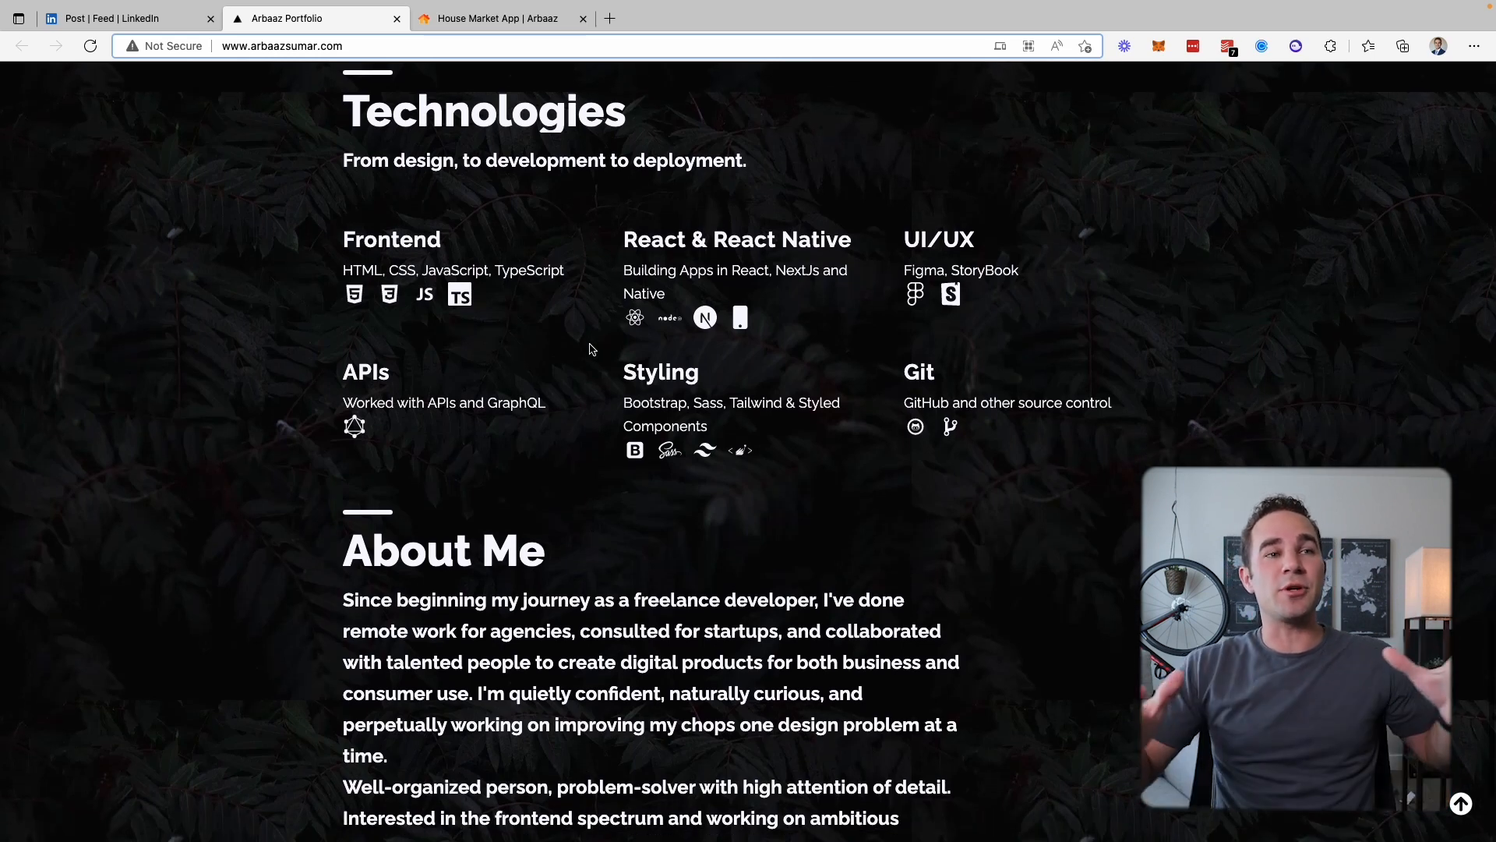
scroll(down, 3)
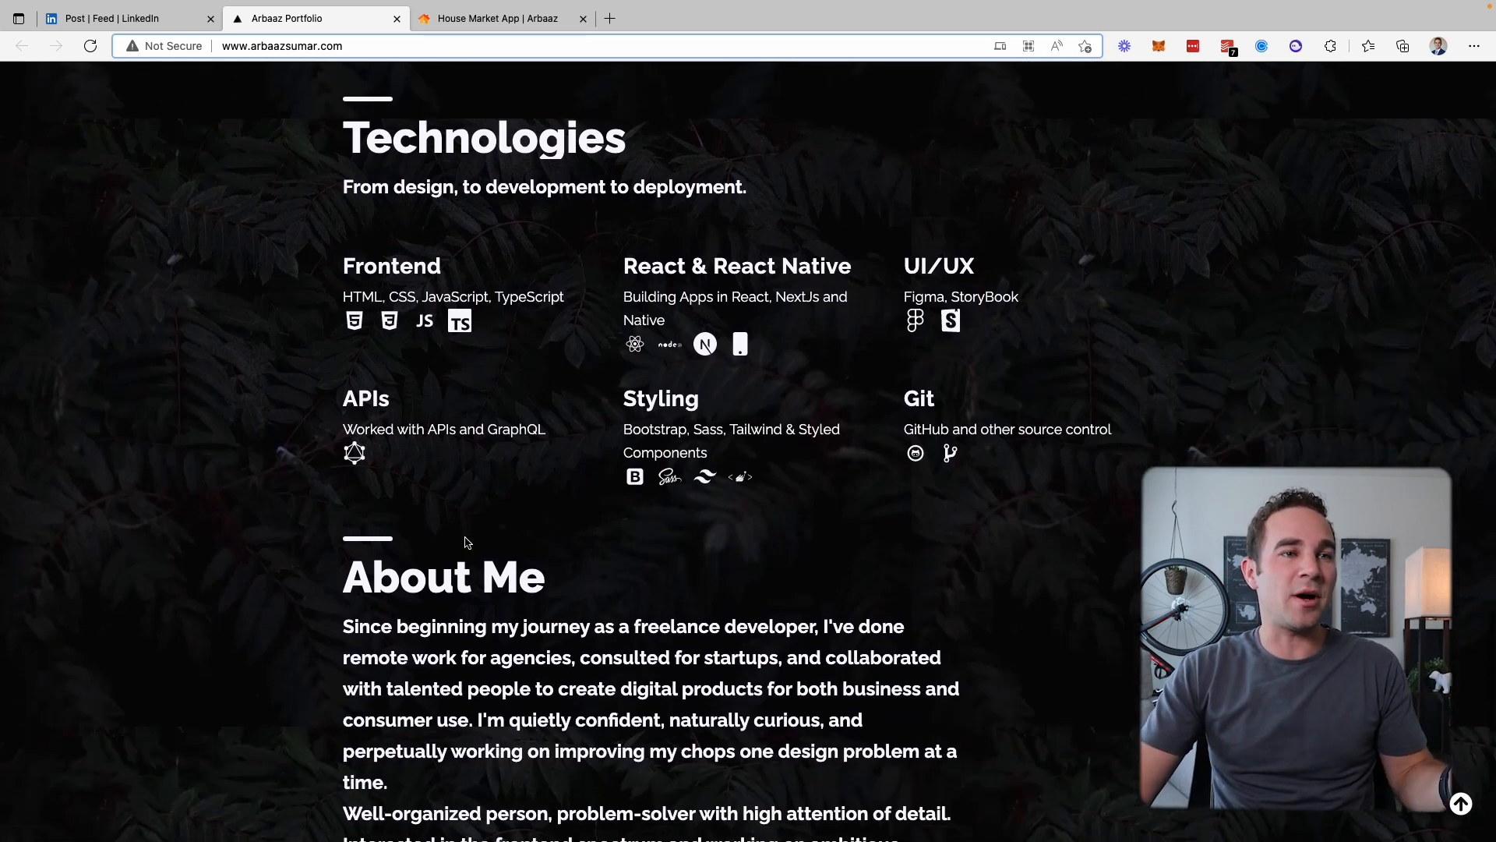
scroll(up, 3)
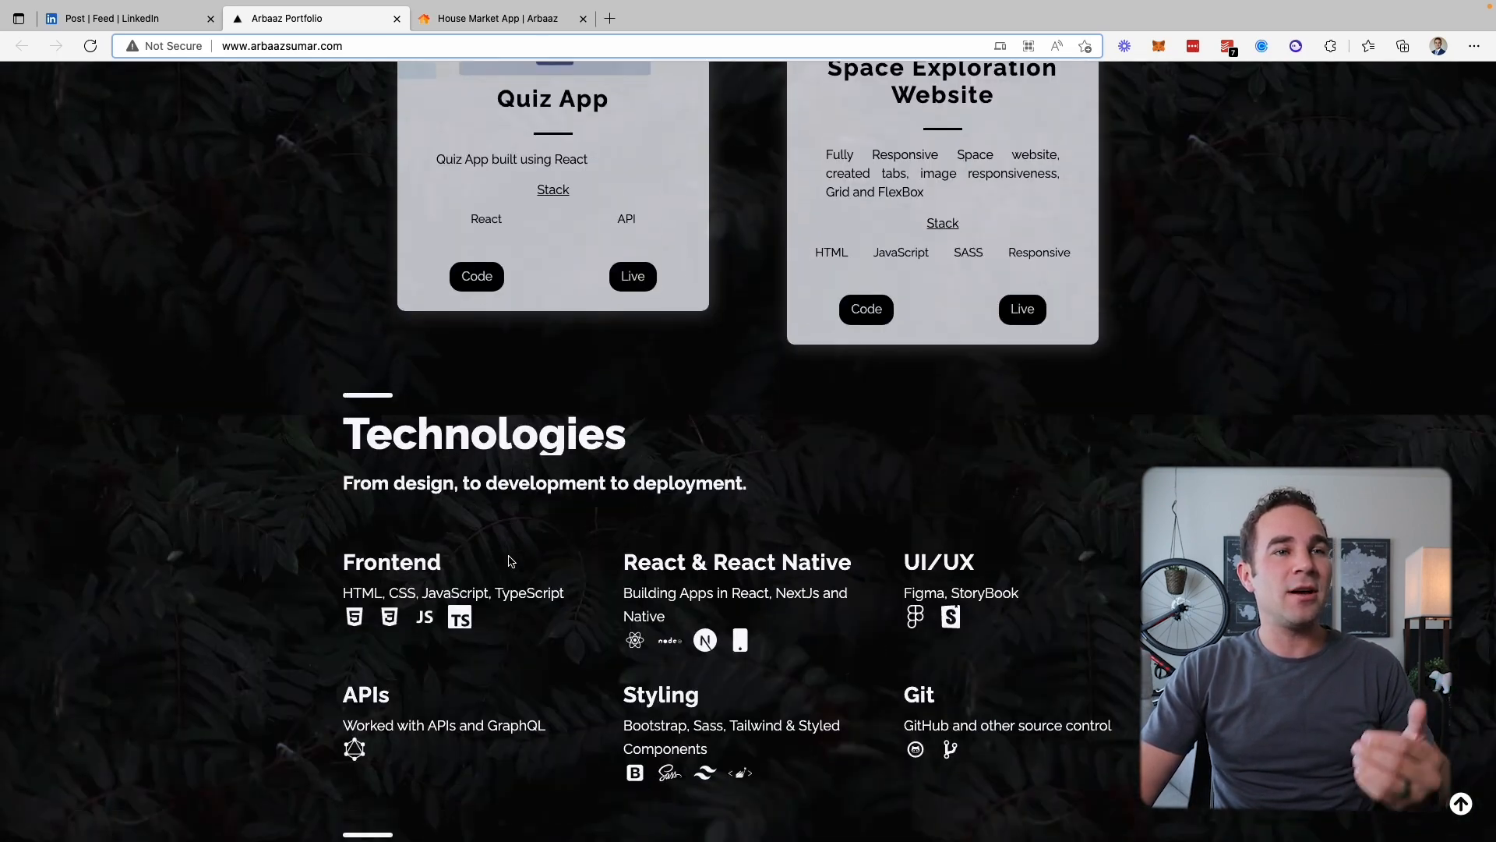
scroll(down, 3)
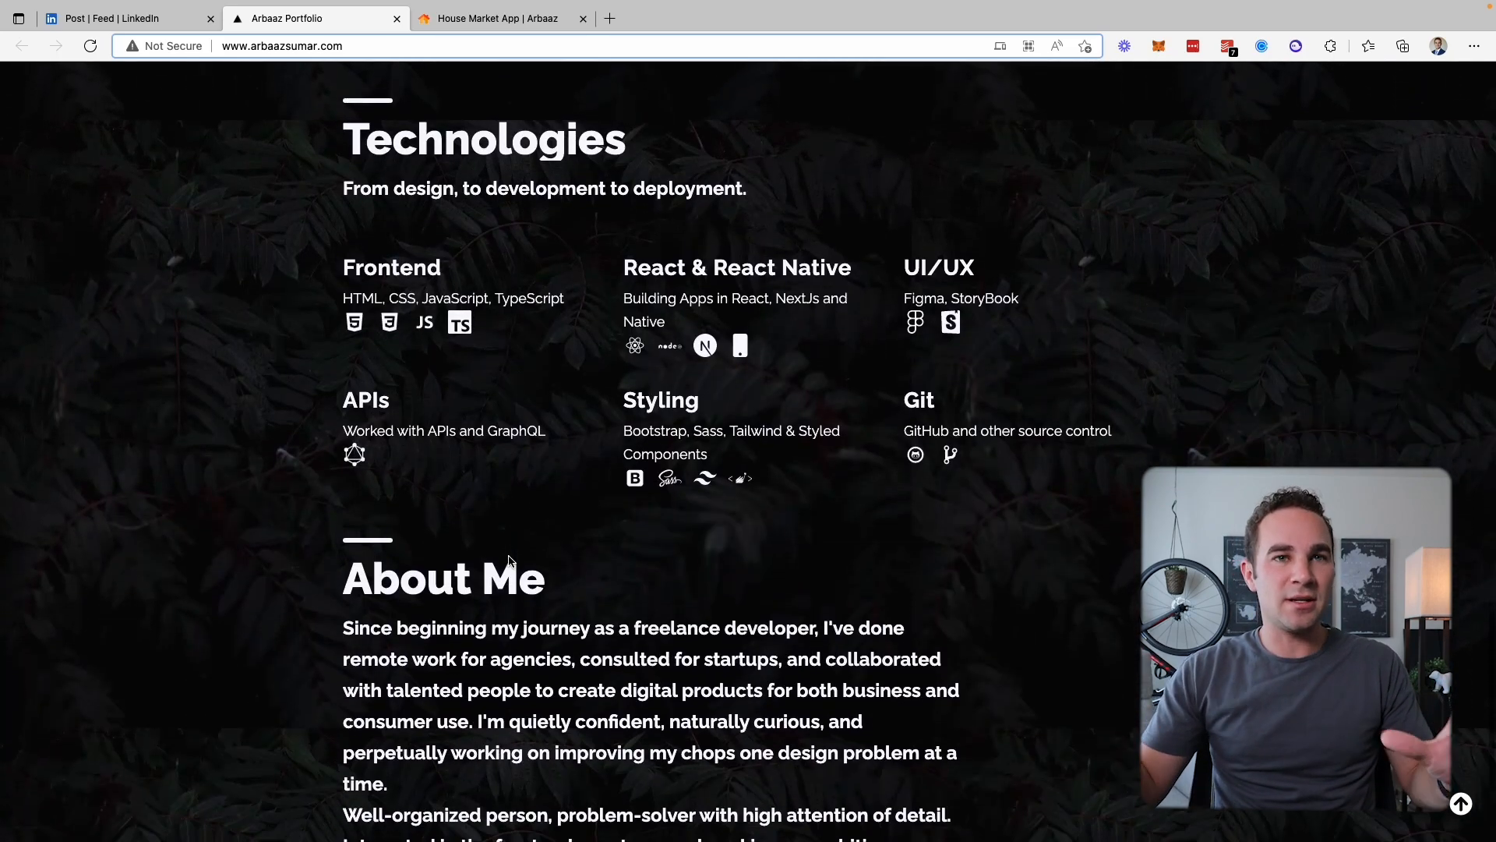
scroll(down, 3)
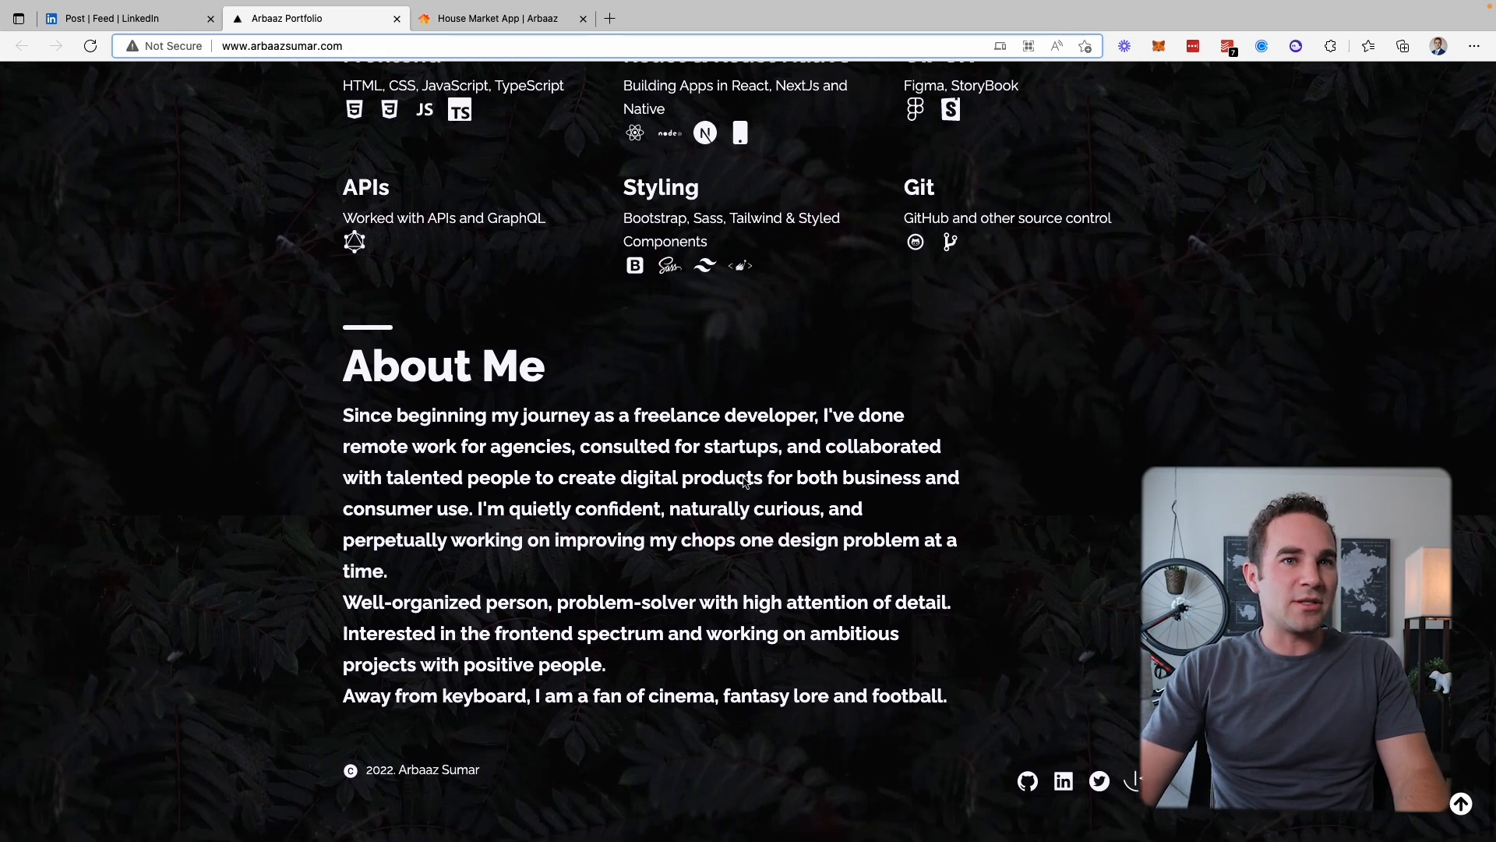
mouse_move(730, 505)
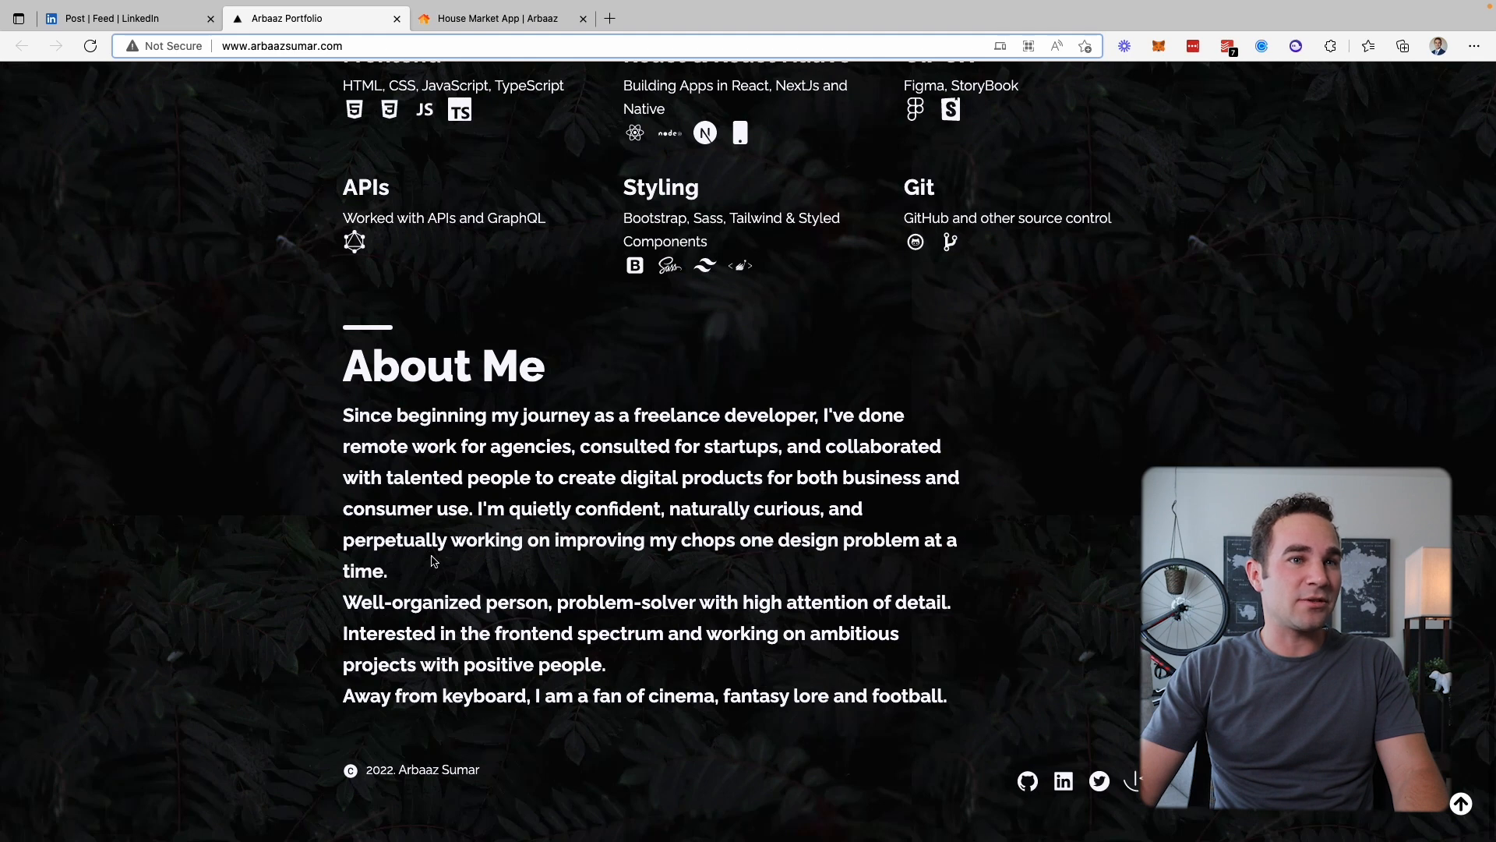
mouse_move(697, 552)
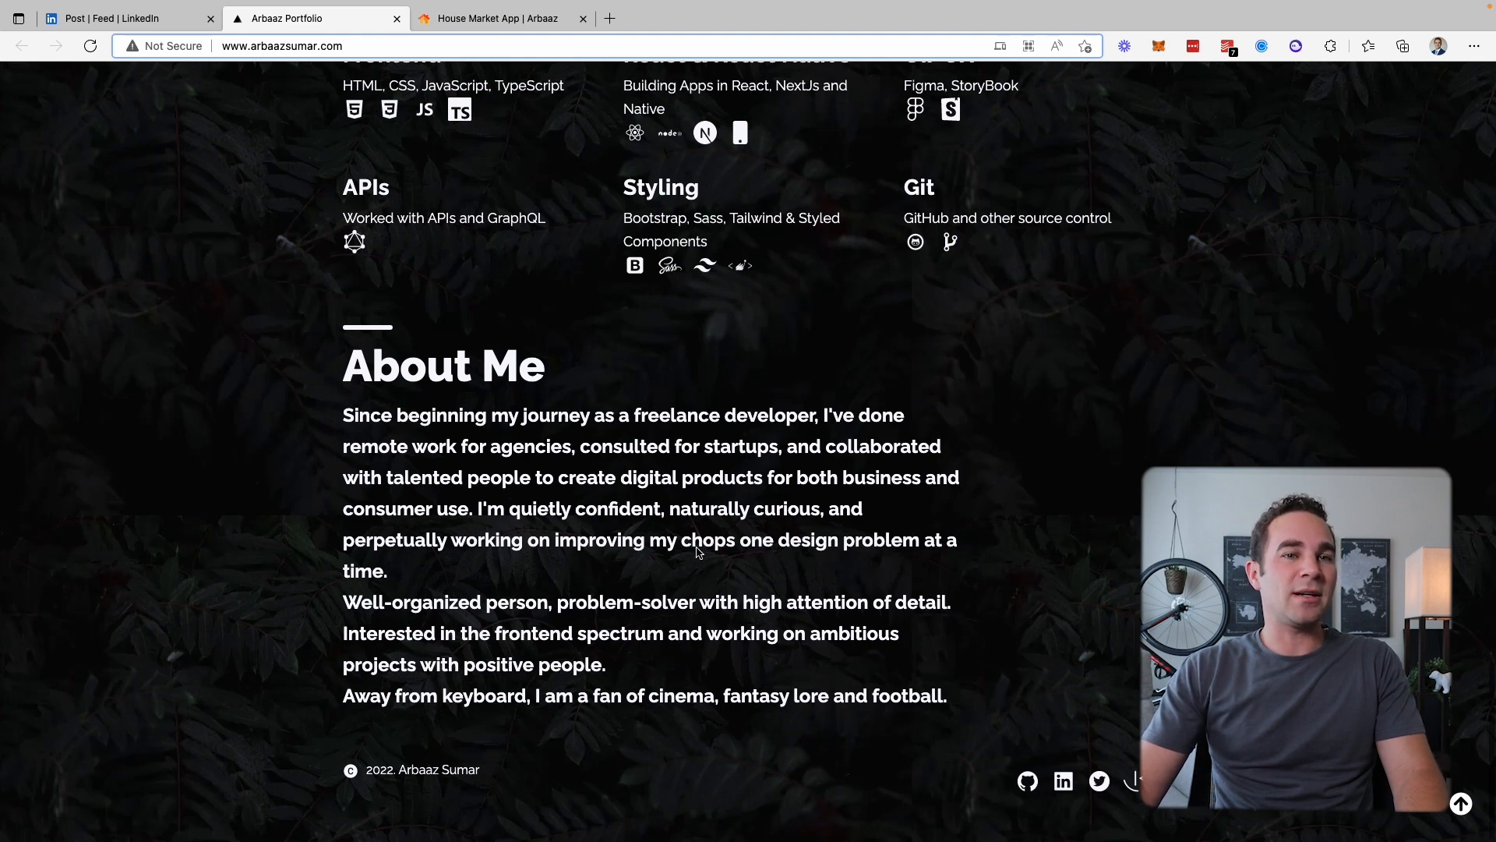
mouse_move(343, 700)
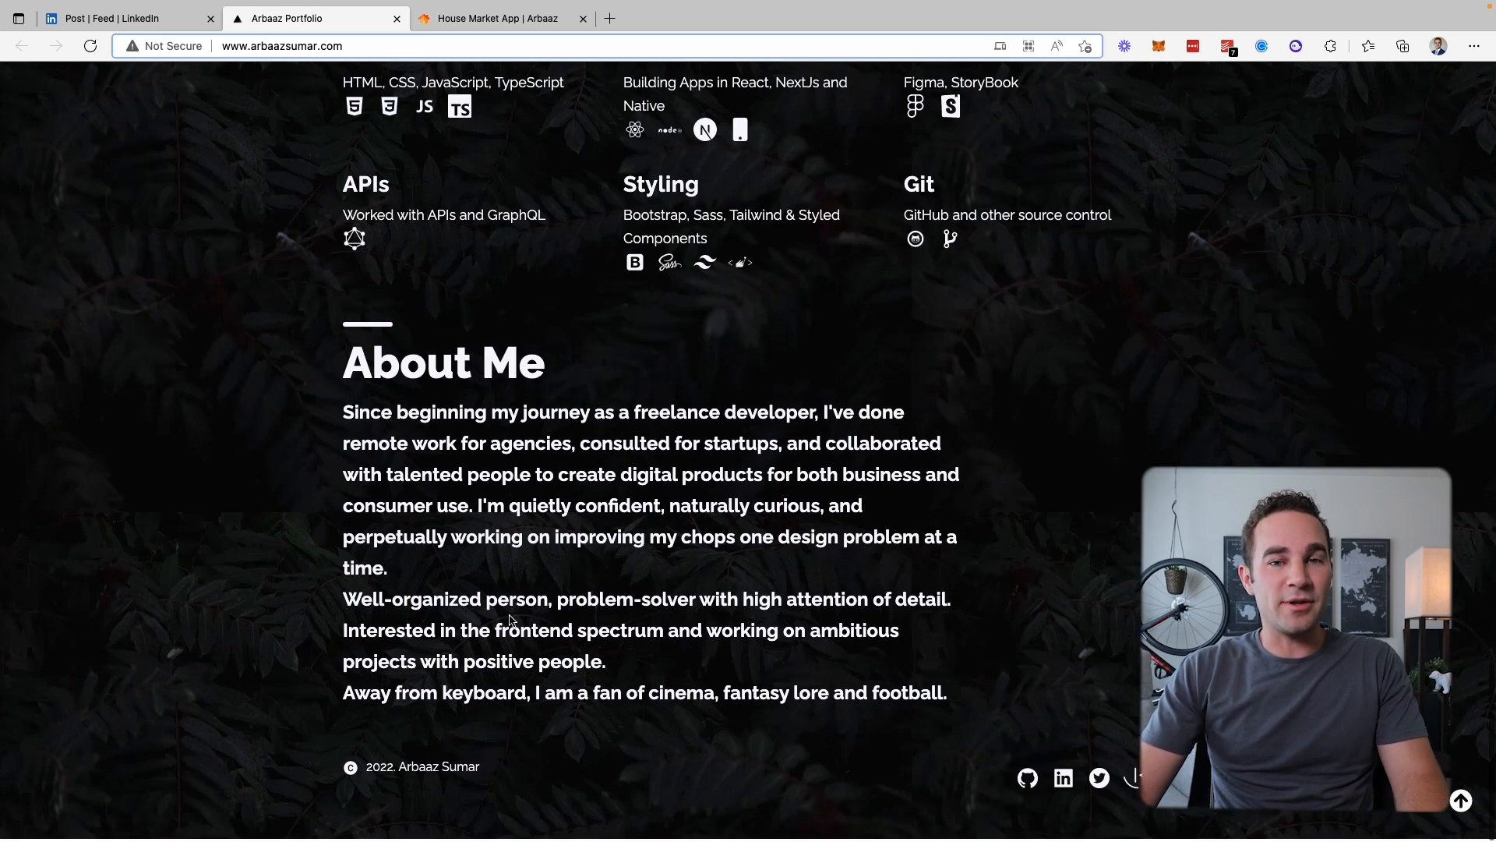
Scroll from the About Me footer back up to the greeting banner
scroll(up, 3)
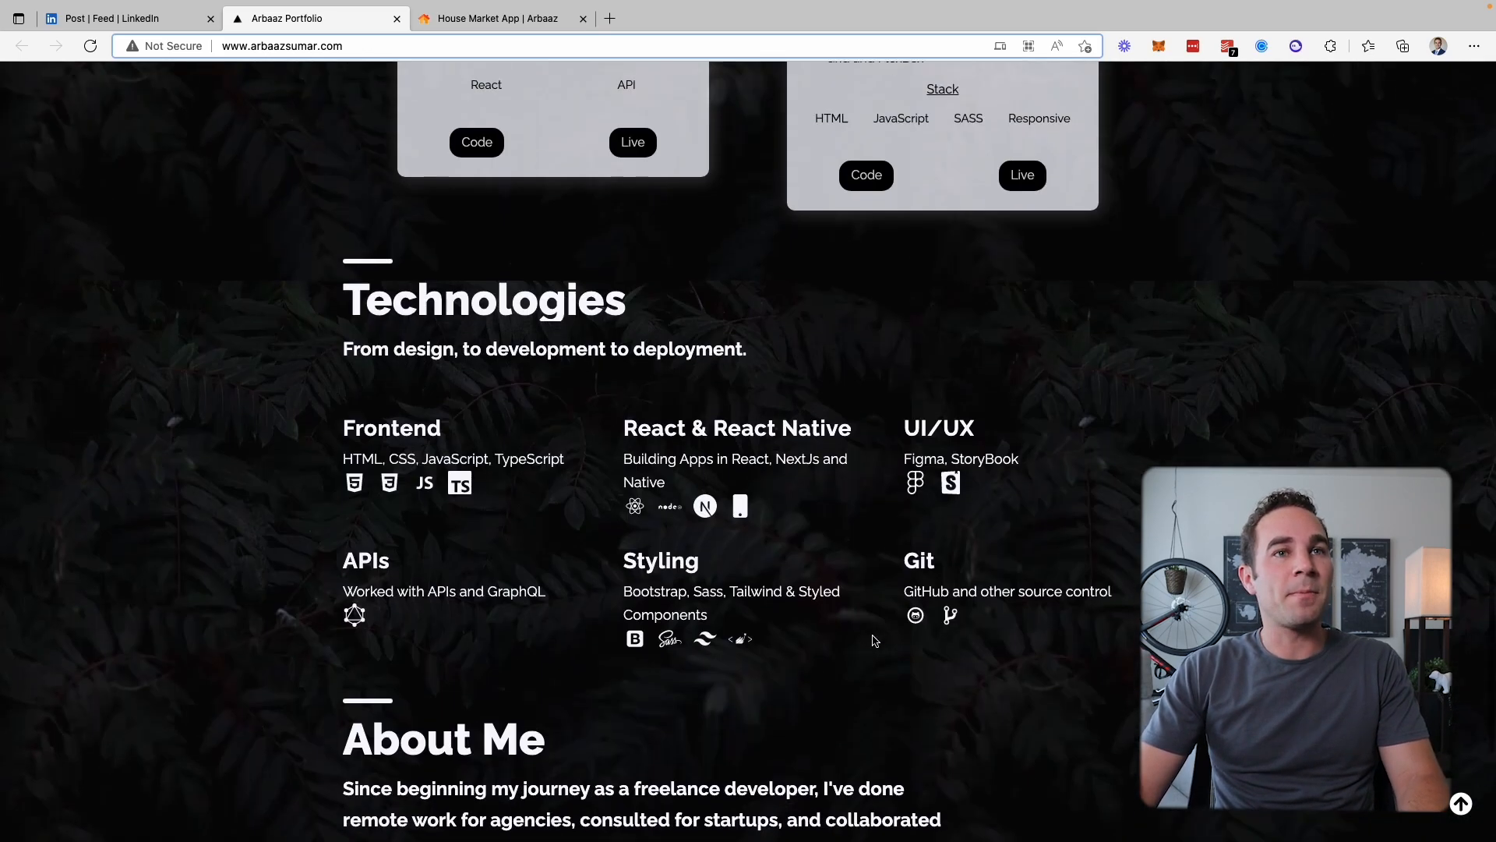
scroll(up, 3)
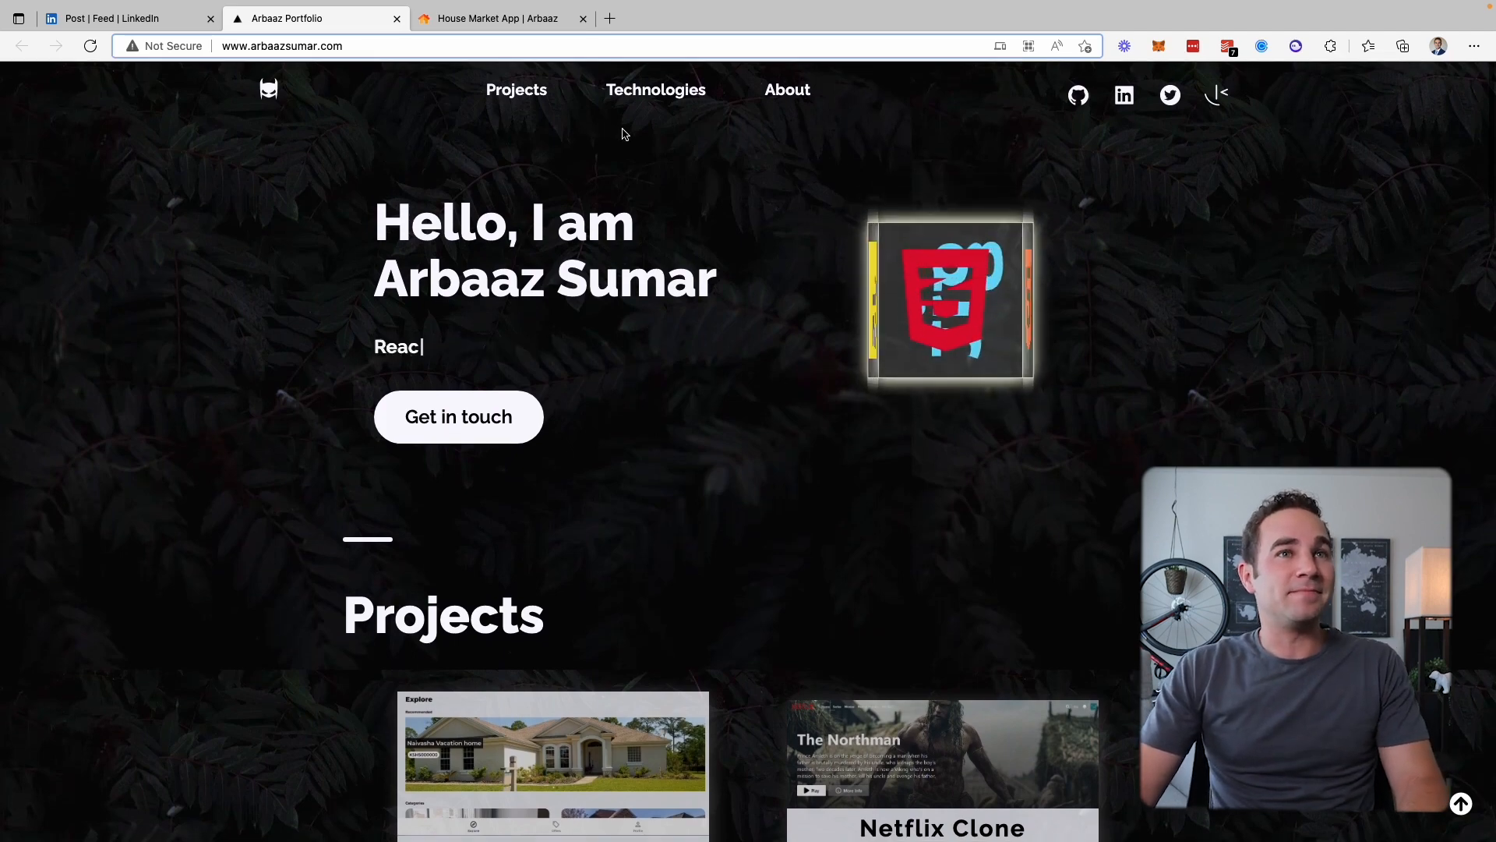
click(128, 18)
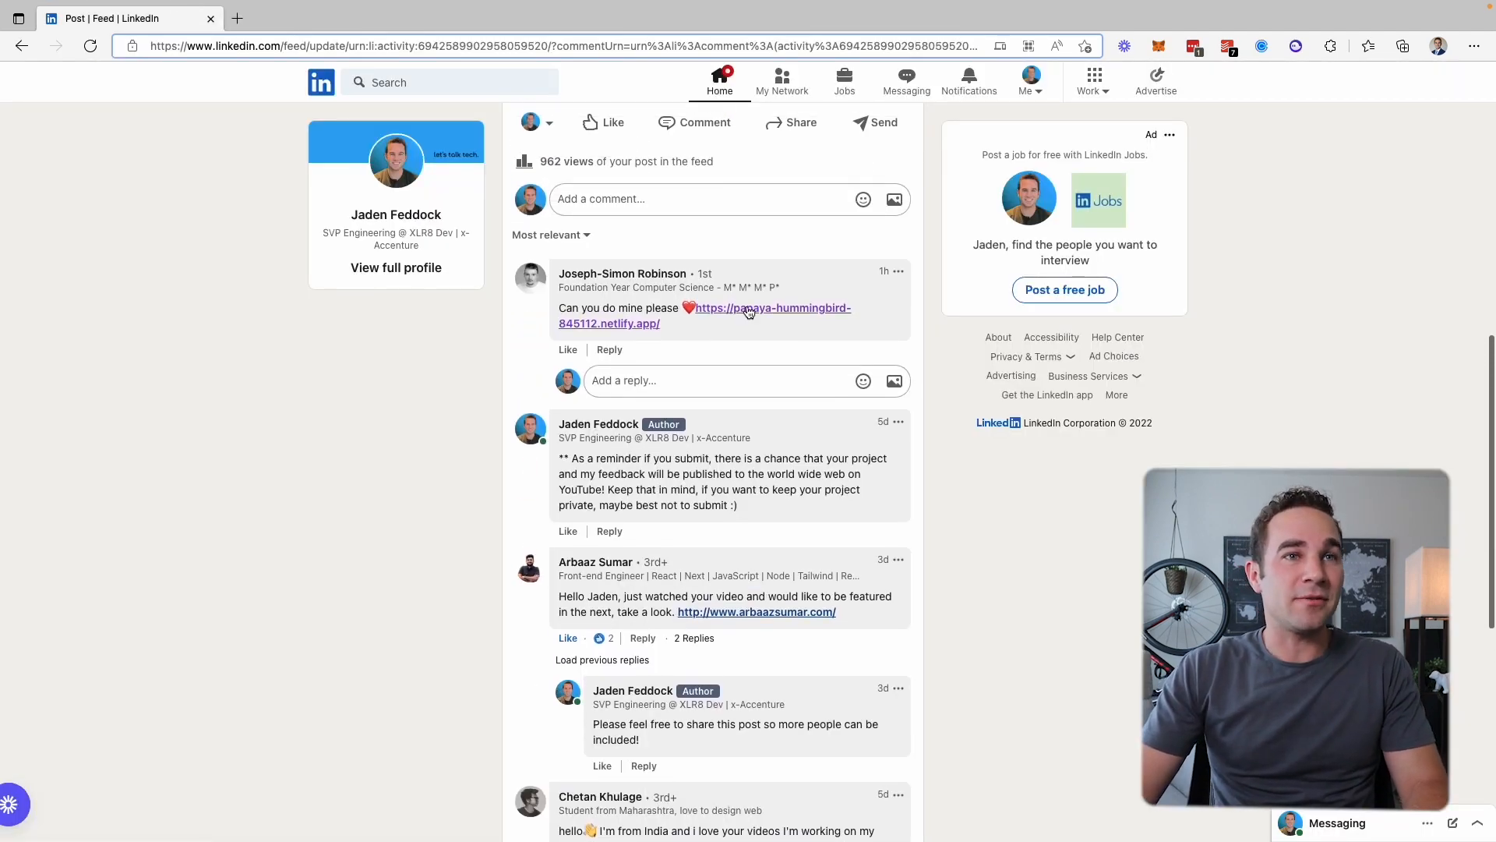
click(749, 307)
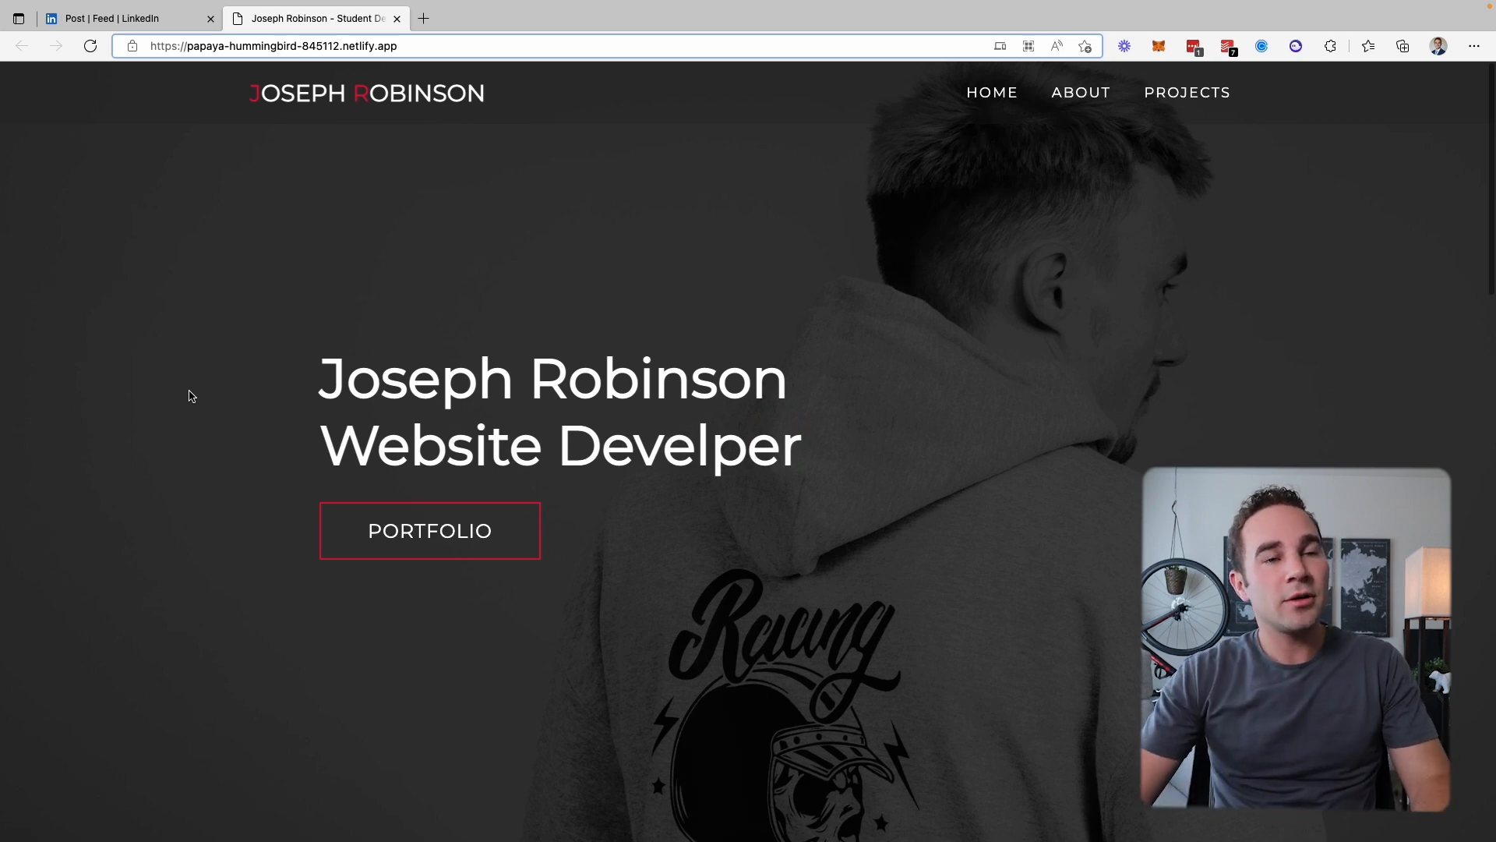
mouse_move(299, 143)
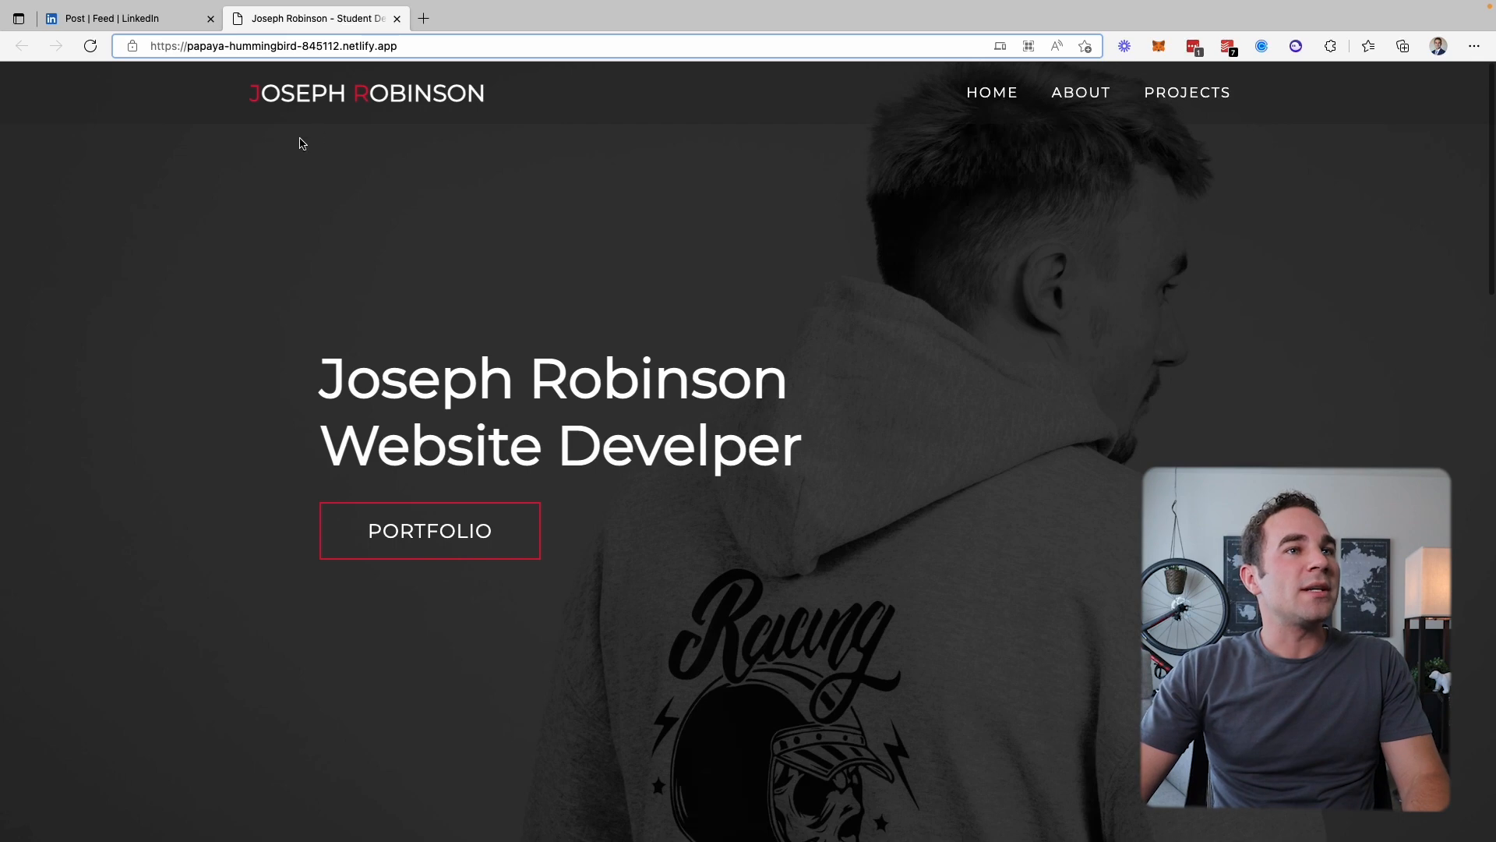
mouse_move(773, 264)
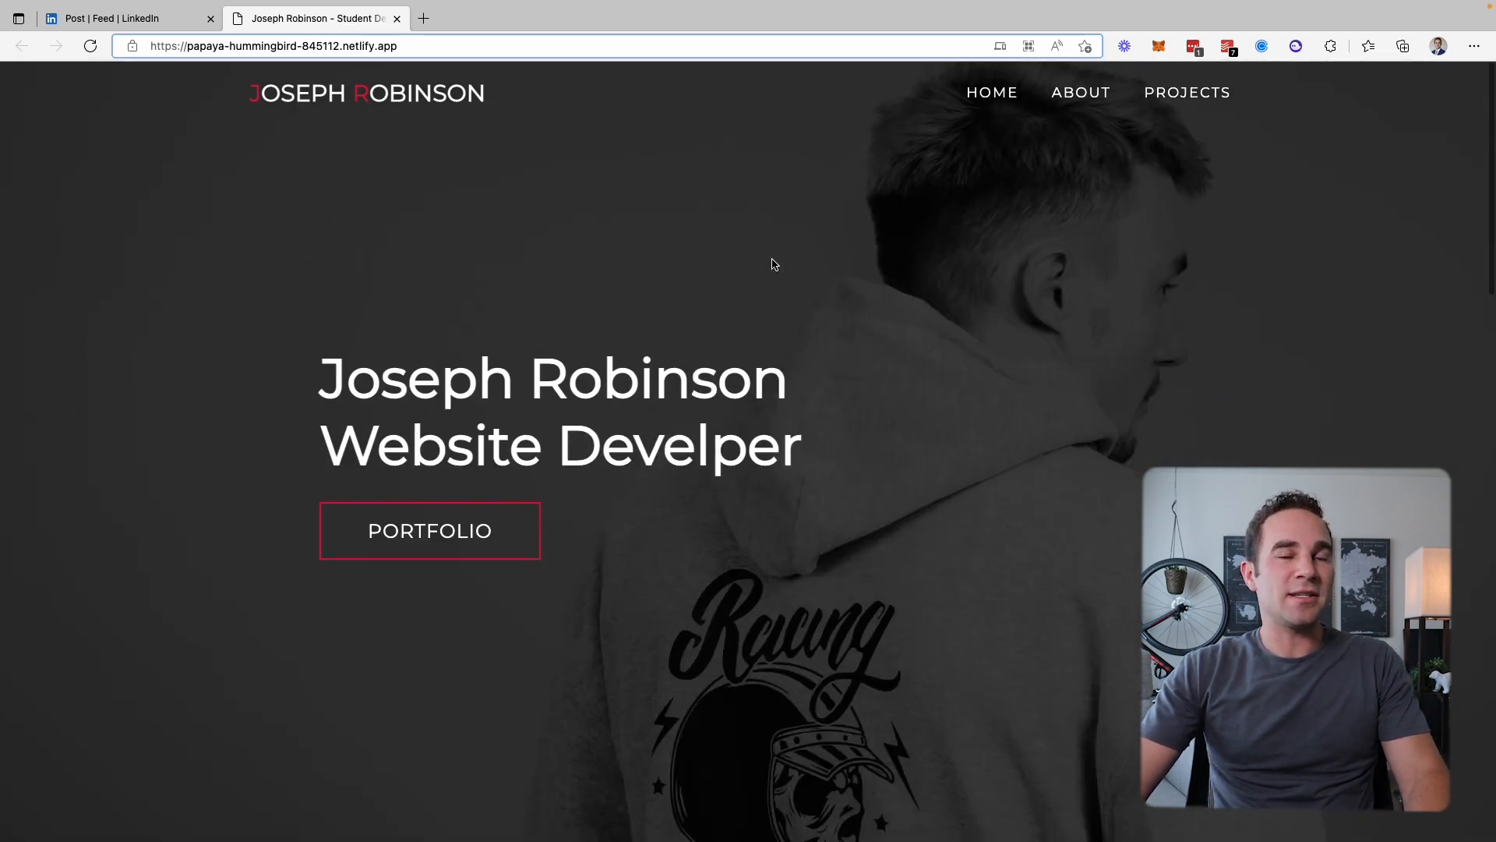
mouse_move(560, 491)
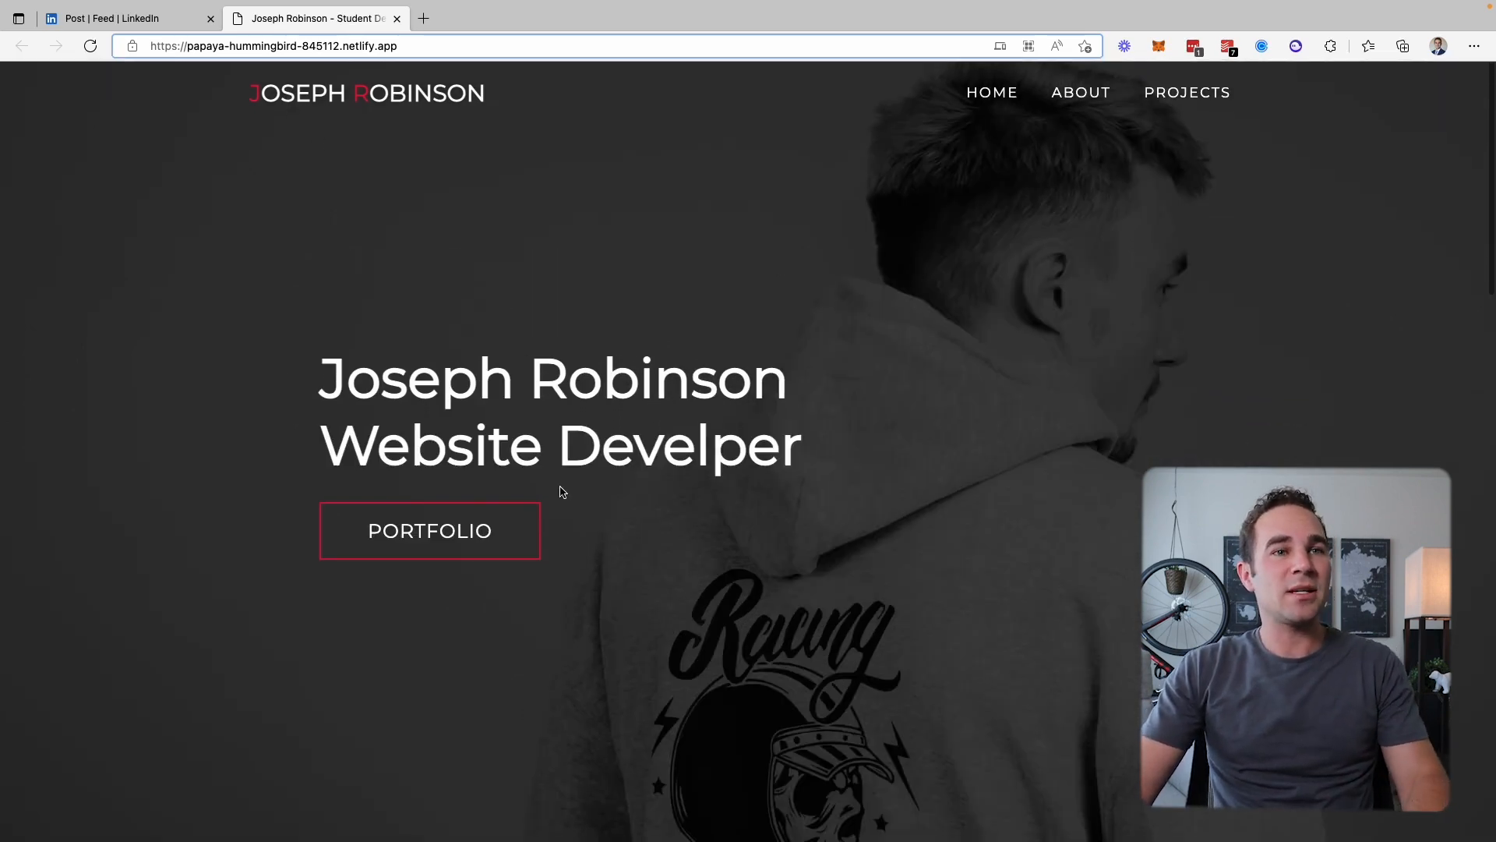
double_click(429, 530)
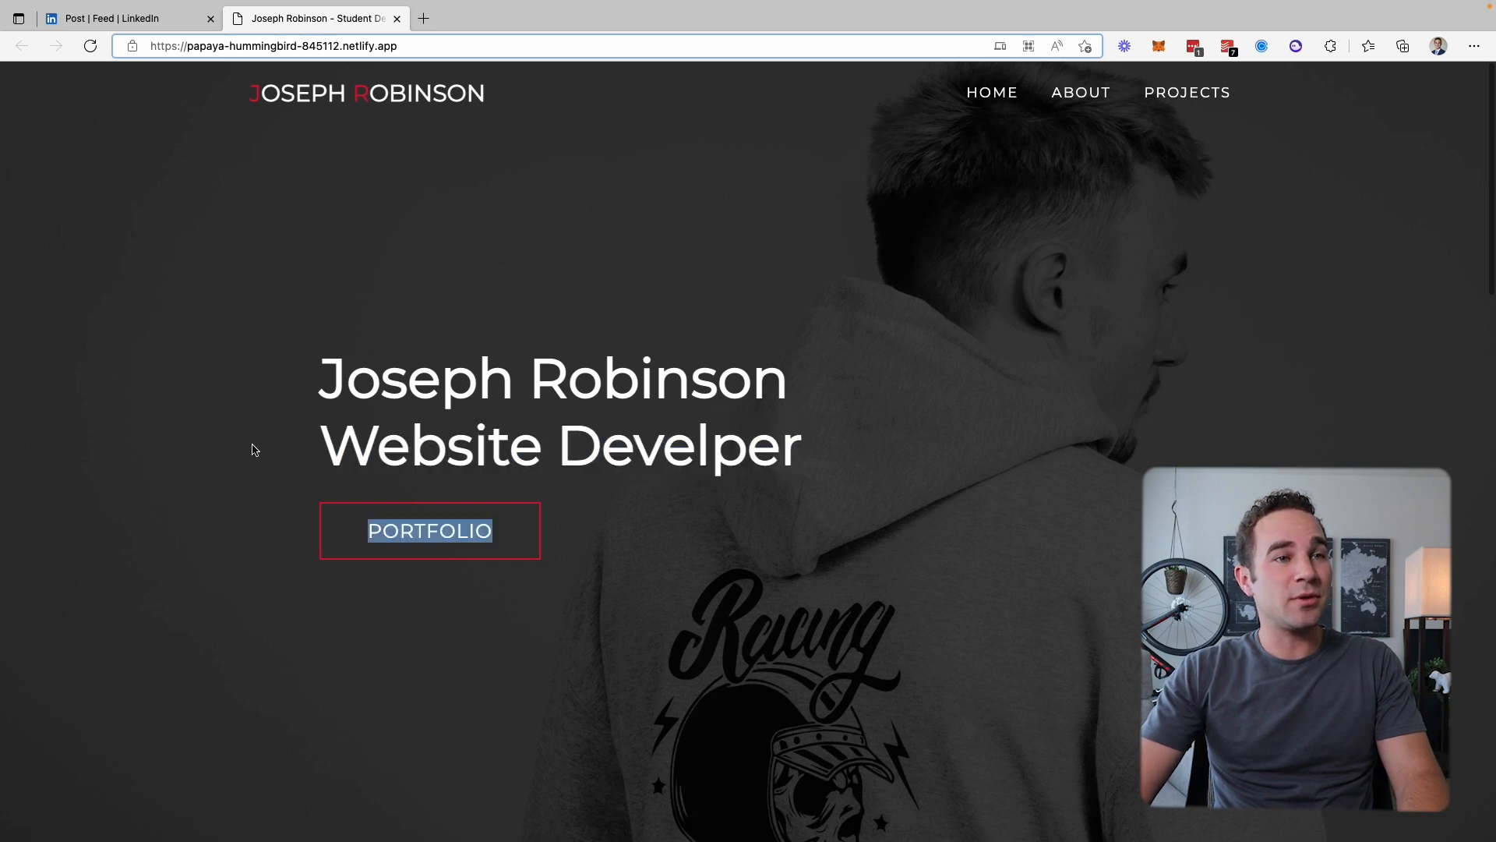
mouse_move(413, 446)
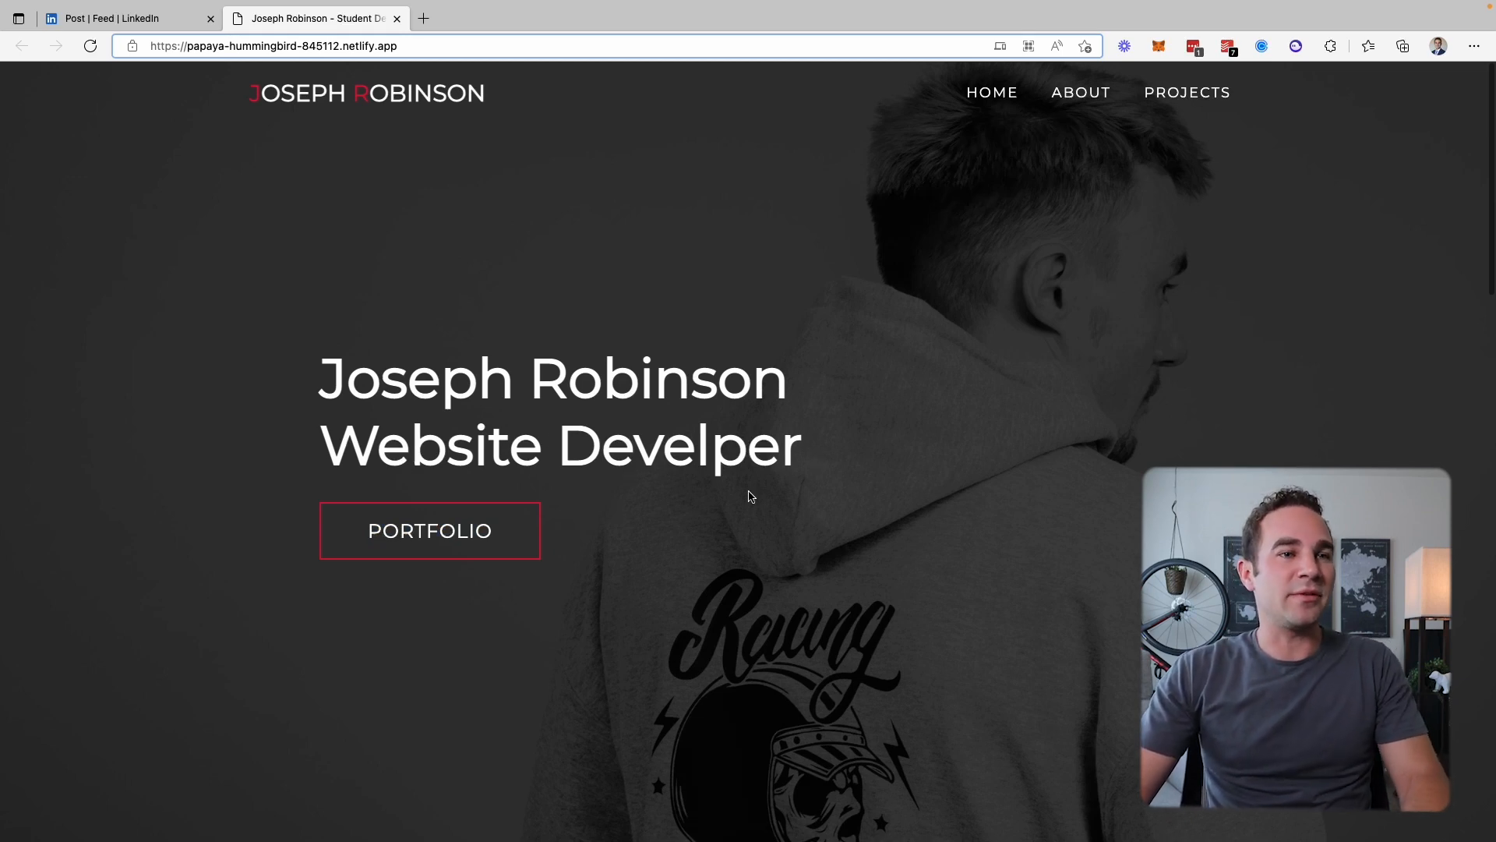
click(1186, 93)
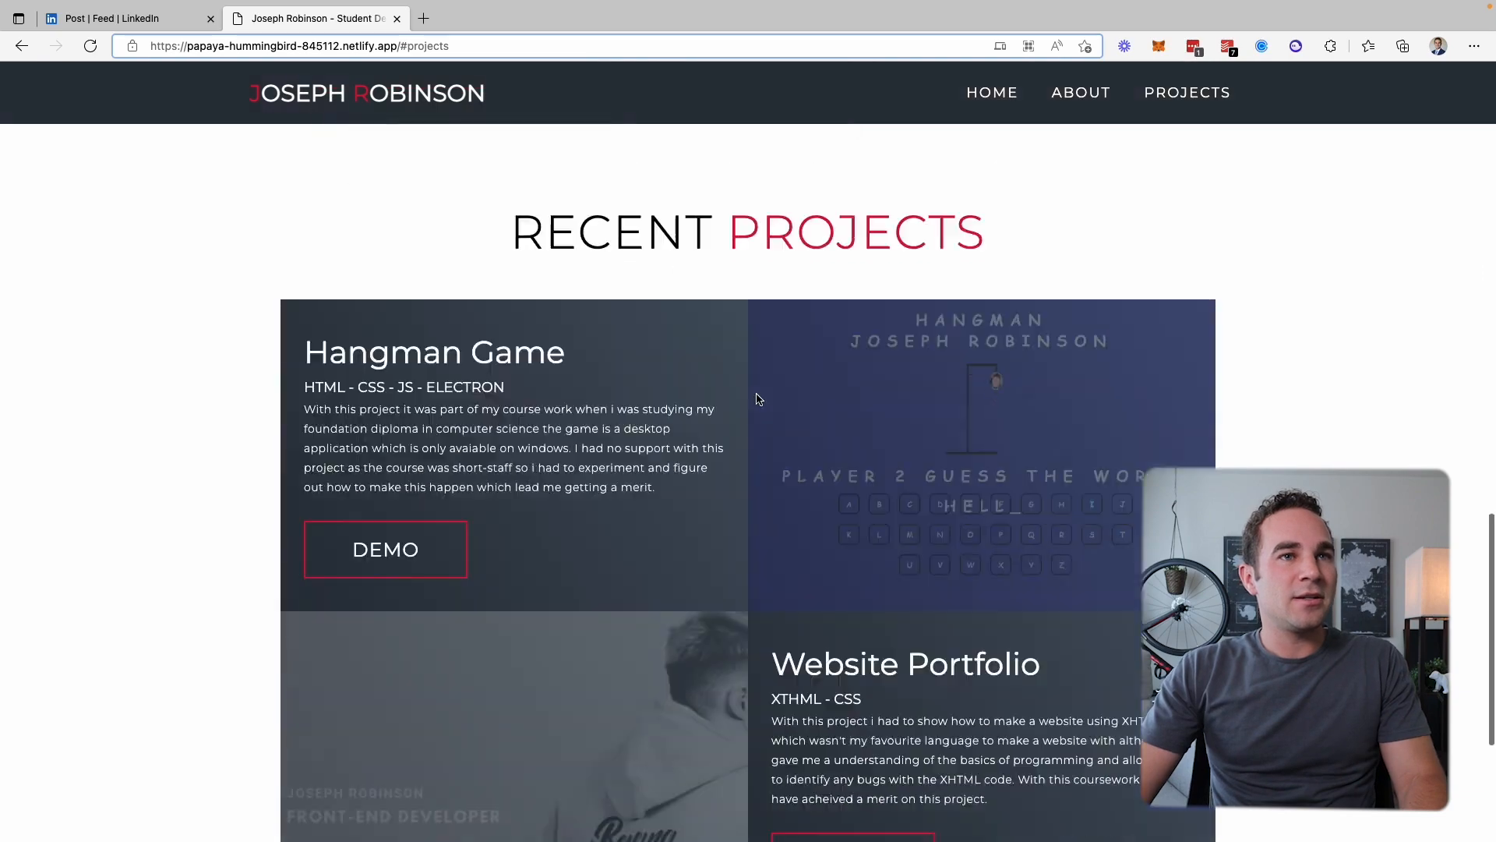
Scroll to About Me with his portrait, Front End Developer bio and resume download
right_click(1016, 273)
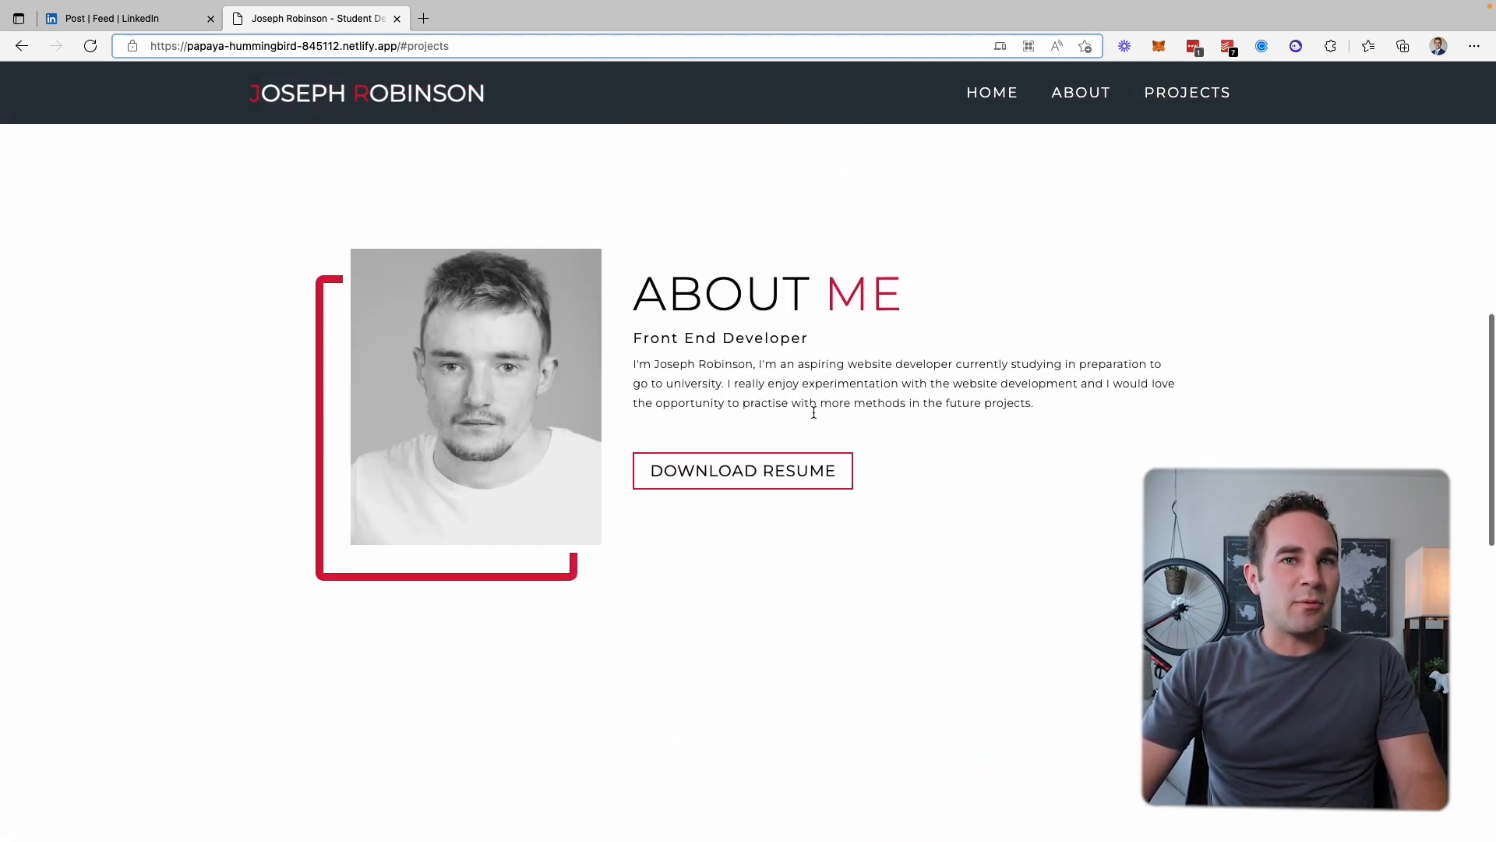
scroll(down, 3)
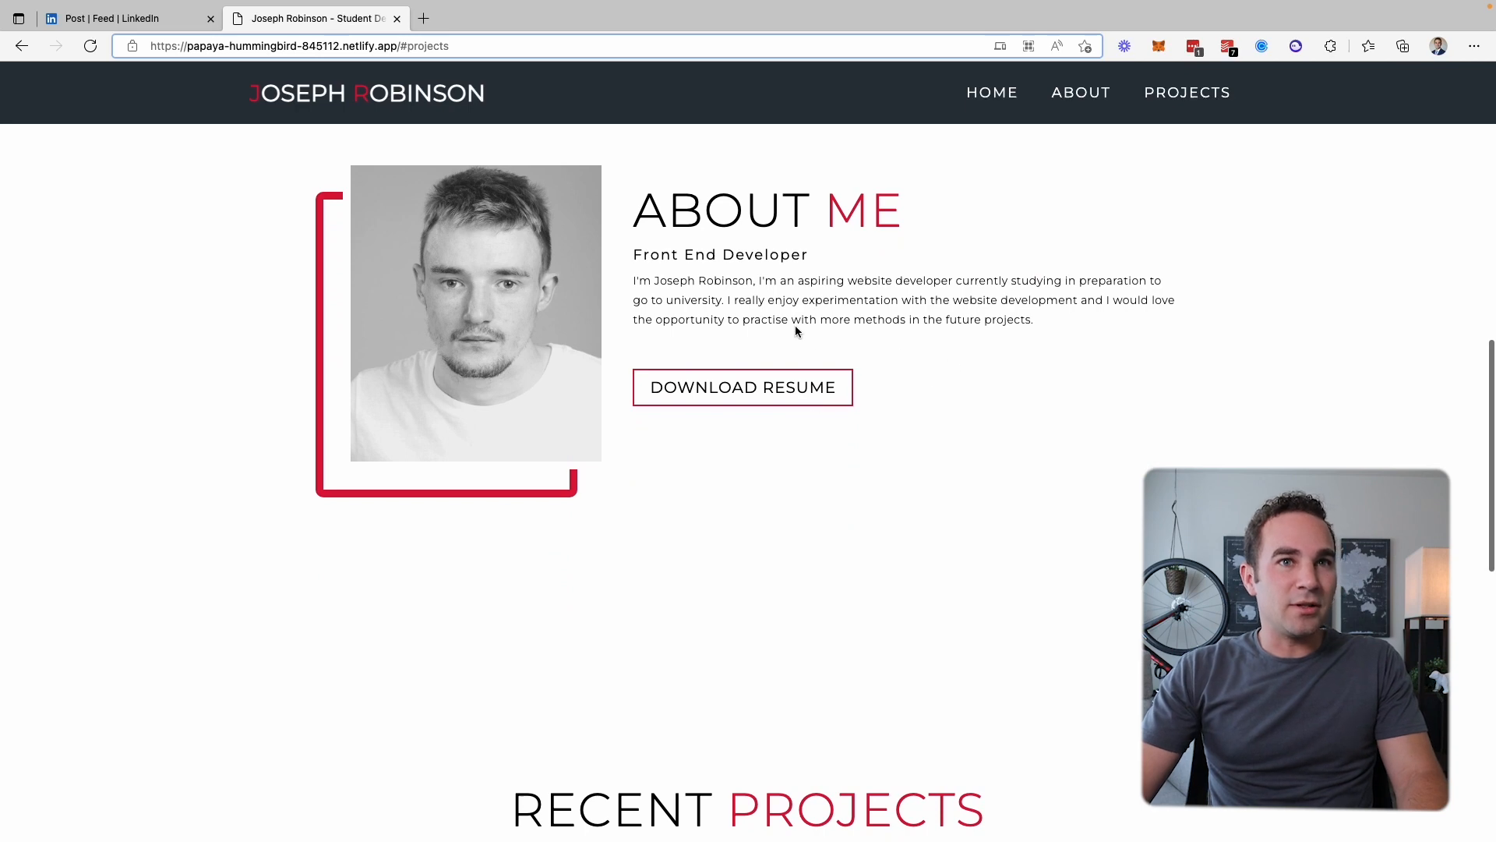
mouse_move(1050, 348)
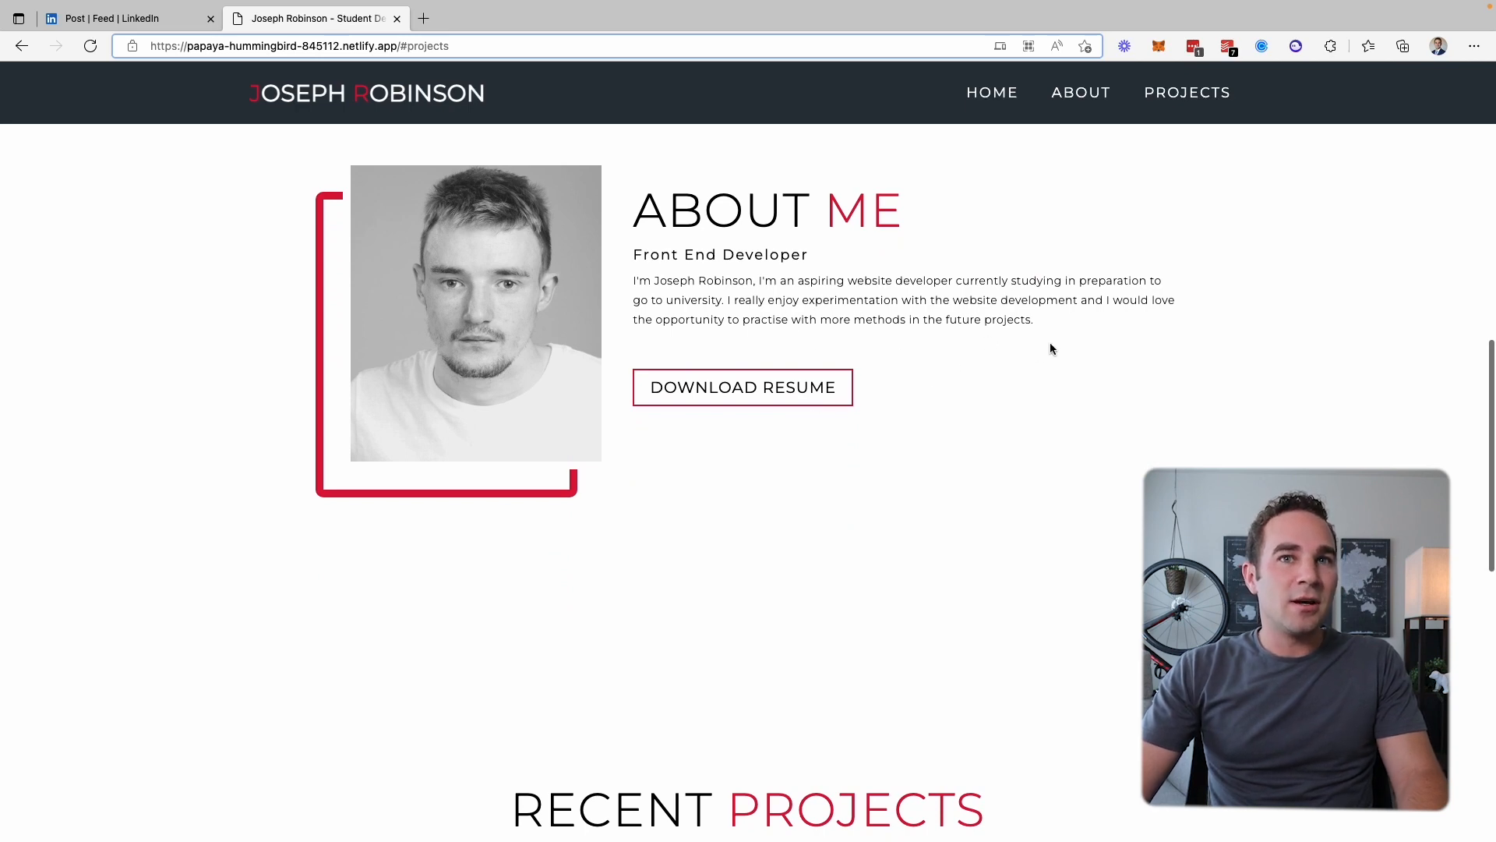
scroll(down, 3)
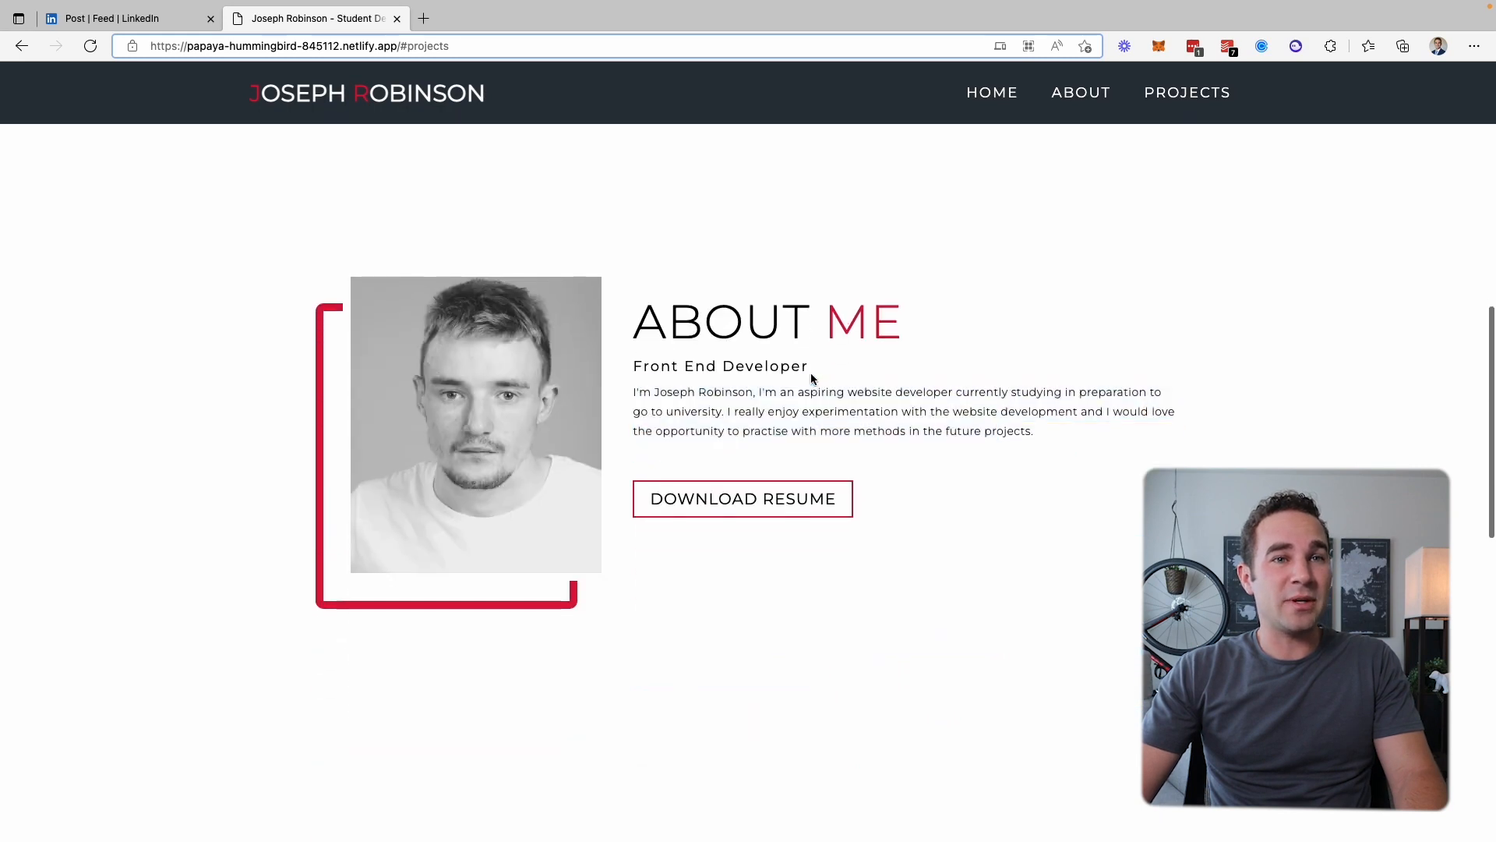
Look over the Hangman Game and Website Portfolio cards and Demo buttons, ending on Hangman Game
scroll(down, 3)
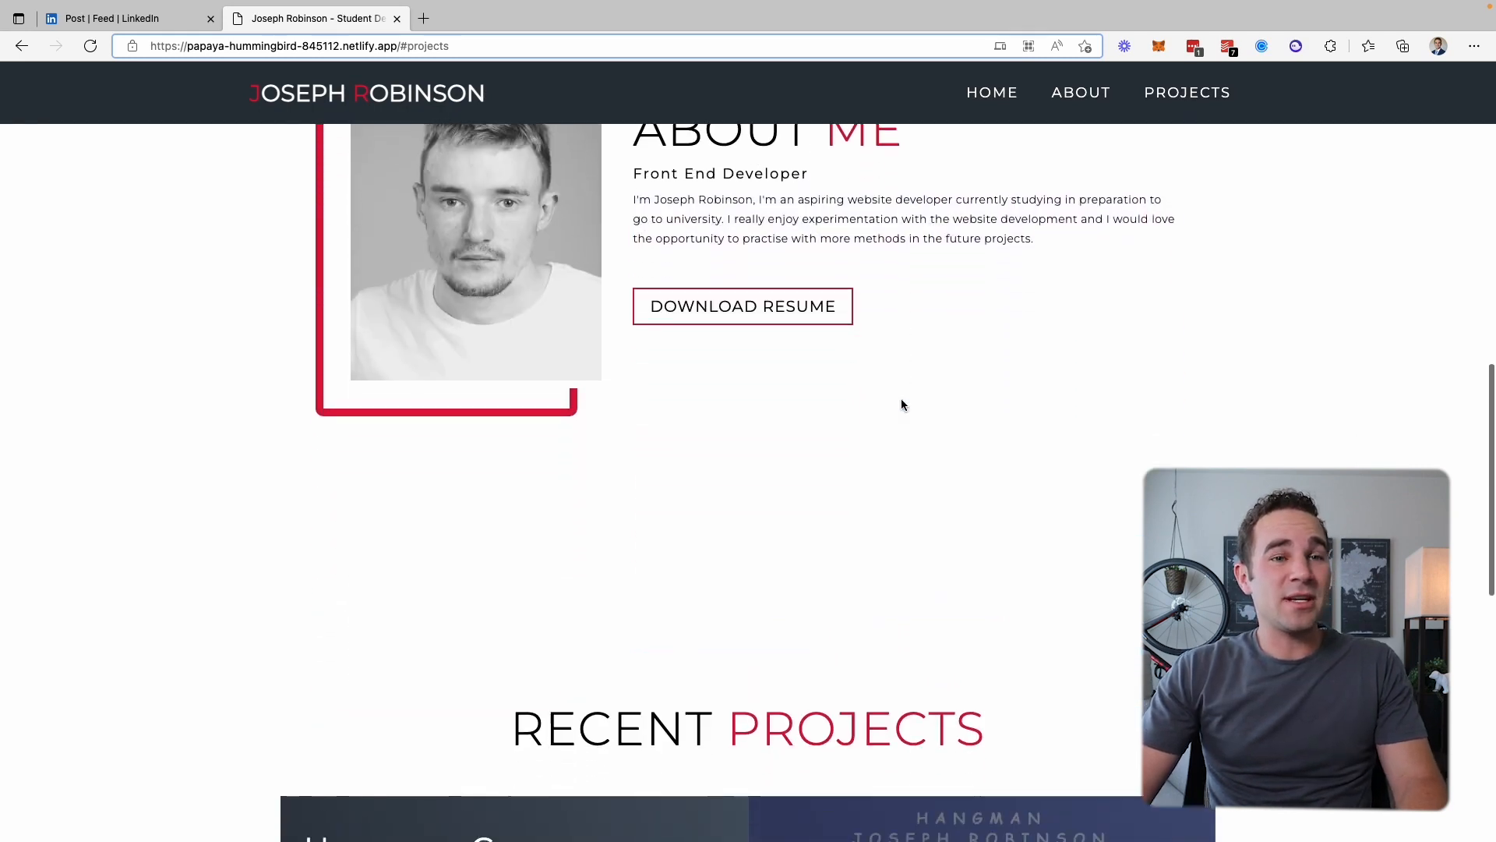
scroll(down, 3)
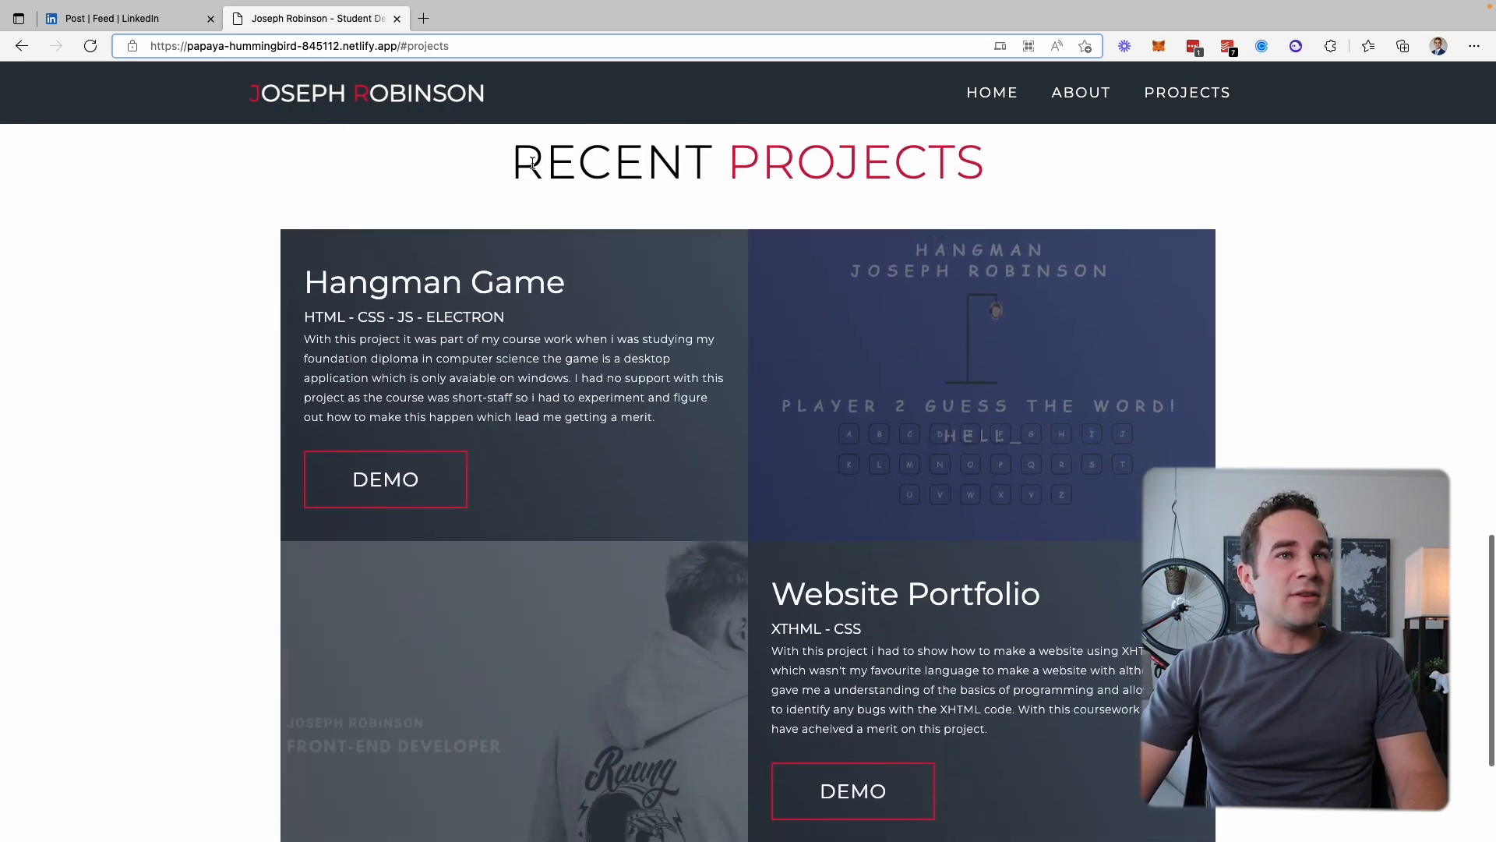
scroll(down, 3)
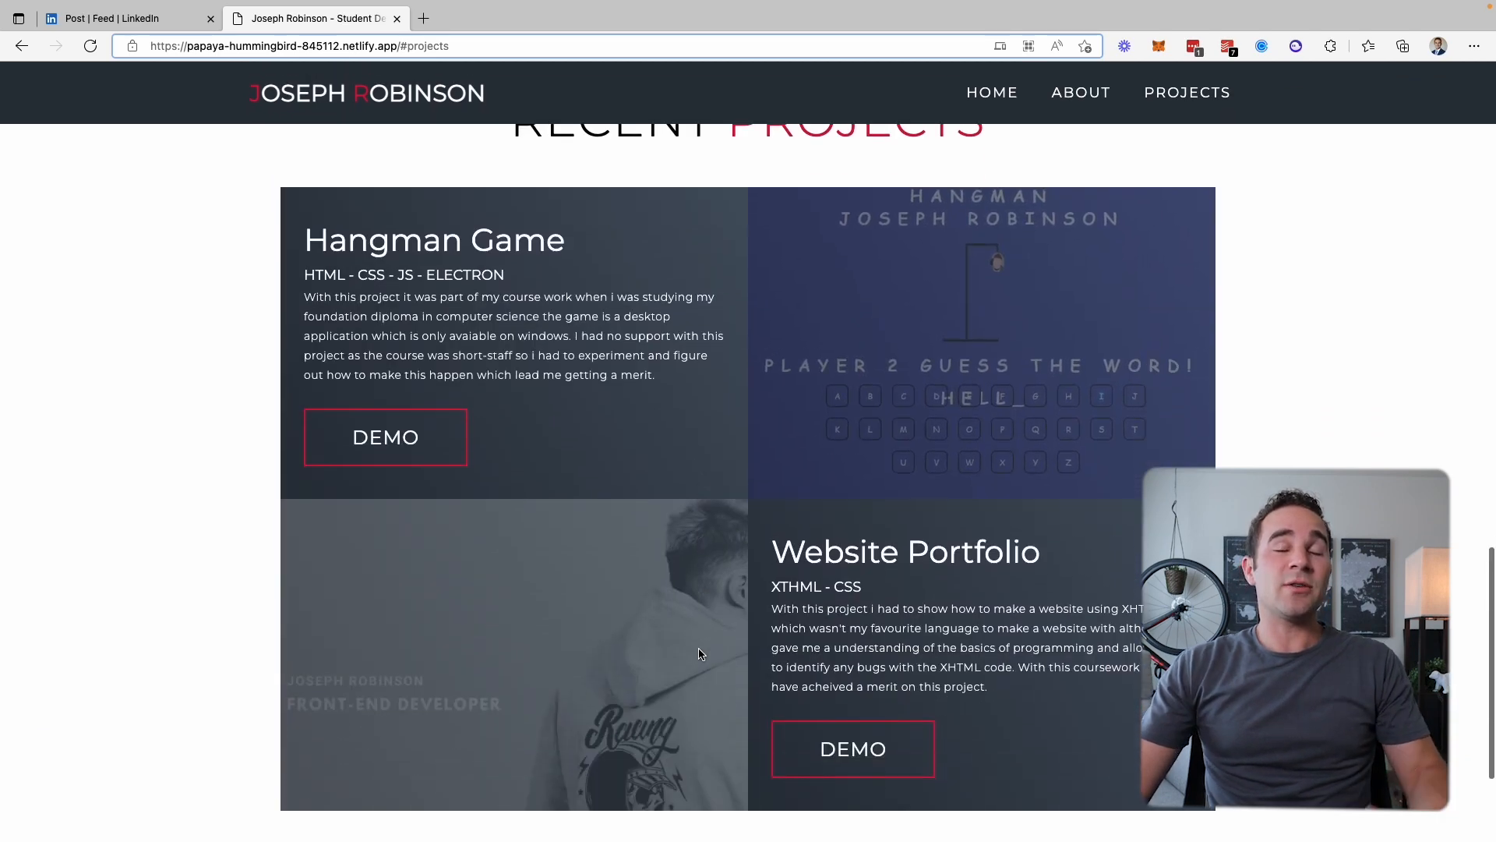
scroll(down, 3)
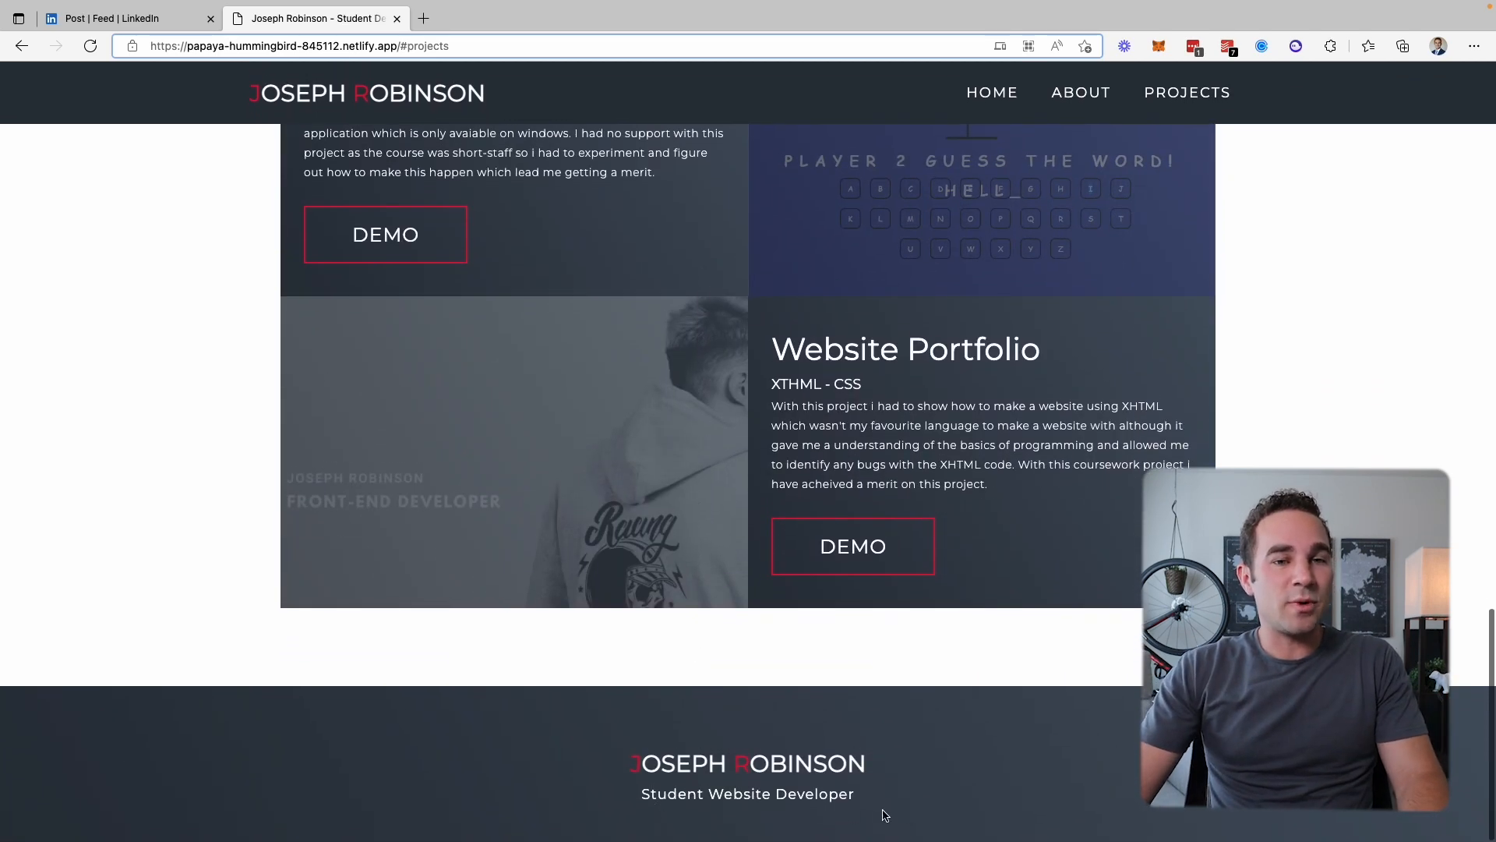
scroll(up, 3)
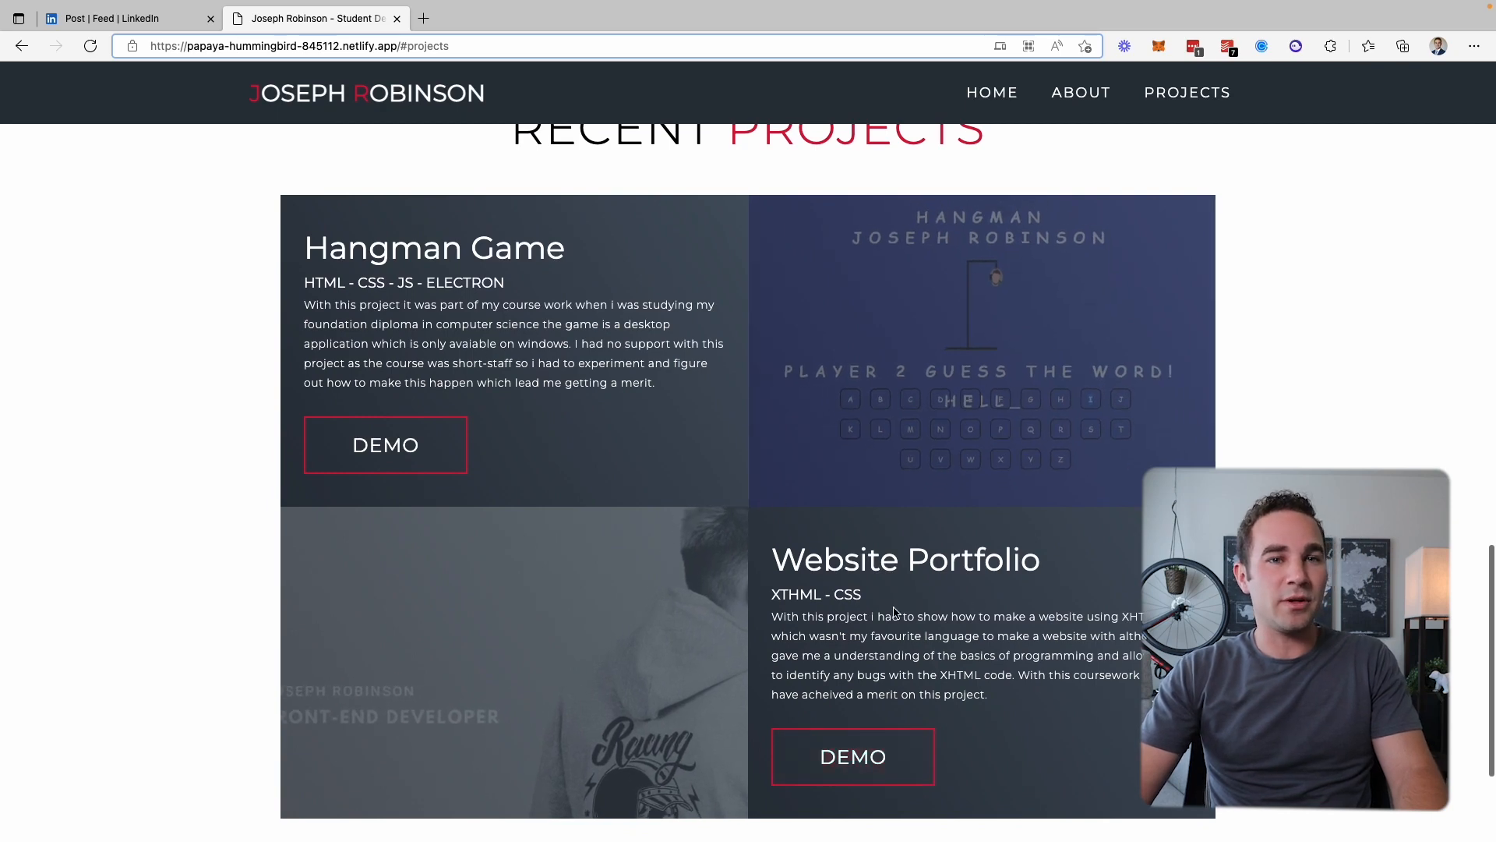
mouse_move(851, 756)
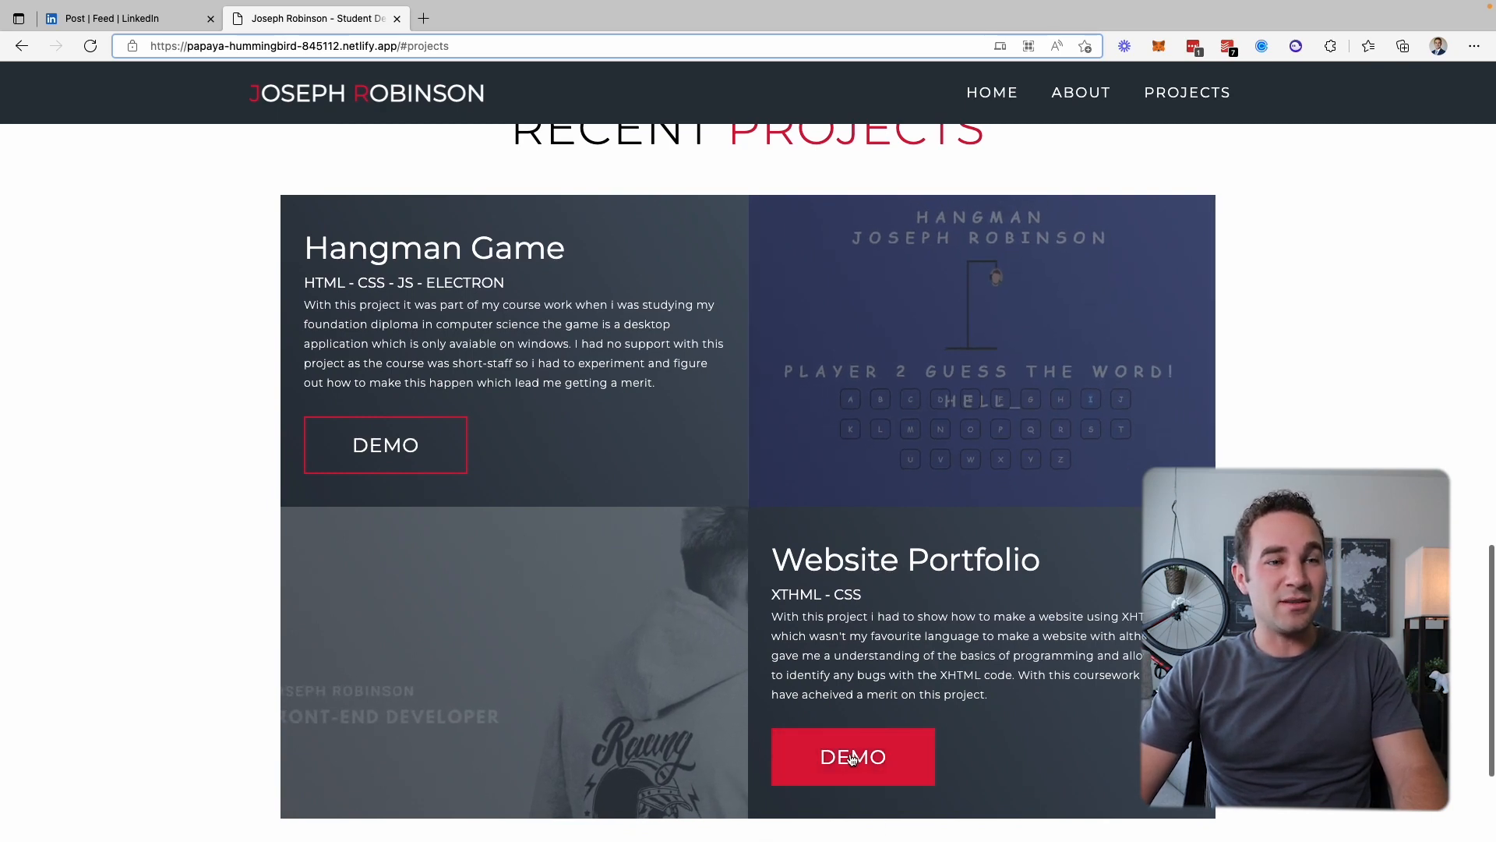
scroll(down, 3)
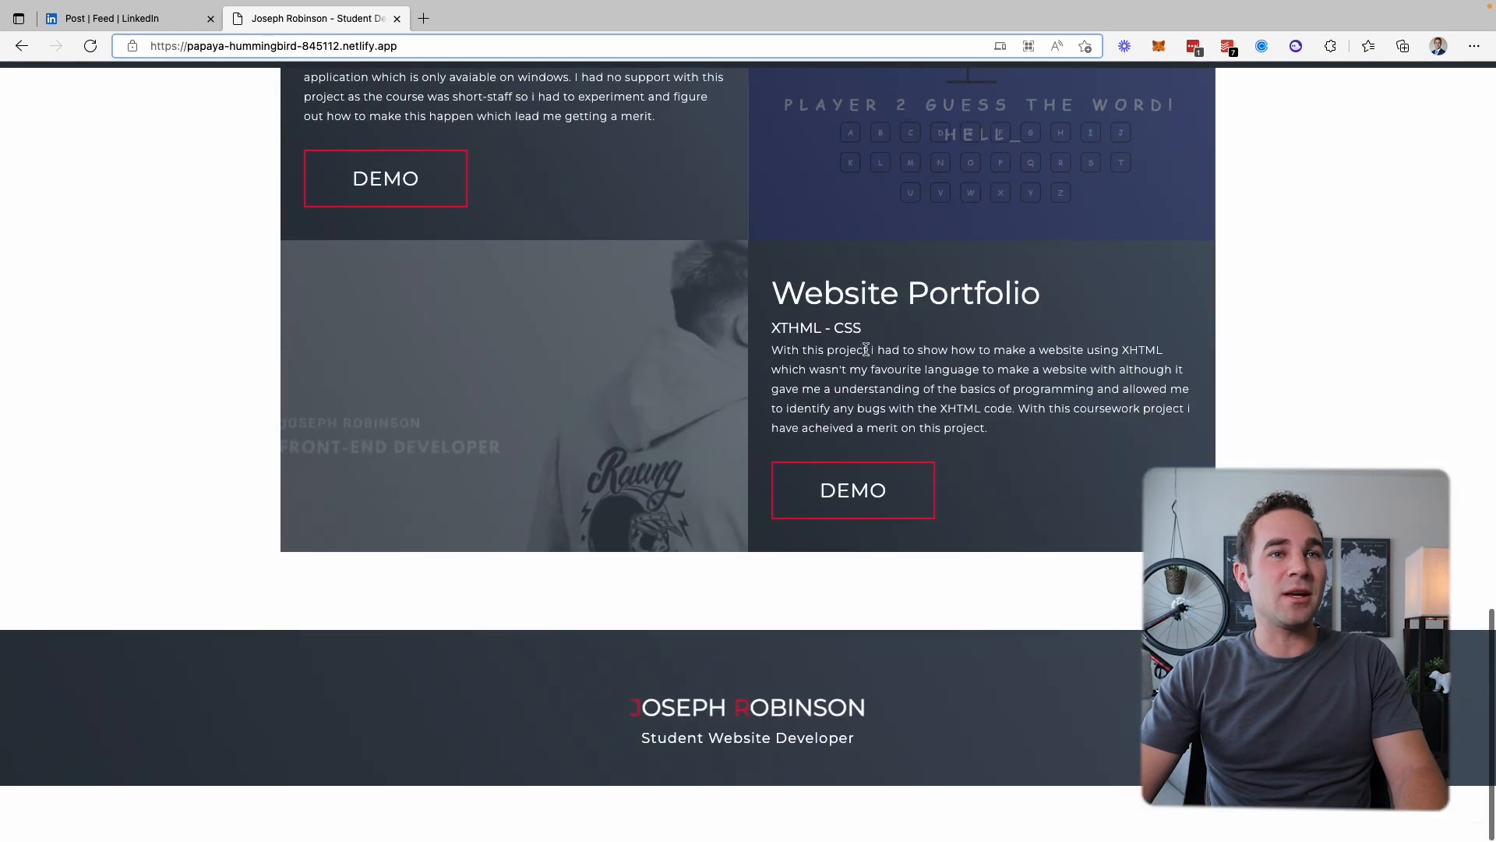
scroll(up, 3)
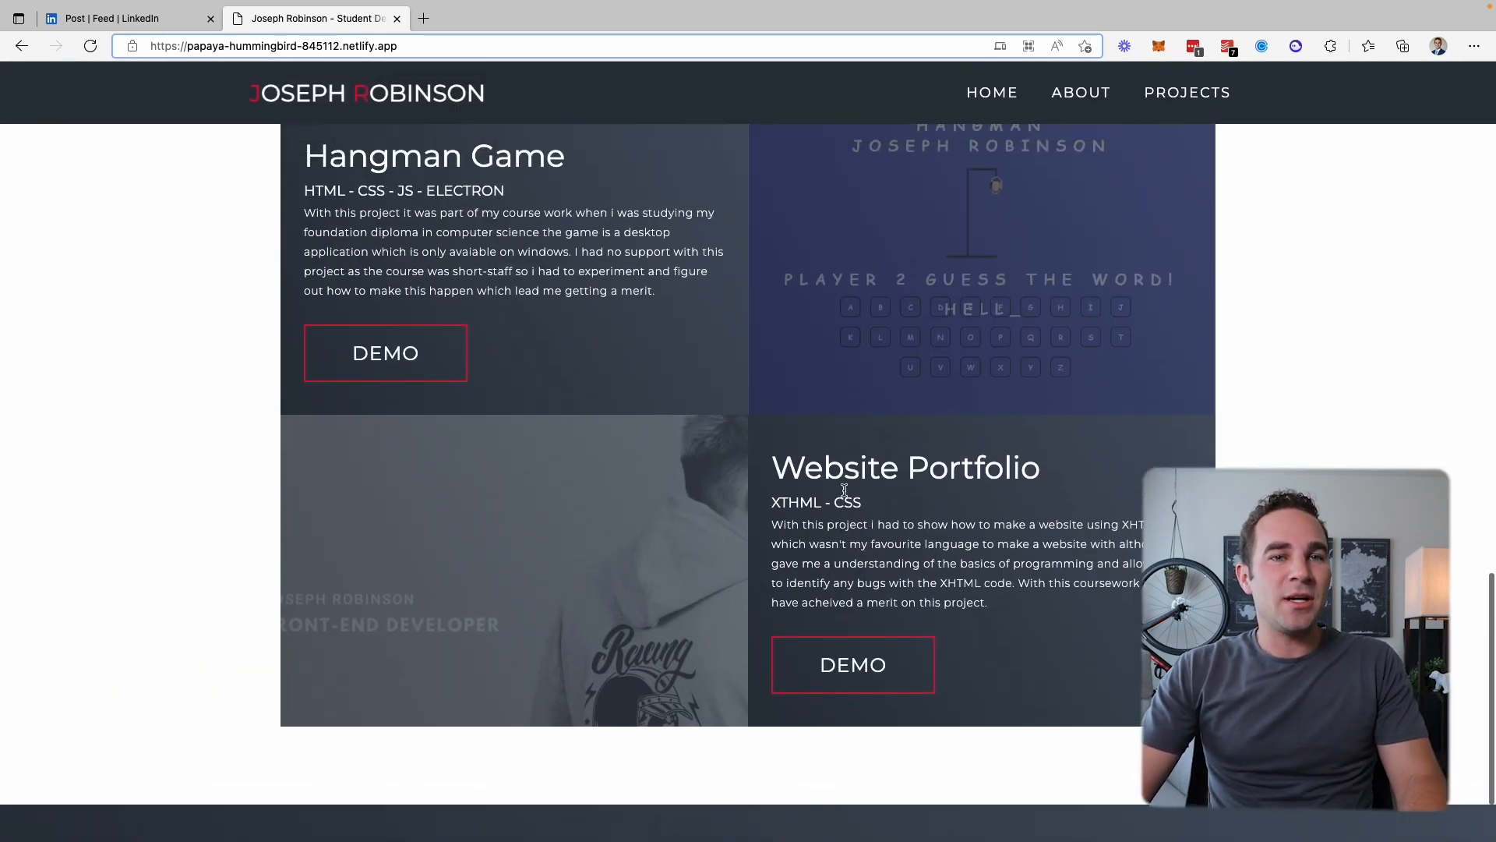
double_click(794, 503)
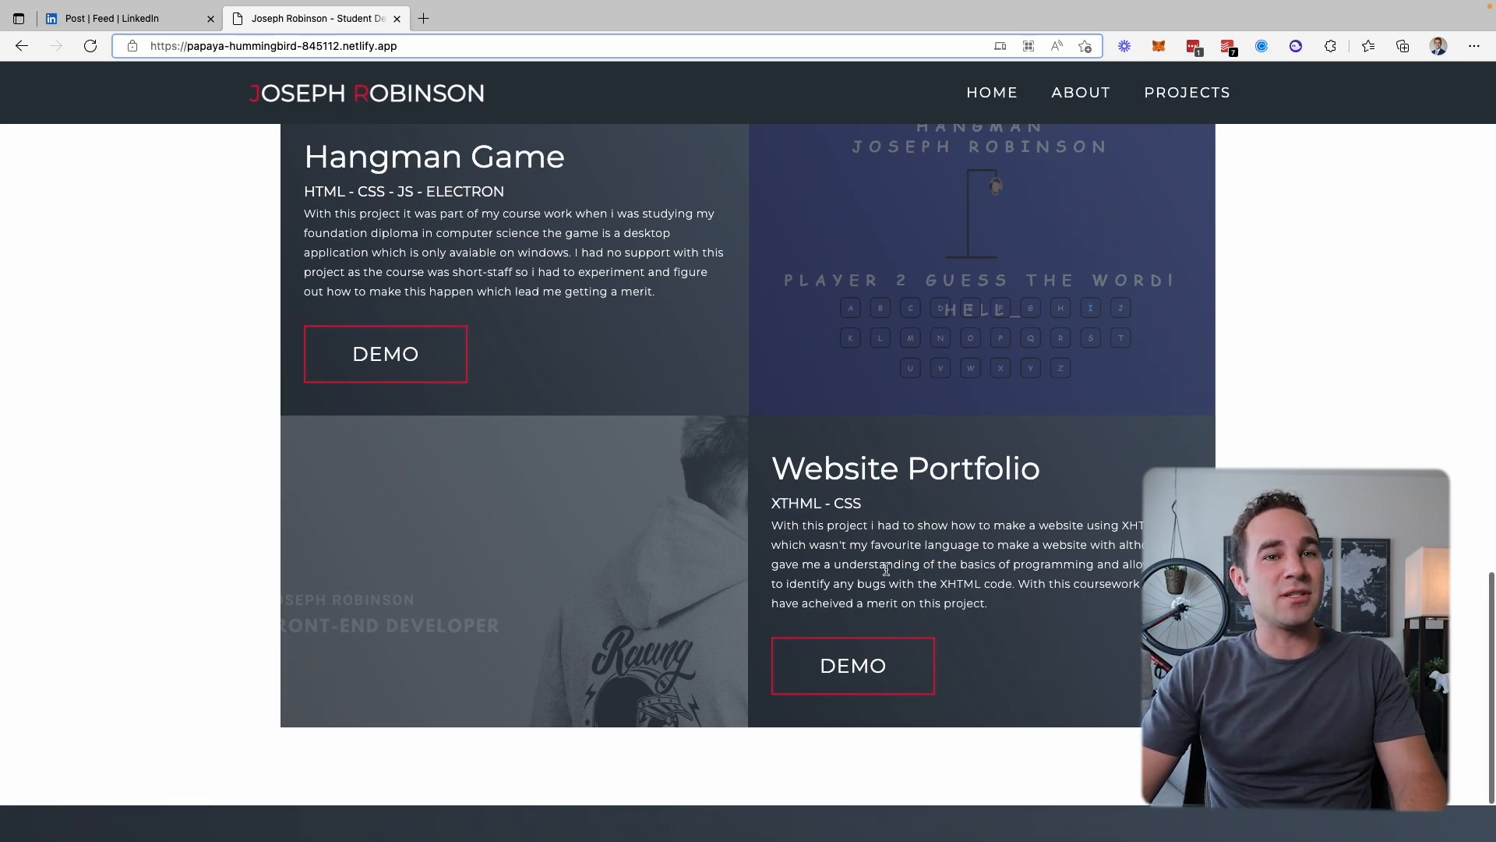
scroll(down, 3)
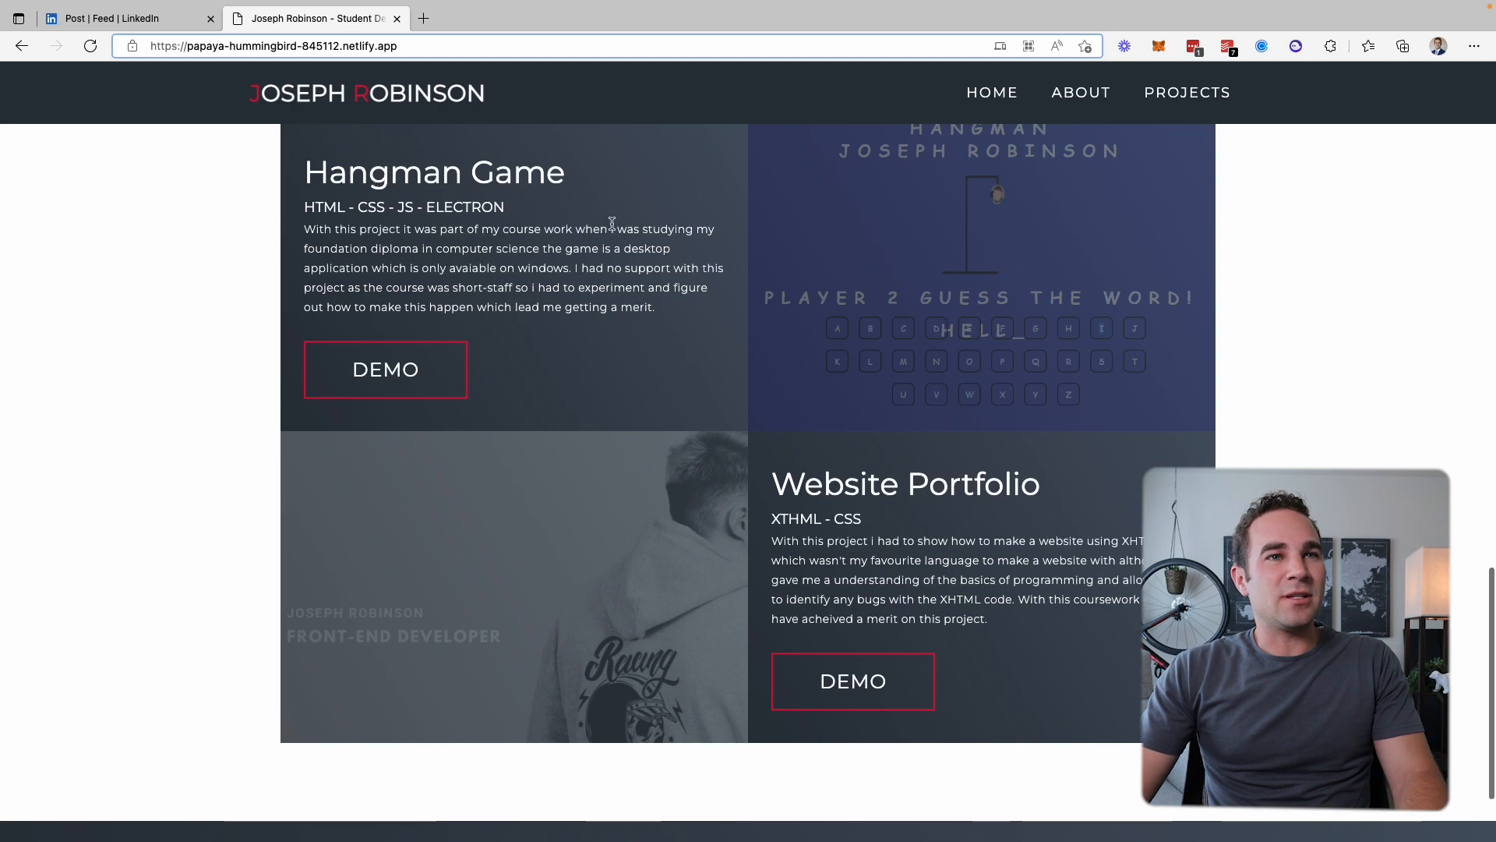
mouse_move(625, 315)
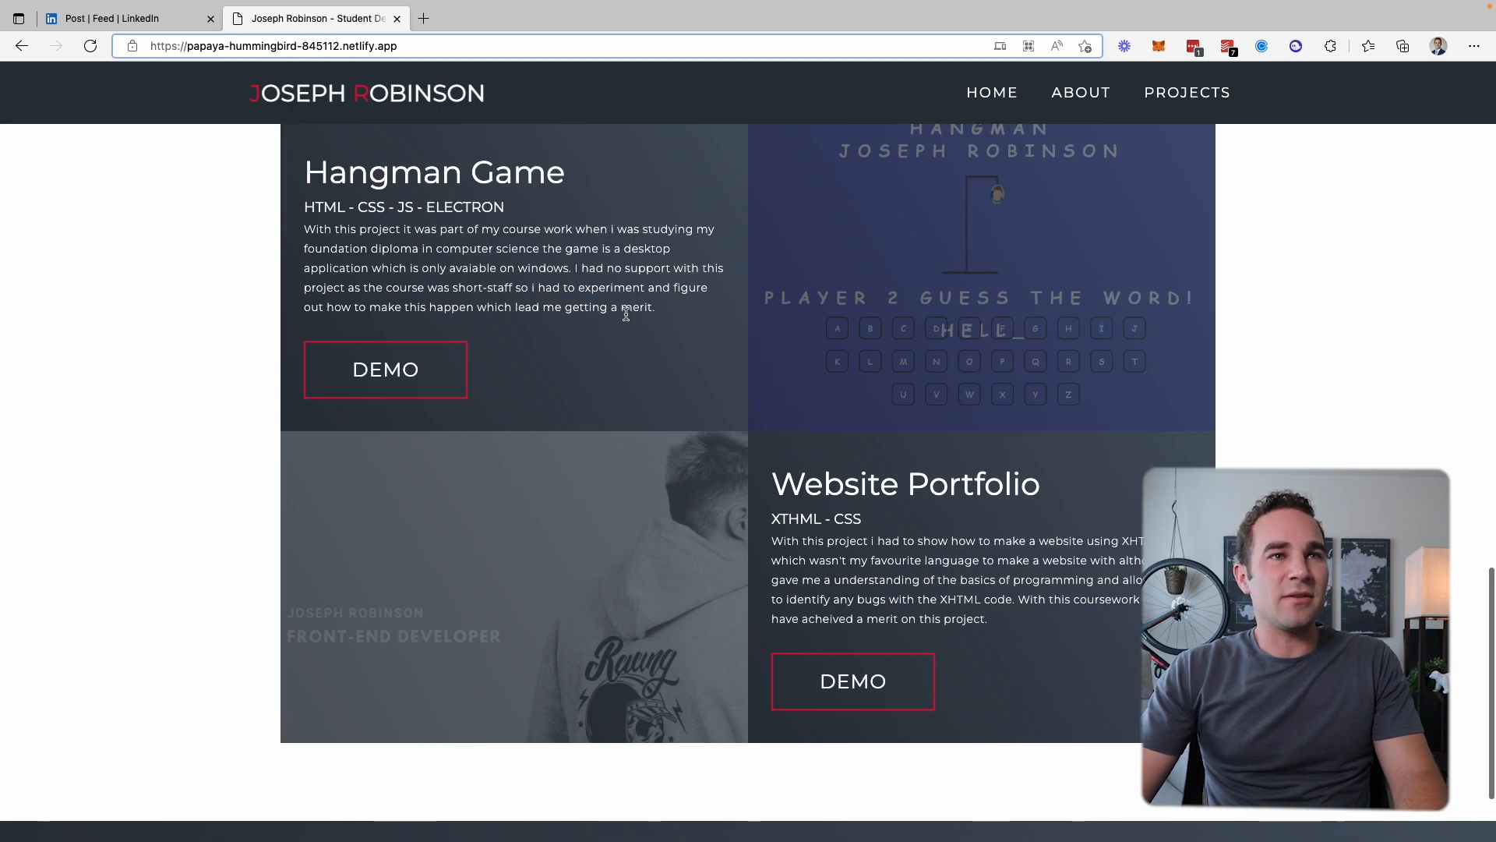
mouse_move(665, 329)
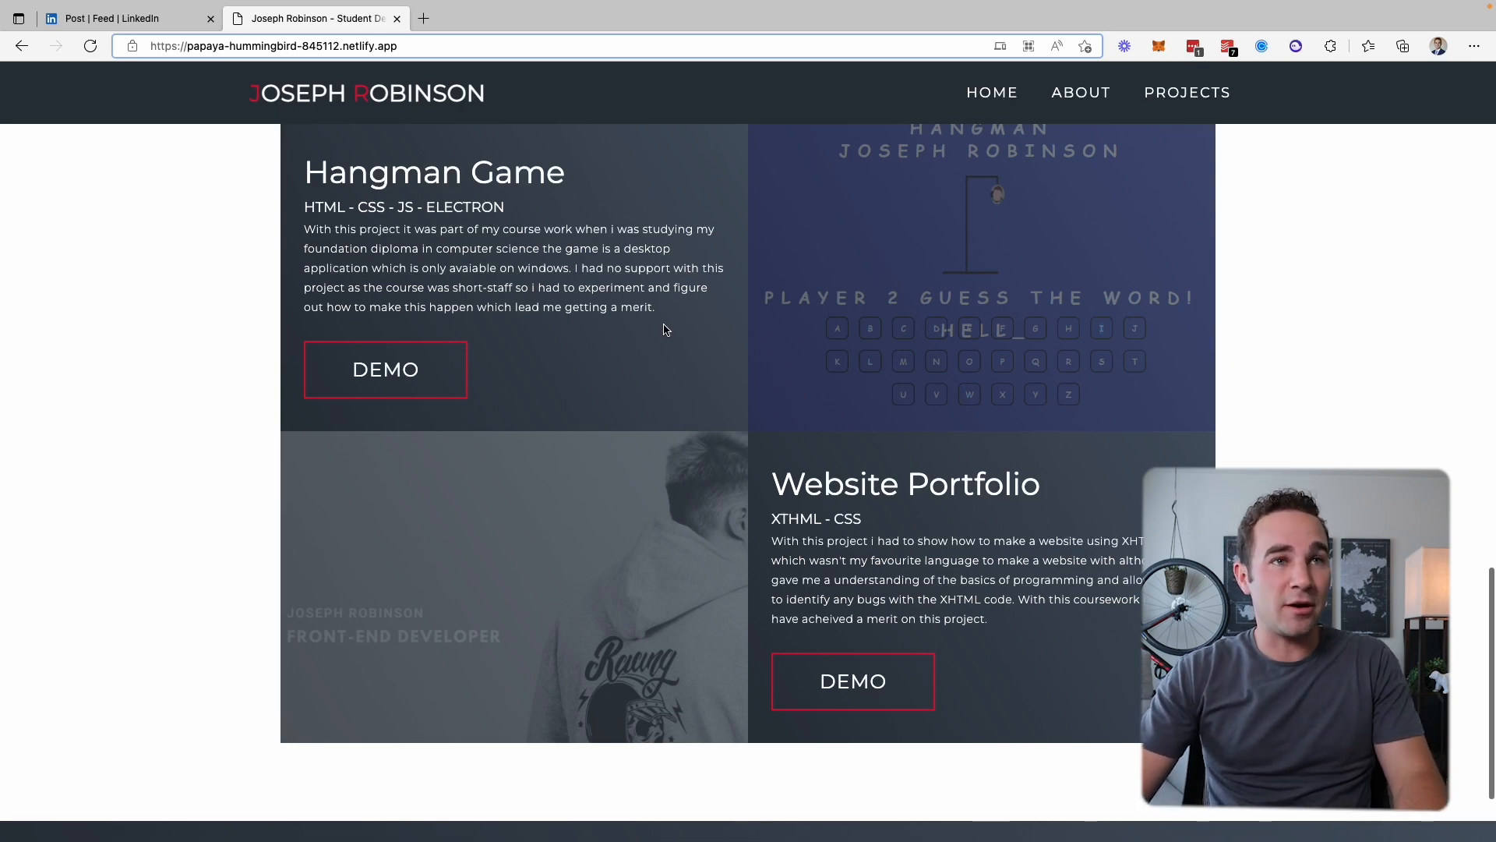
scroll(up, 3)
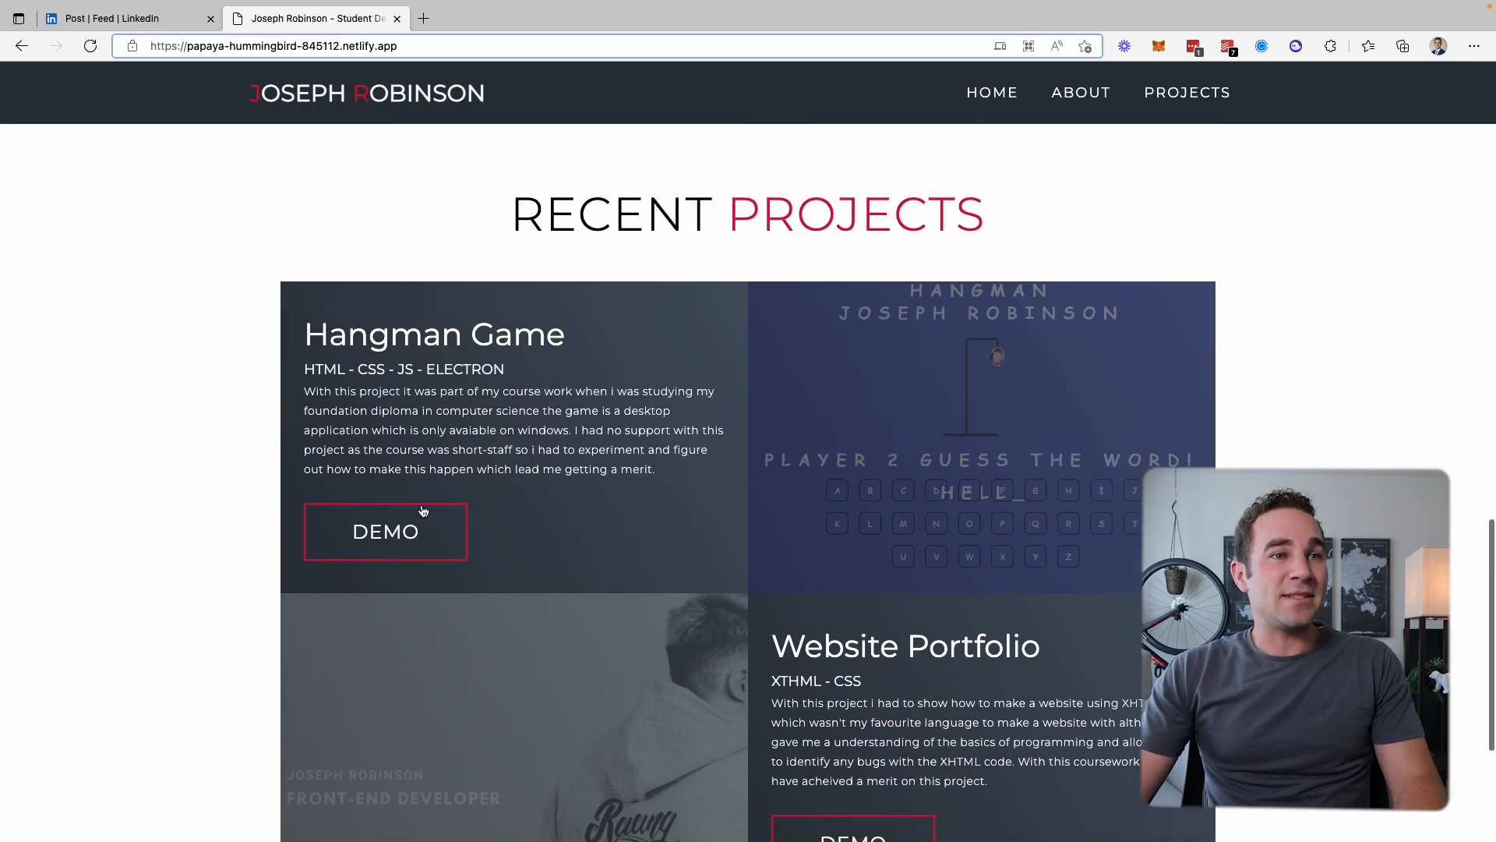
Open the Hangman Game demo's Hangman.exe repository and read its file list and README
click(386, 532)
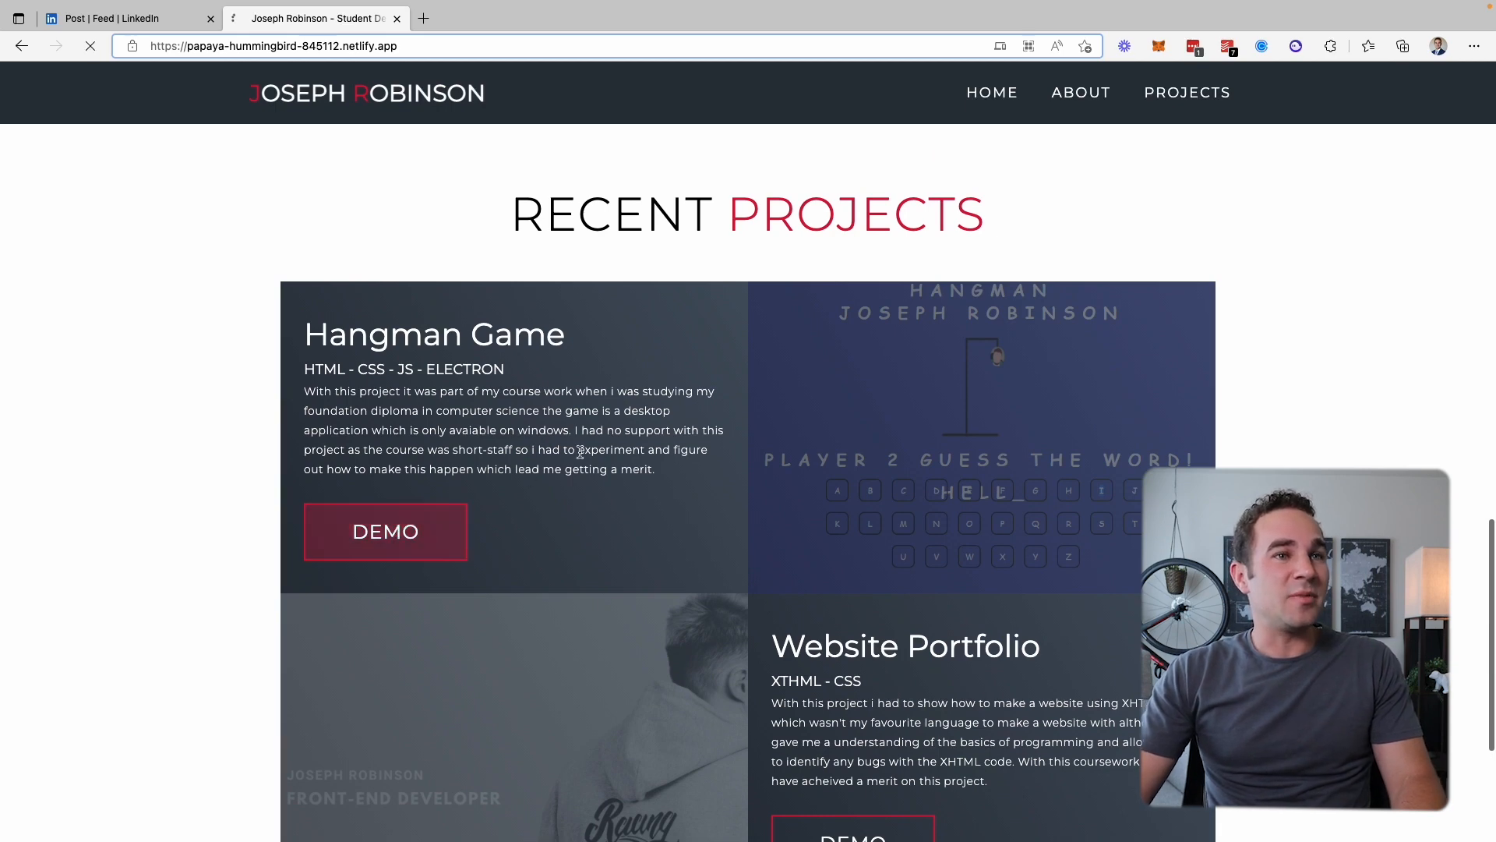
click(384, 532)
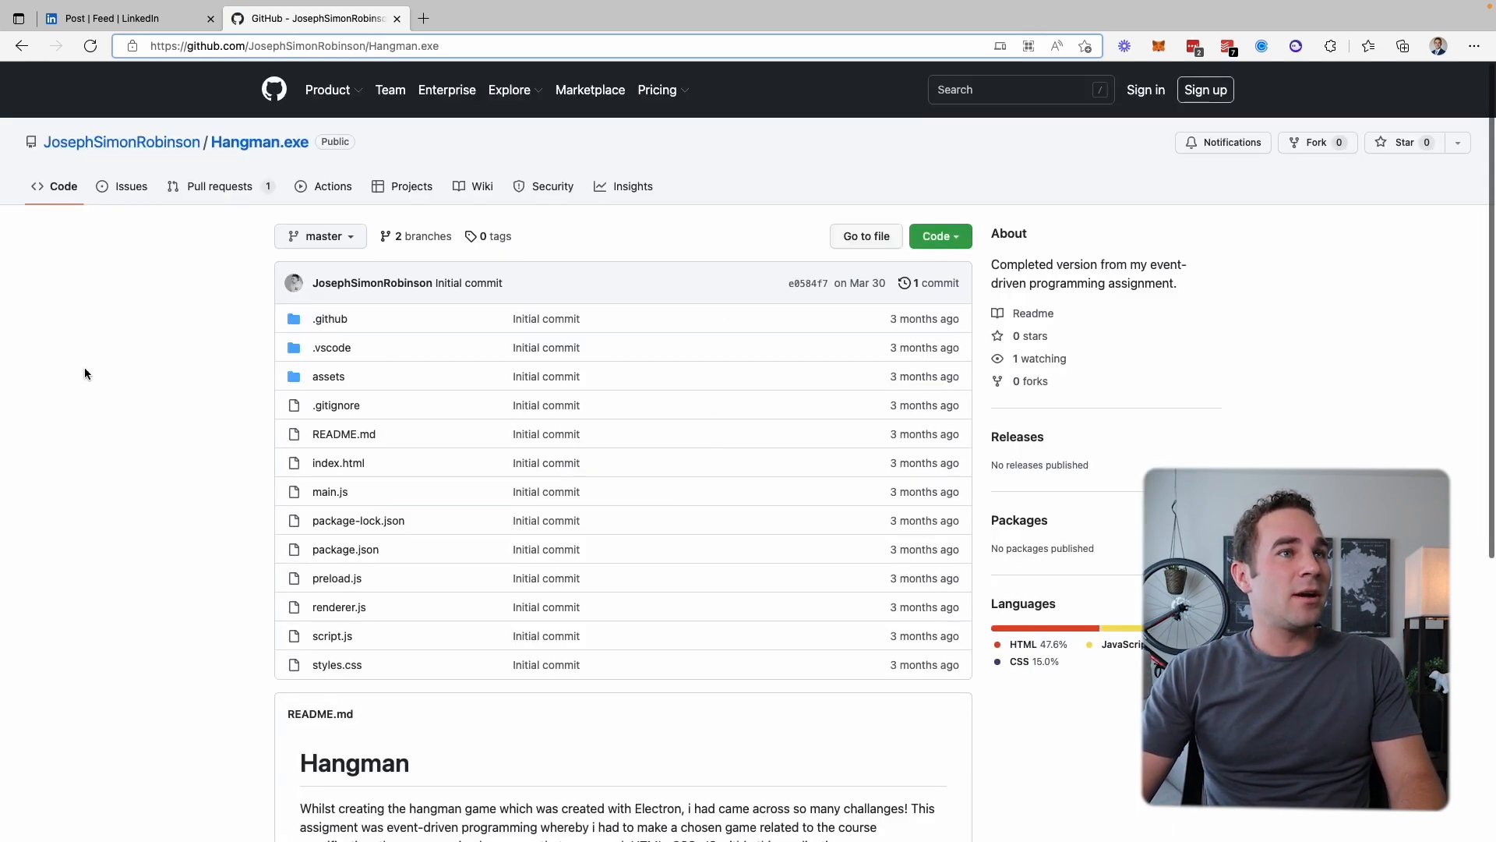
scroll(down, 3)
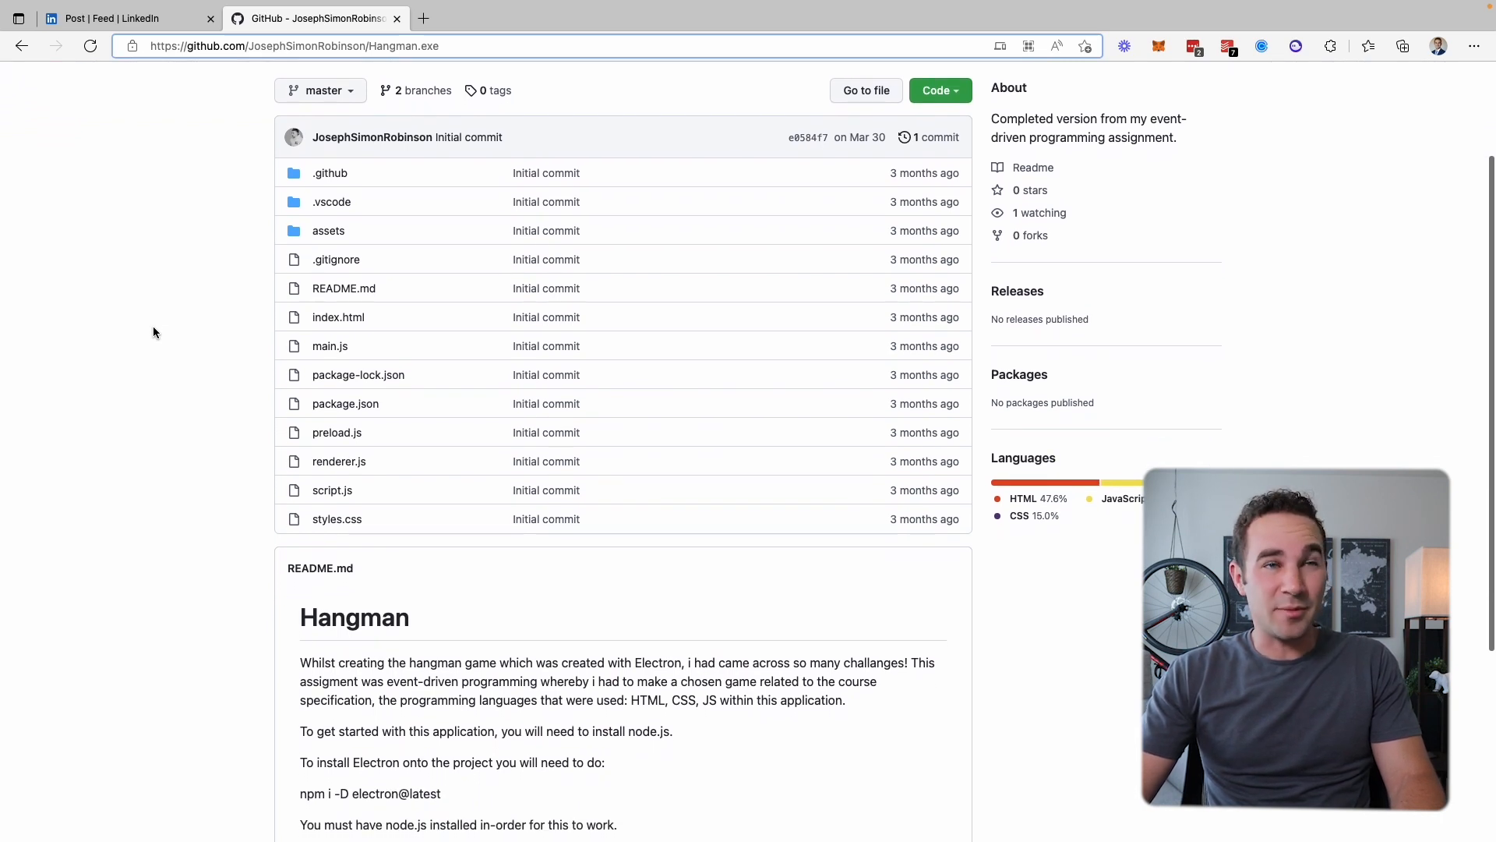
scroll(down, 3)
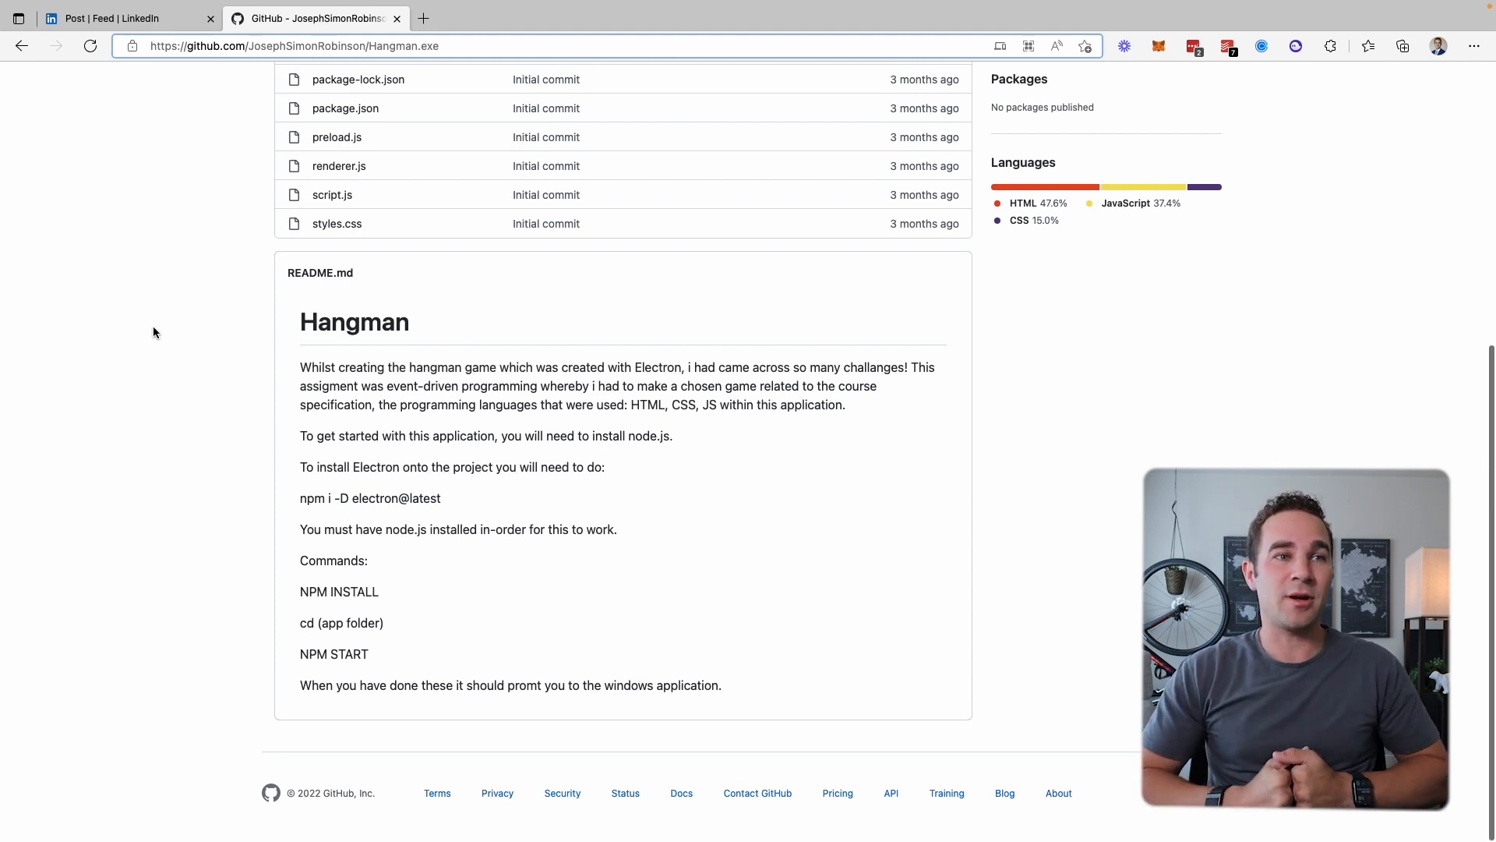
mouse_move(181, 397)
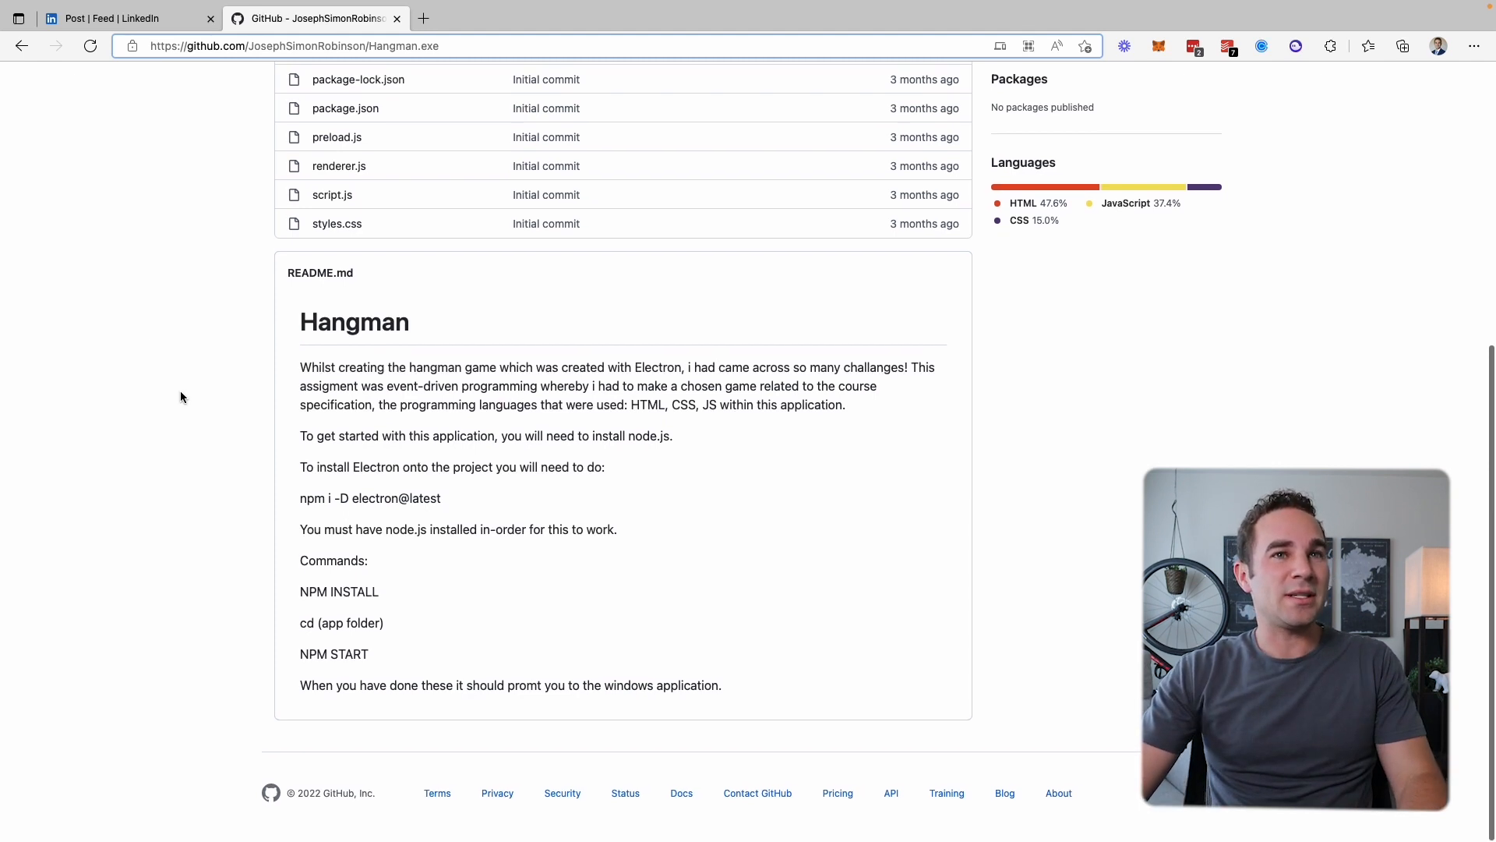
scroll(up, 3)
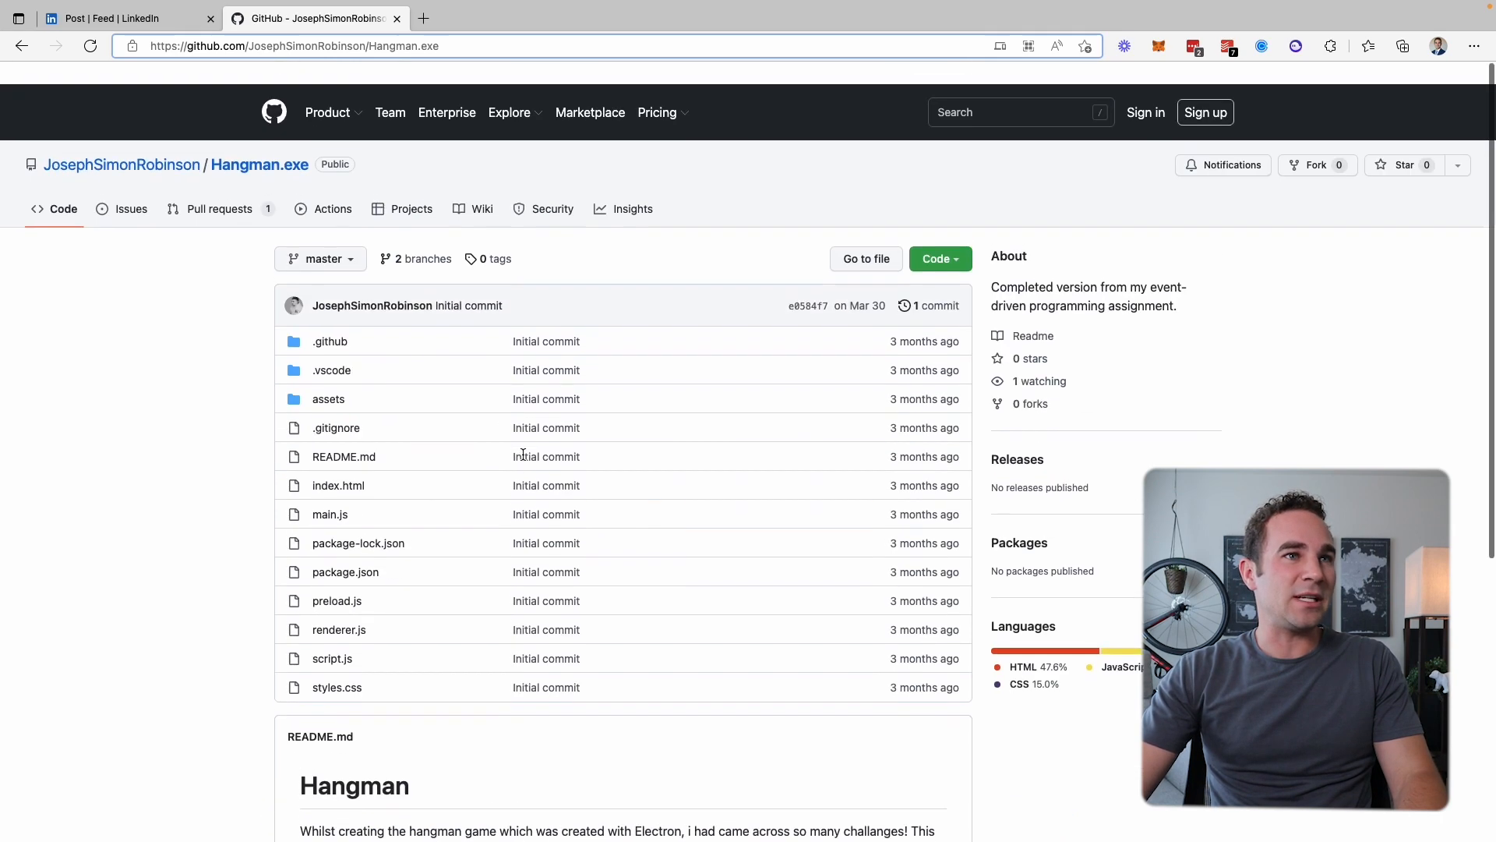
scroll(down, 3)
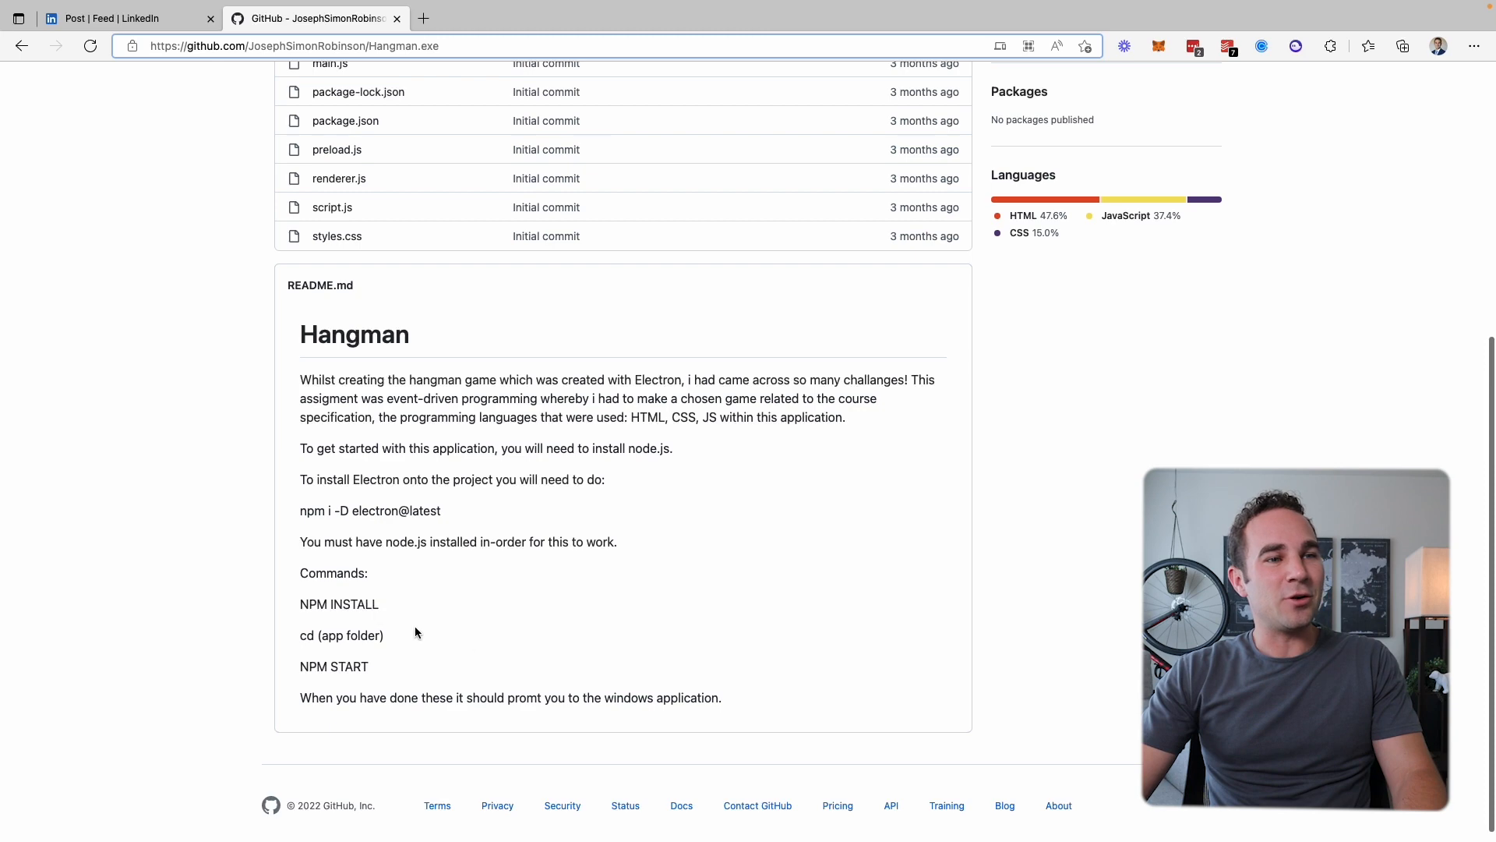
scroll(up, 3)
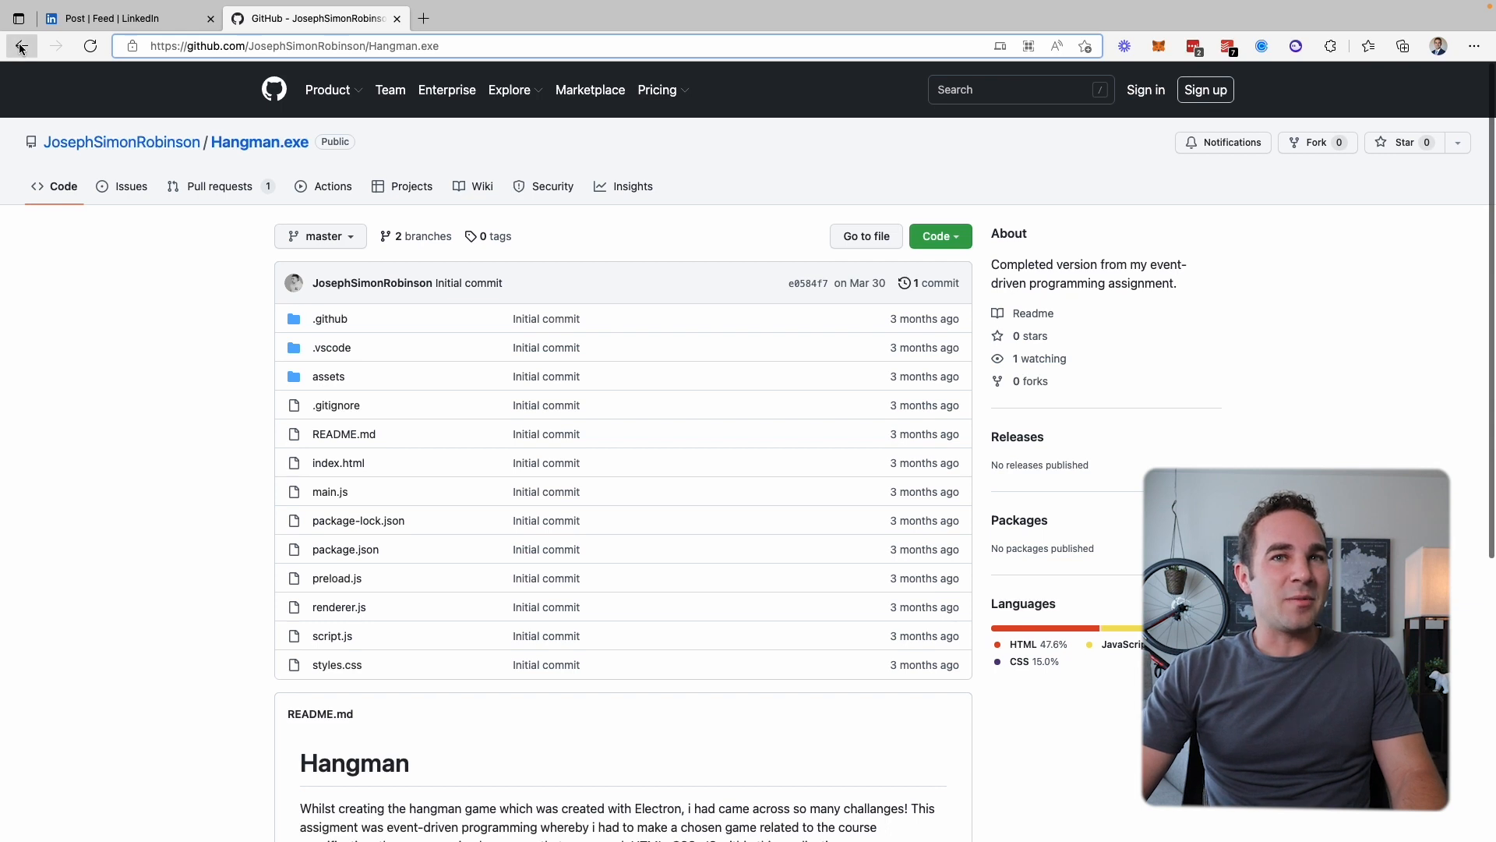
Return to the portfolio and scroll to the footer, up to the hero, then to Recent Projects
click(21, 46)
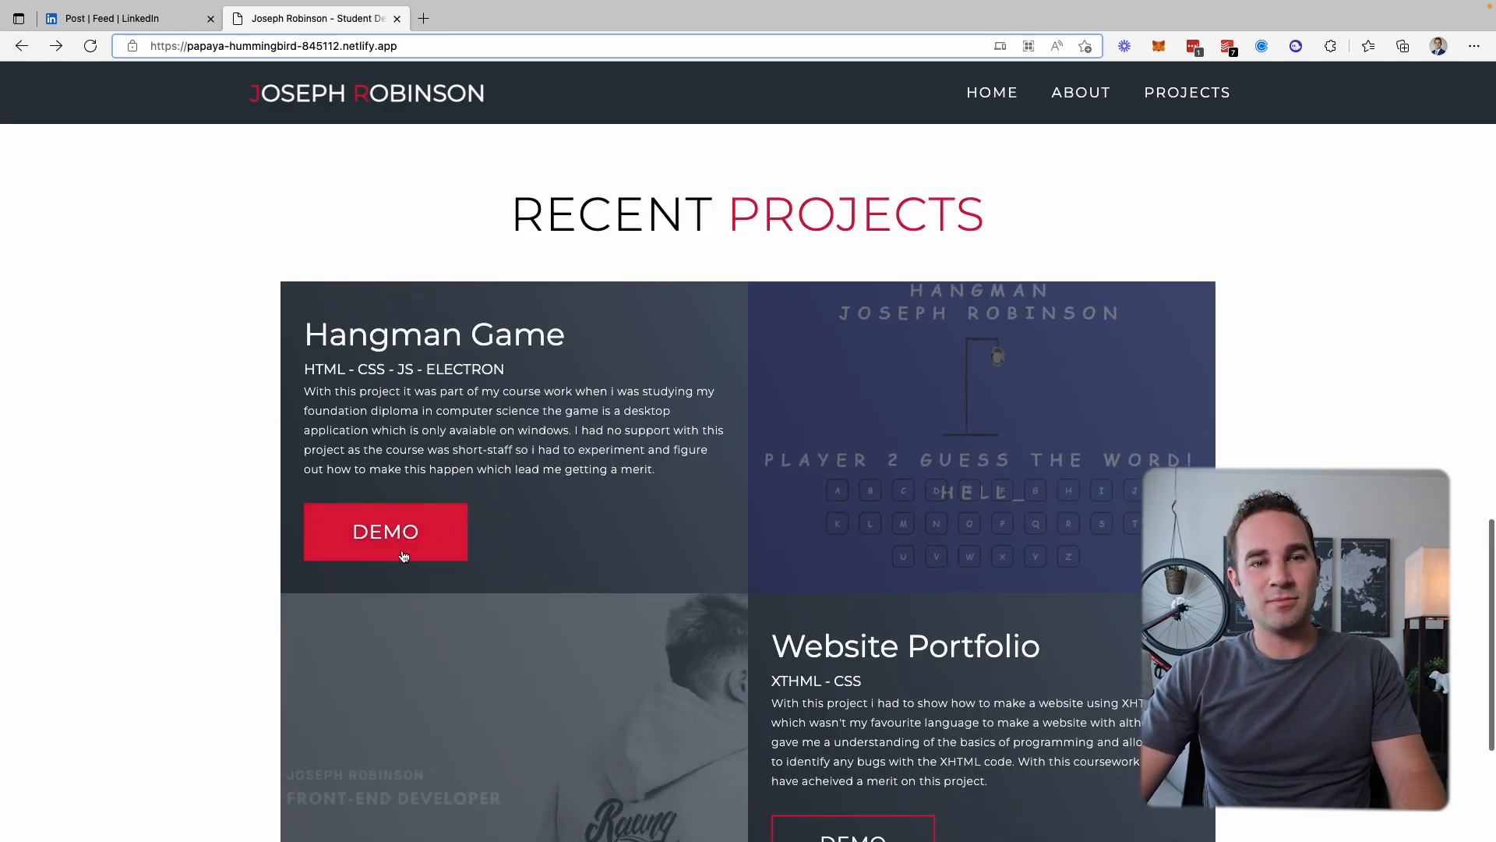
scroll(down, 3)
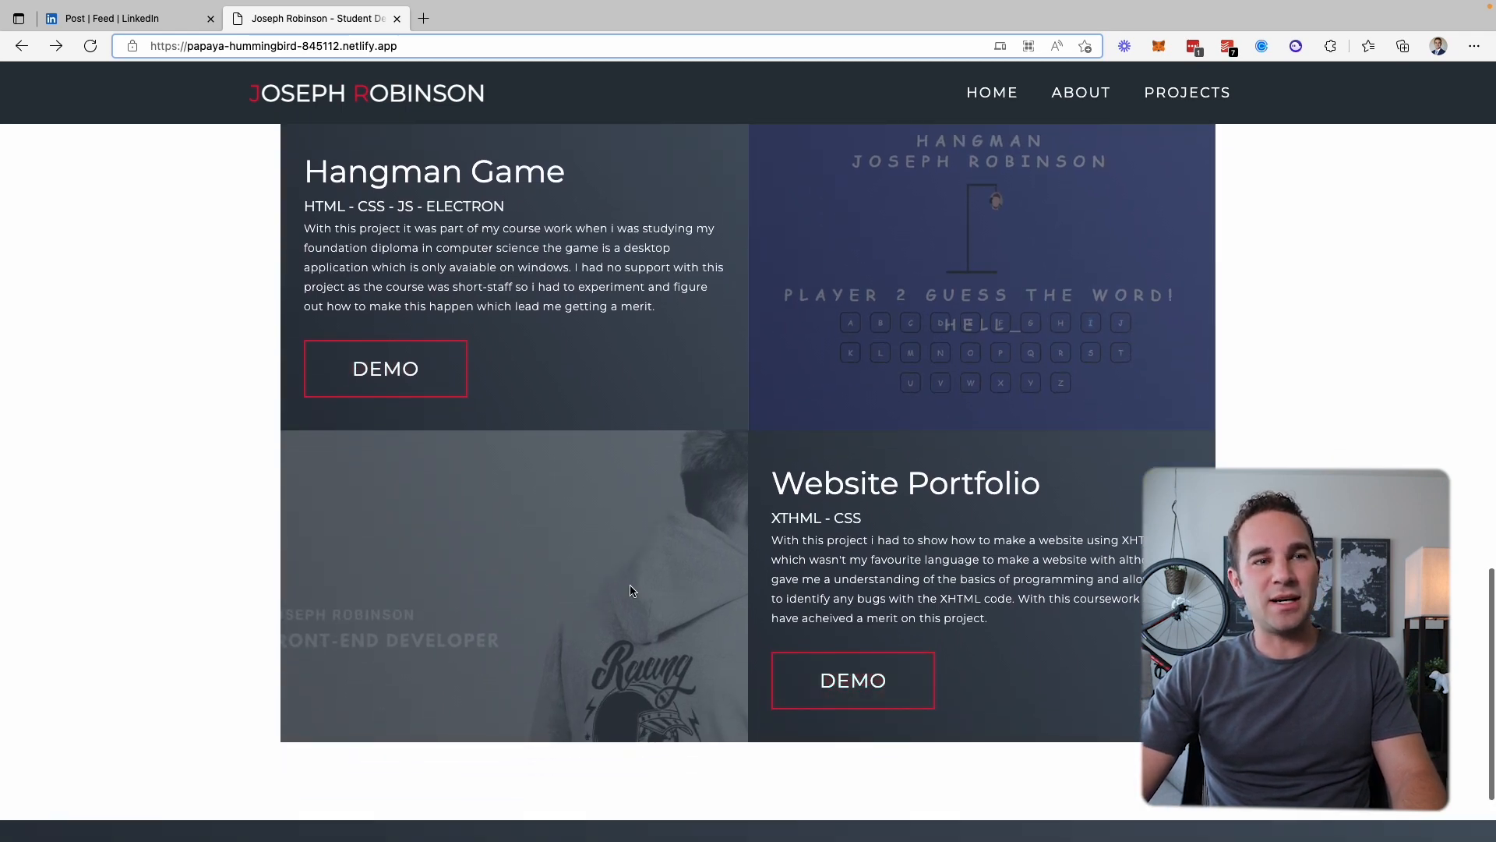
scroll(down, 3)
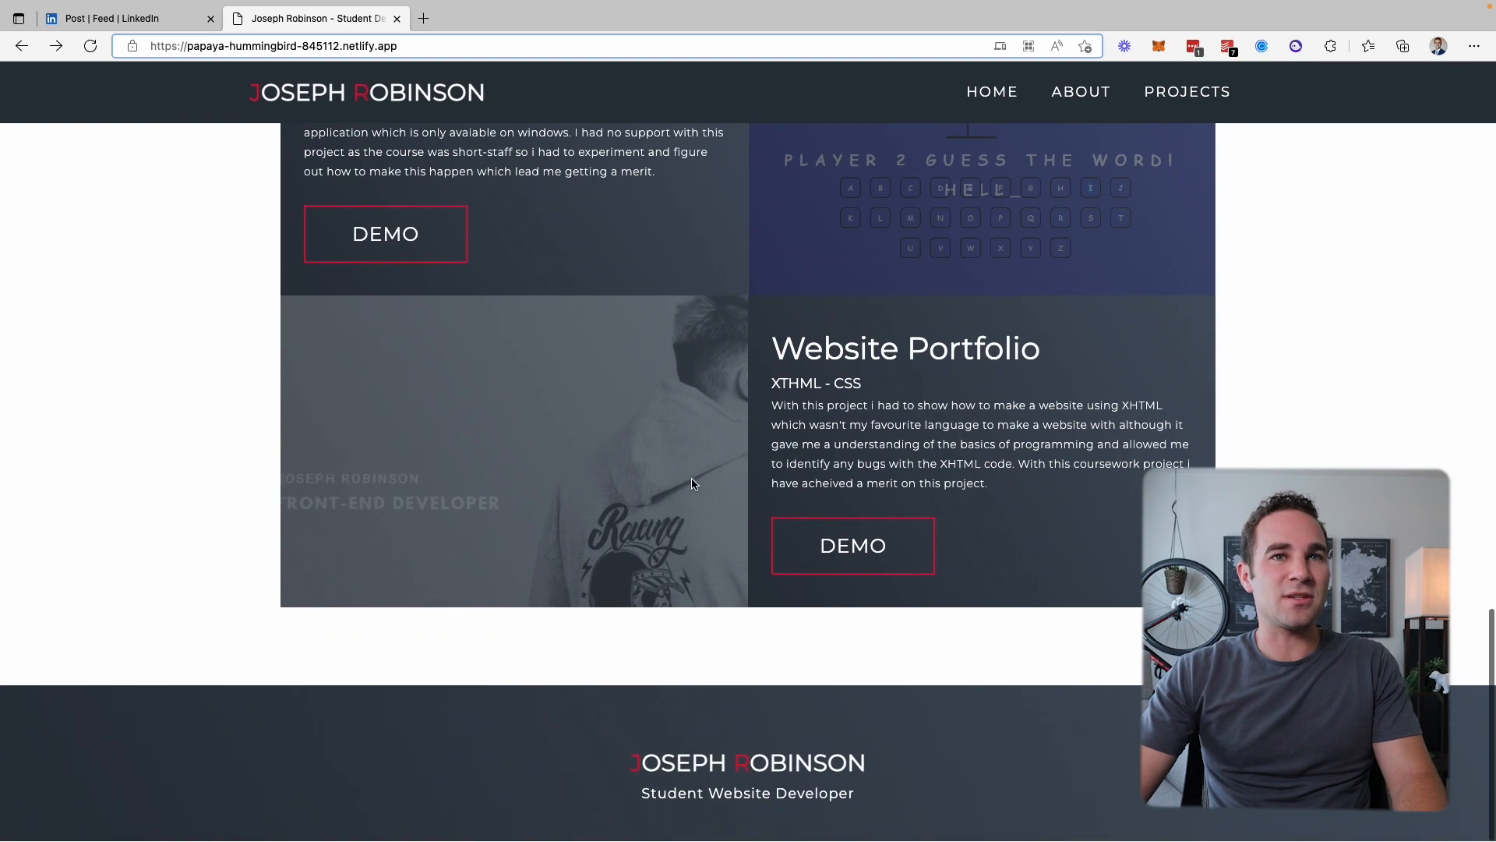
scroll(up, 3)
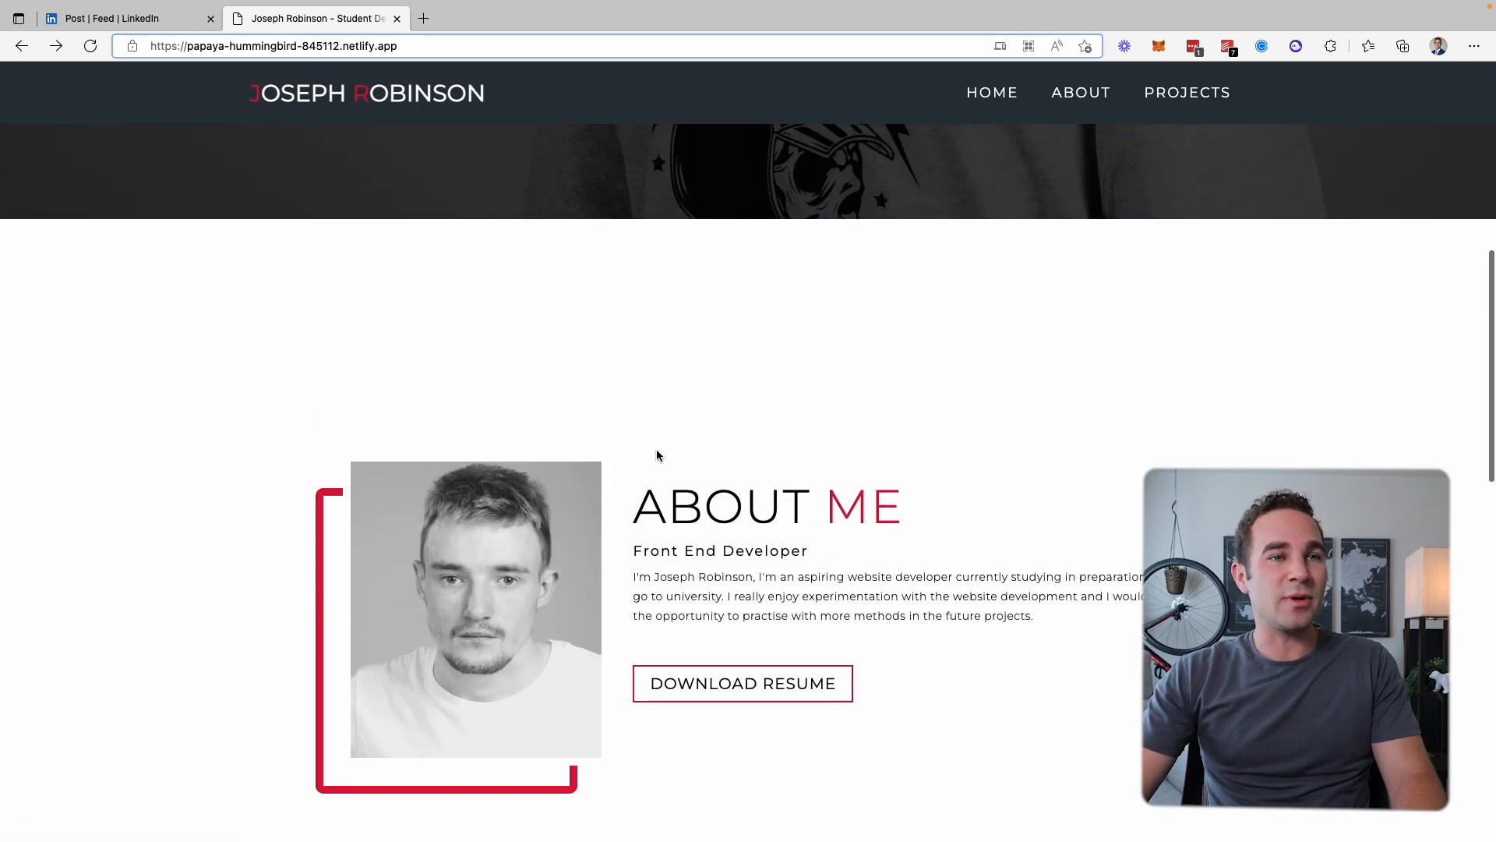
scroll(up, 3)
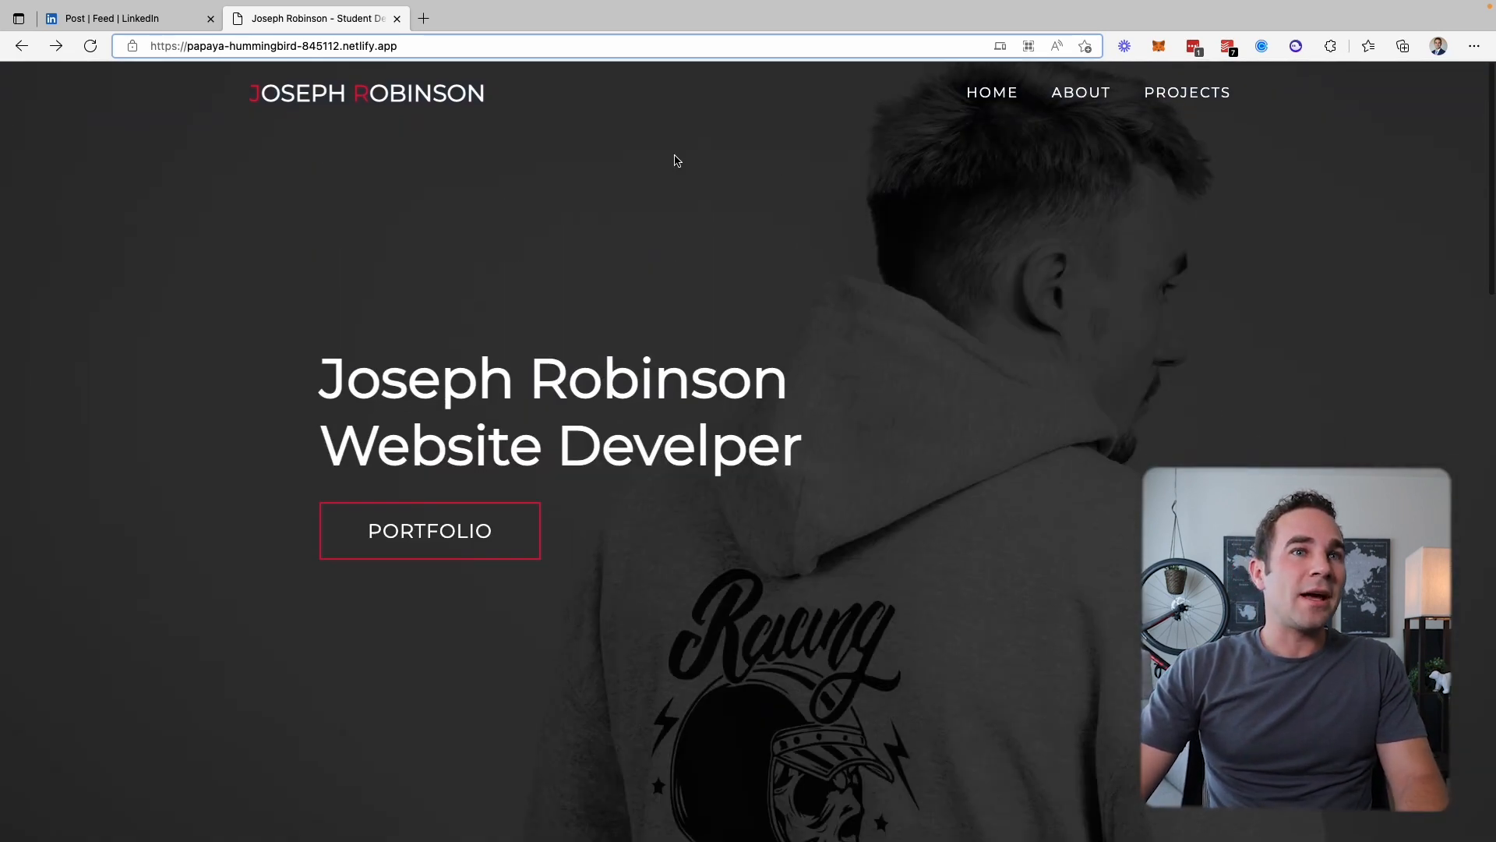
scroll(down, 3)
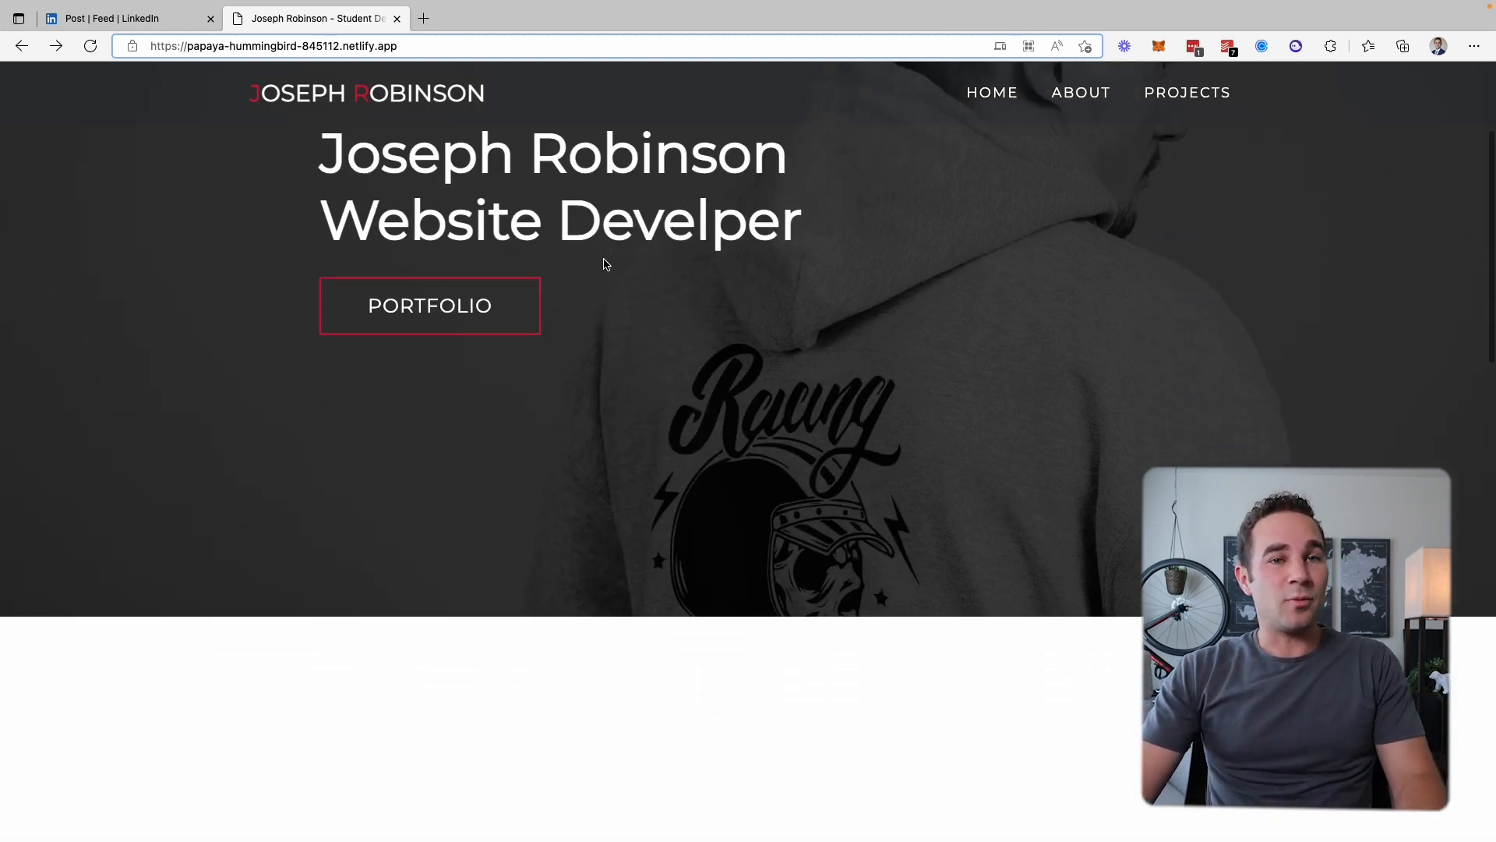
scroll(down, 3)
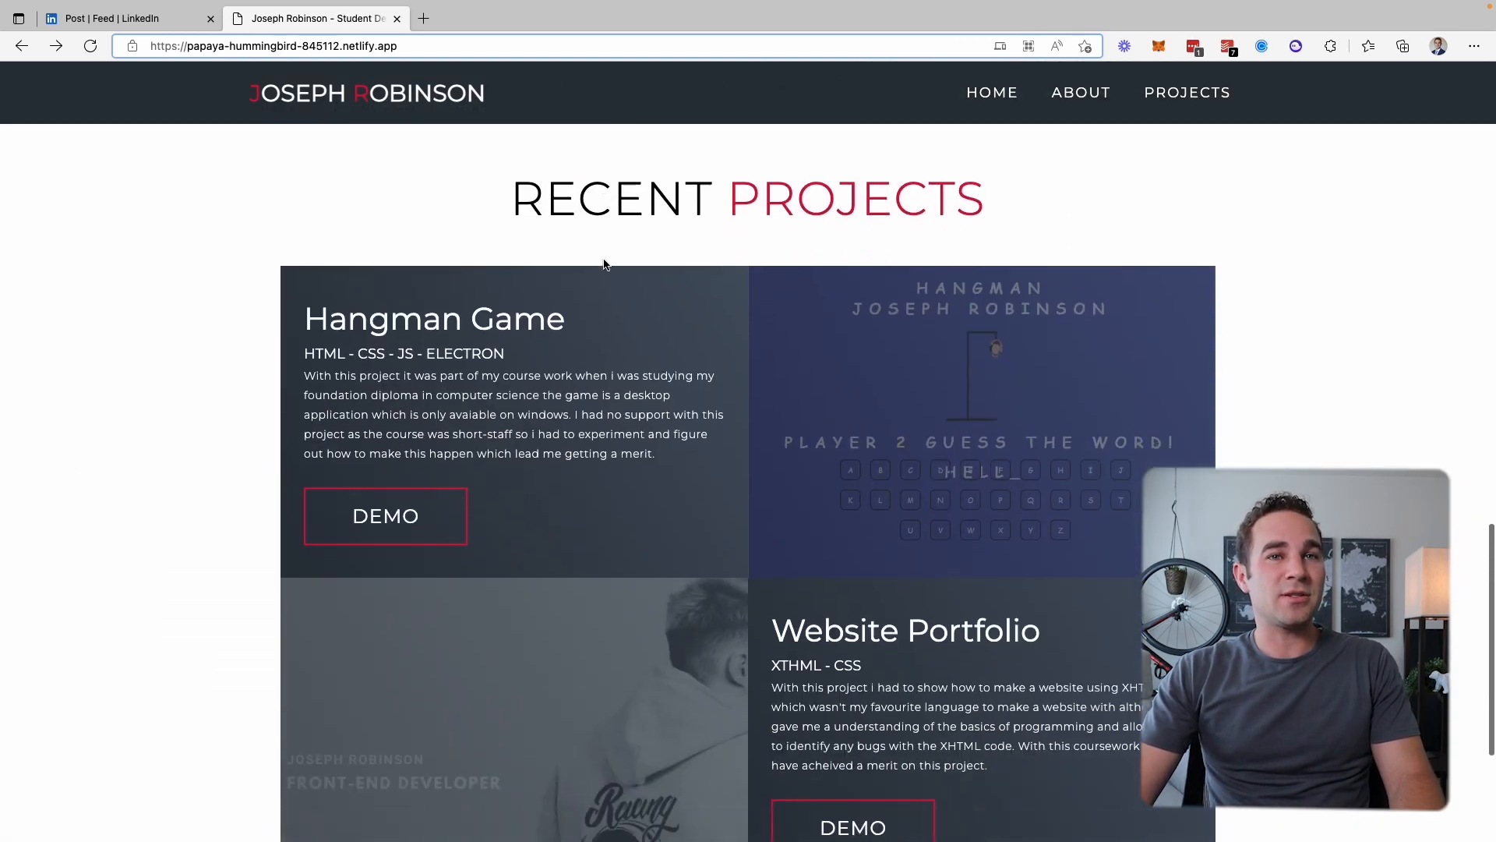